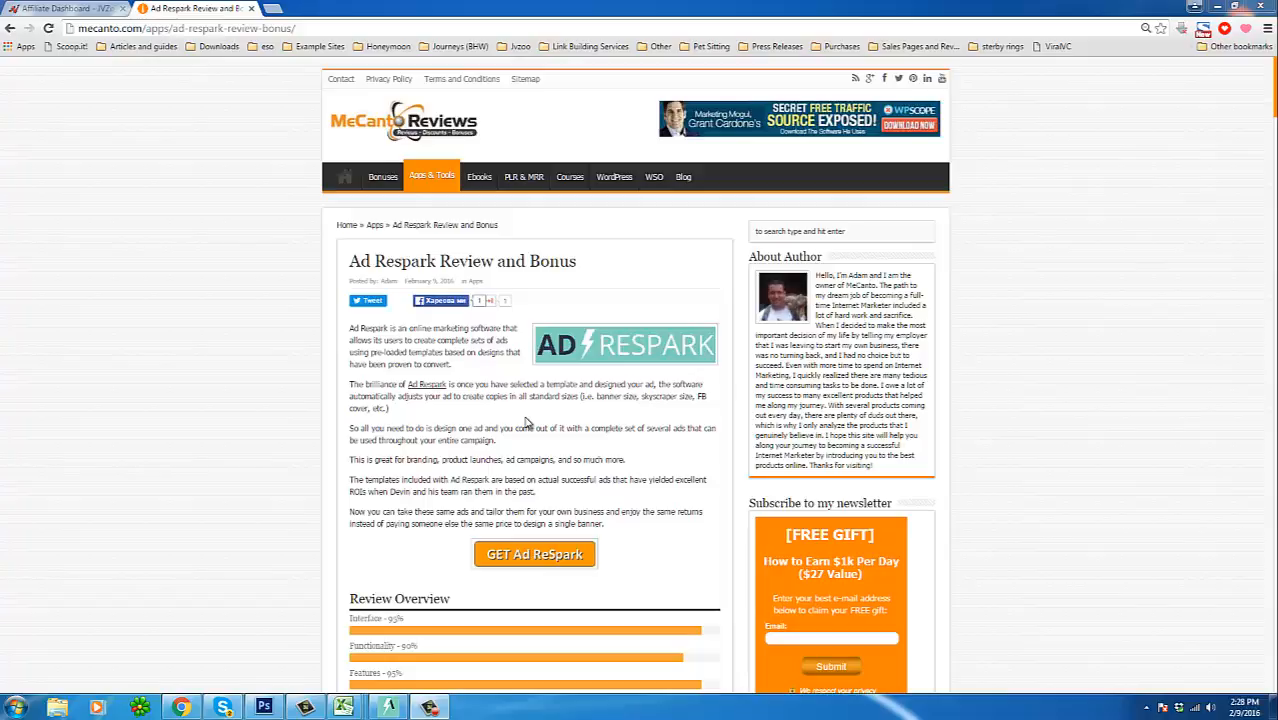
mouse_move(380, 322)
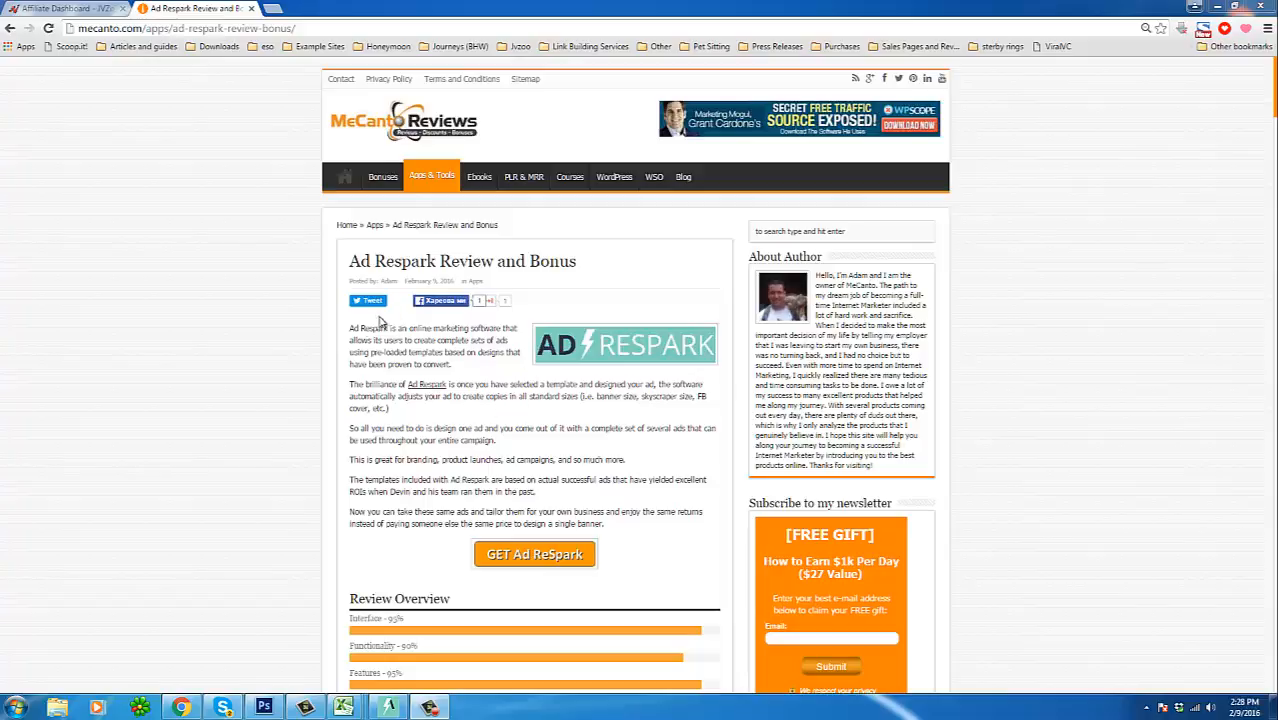
mouse_move(336, 318)
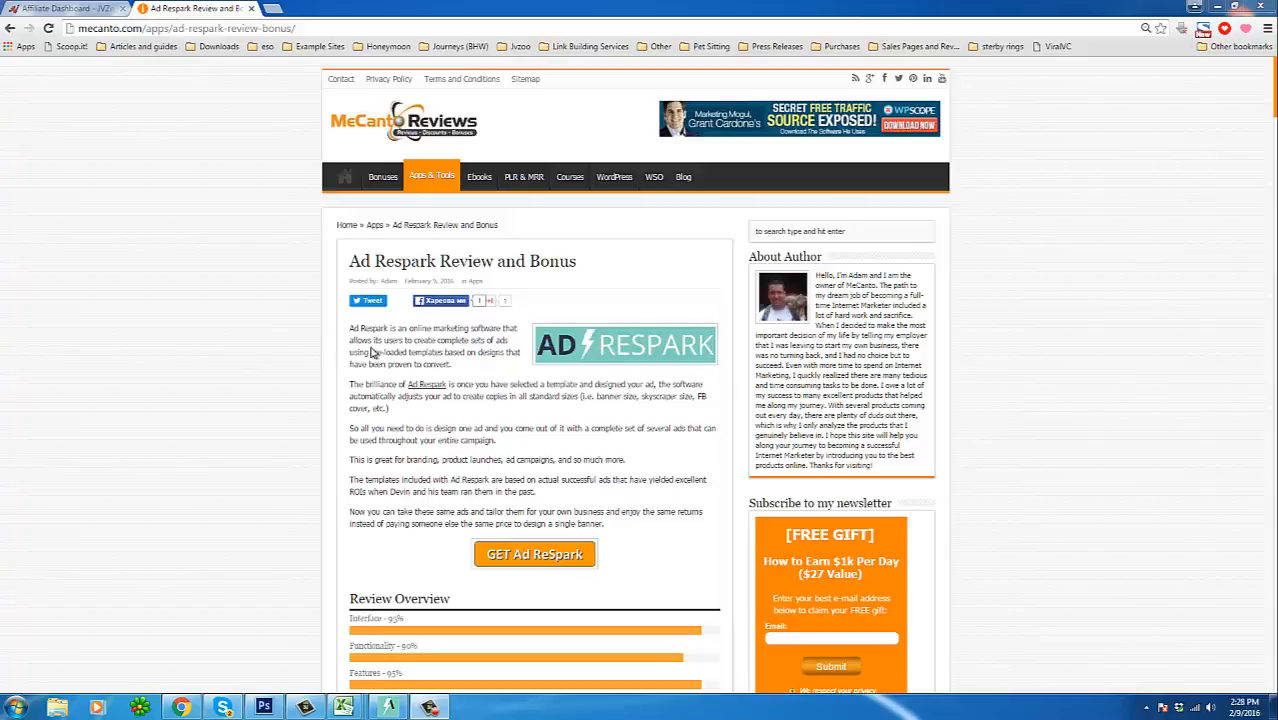
mouse_move(376, 352)
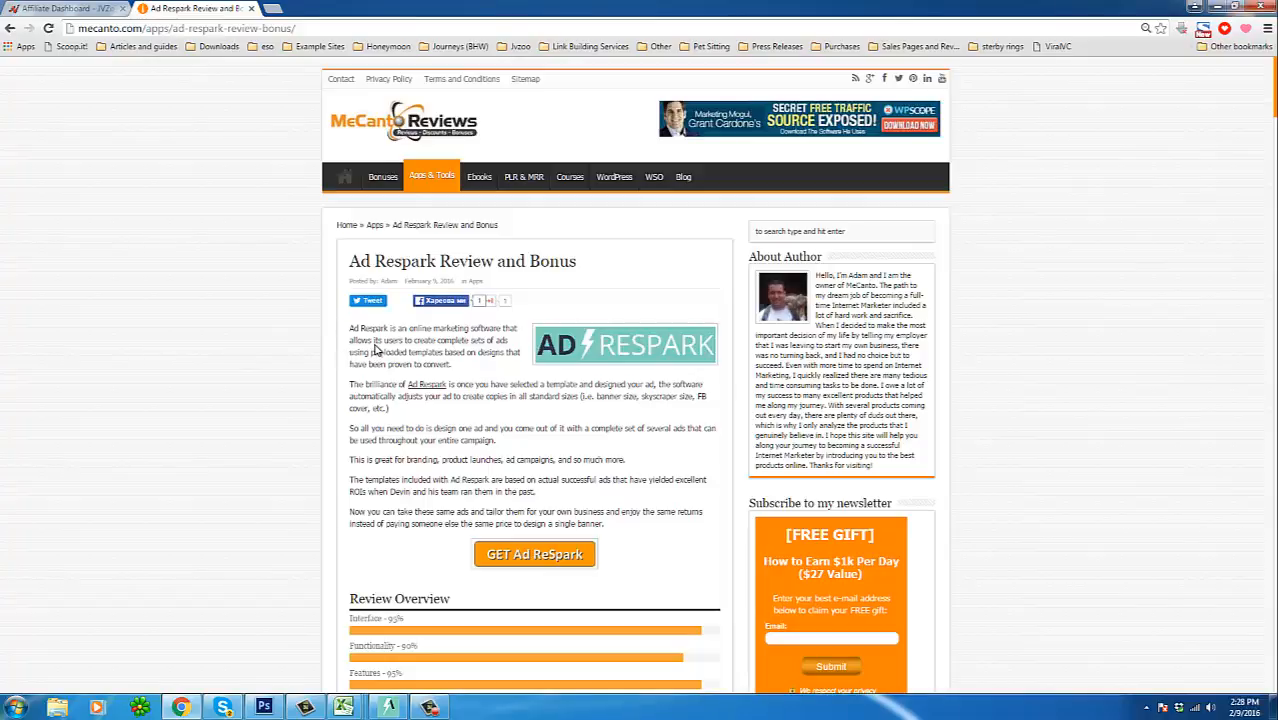
Step: Scroll the Ad Respark review page down past the demo video to the sample banner images
scroll("down", 3)
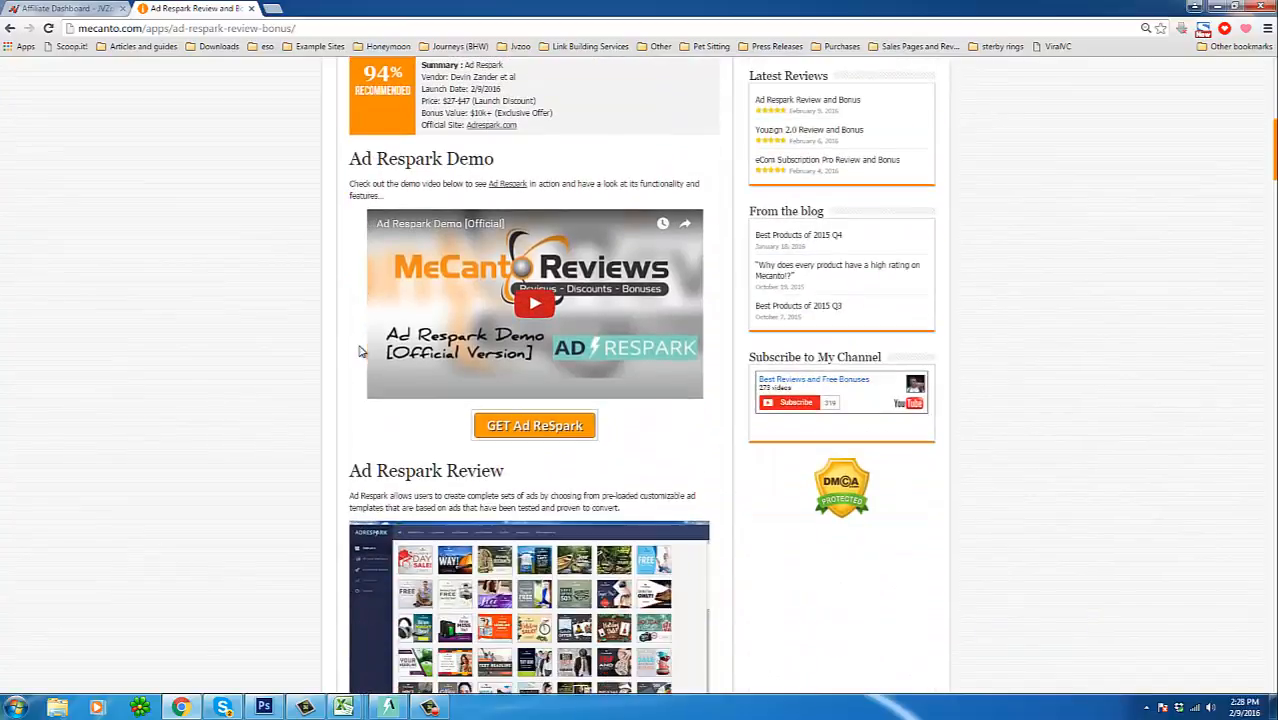
scroll("down", 3)
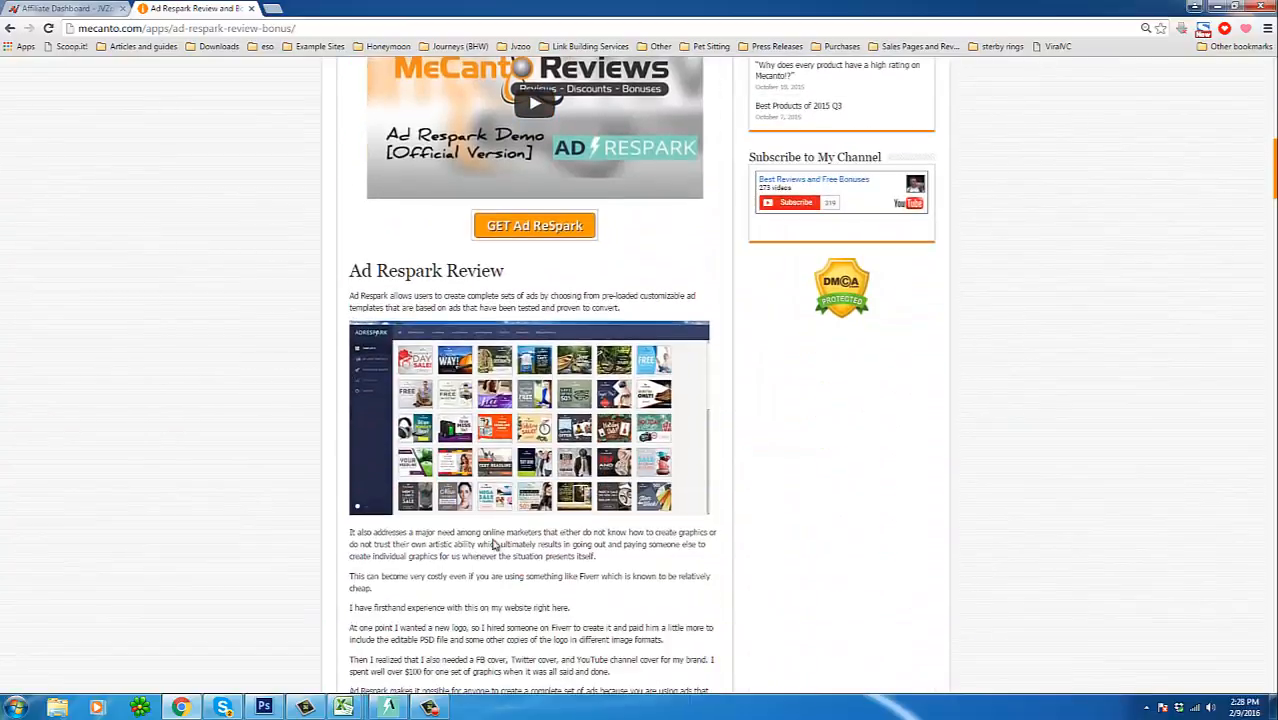
scroll("down", 3)
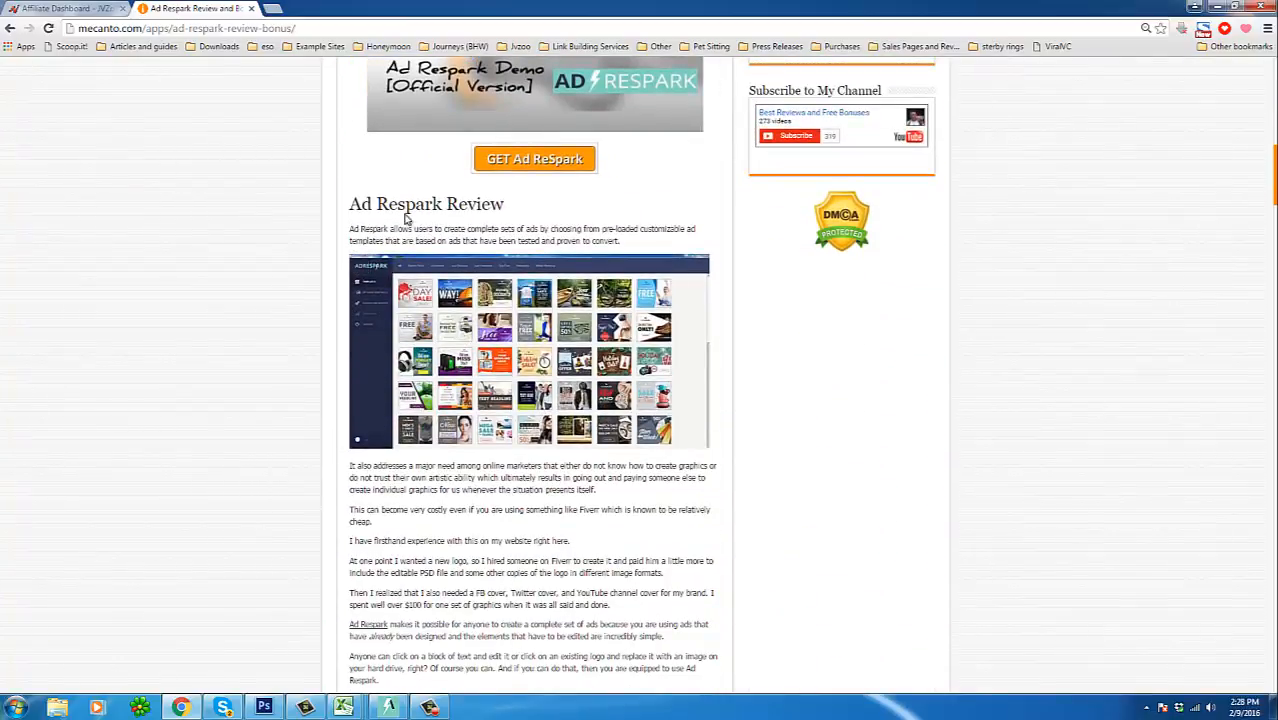
scroll("down", 3)
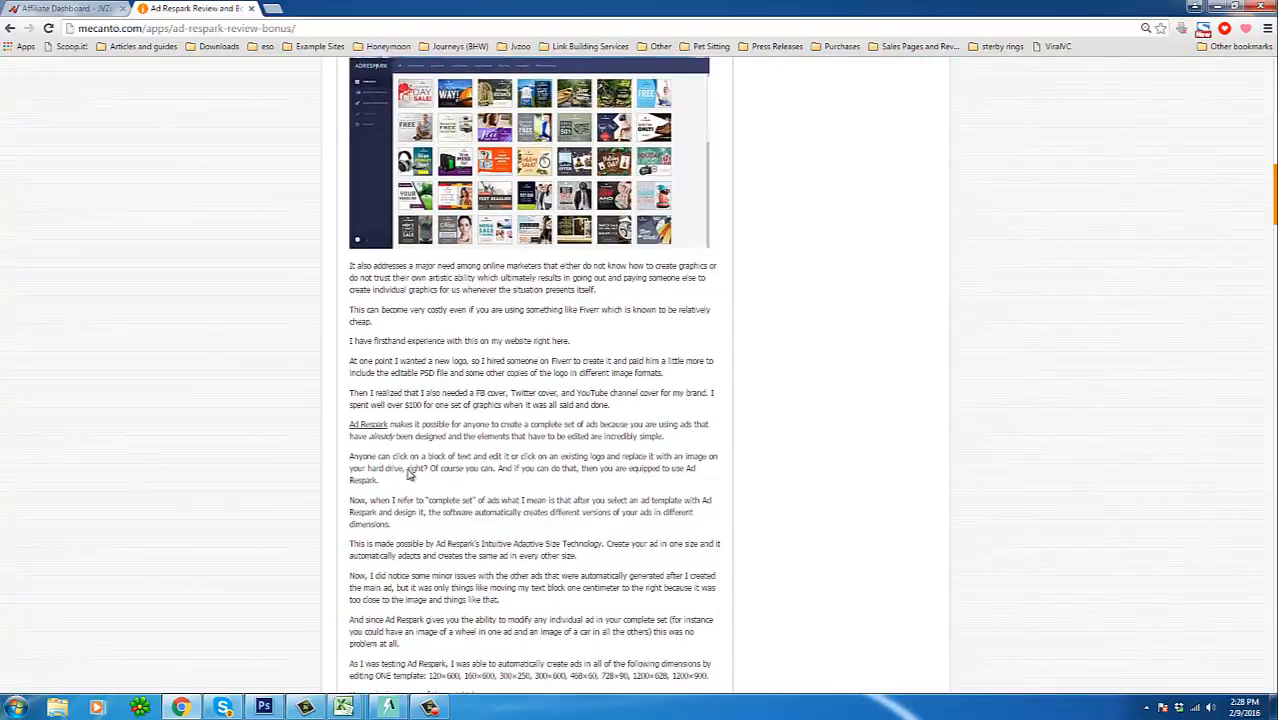
scroll("down", 3)
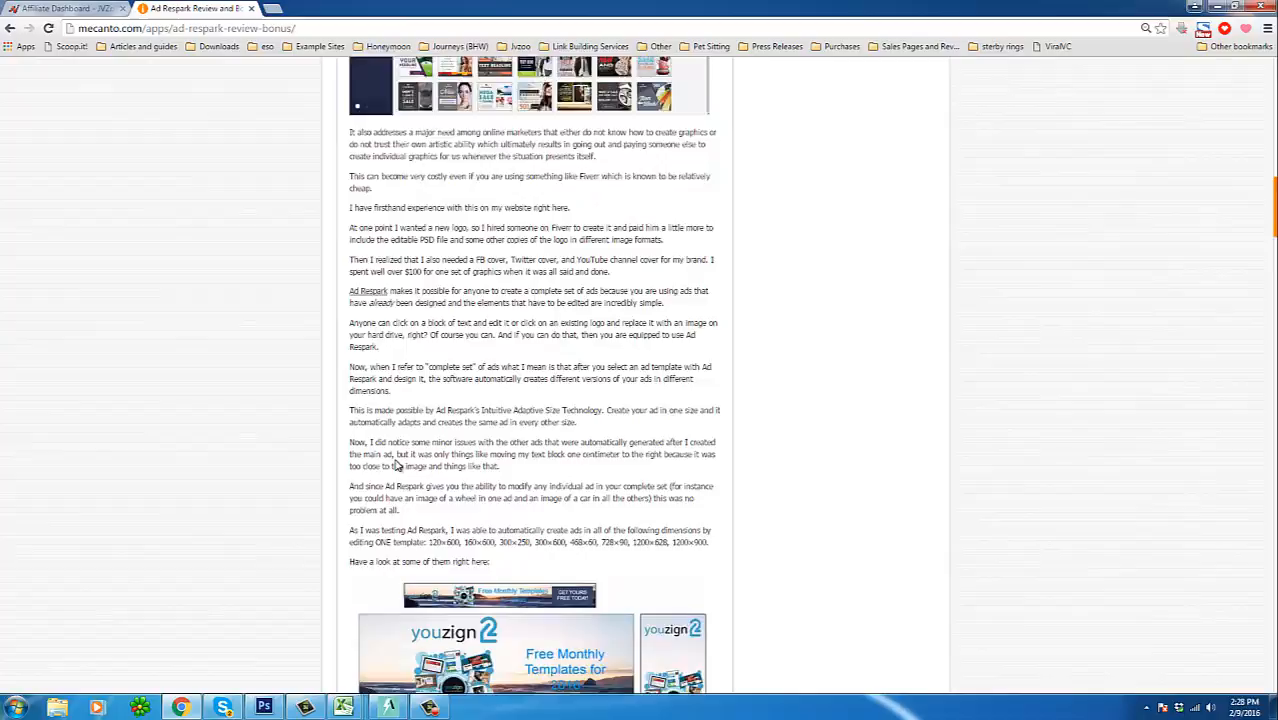
scroll("down", 3)
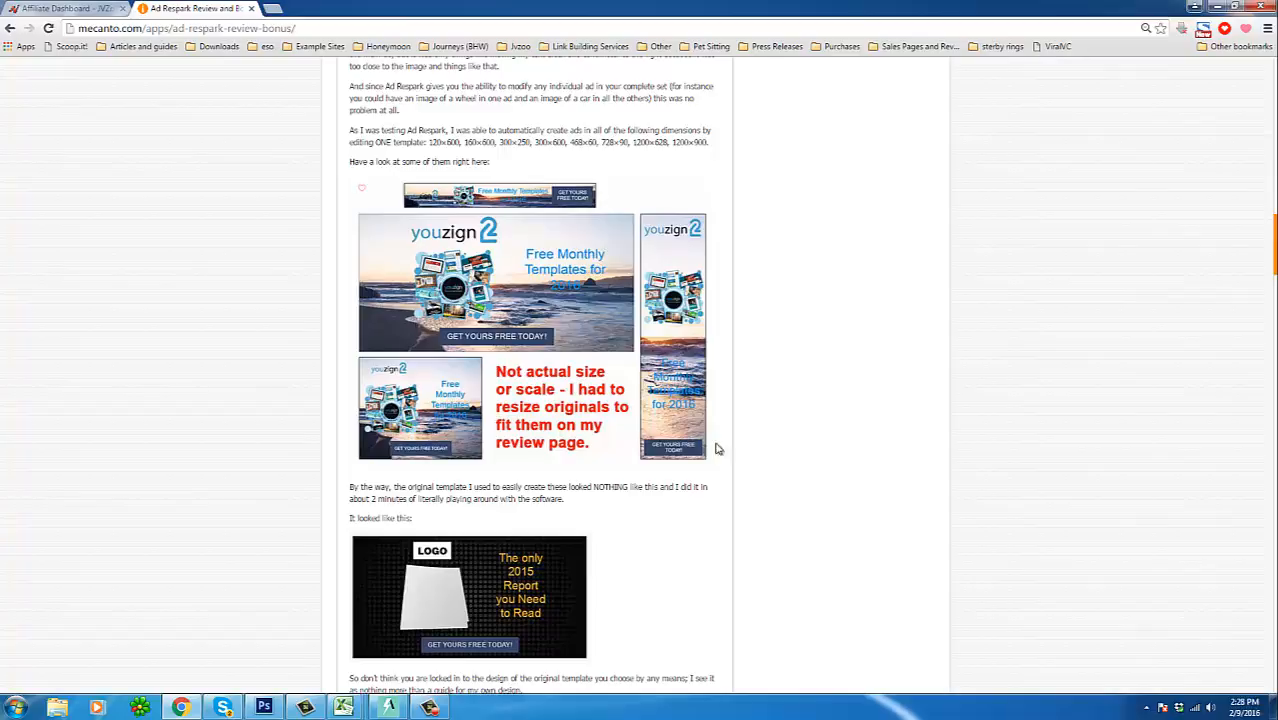
mouse_move(588, 436)
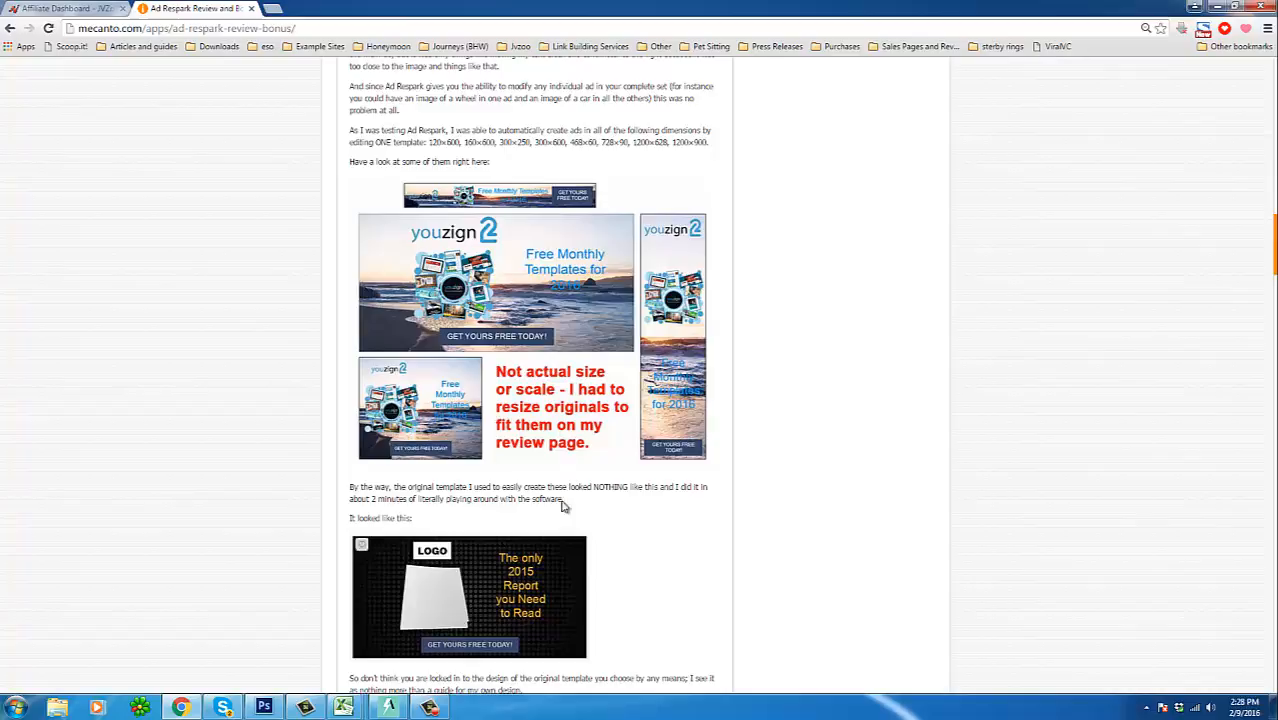
scroll("down", 3)
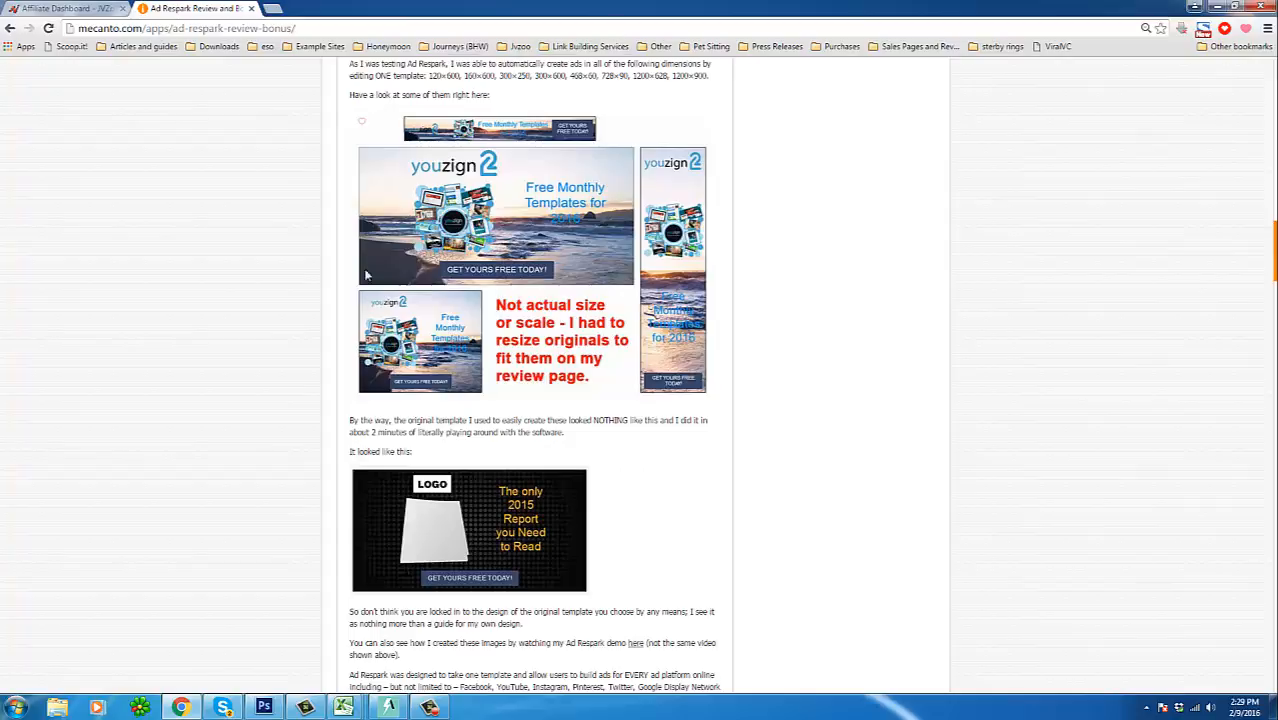
mouse_move(600, 410)
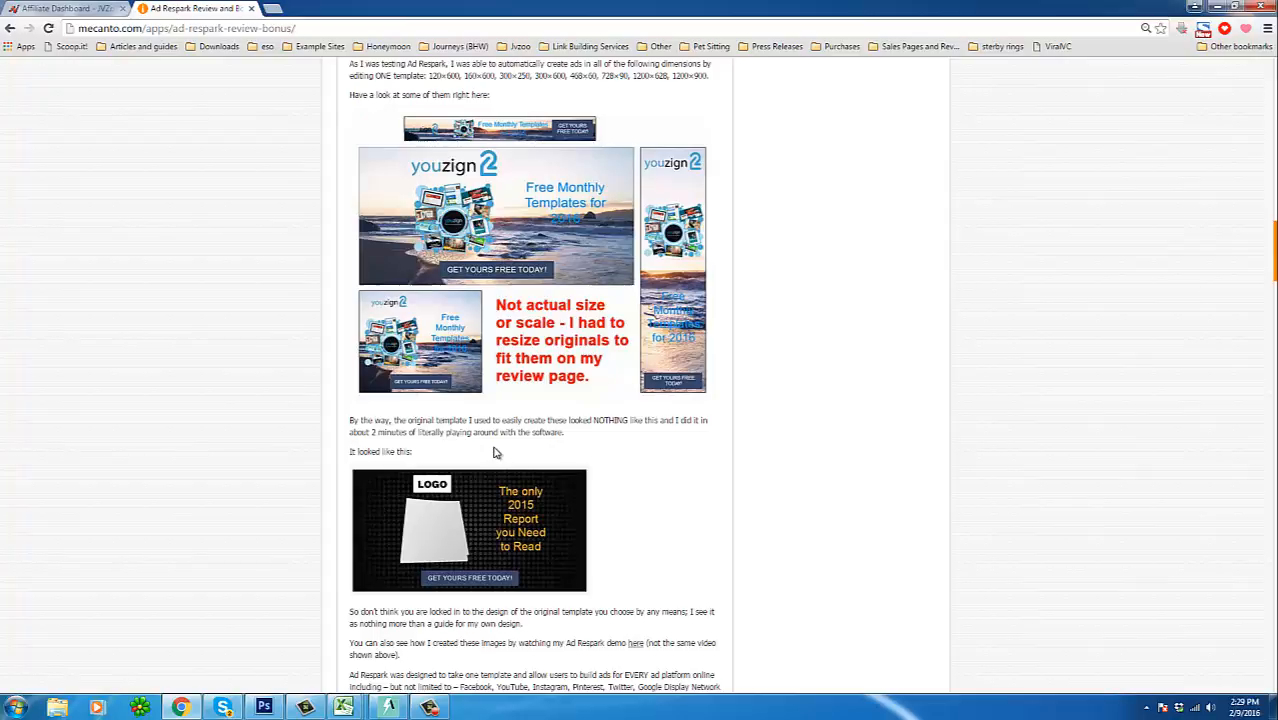
mouse_move(532, 444)
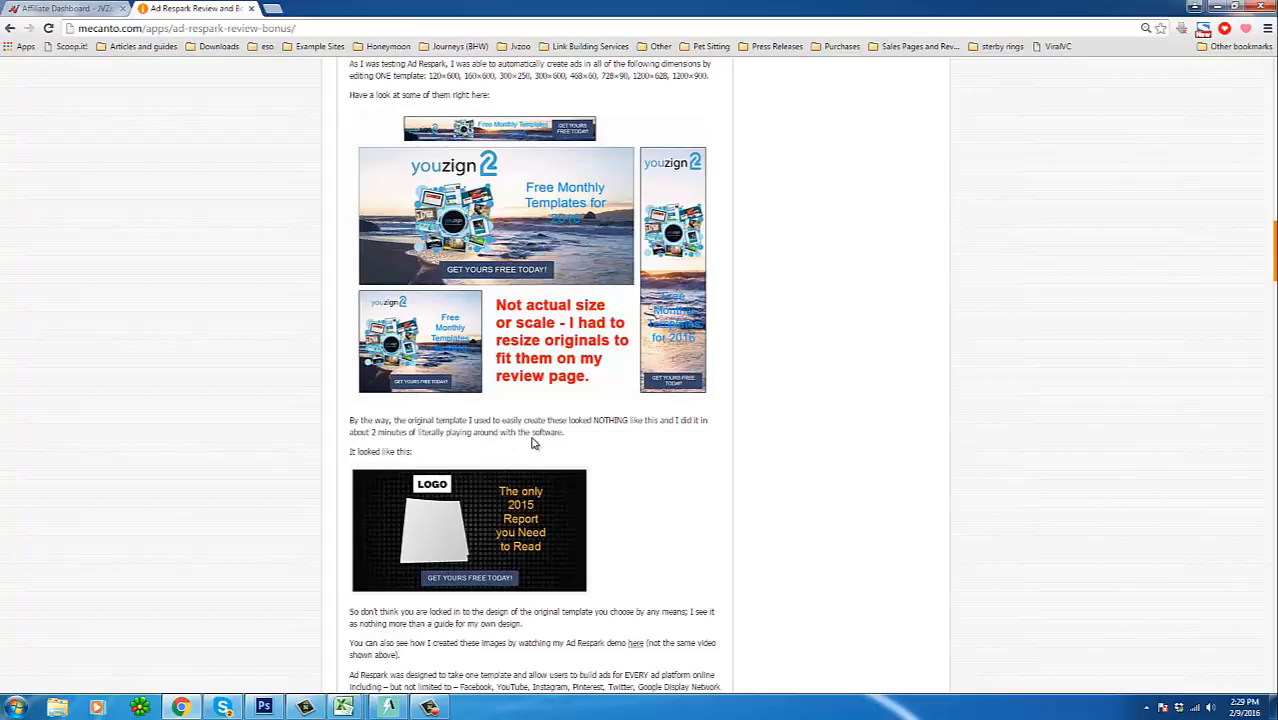
mouse_move(516, 468)
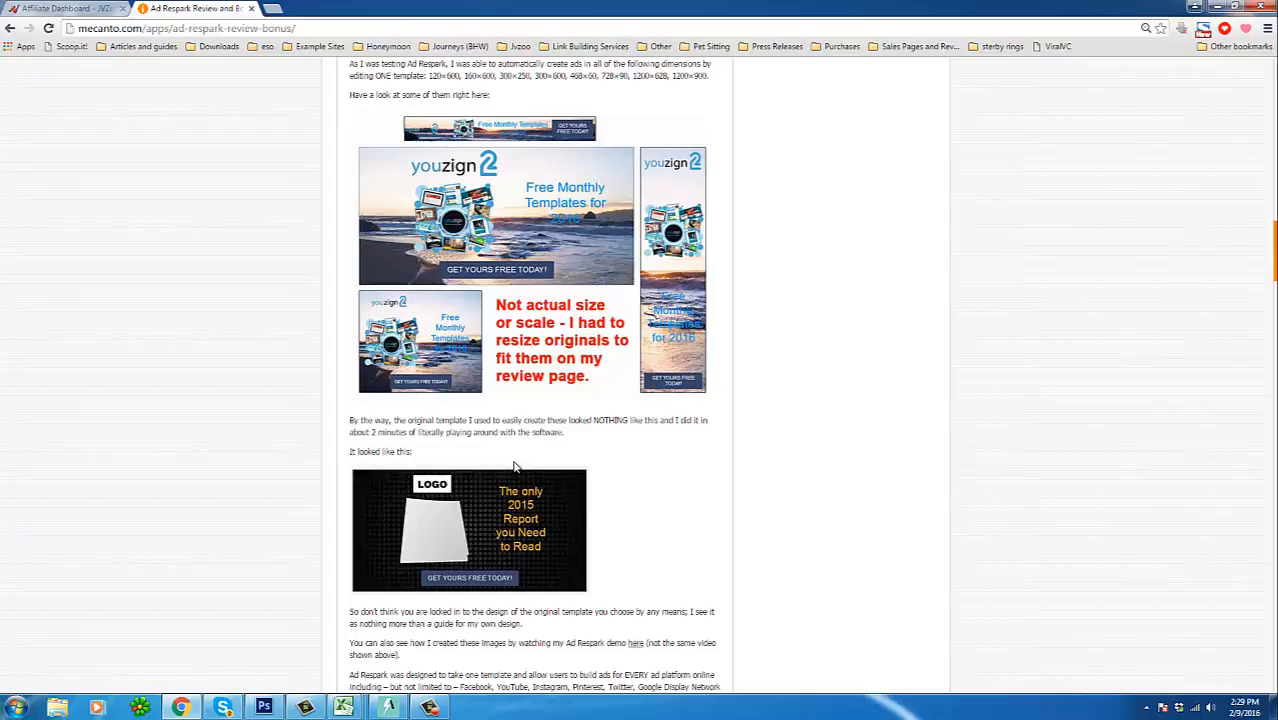
mouse_move(504, 442)
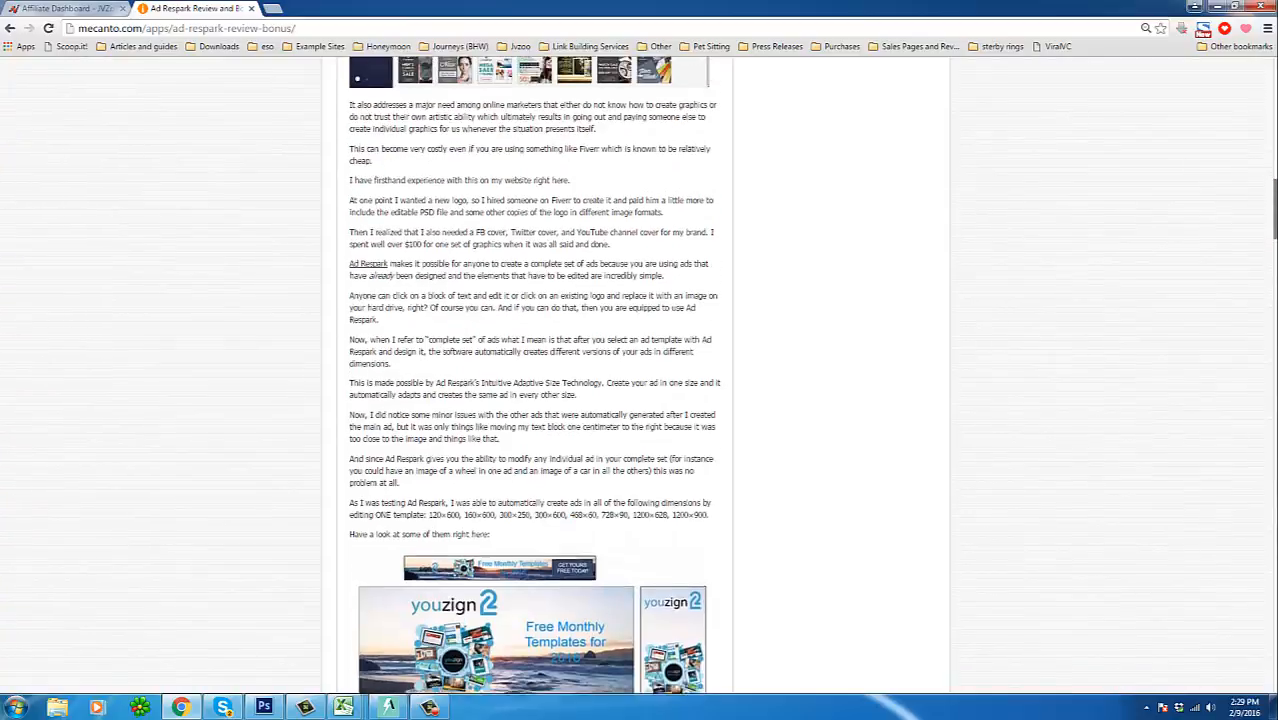
scroll("up", 3)
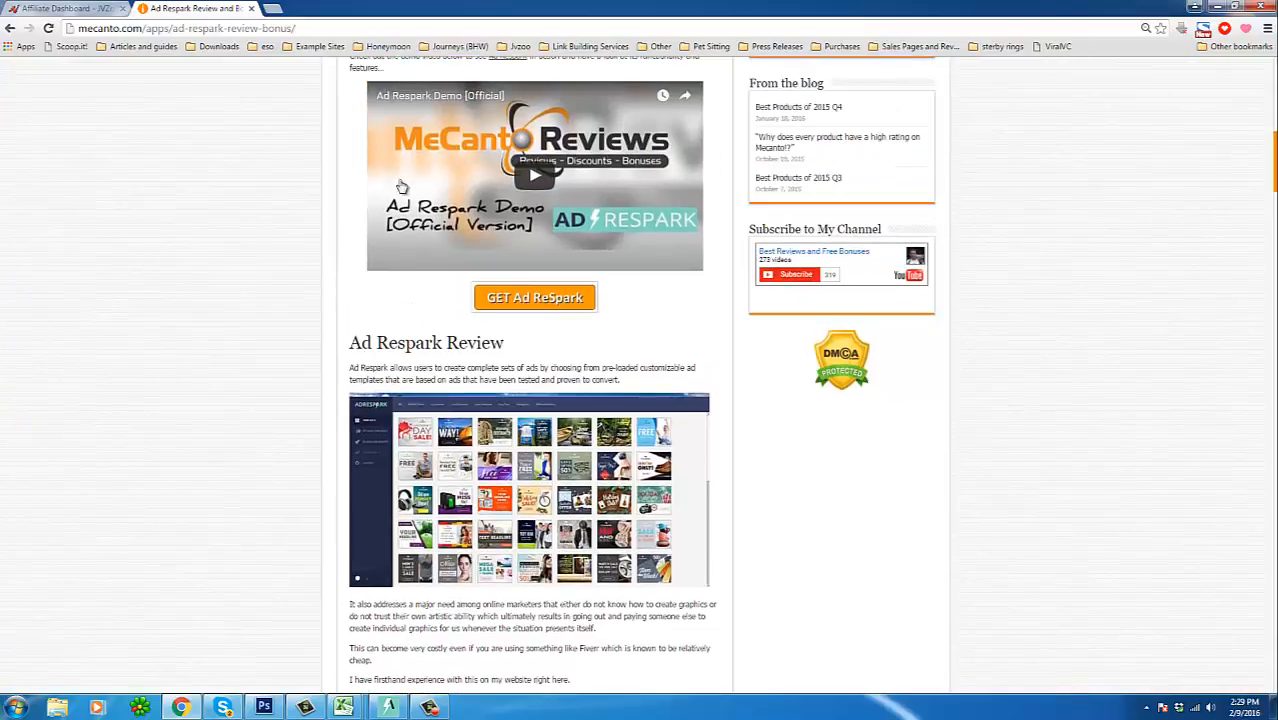
mouse_move(618, 222)
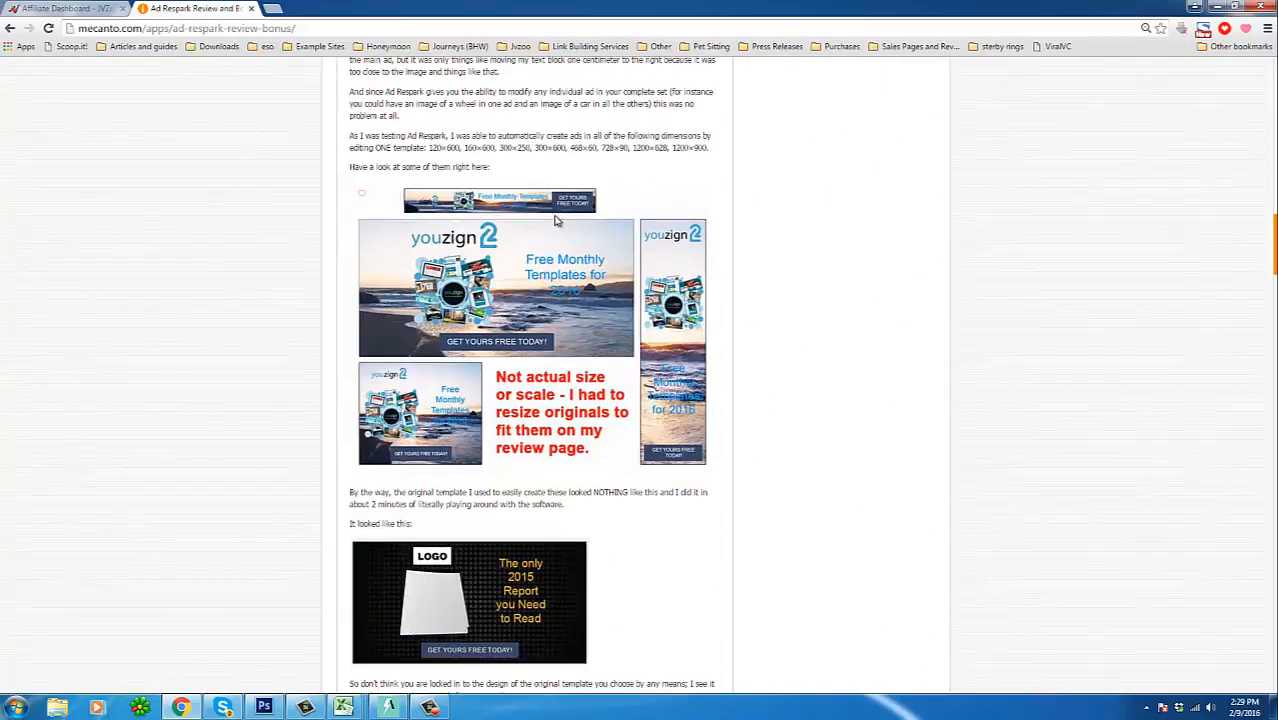
scroll("down", 3)
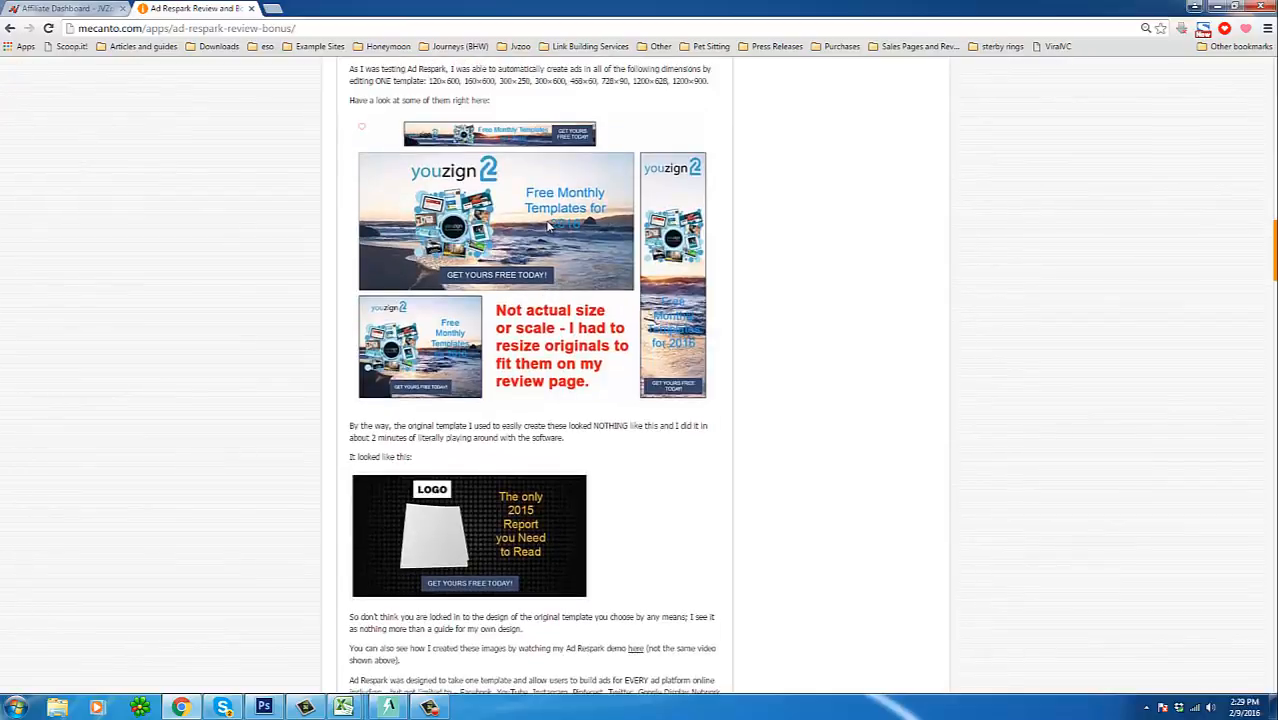
mouse_move(452, 290)
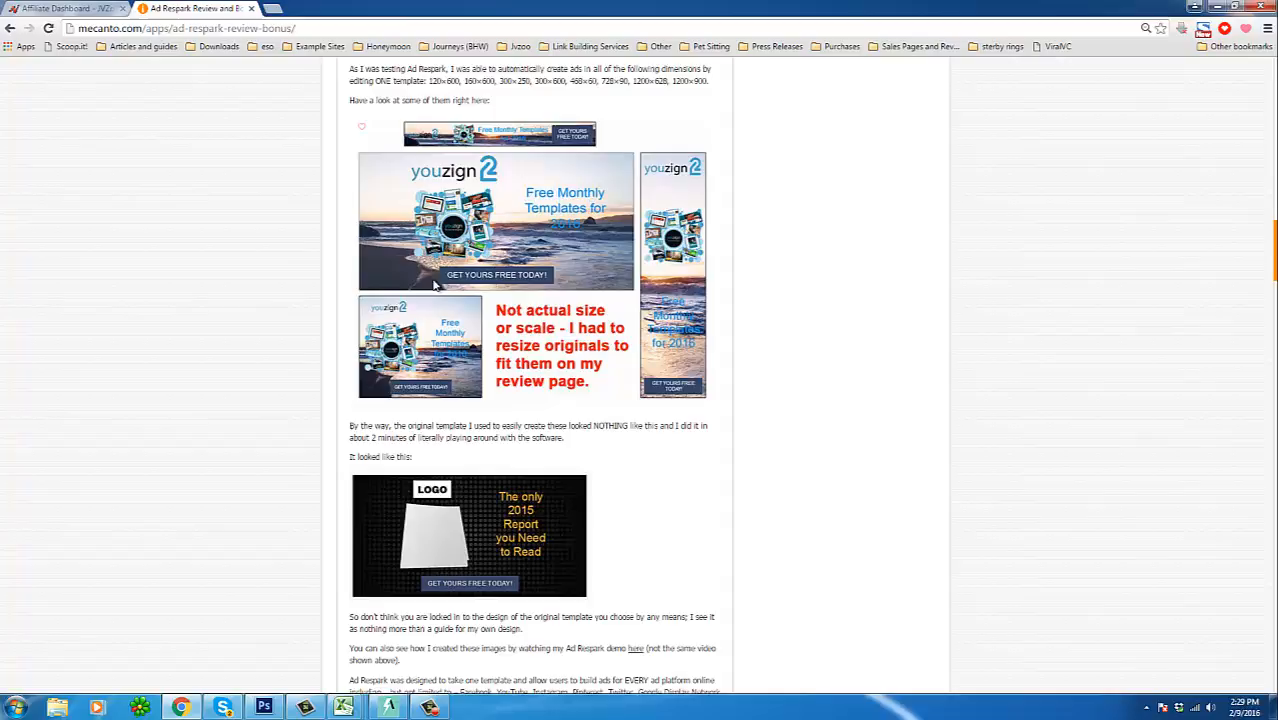
mouse_move(464, 184)
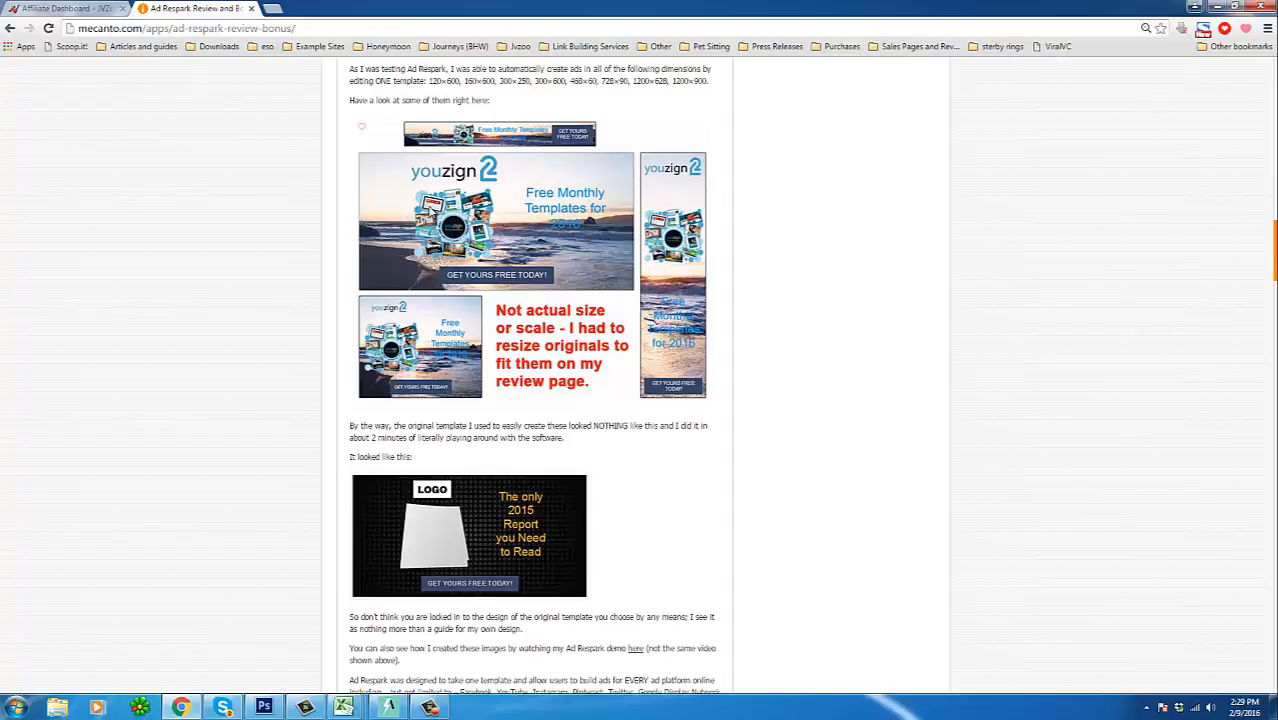
mouse_move(444, 196)
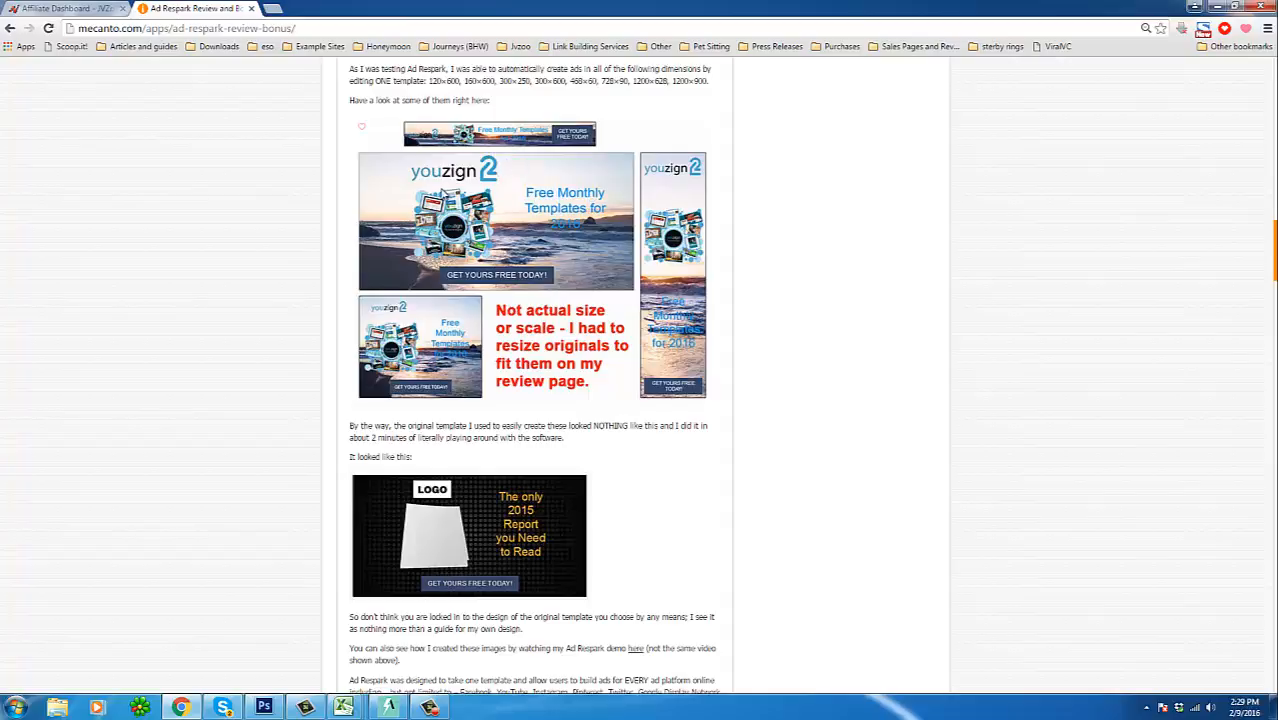
mouse_move(370, 204)
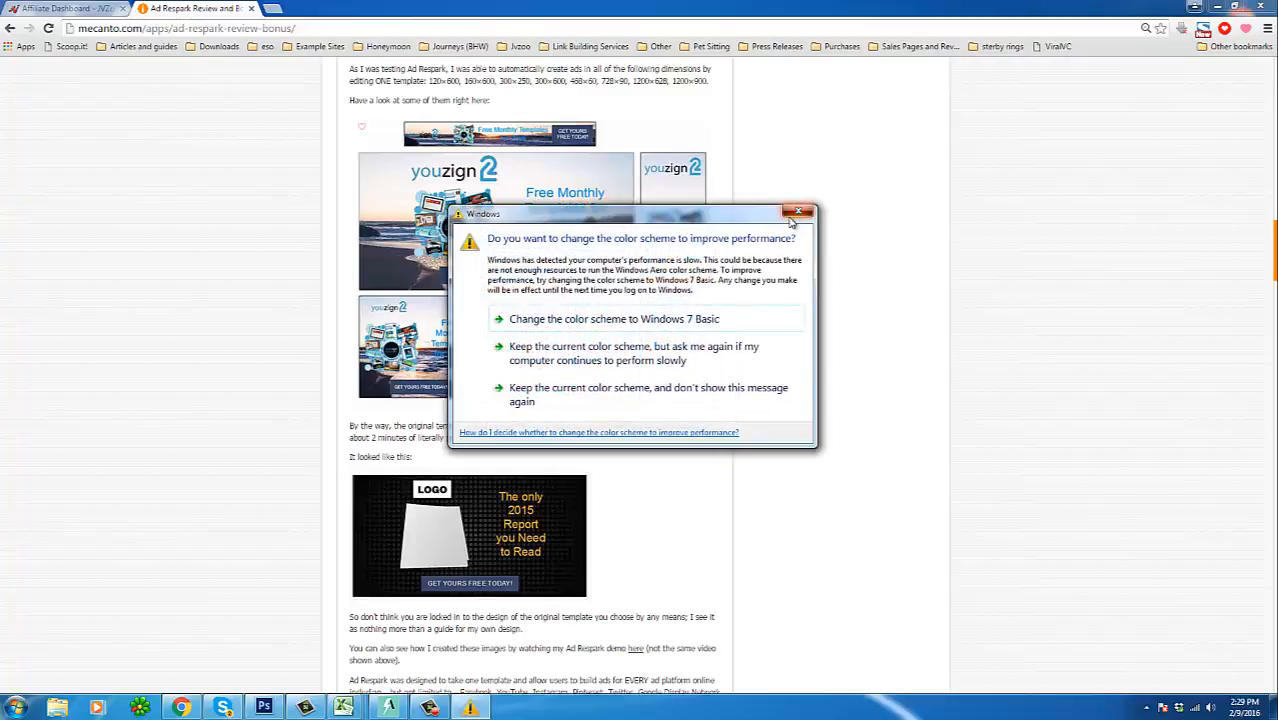
Step: Dismiss the Windows colour-scheme performance warning covering the review page
left_click(800, 212)
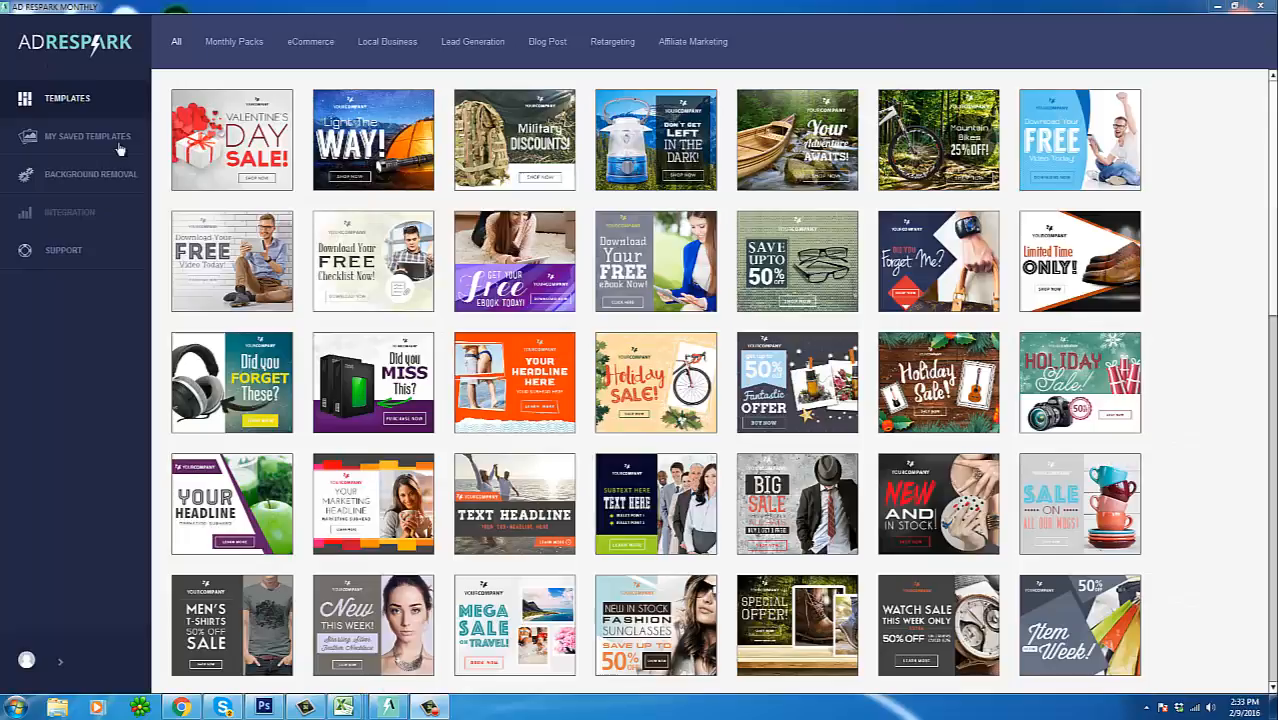
mouse_move(344, 180)
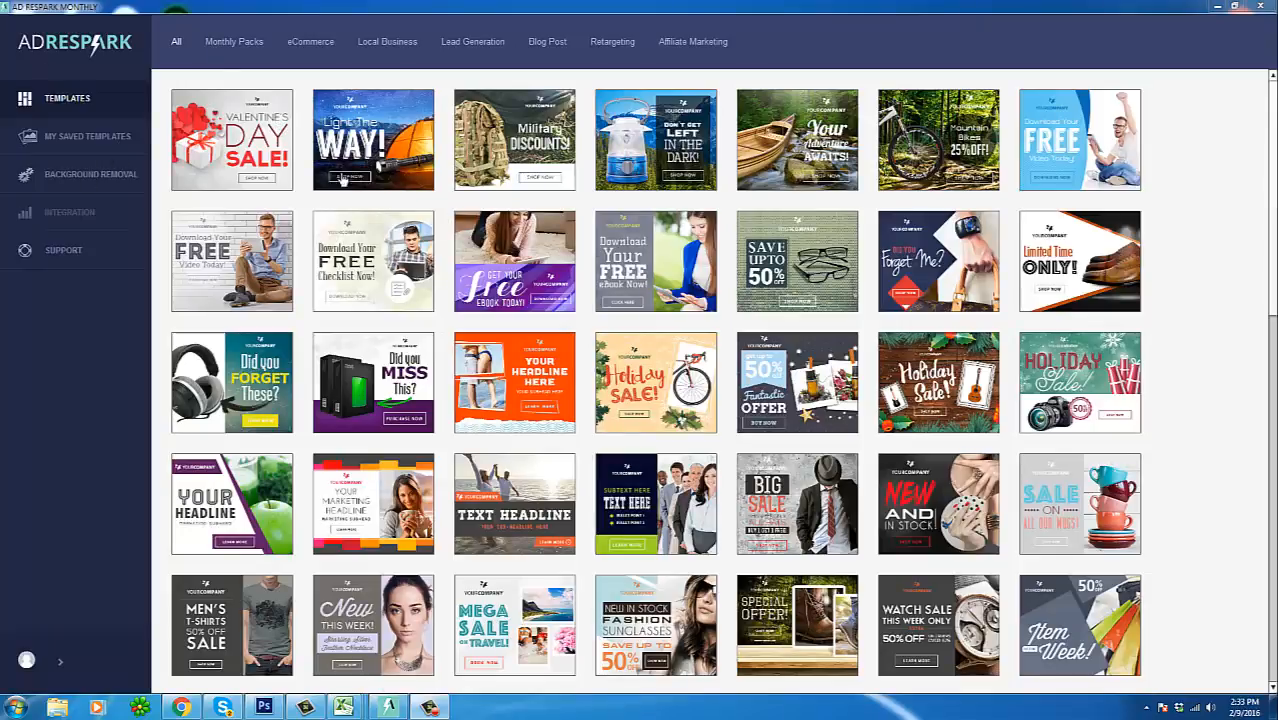
mouse_move(110, 168)
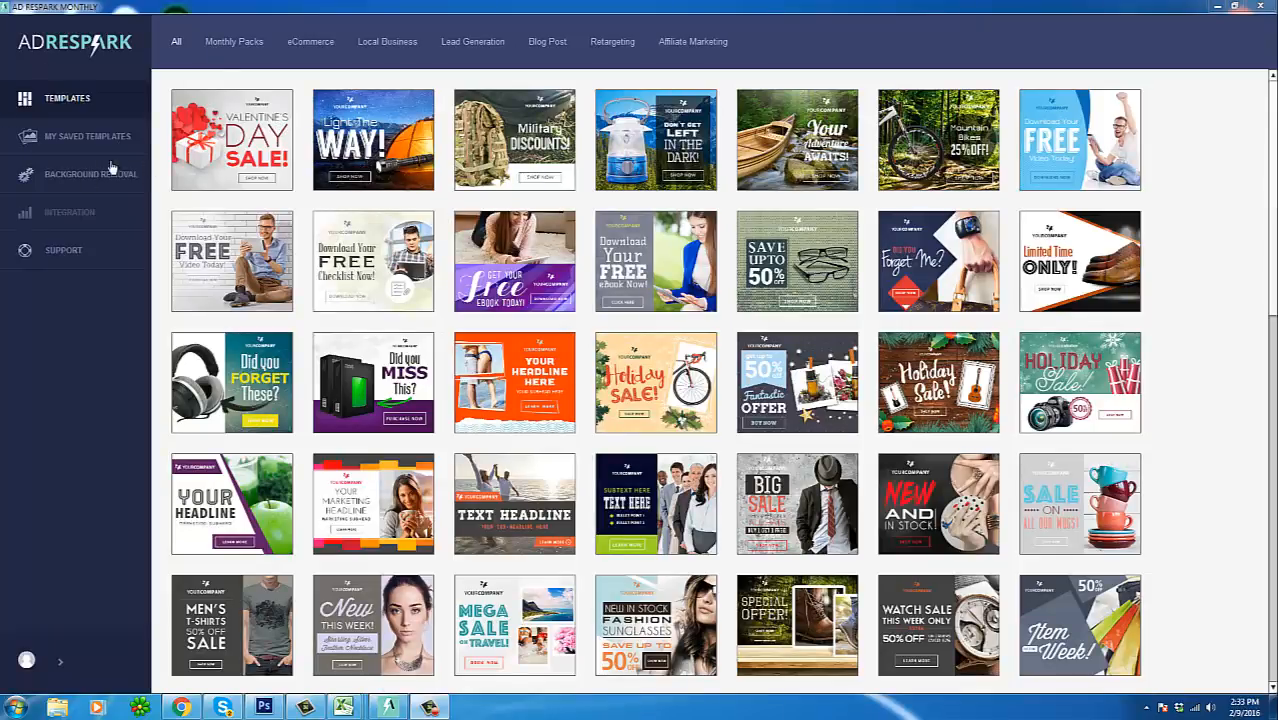
mouse_move(130, 122)
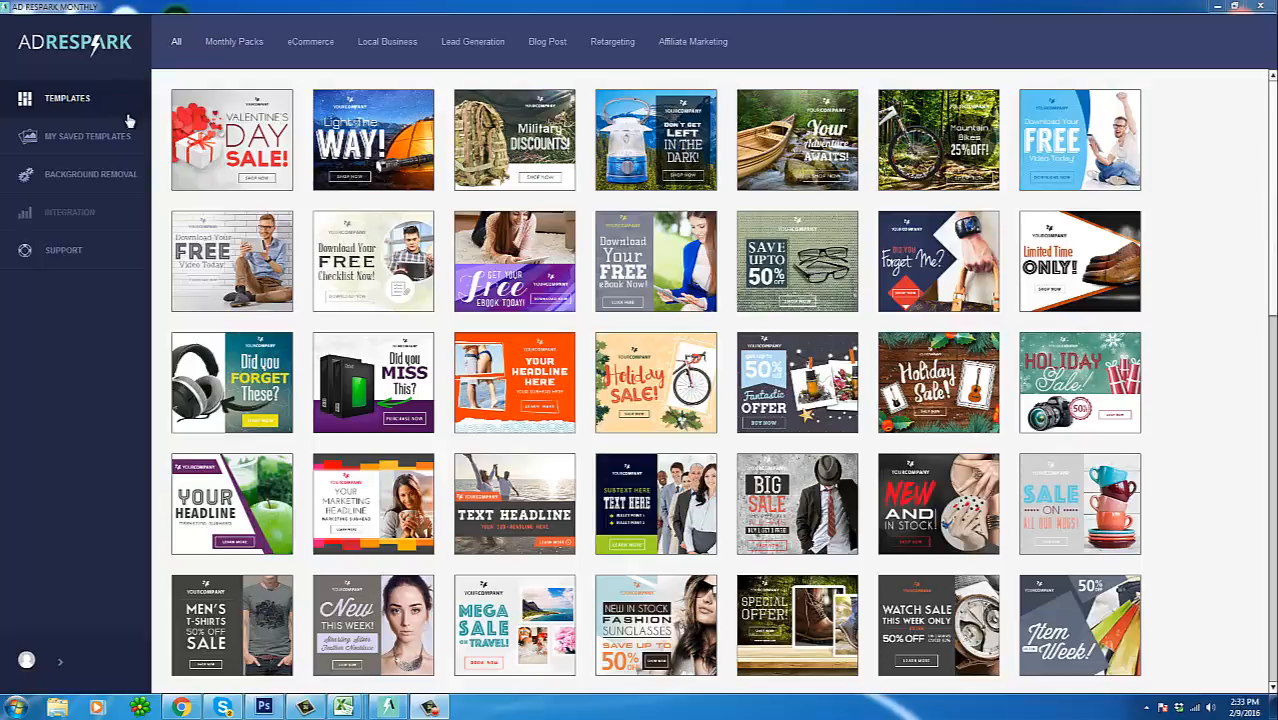
mouse_move(42, 250)
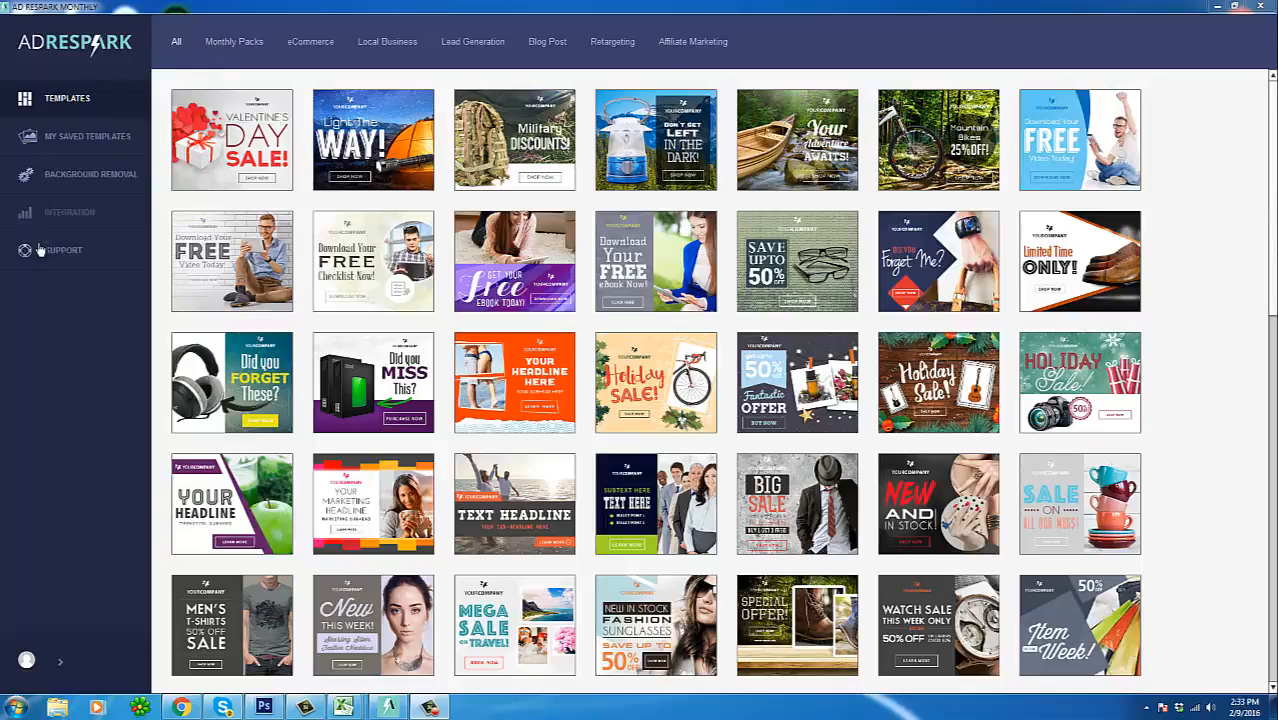
mouse_move(76, 258)
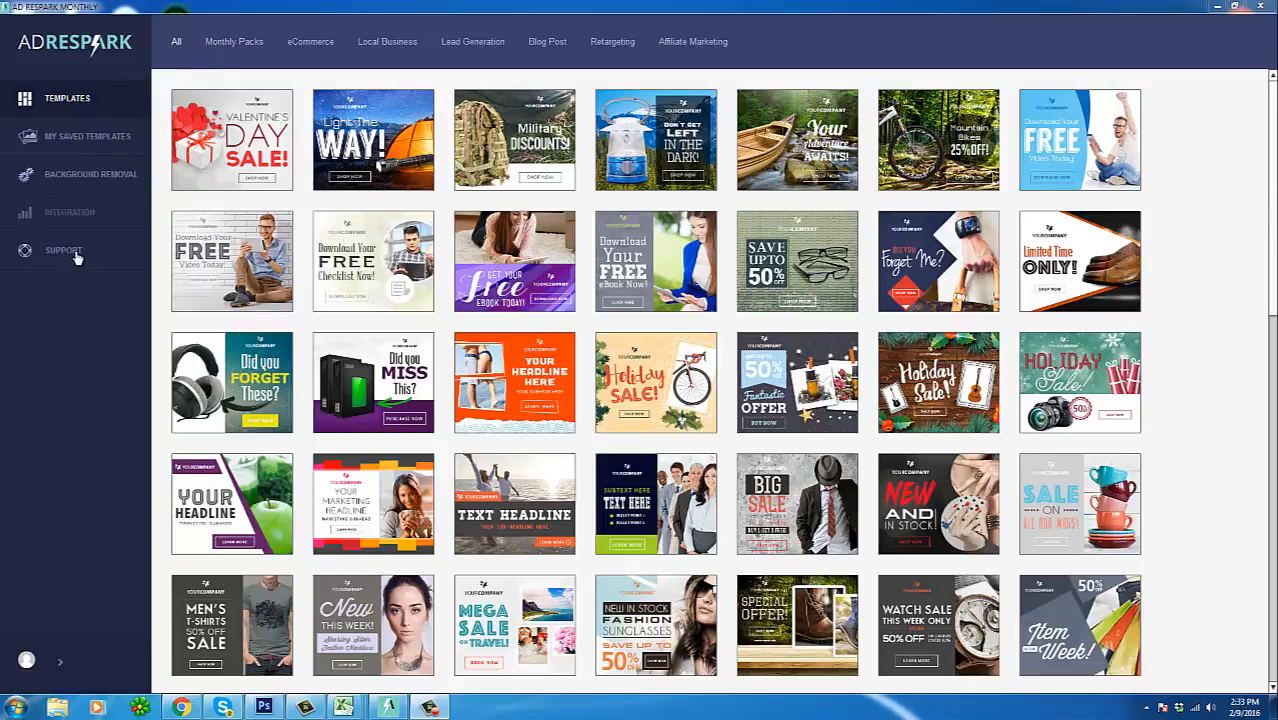
mouse_move(388, 194)
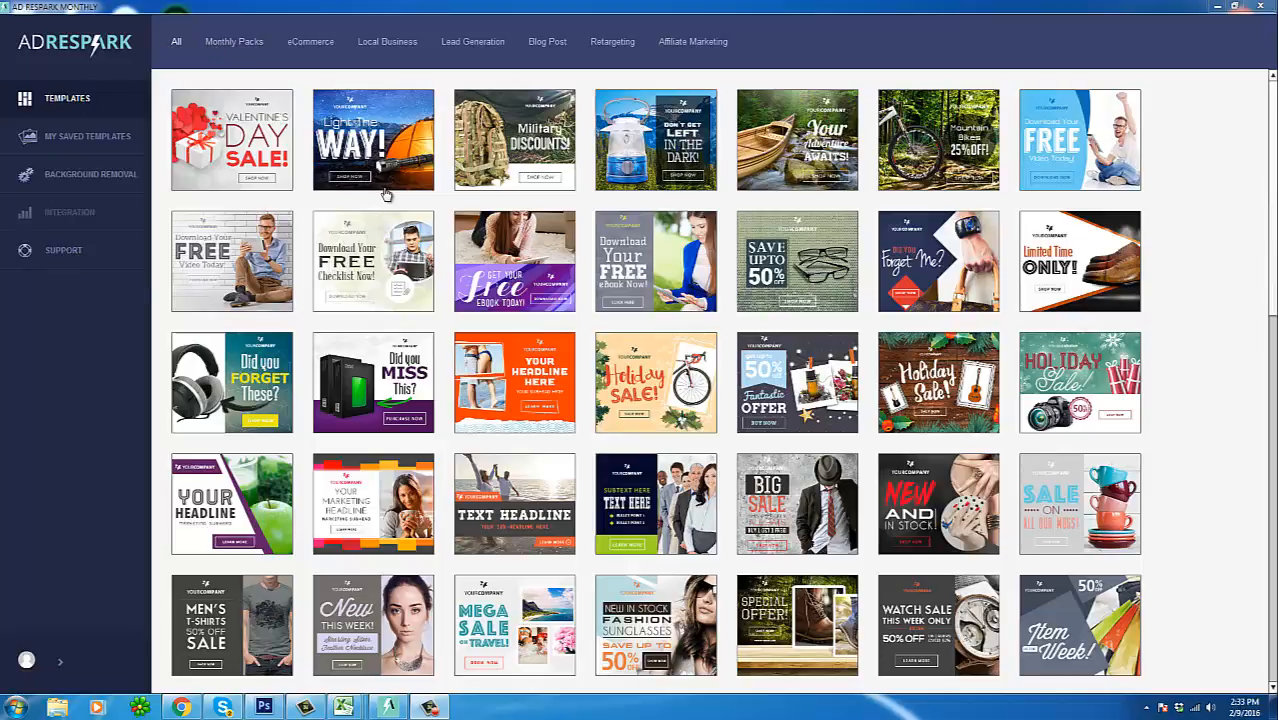
mouse_move(132, 178)
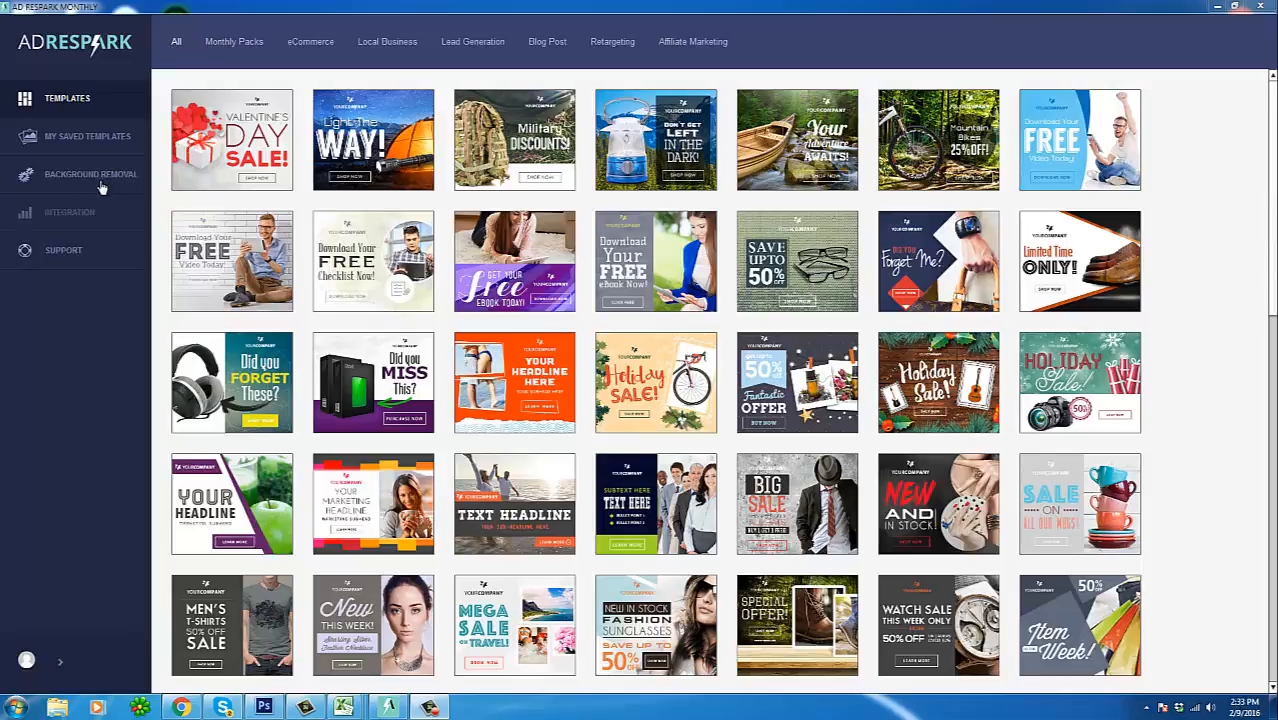
mouse_move(272, 308)
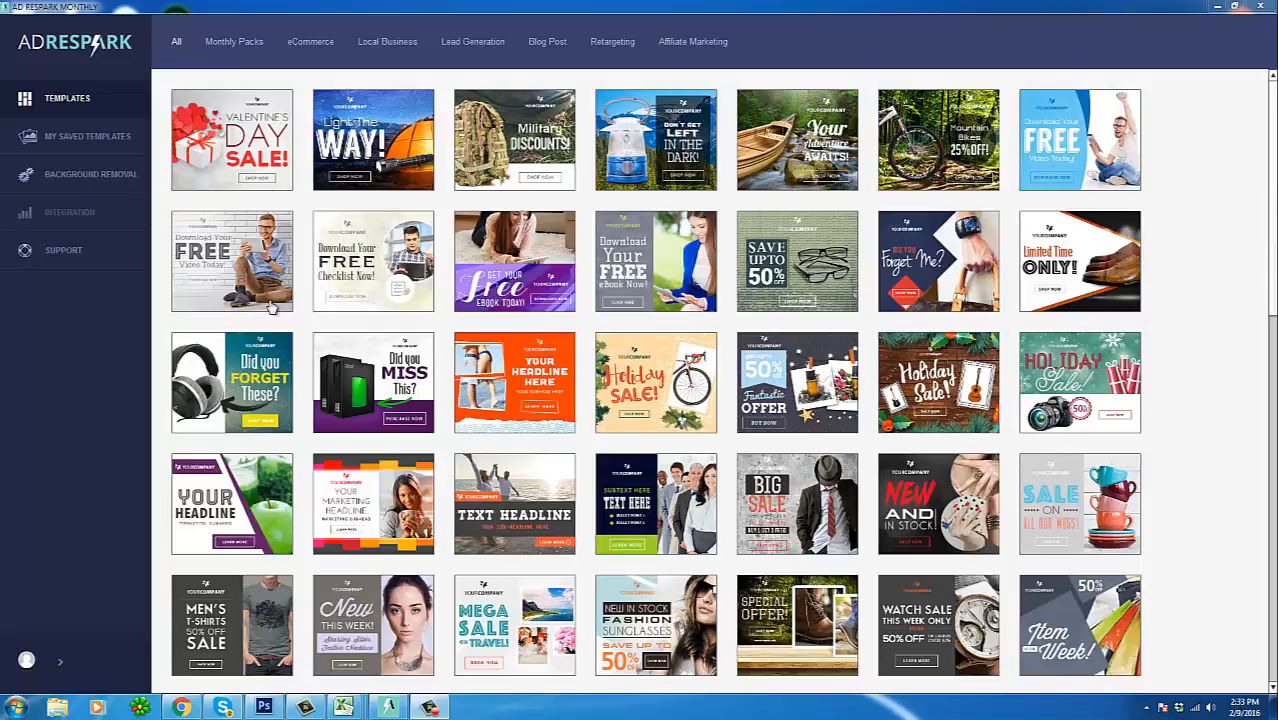
mouse_move(192, 222)
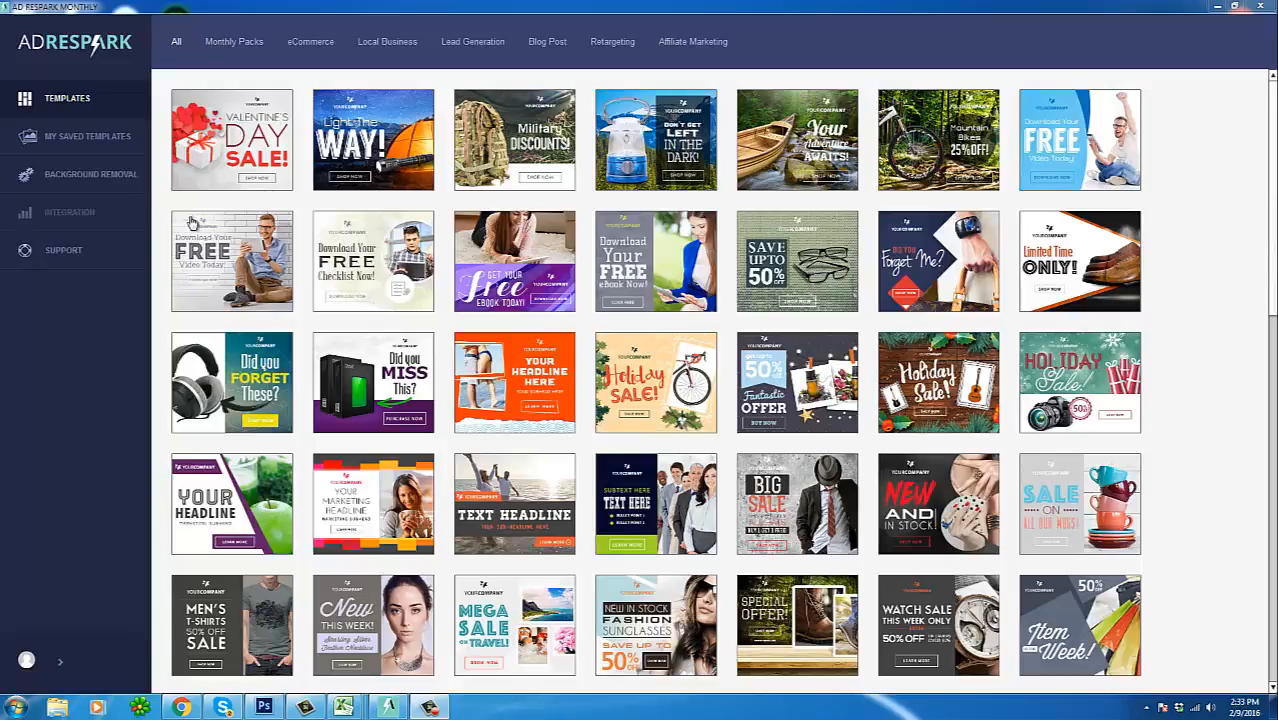
mouse_move(288, 294)
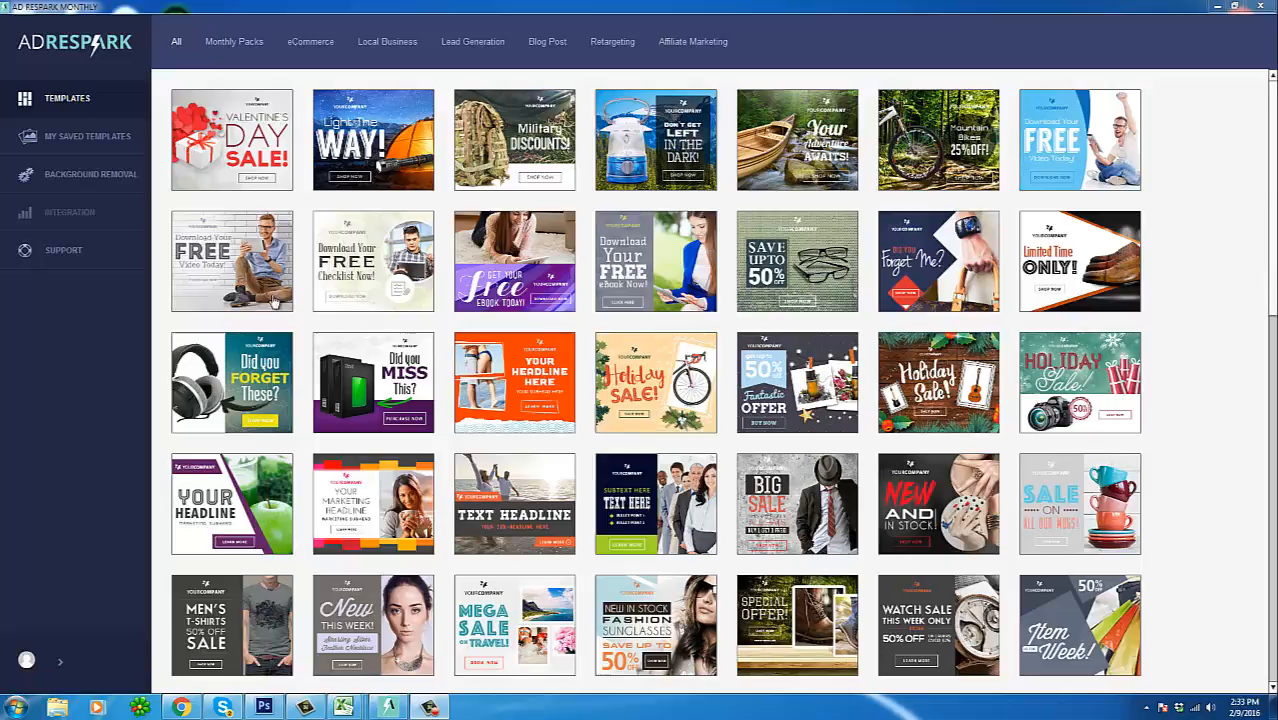
mouse_move(240, 272)
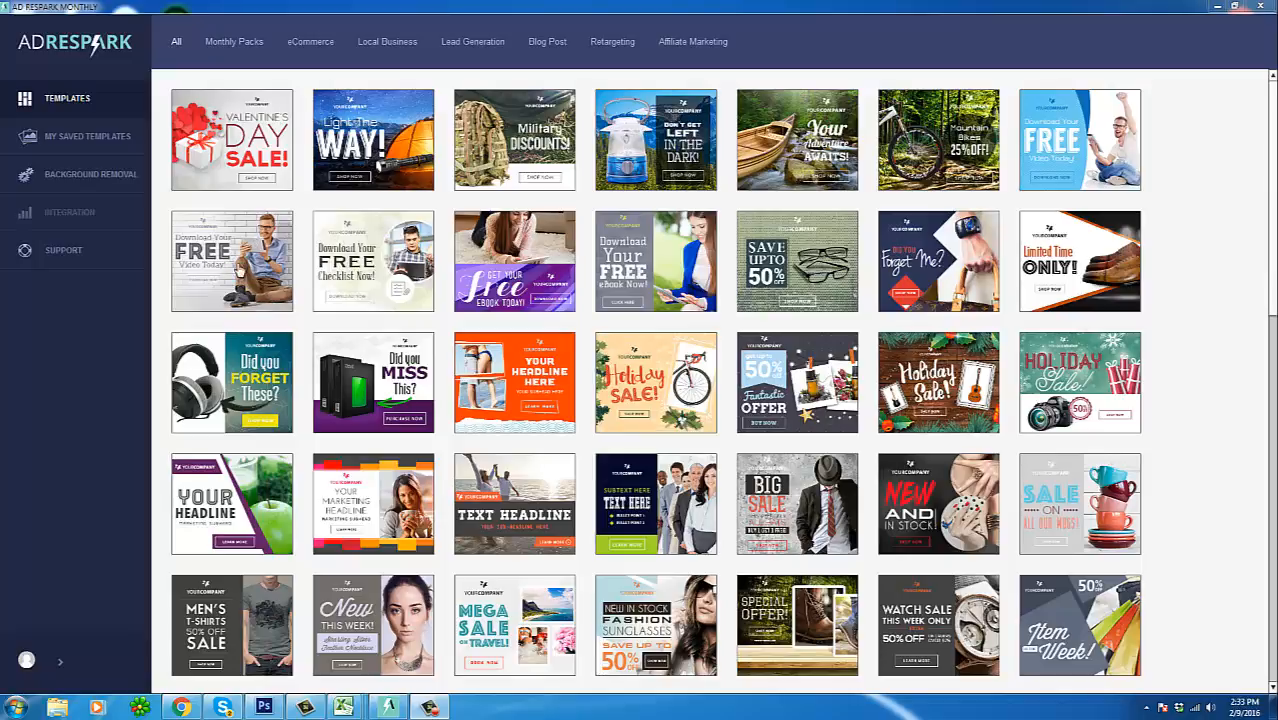
mouse_move(270, 316)
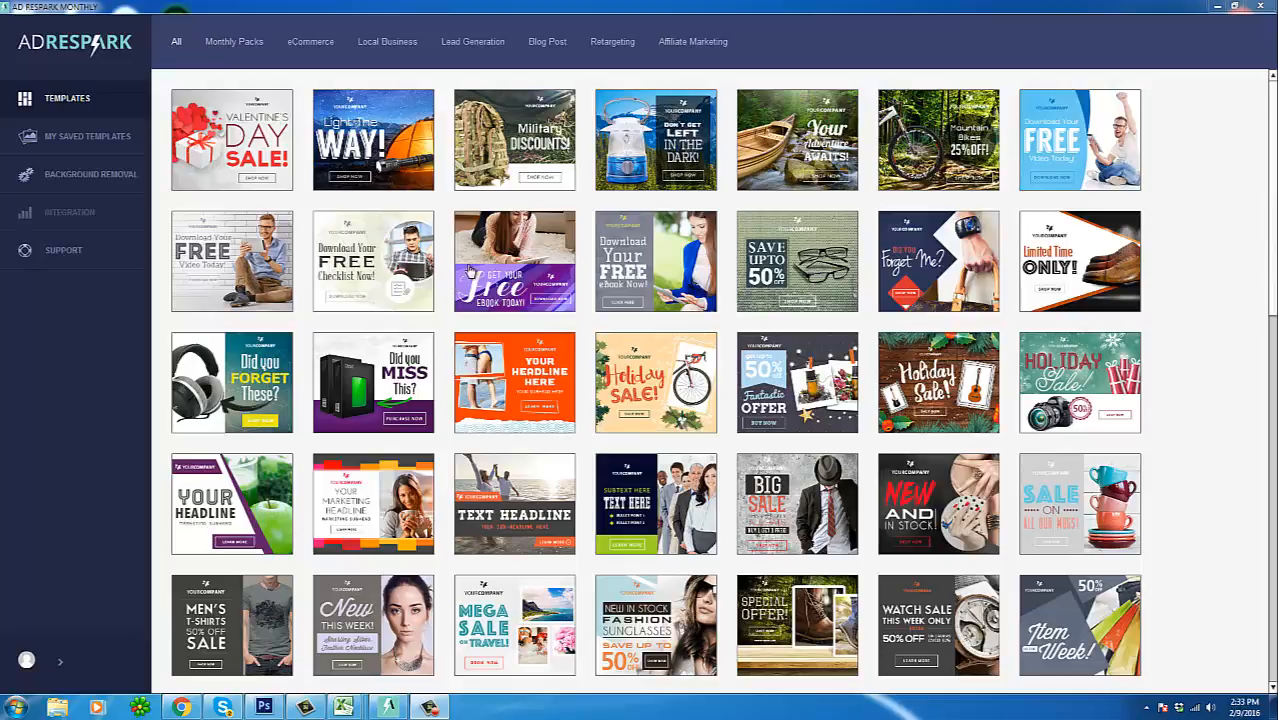
mouse_move(500, 578)
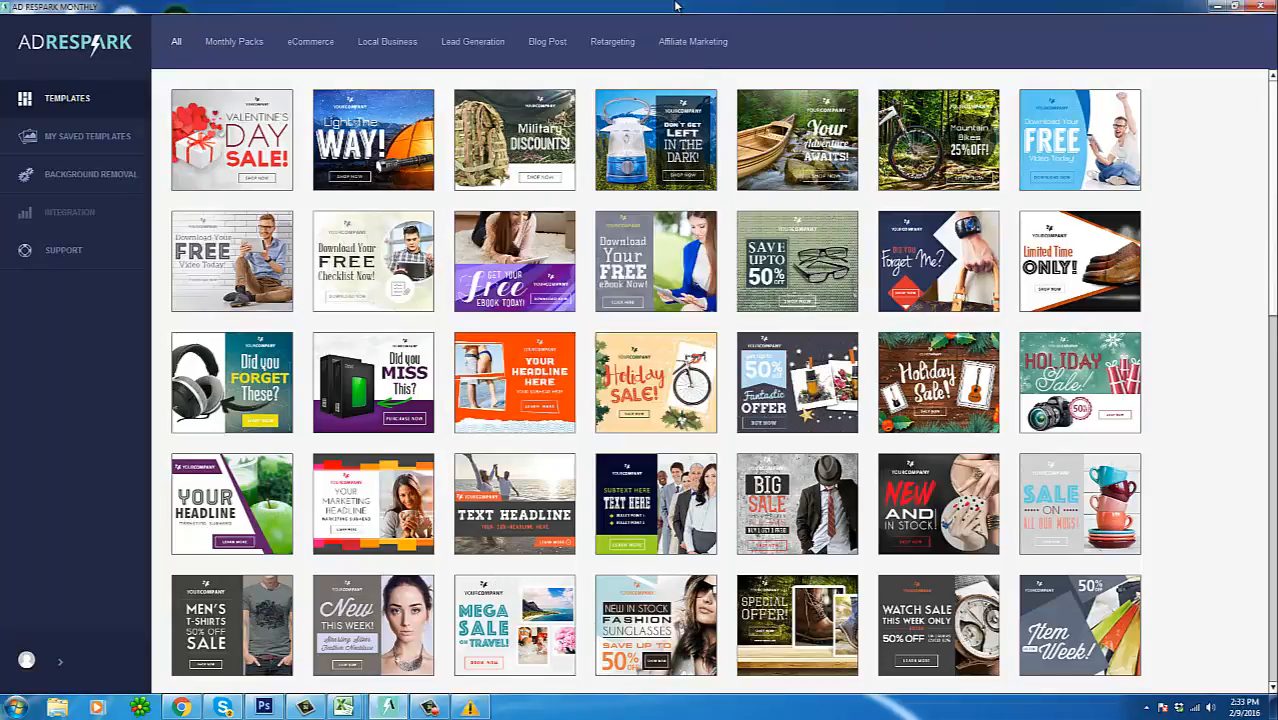
mouse_move(572, 332)
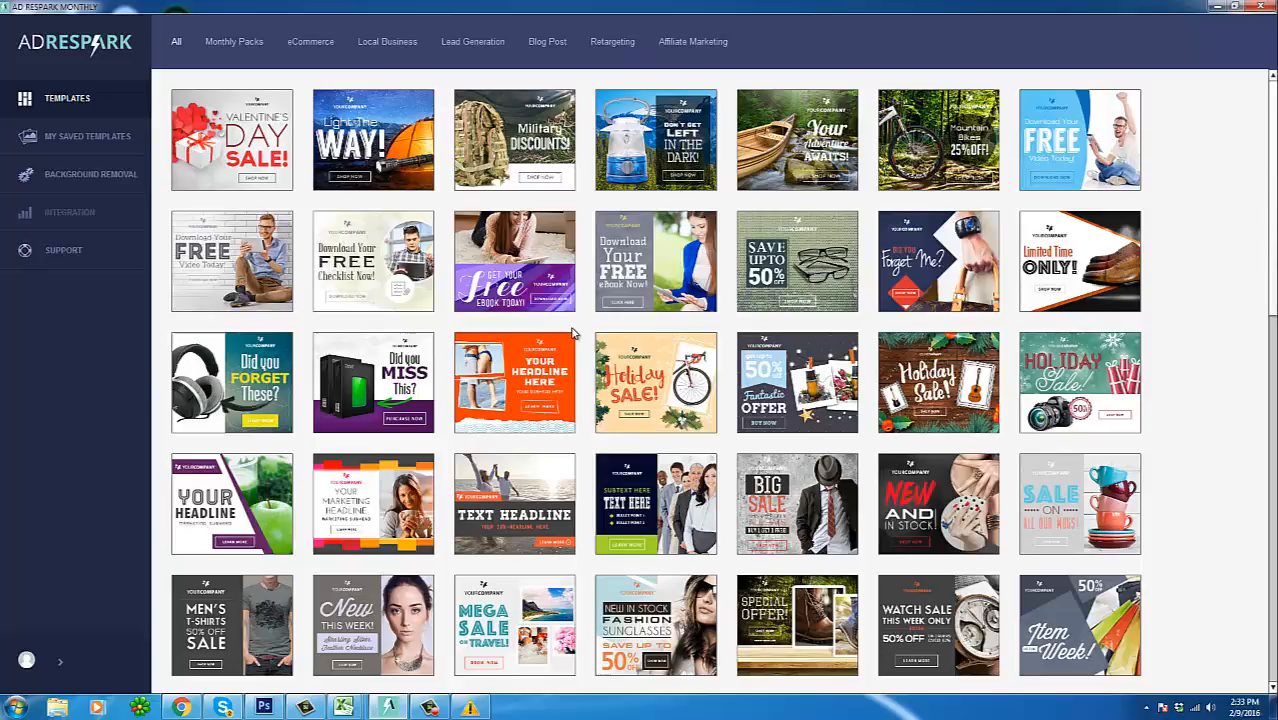
mouse_move(576, 338)
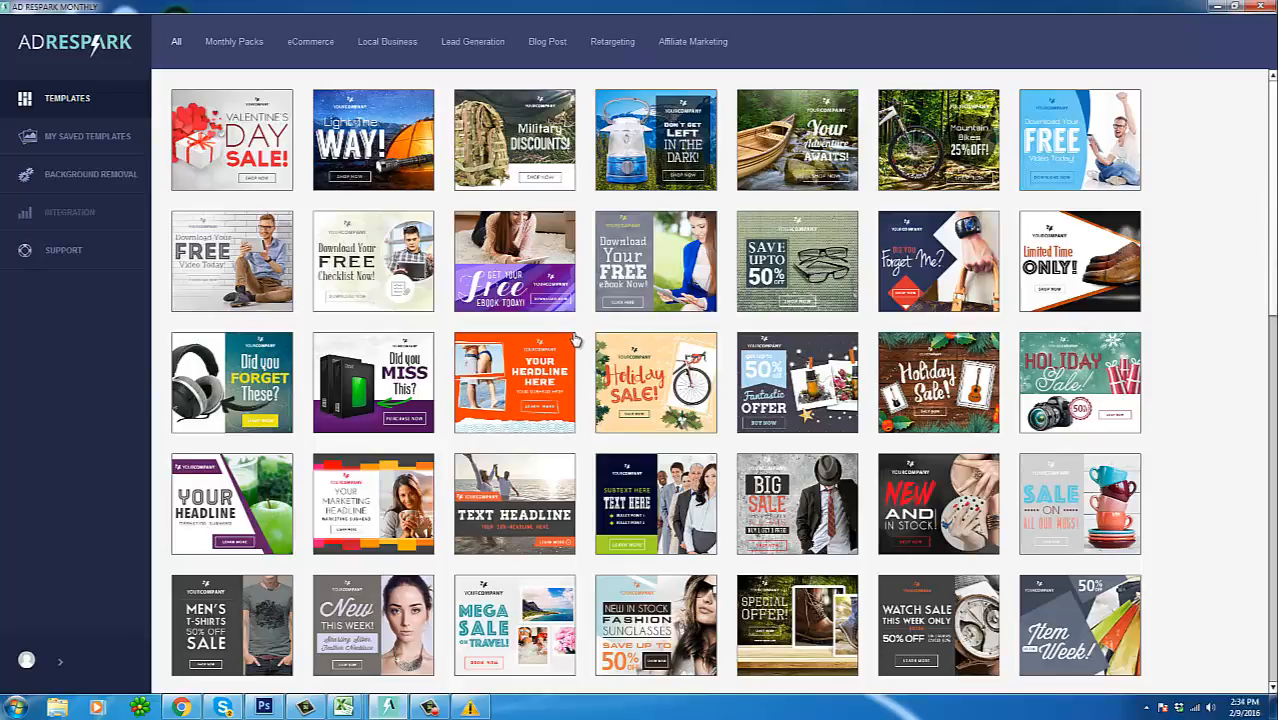
mouse_move(778, 364)
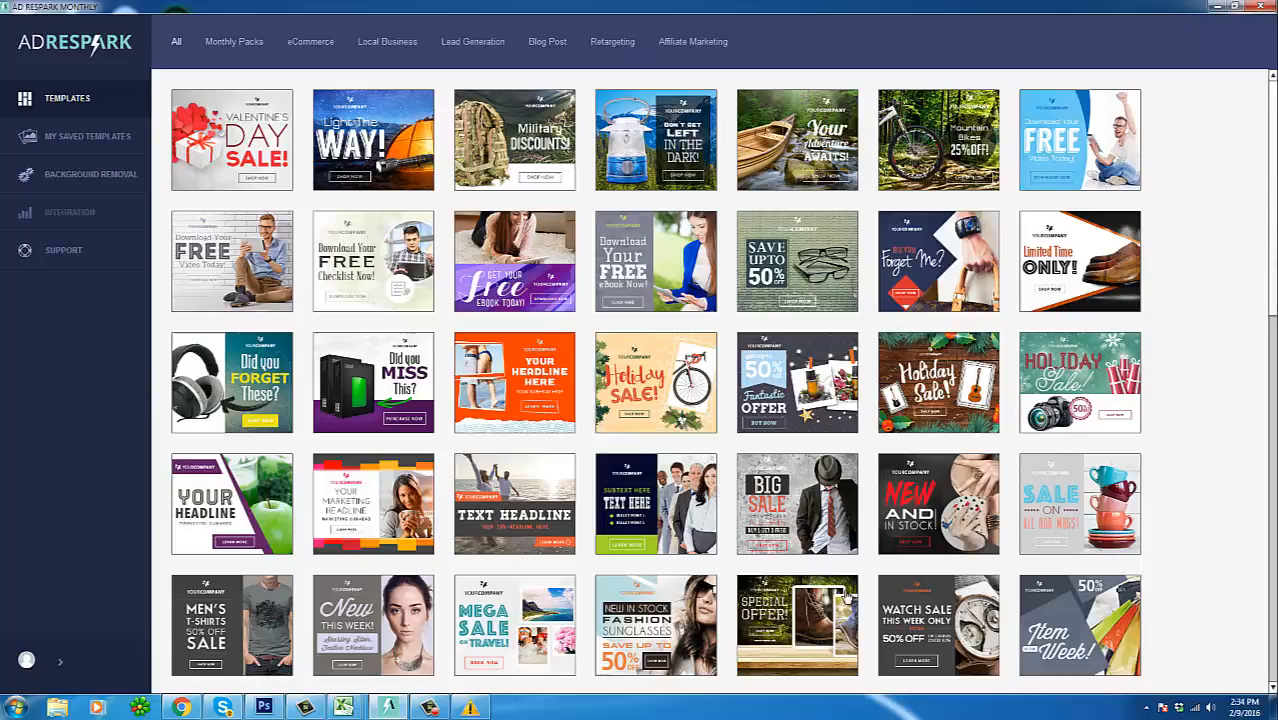
Step: Scroll the Templates library down through all thumbnails to its final rows
scroll("down", 3)
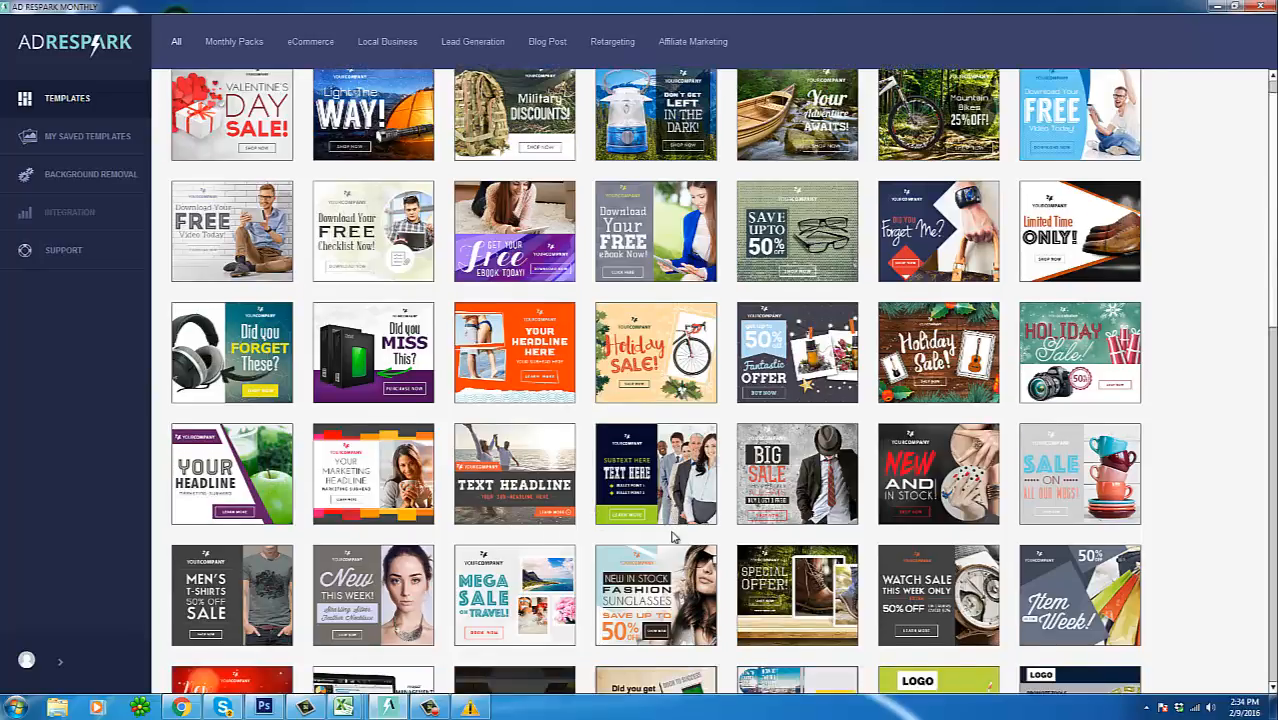
scroll("down", 3)
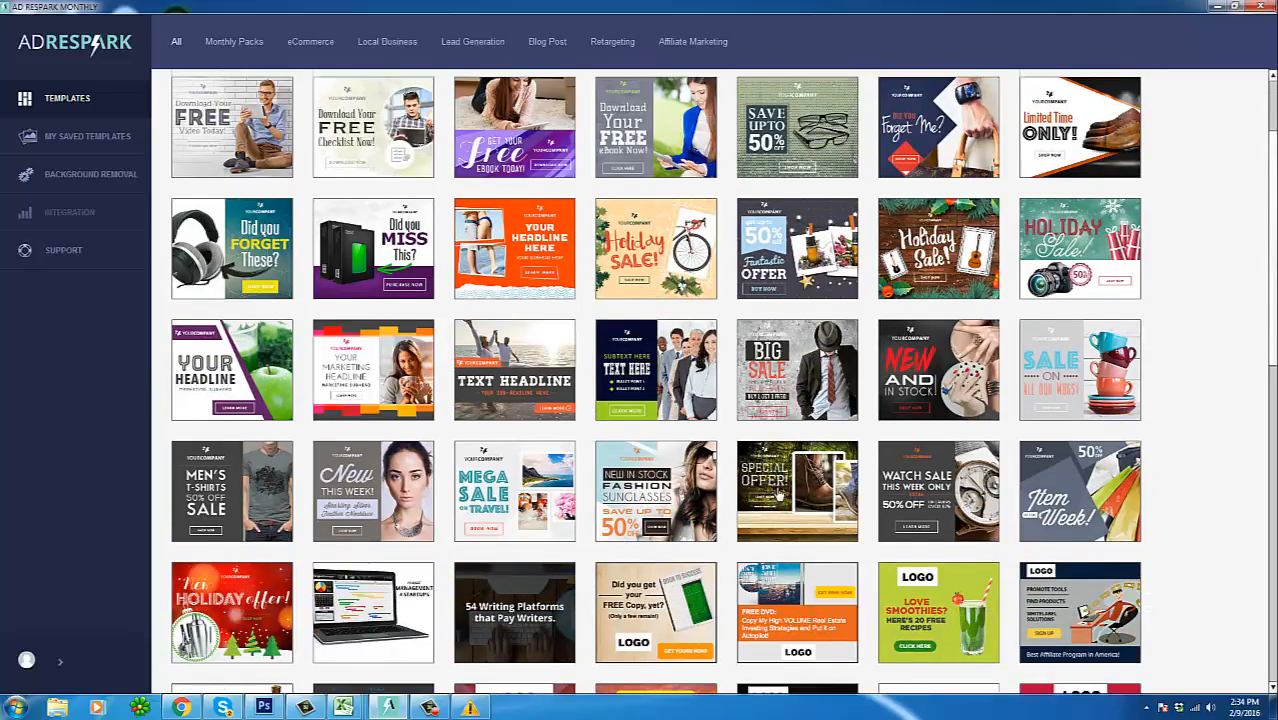
scroll("down", 3)
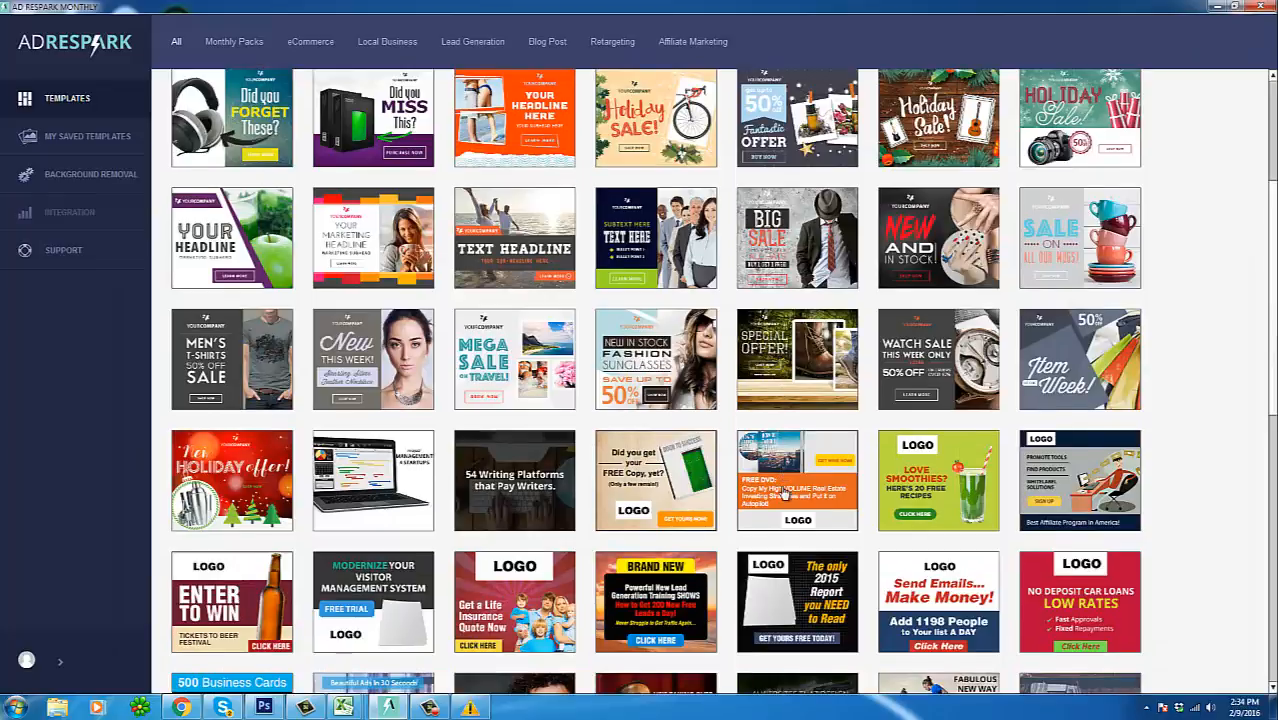
scroll("down", 3)
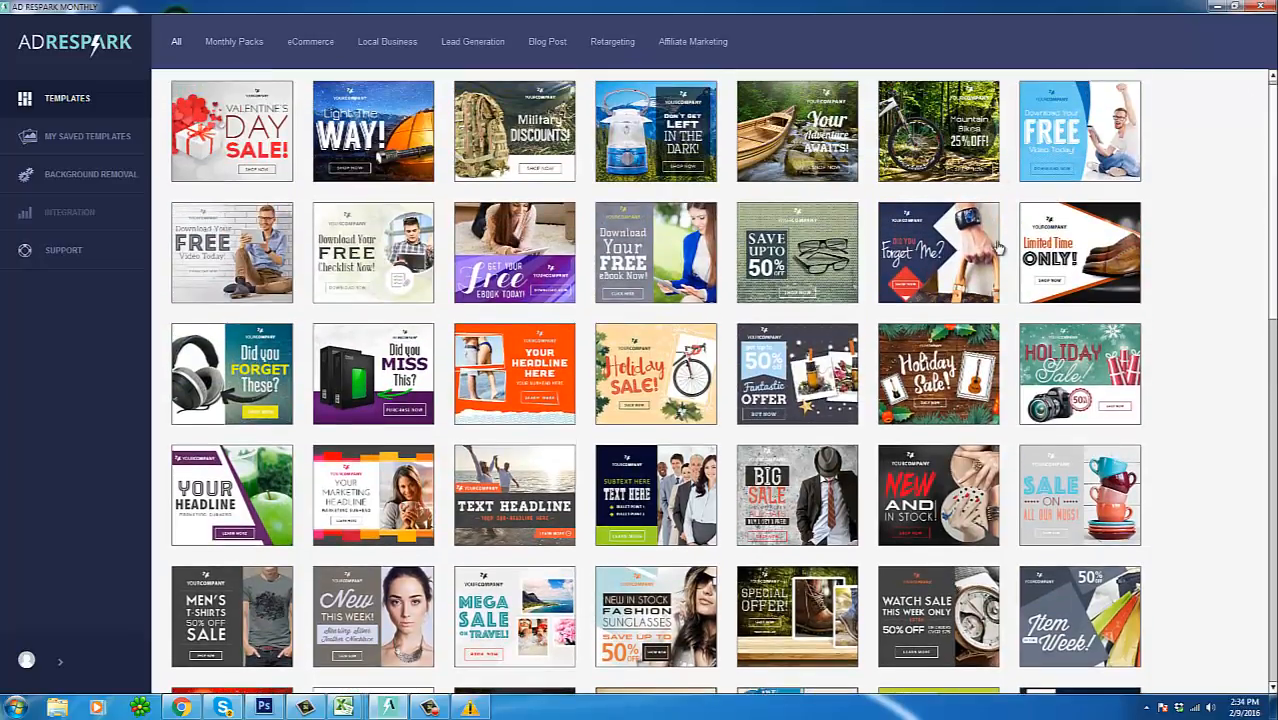
mouse_move(818, 332)
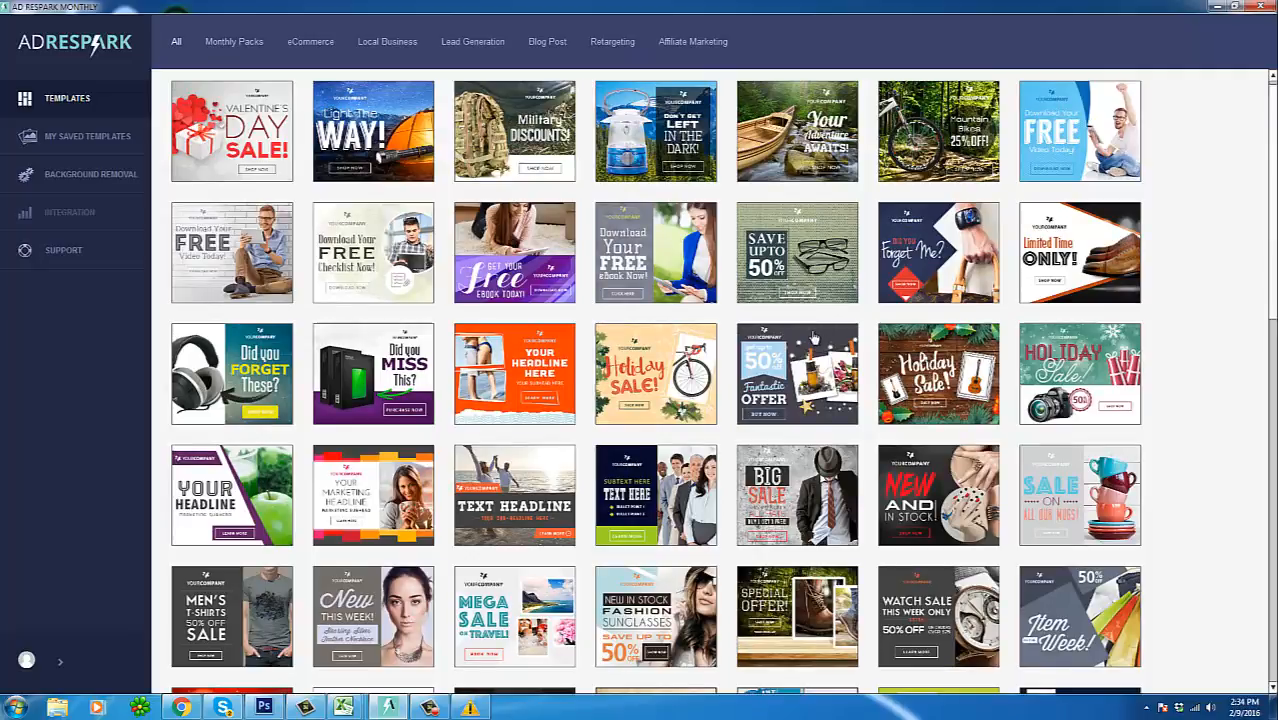
scroll("down", 3)
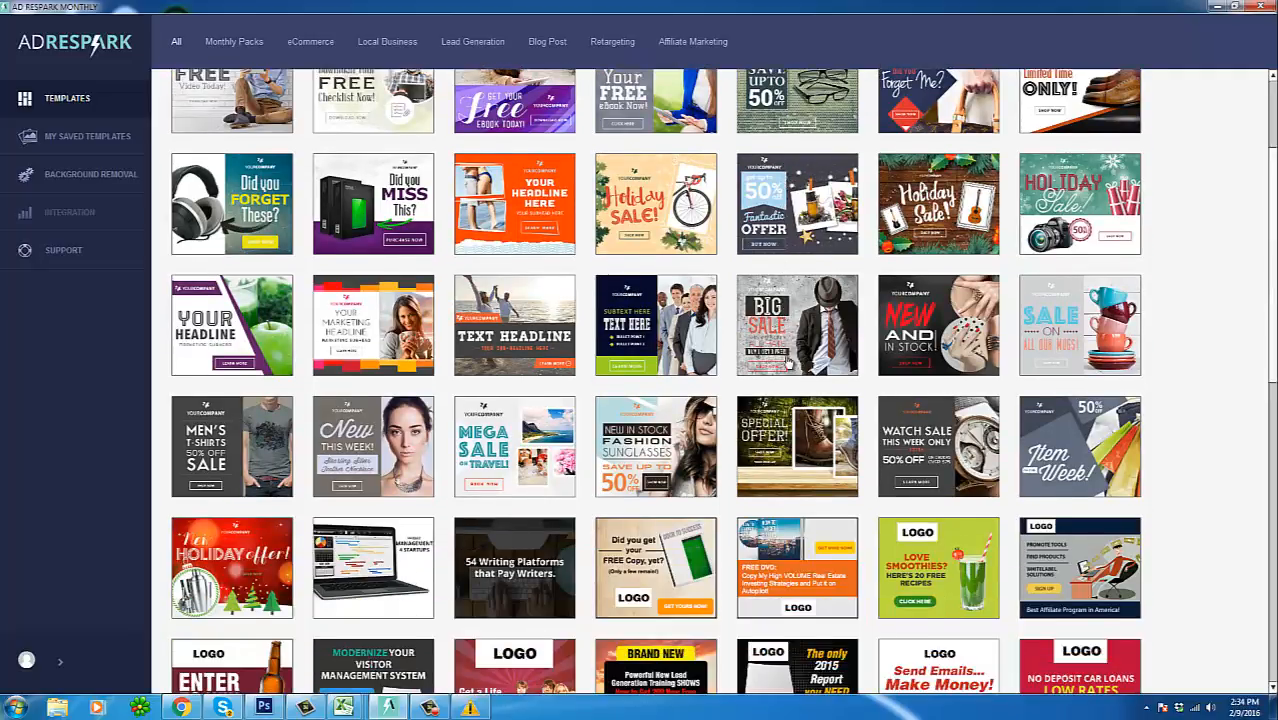
scroll("down", 3)
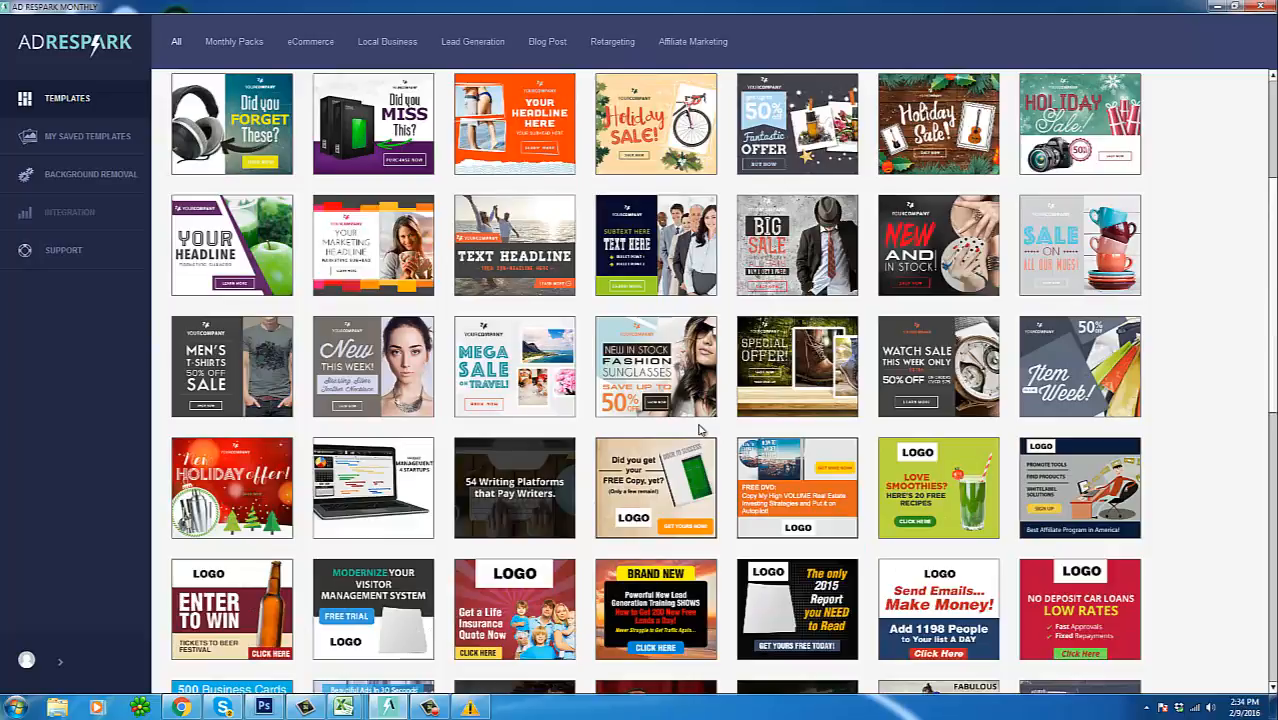
scroll("down", 3)
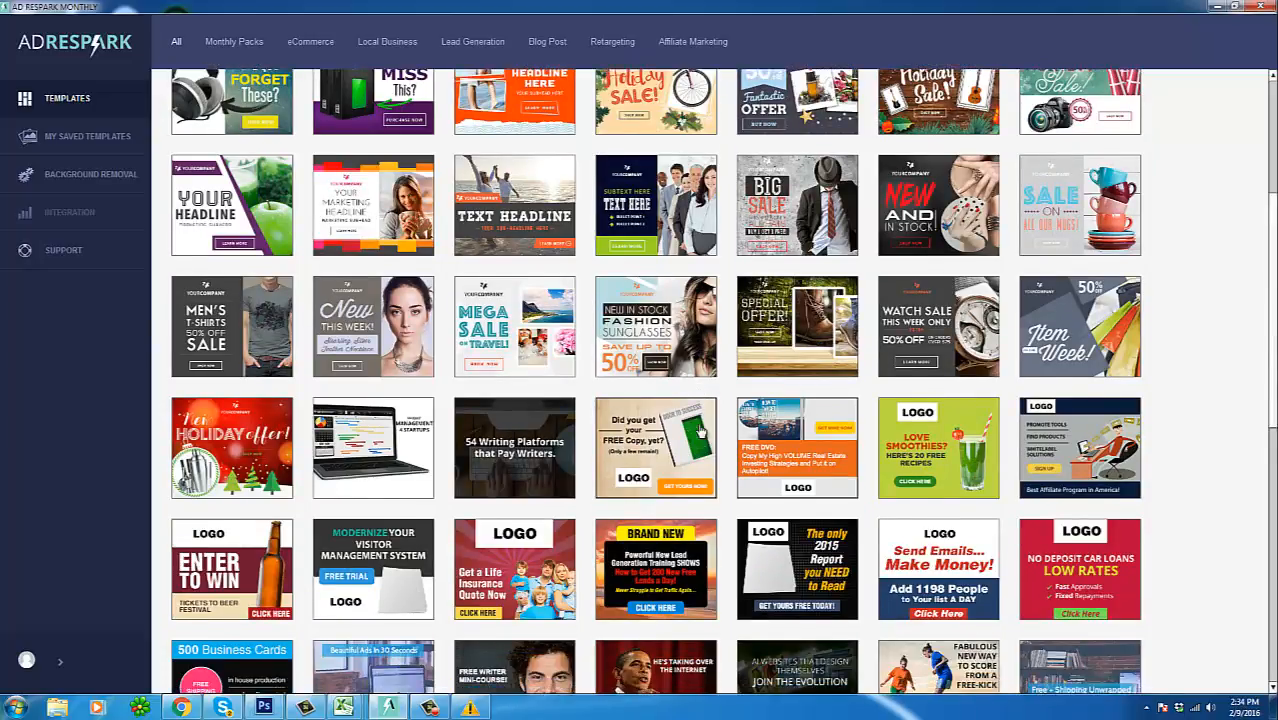
scroll("down", 3)
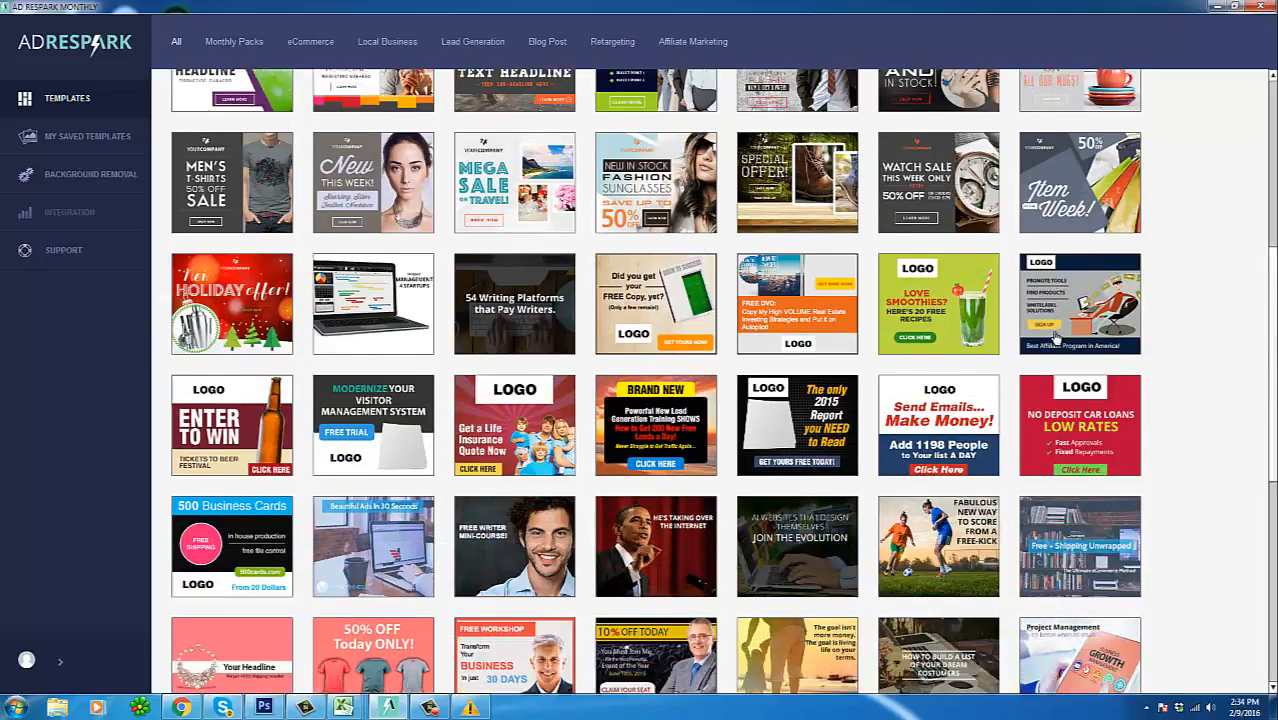
scroll("down", 3)
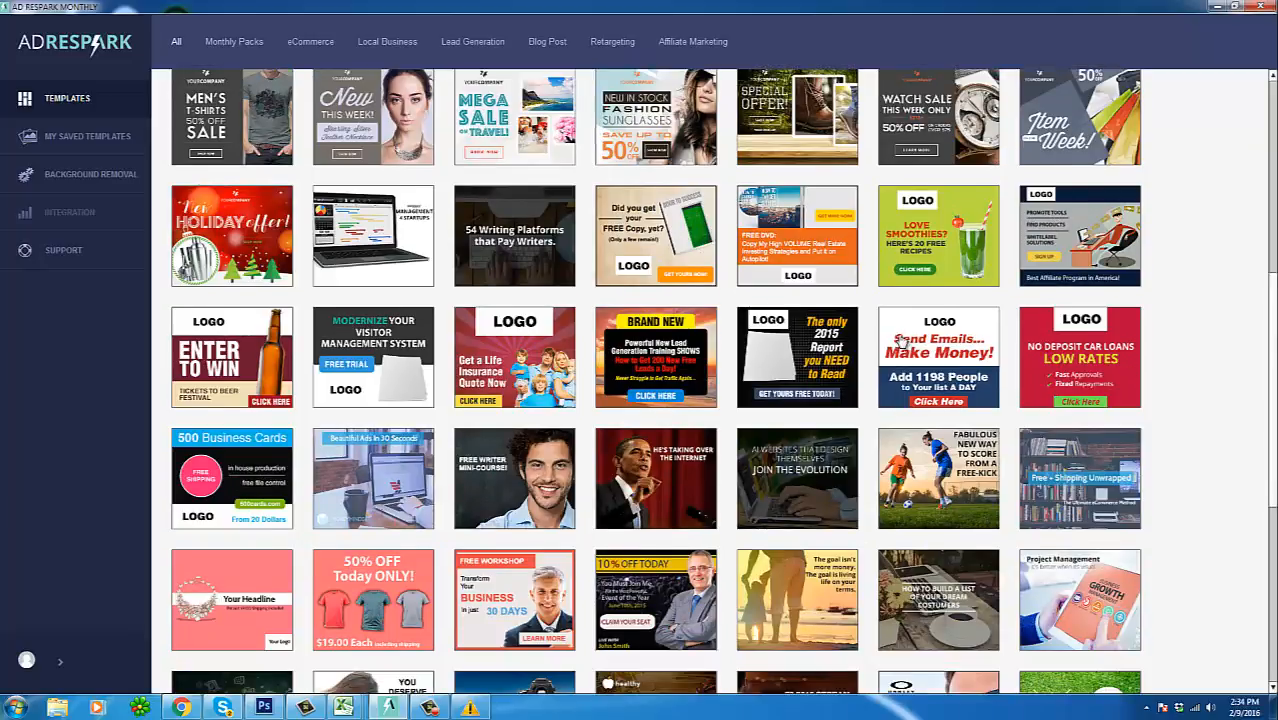
mouse_move(312, 548)
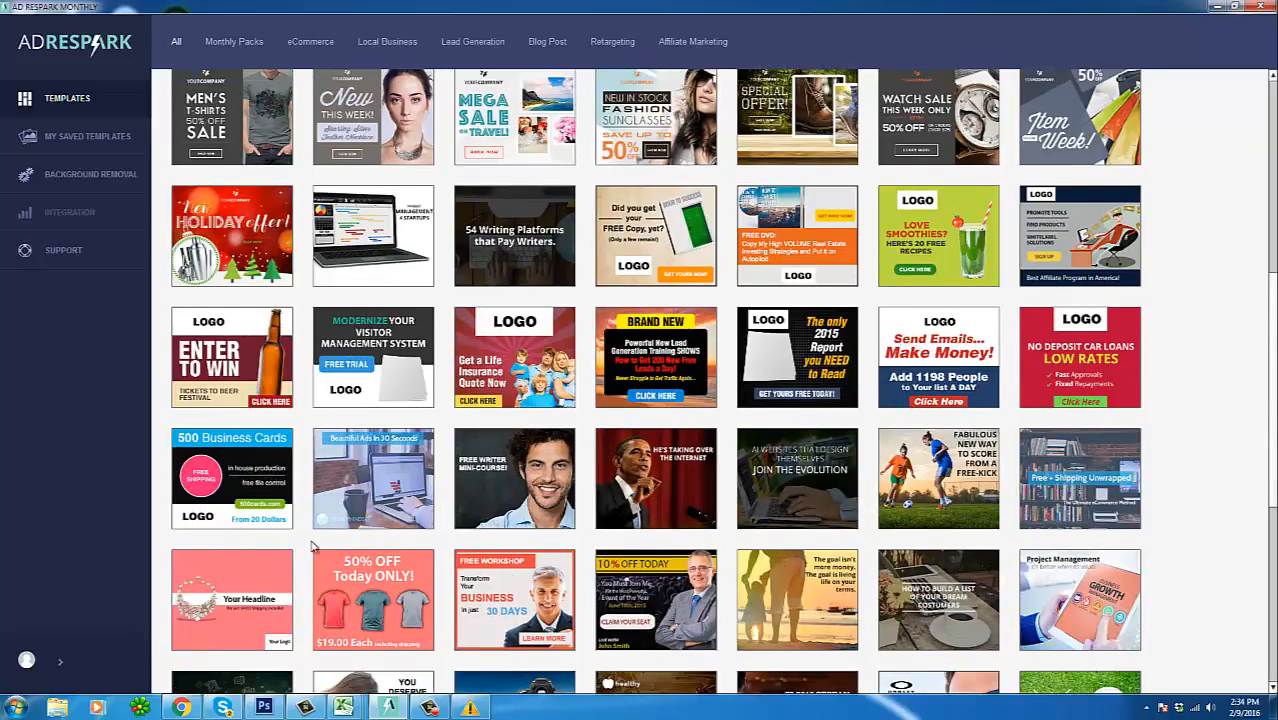
scroll("down", 3)
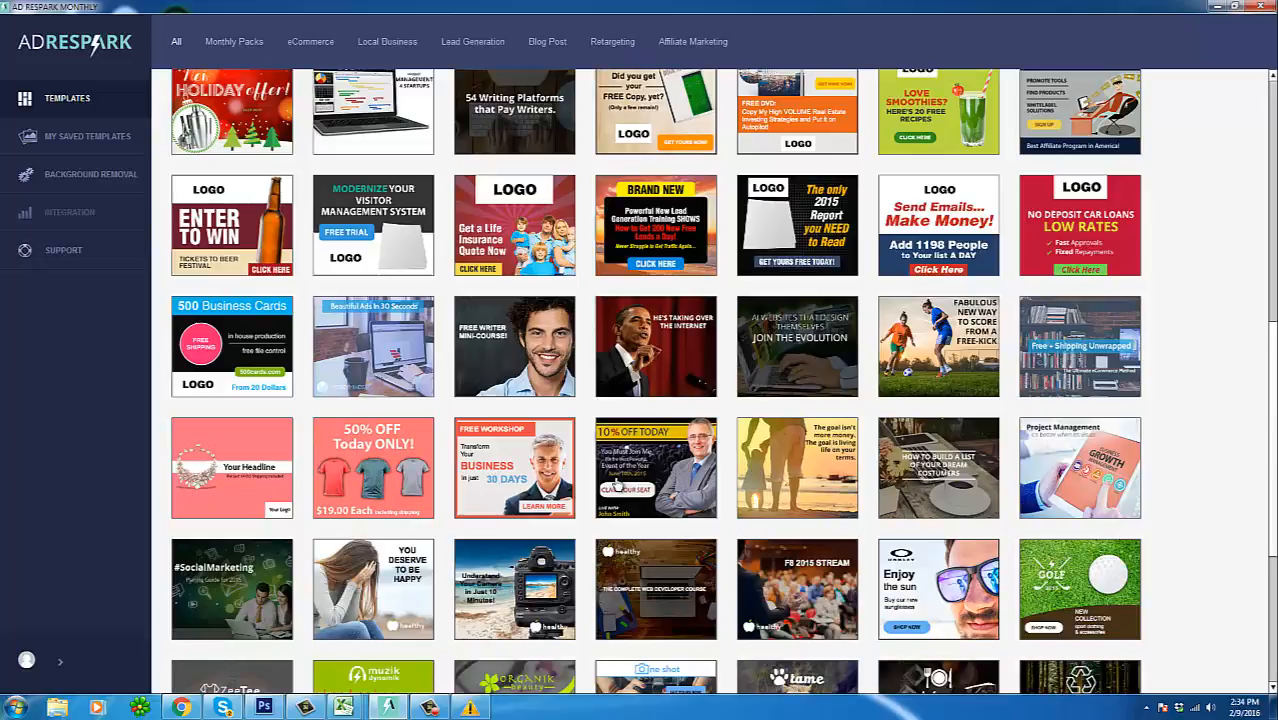
scroll("down", 3)
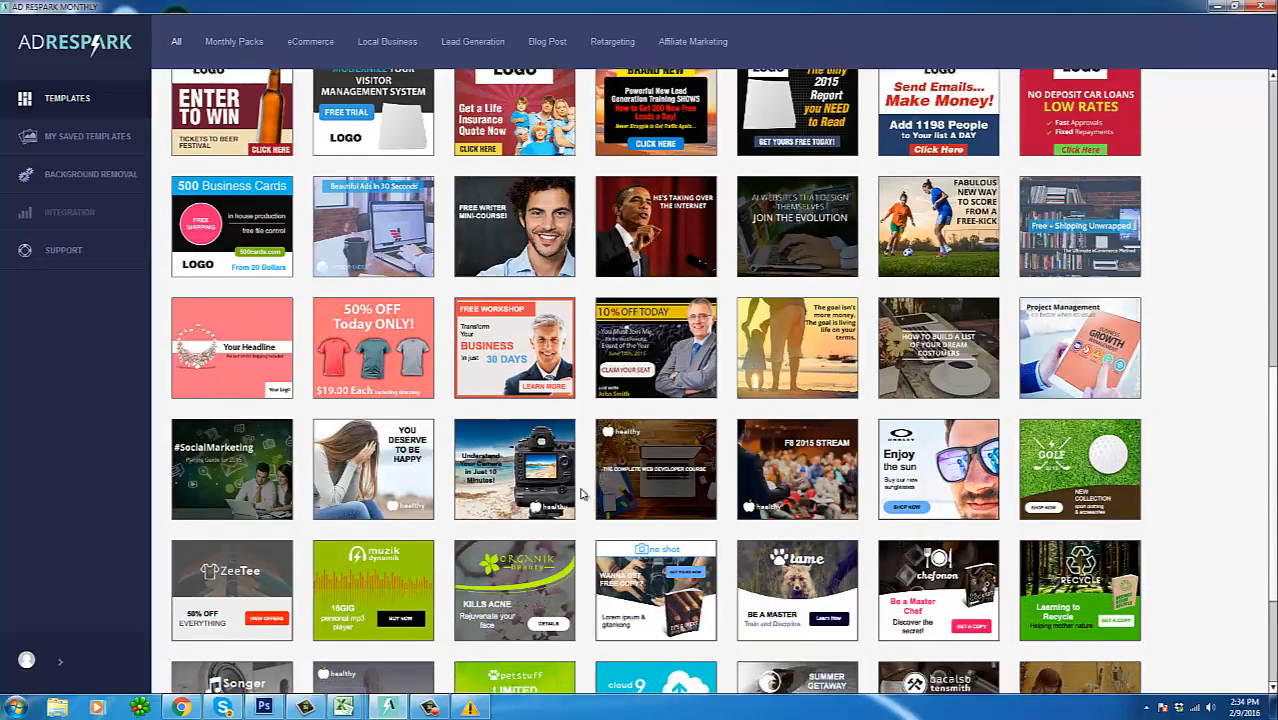
scroll("down", 3)
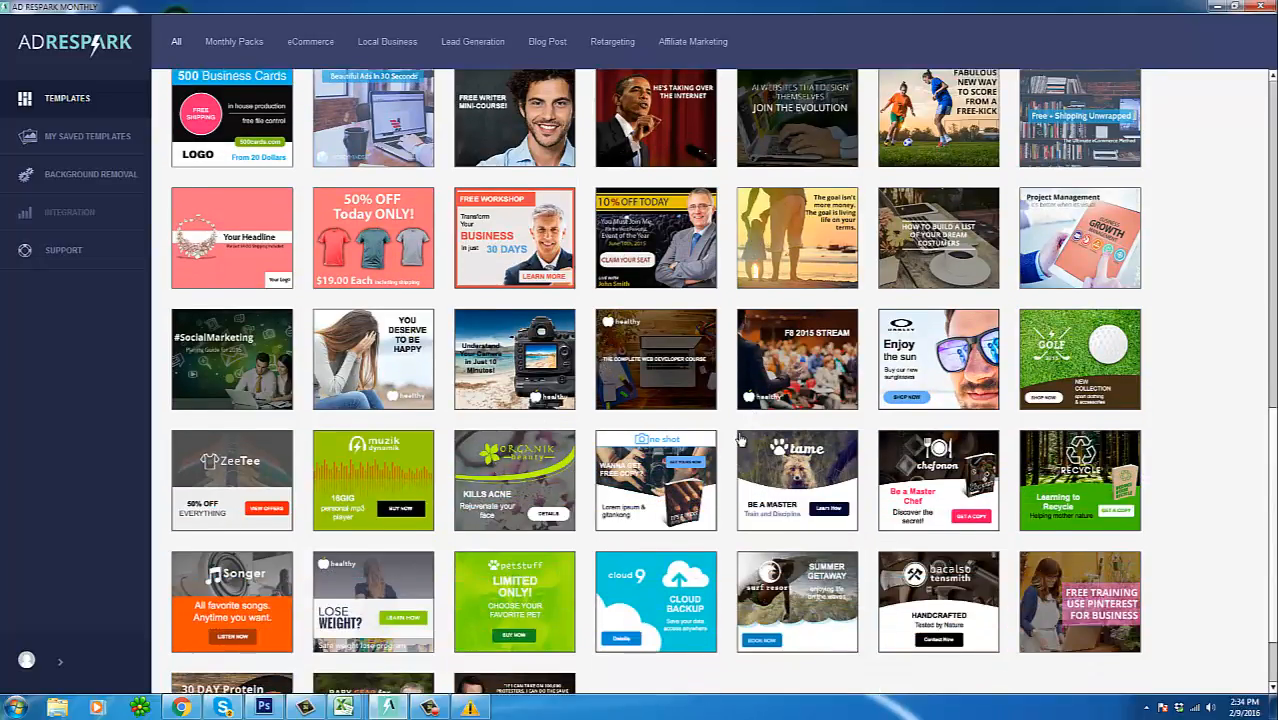
scroll("down", 3)
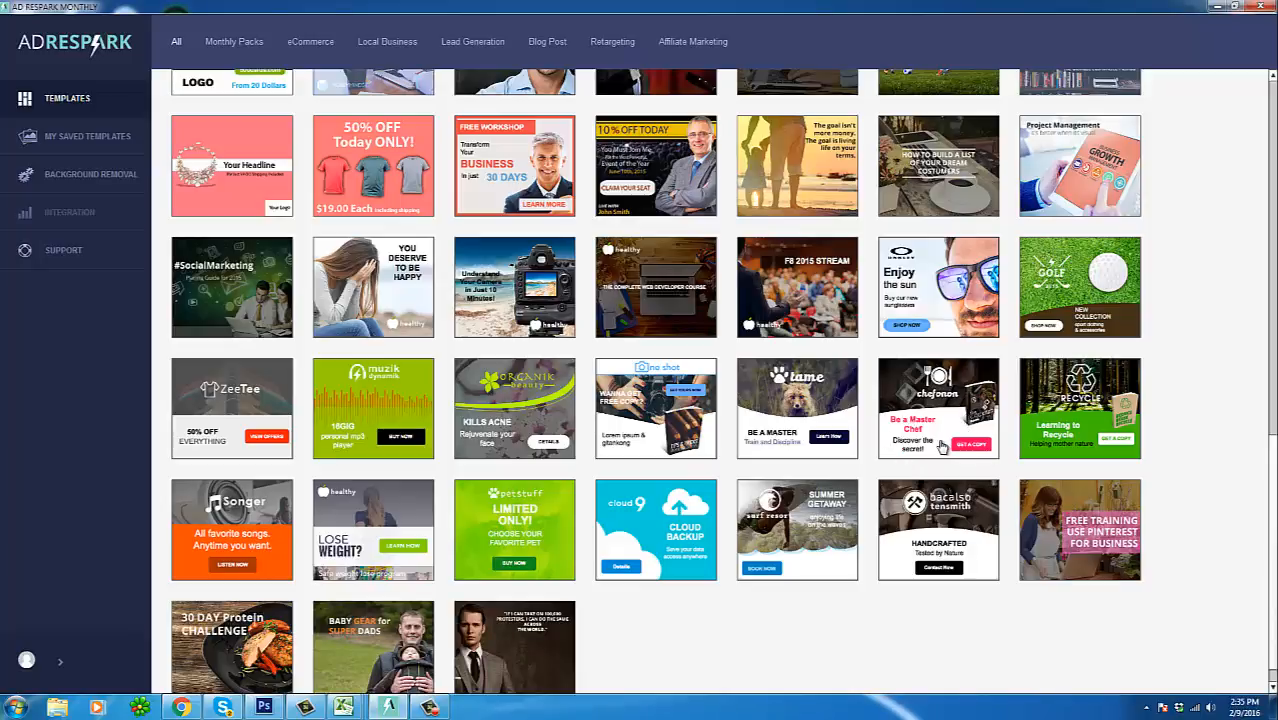
mouse_move(938, 418)
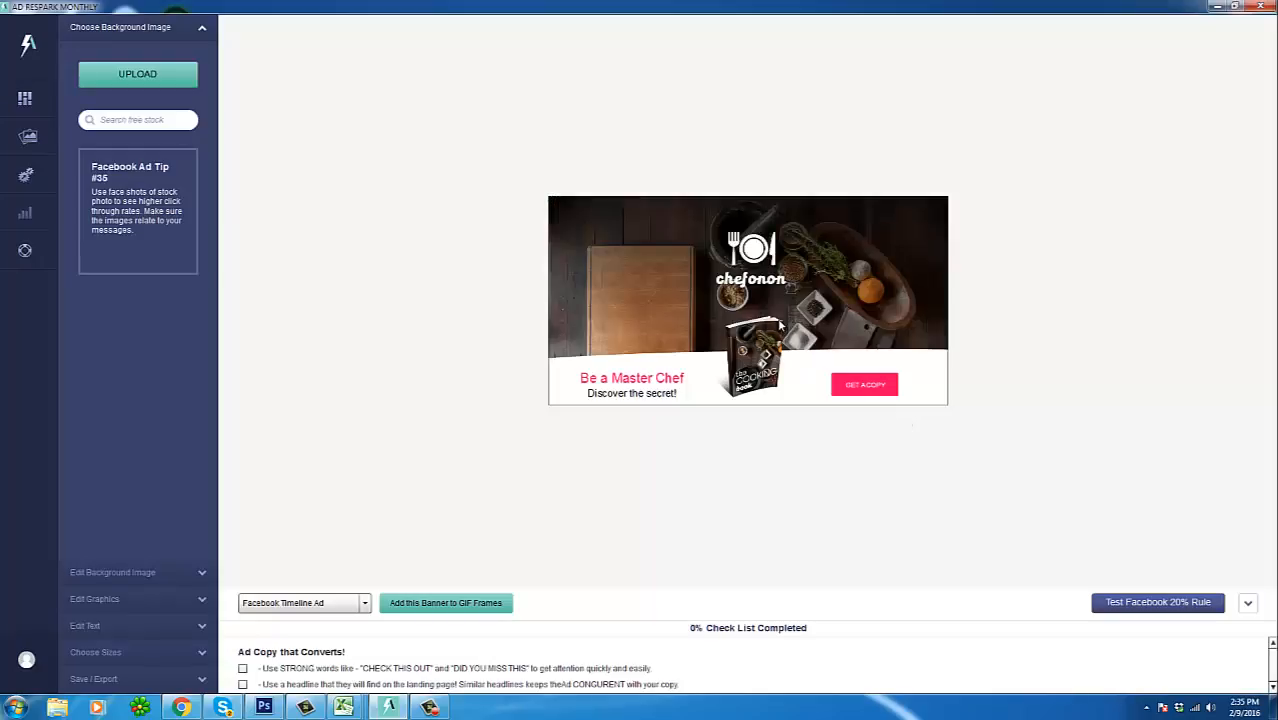
mouse_move(1048, 224)
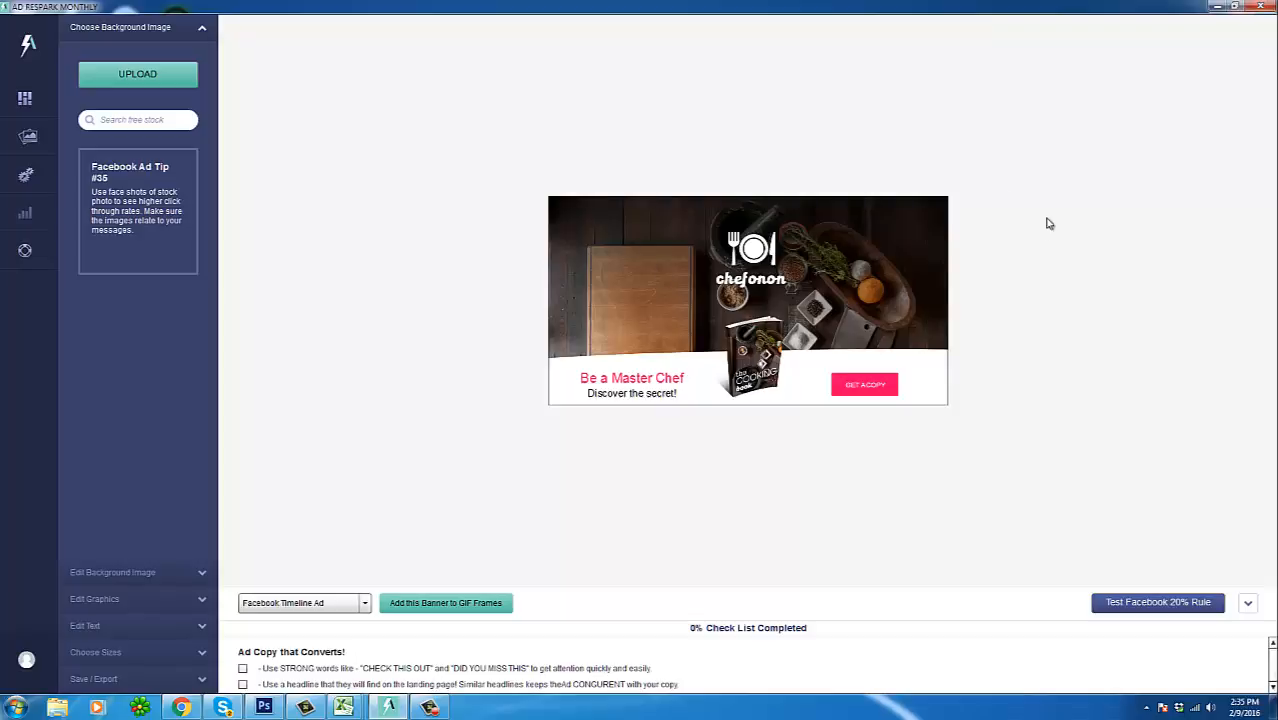
mouse_move(1052, 152)
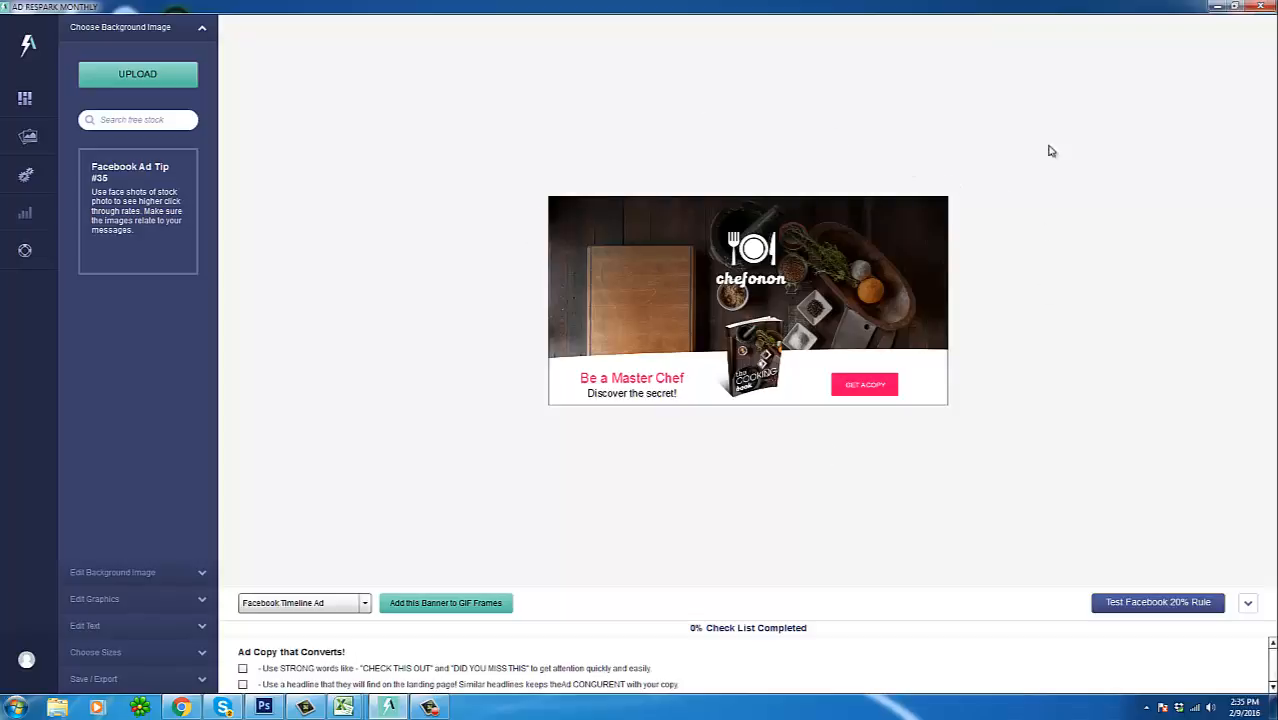
mouse_move(732, 360)
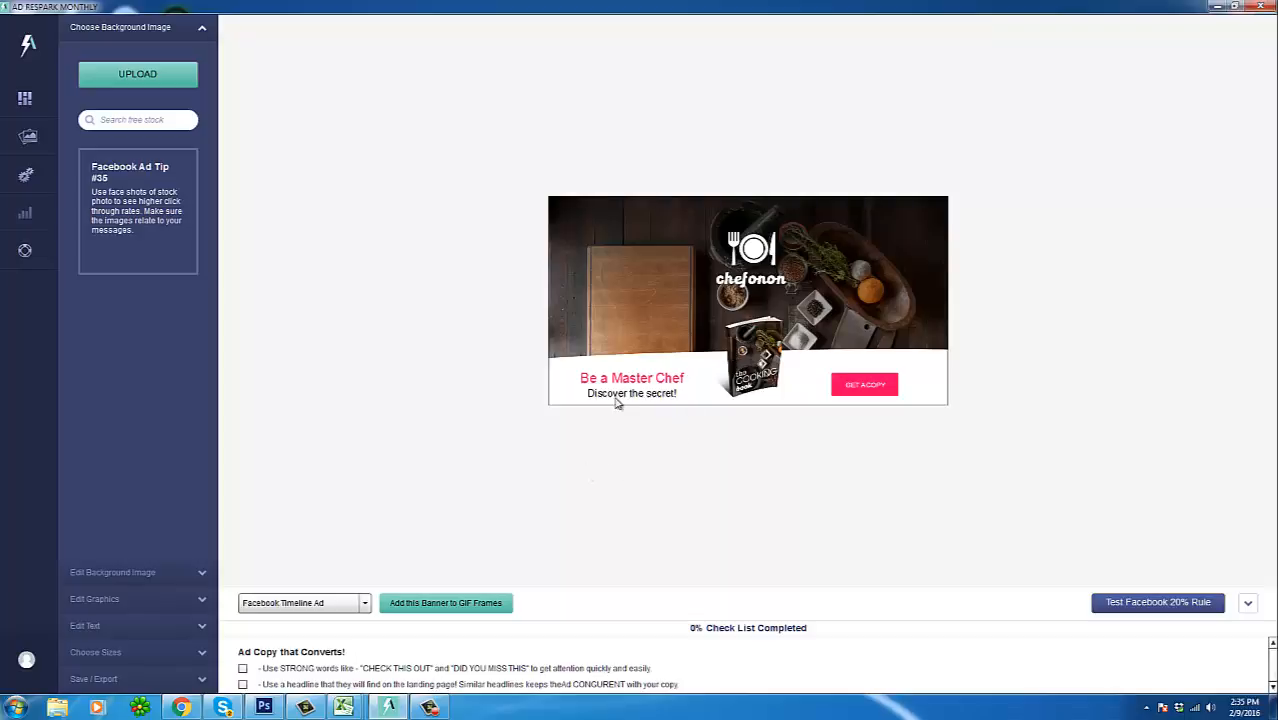
mouse_move(864, 180)
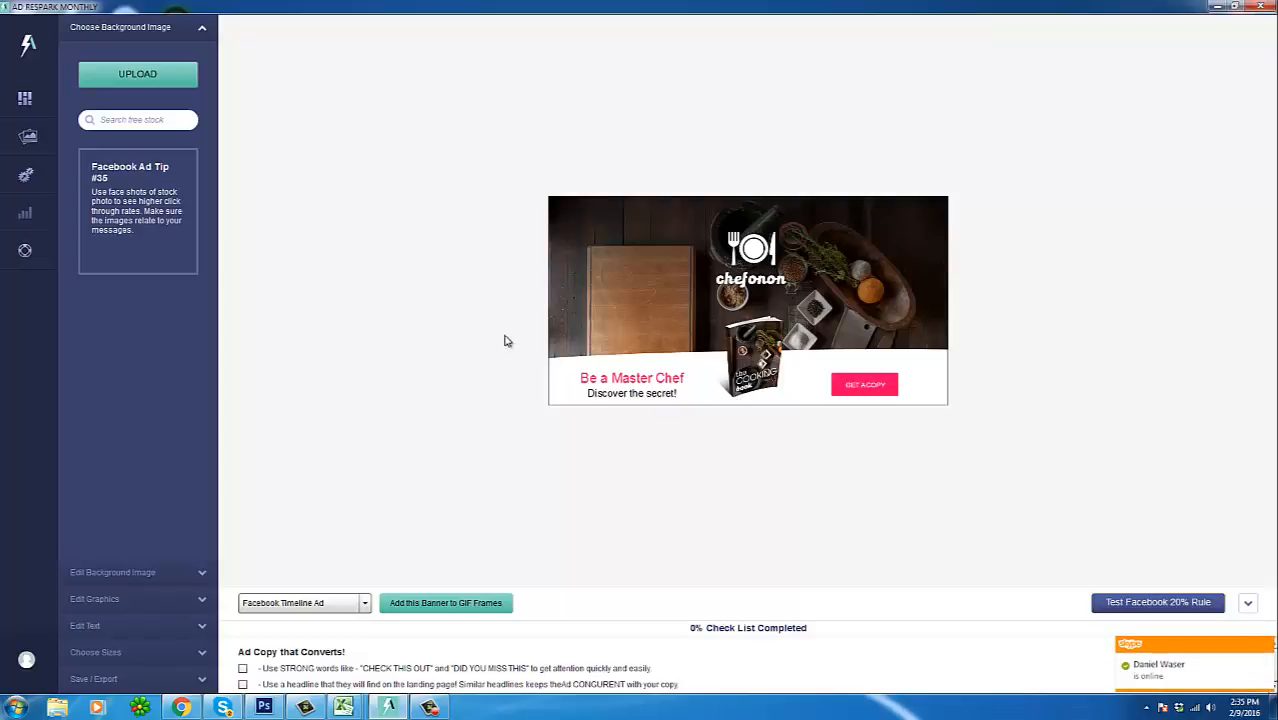
mouse_move(516, 430)
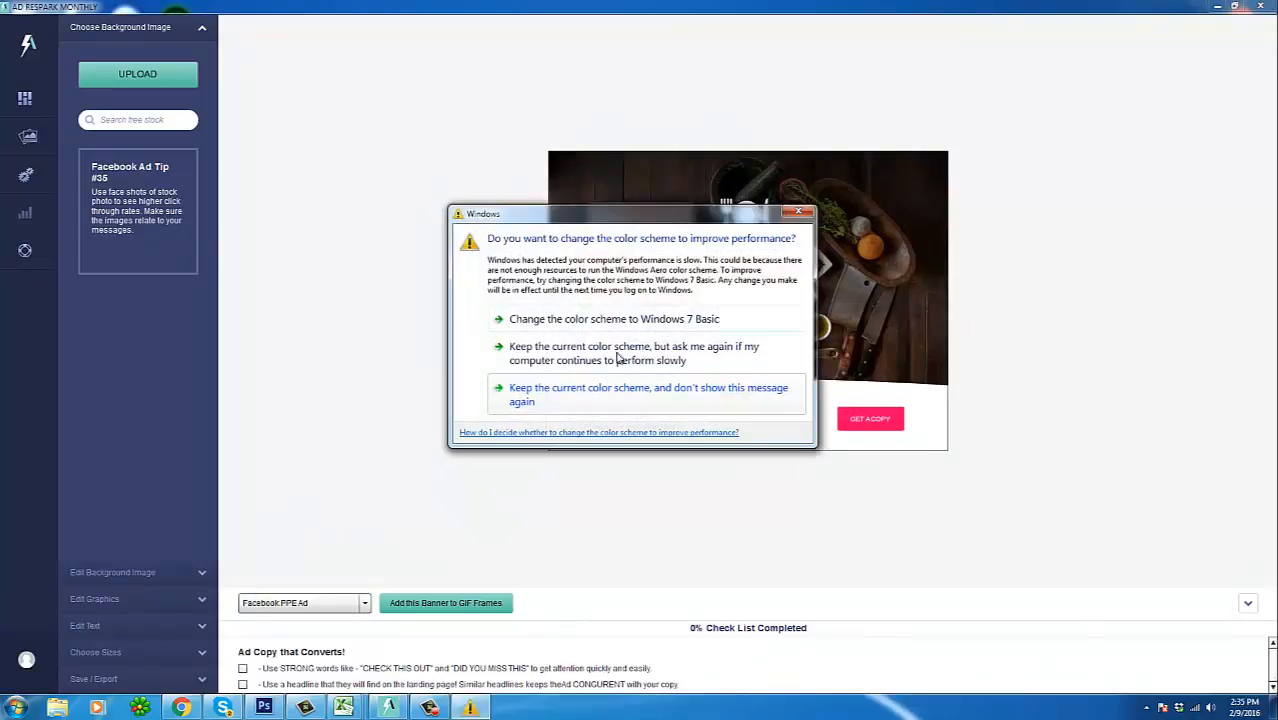
Step: Preview the chef banner as Web Banner SkyScraper, Square, Large Square and Rectangle sizes
left_click(304, 602)
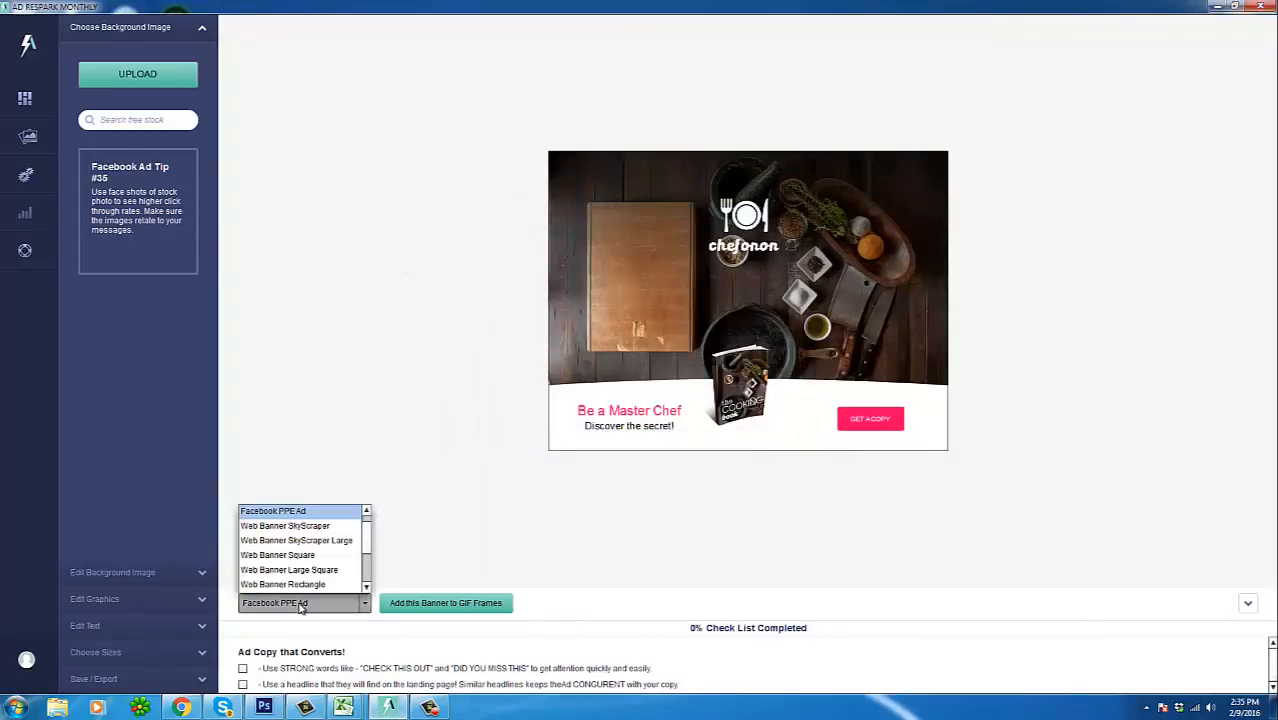
left_click(284, 524)
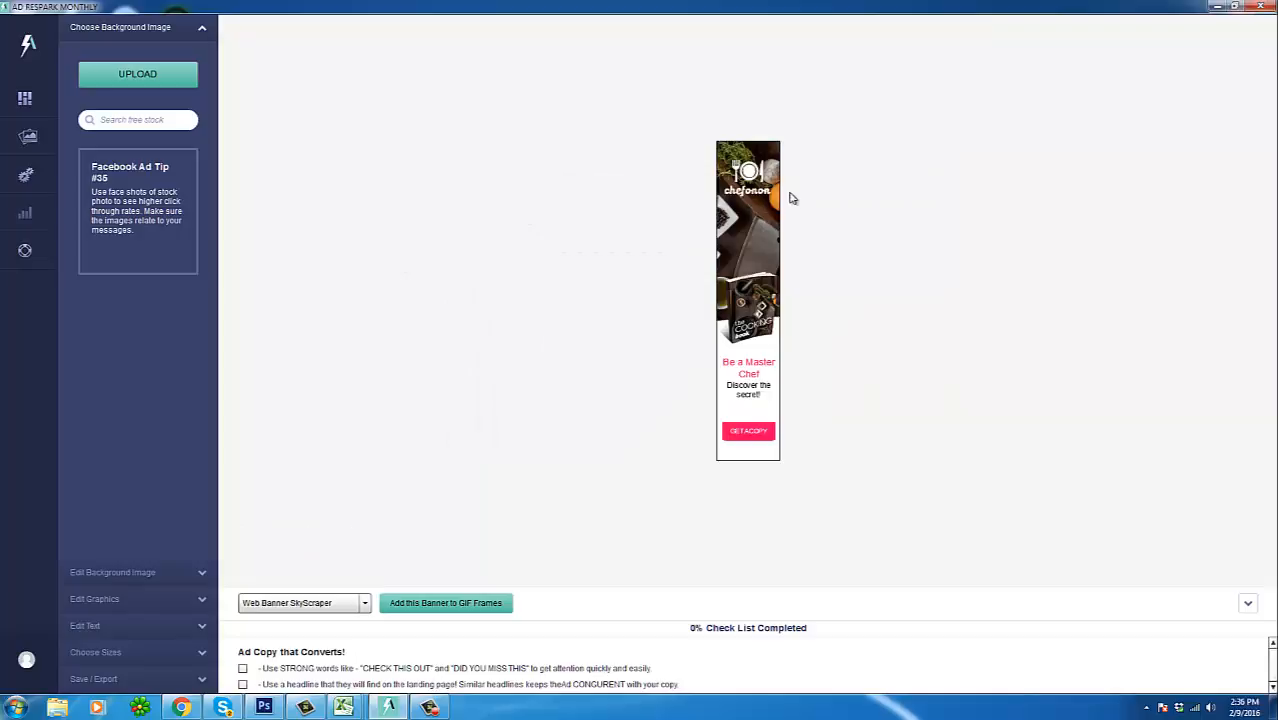
mouse_move(770, 178)
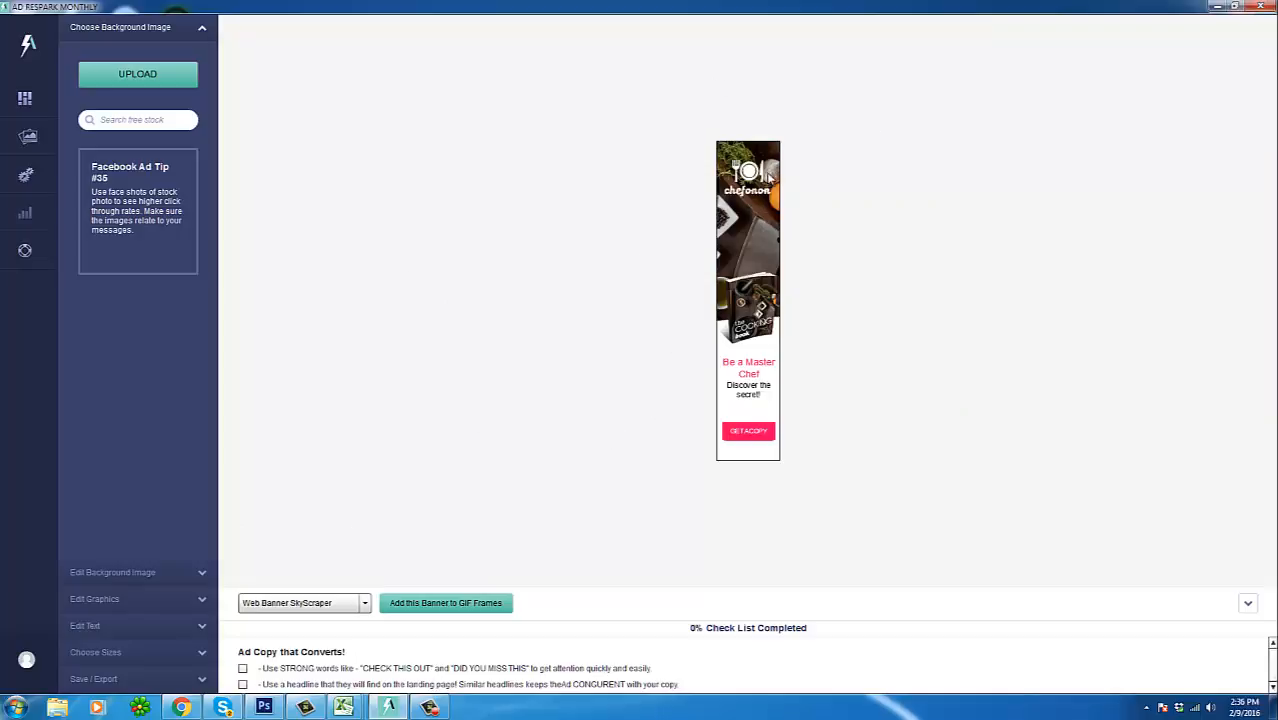
left_click(304, 602)
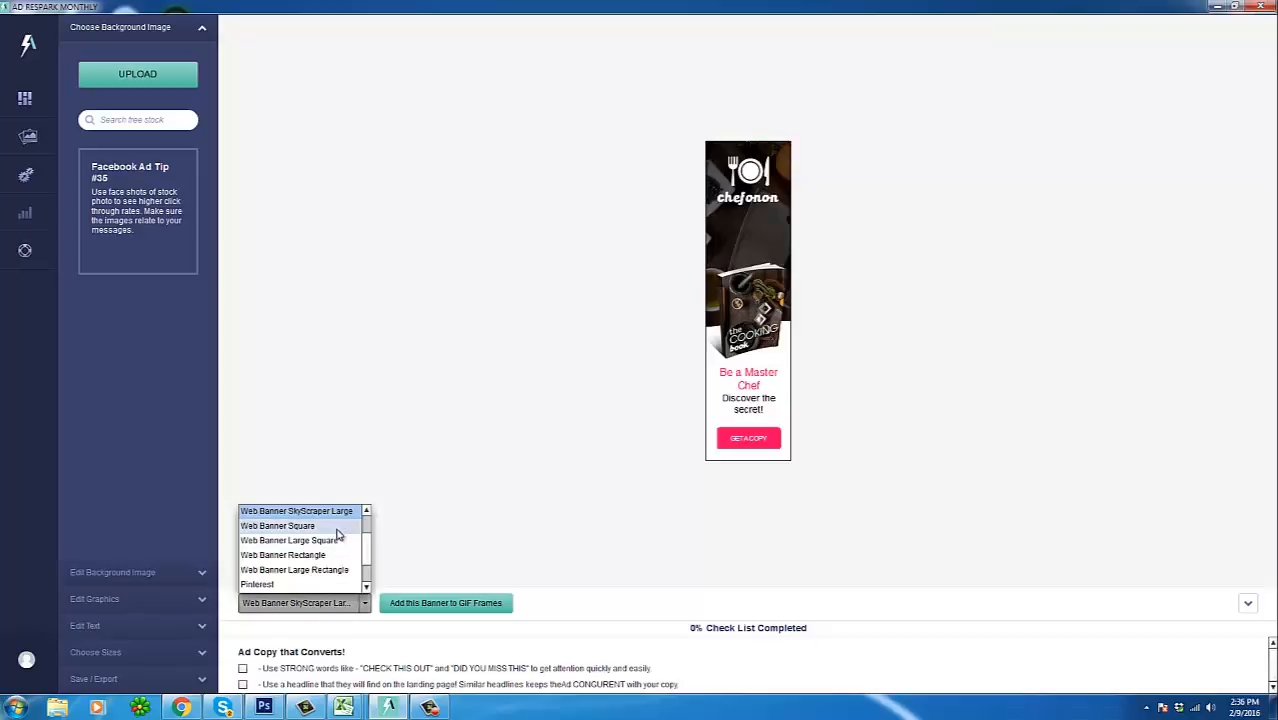
left_click(276, 524)
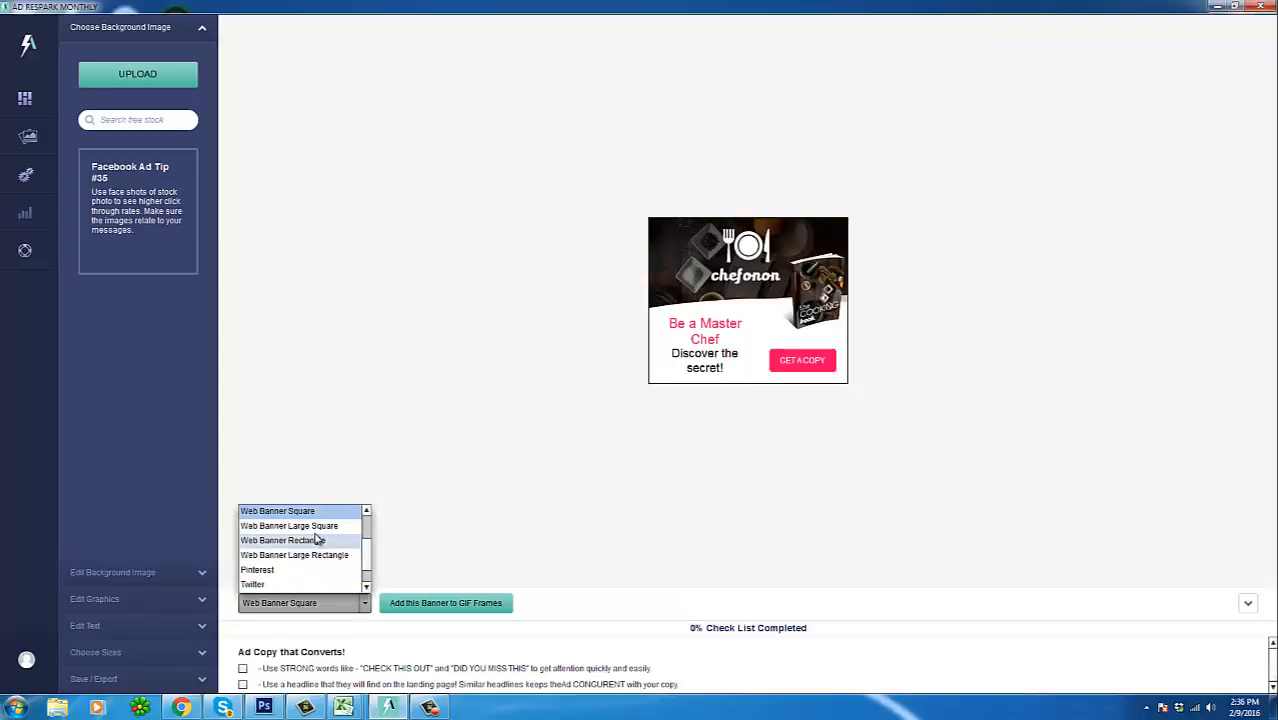
left_click(288, 524)
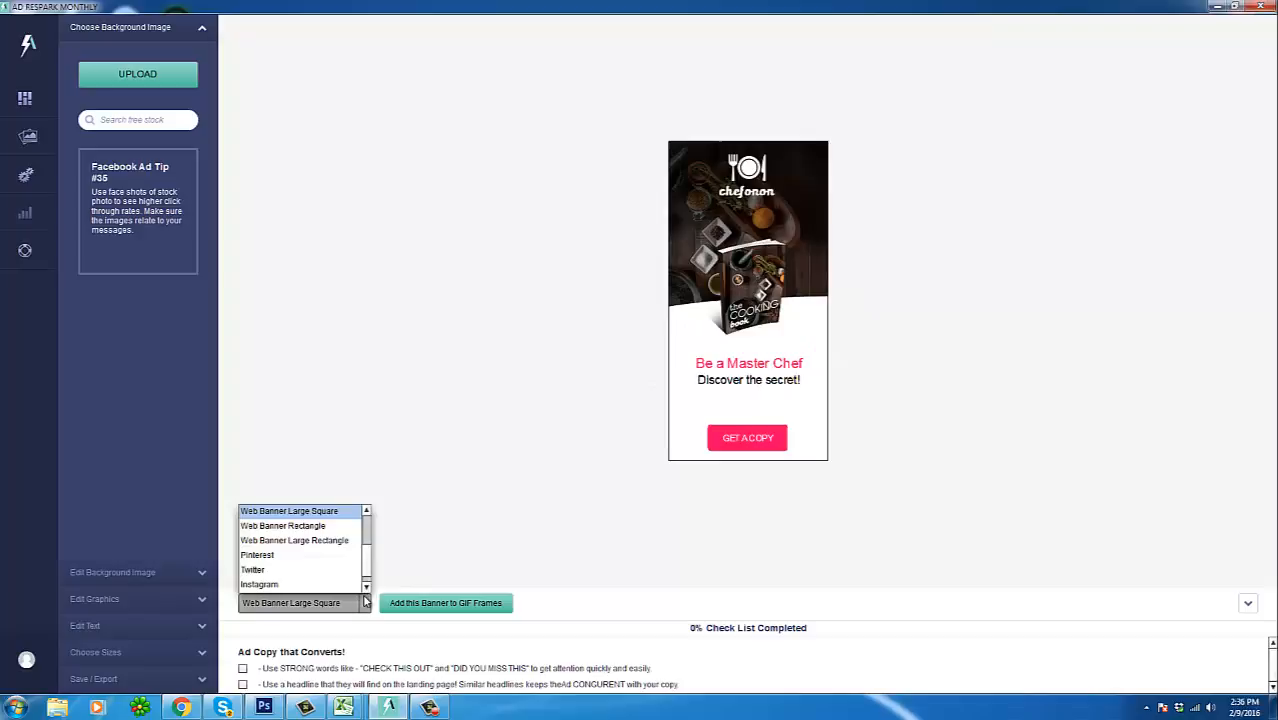
left_click(282, 524)
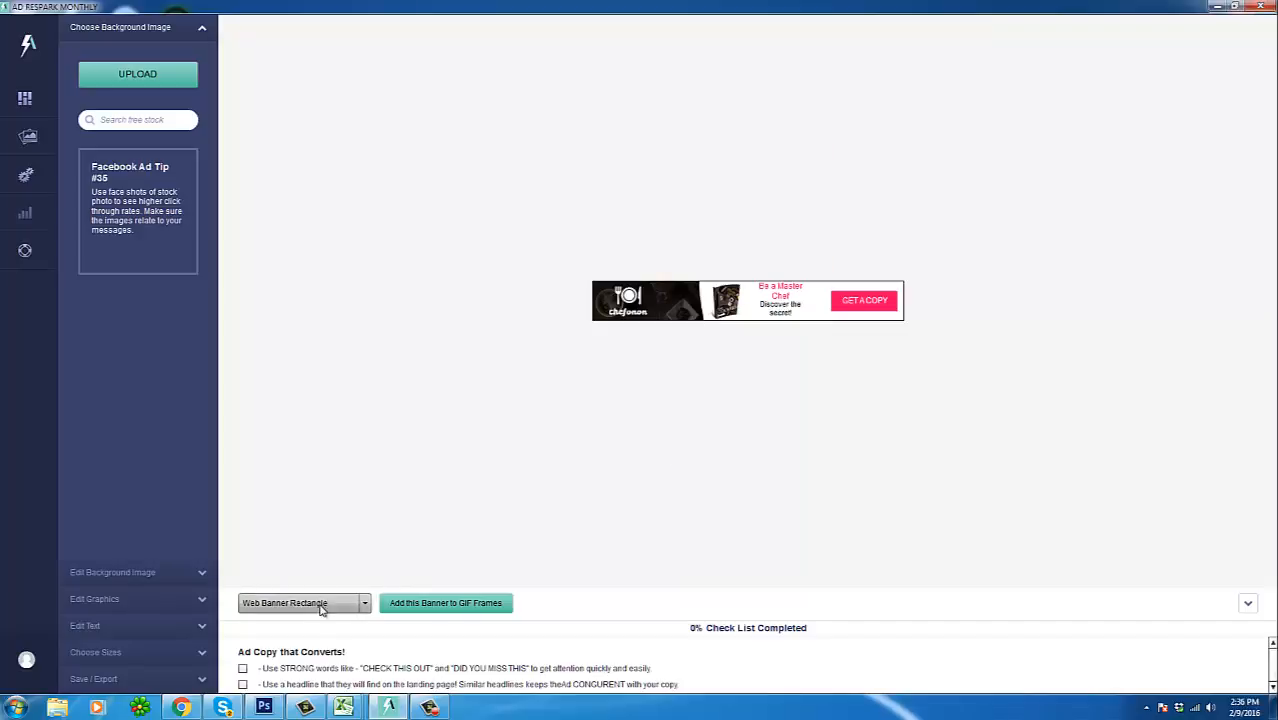
Step: Preview YouTube Thumbnails and SkyScraper Large, then set the banner to Facebook Timeline Ad size
left_click(304, 602)
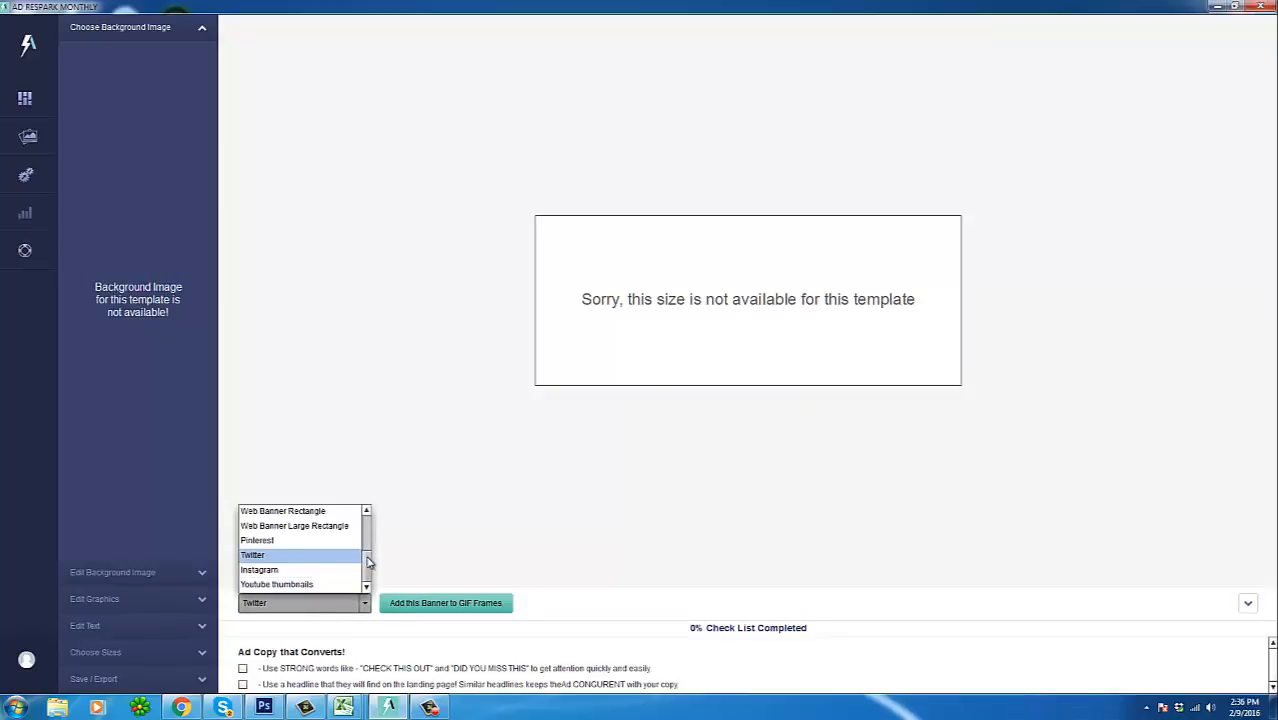
left_click(260, 568)
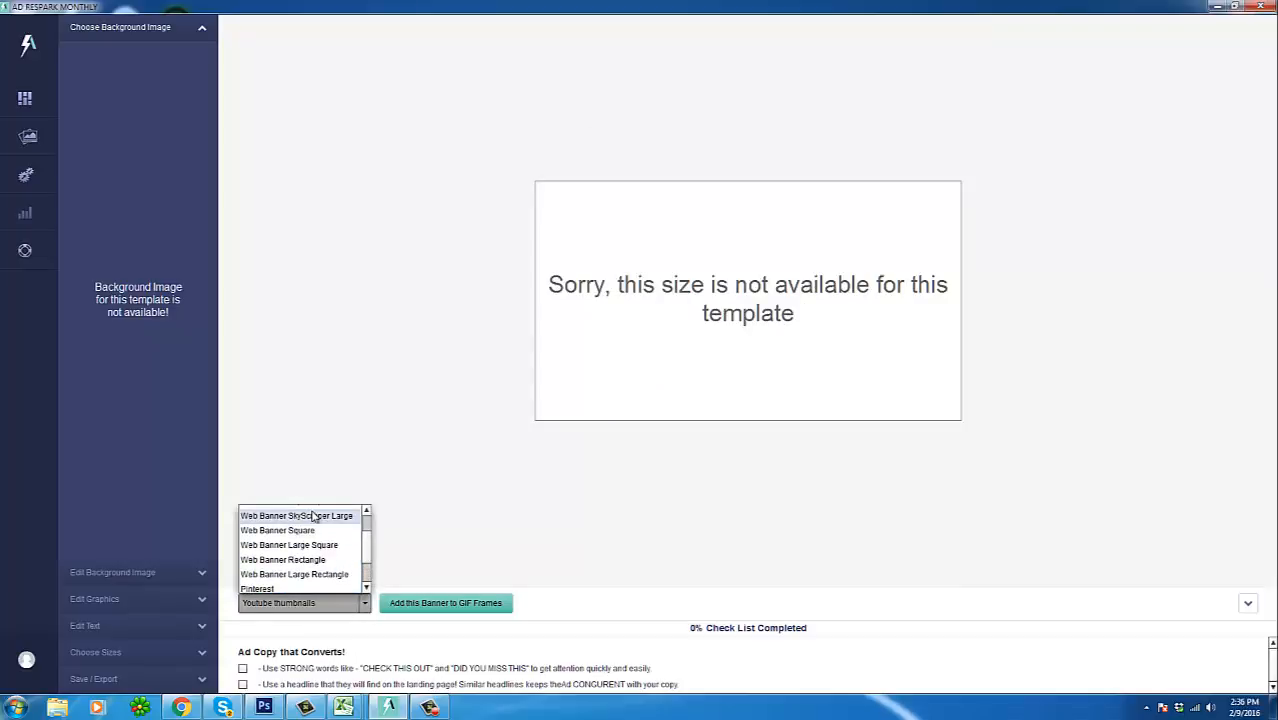
left_click(296, 516)
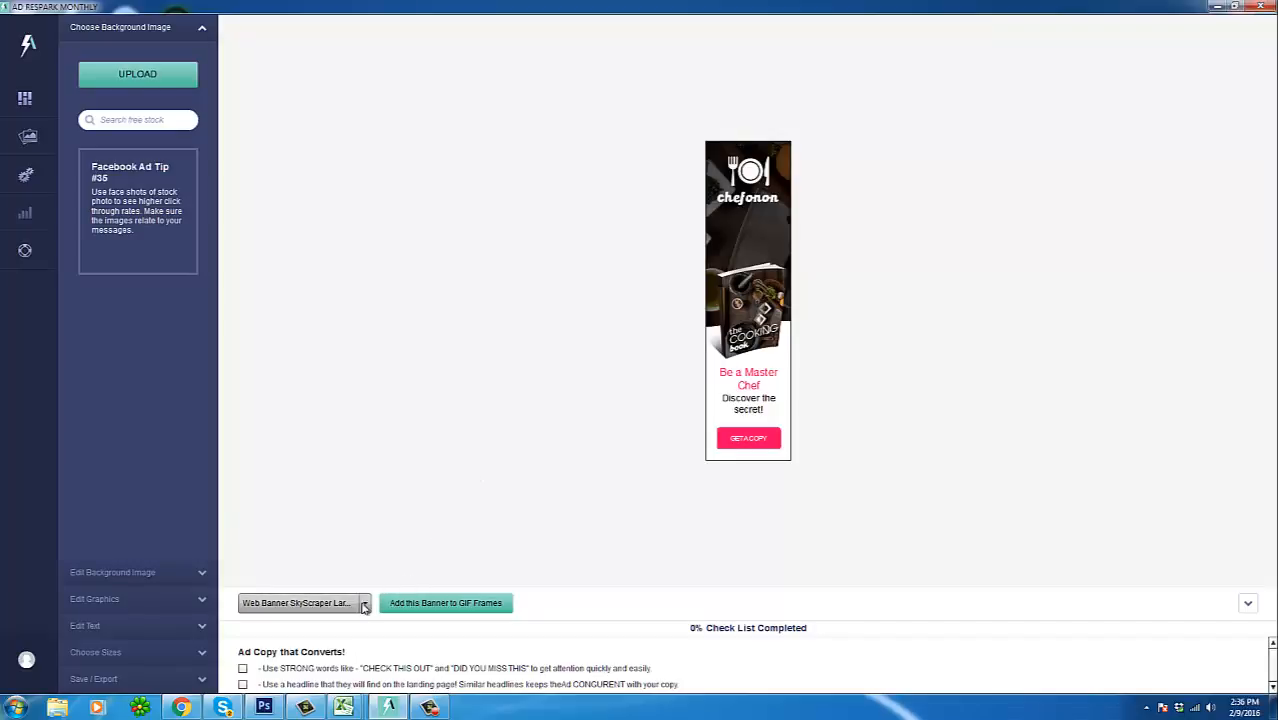
left_click(304, 602)
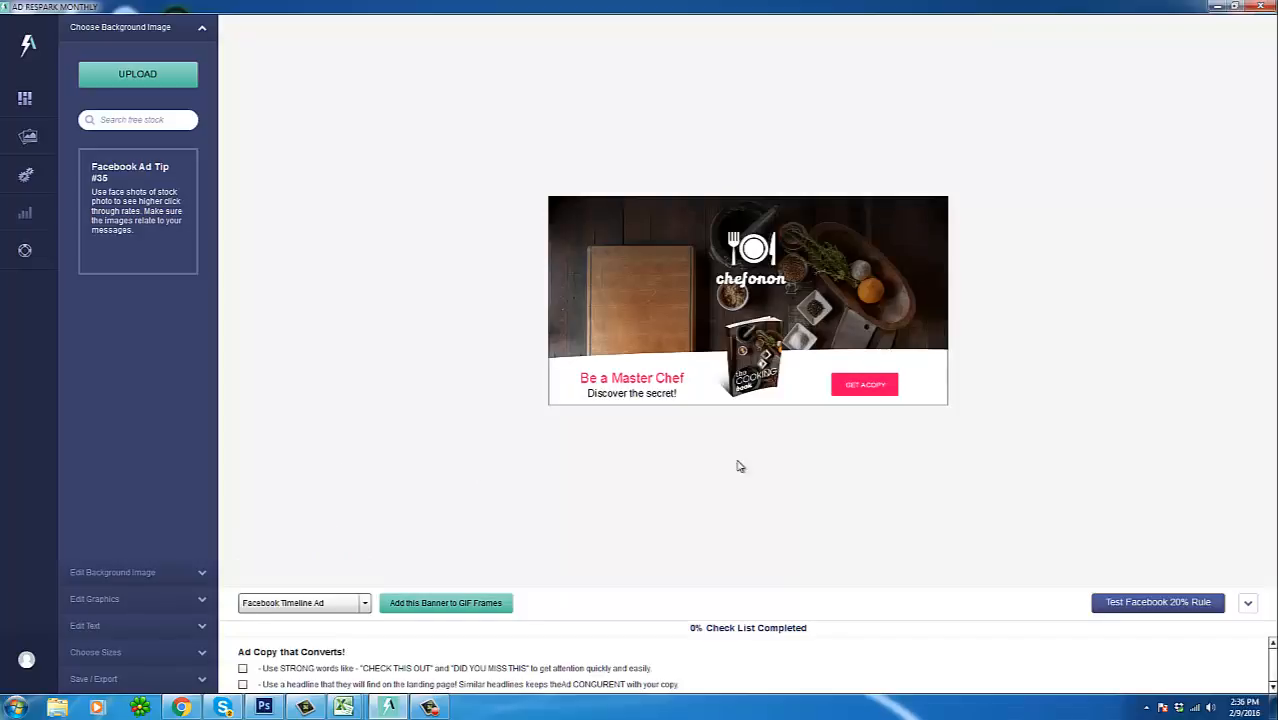
mouse_move(600, 500)
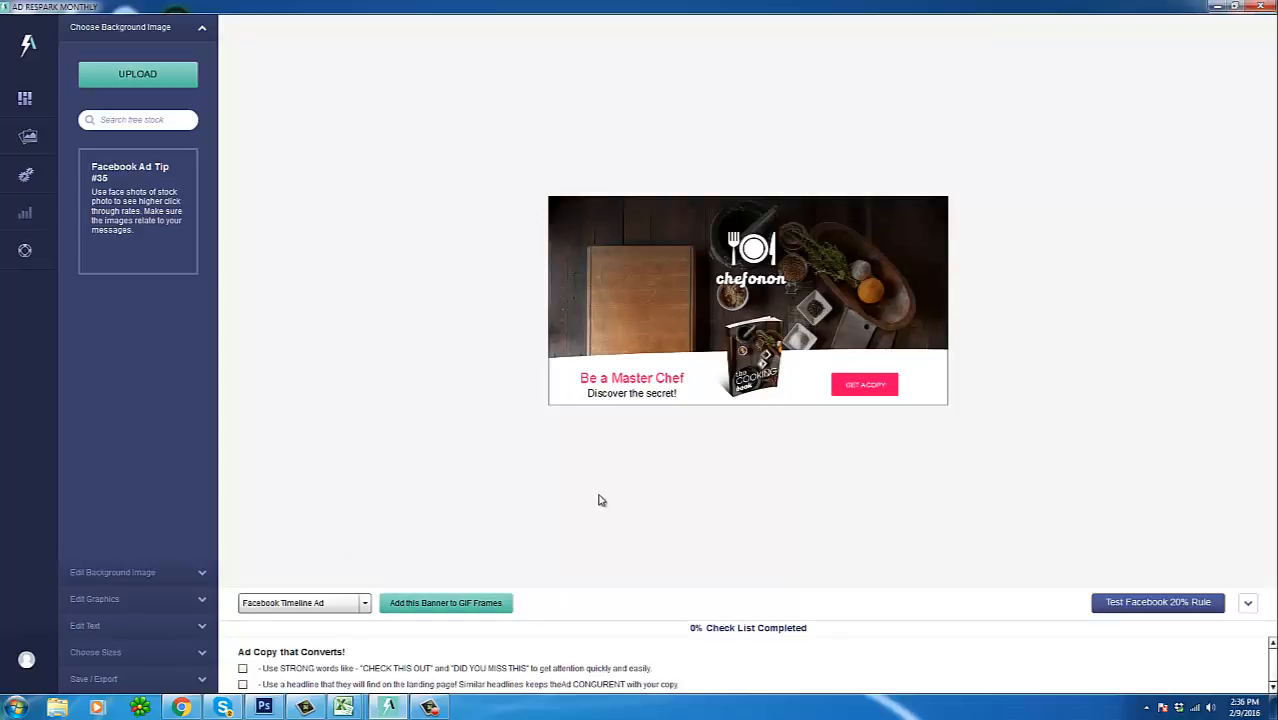
mouse_move(560, 532)
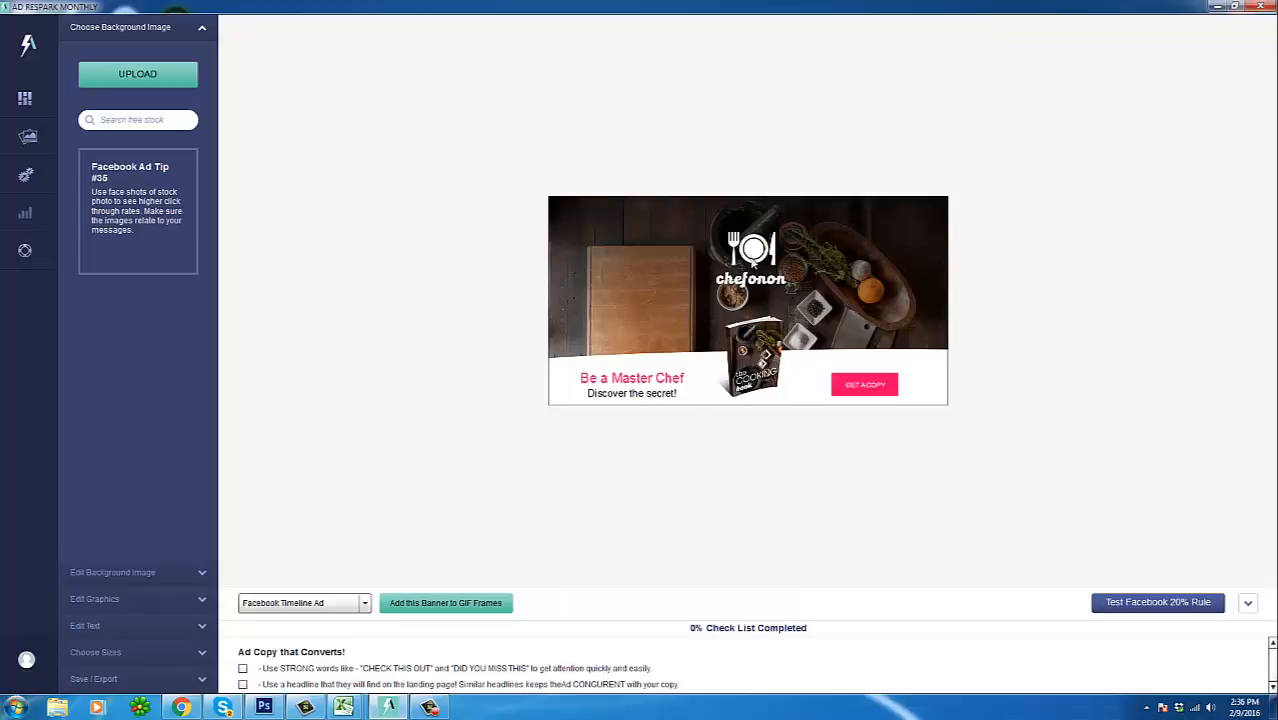
Step: Select the chefonon logo on the Facebook Timeline banner canvas
left_click(752, 250)
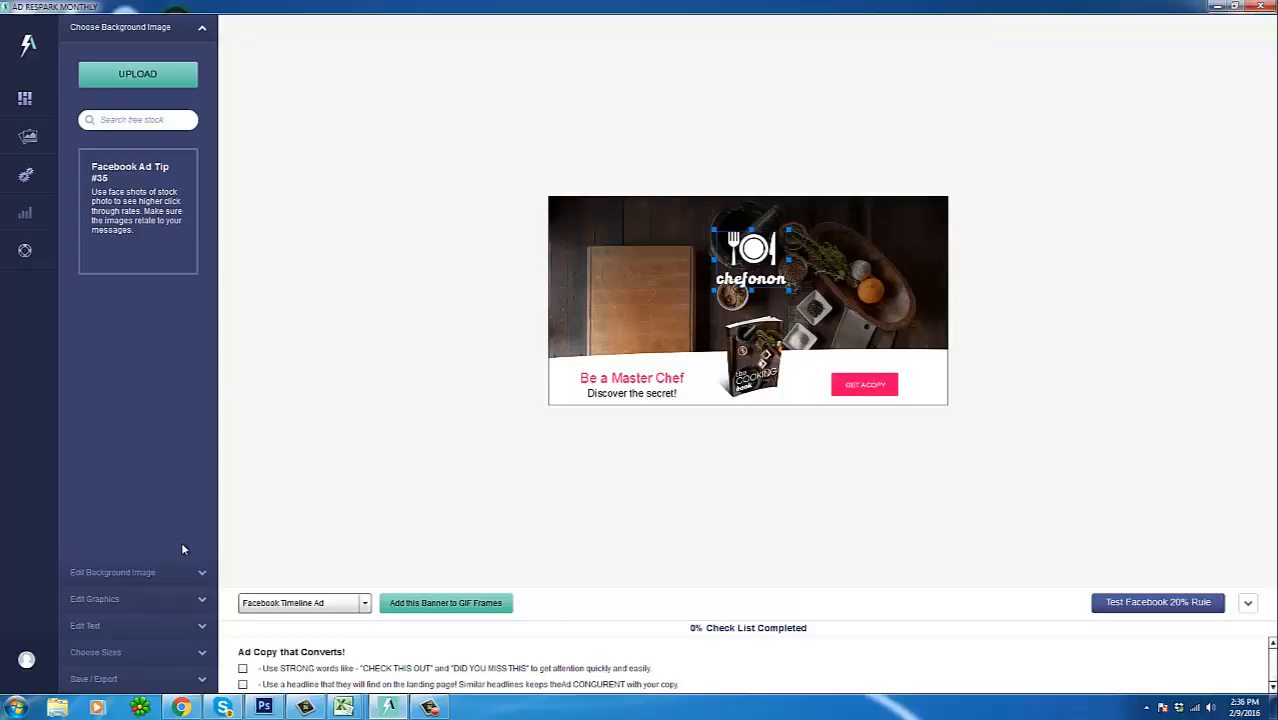
mouse_move(192, 608)
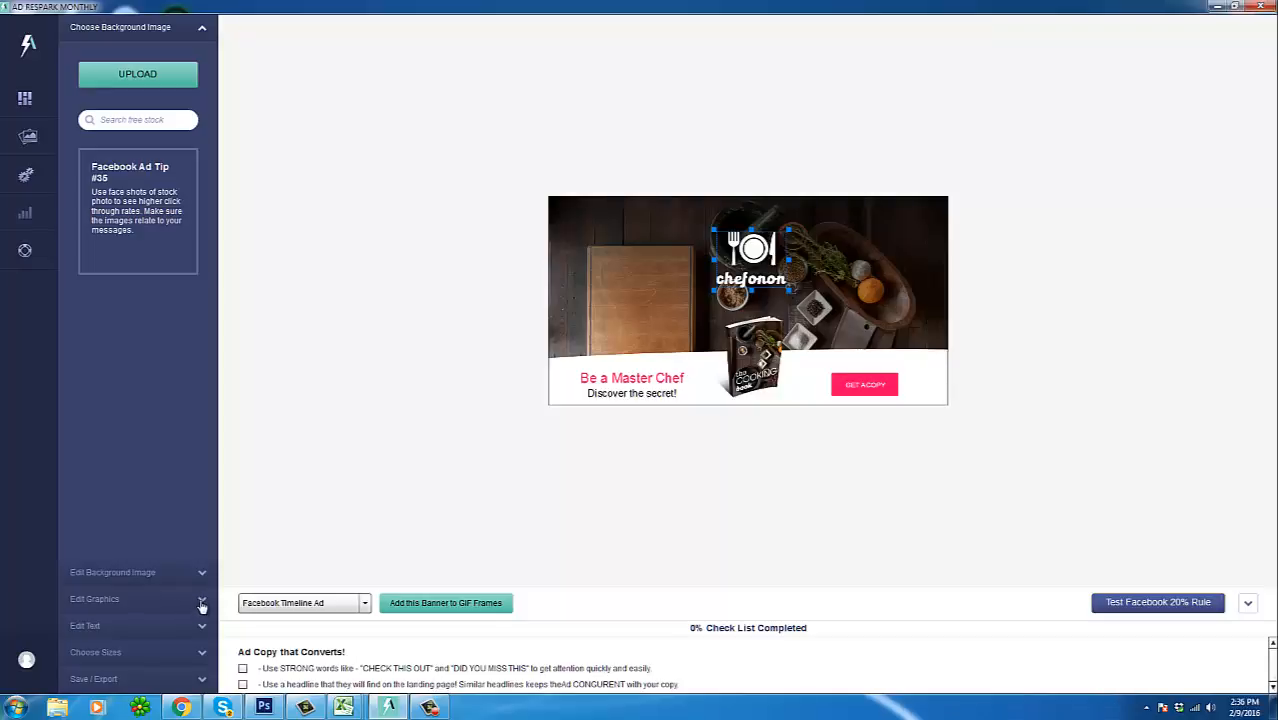
Step: Replace the chefonon logo with the uploaded eComSubscriptionProlarge.png image via Edit Graphics
left_click(96, 598)
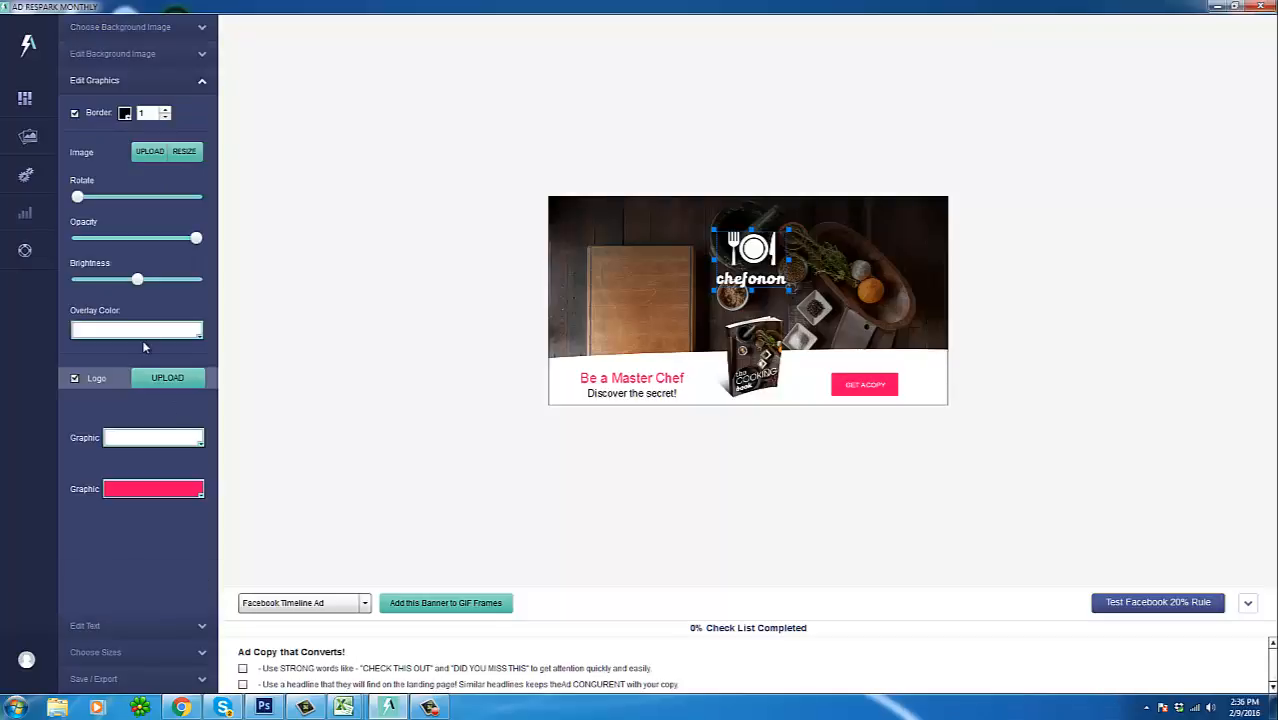
mouse_move(468, 532)
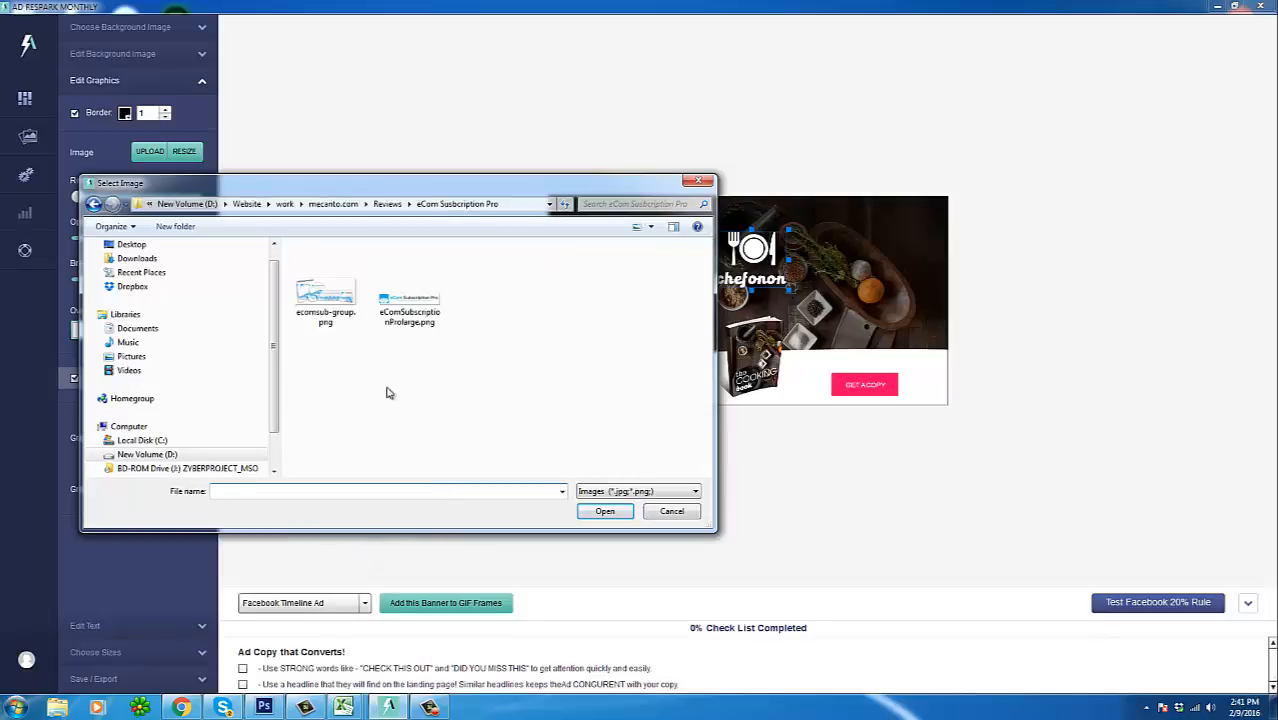
left_click(408, 284)
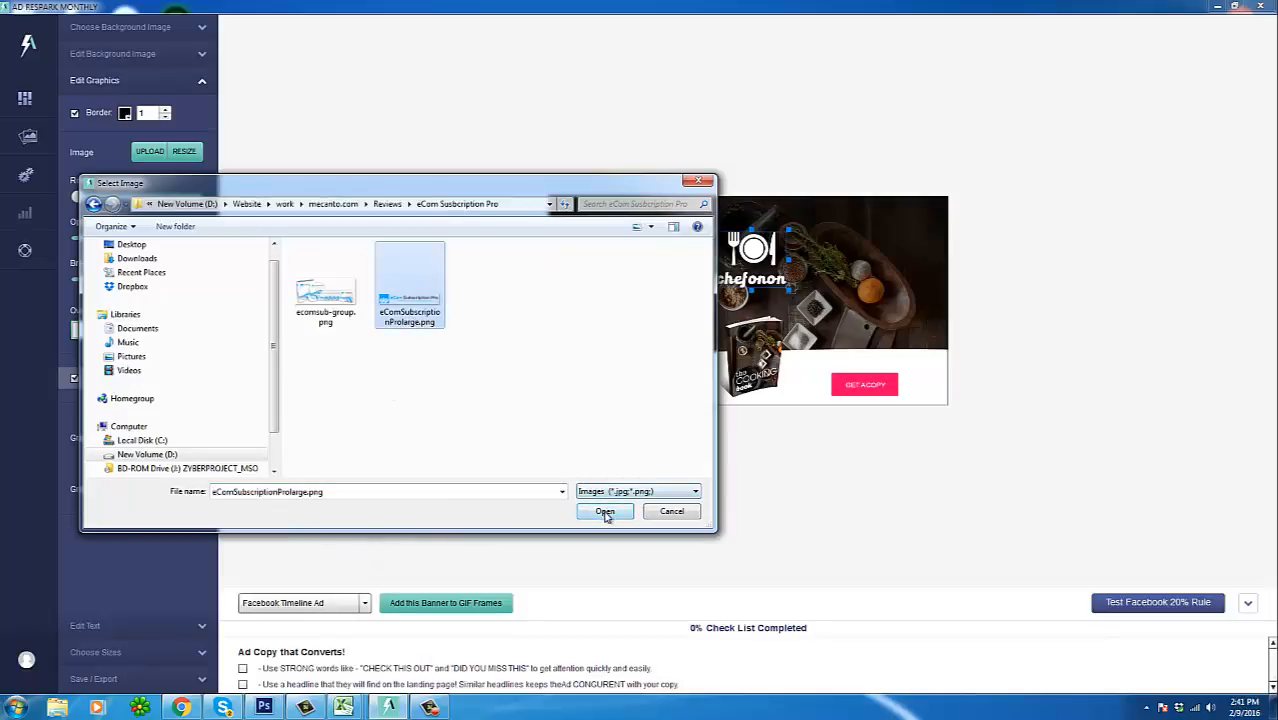
left_click(604, 512)
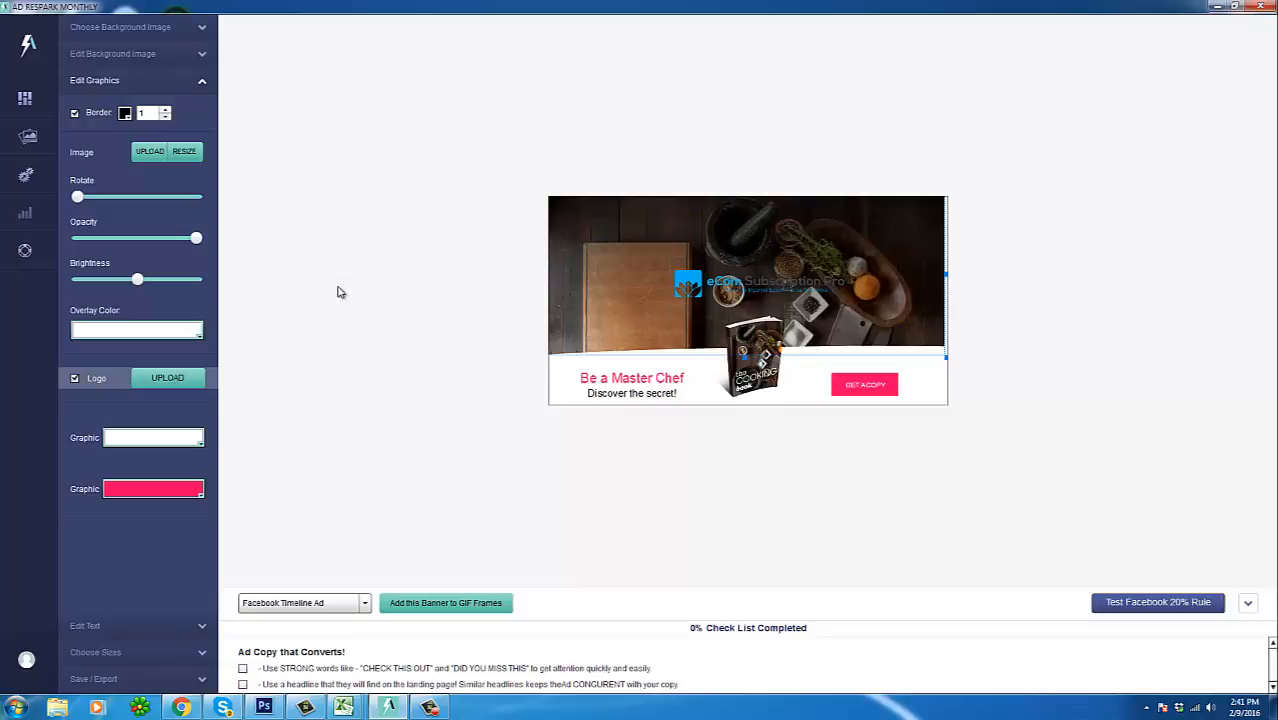
mouse_move(216, 556)
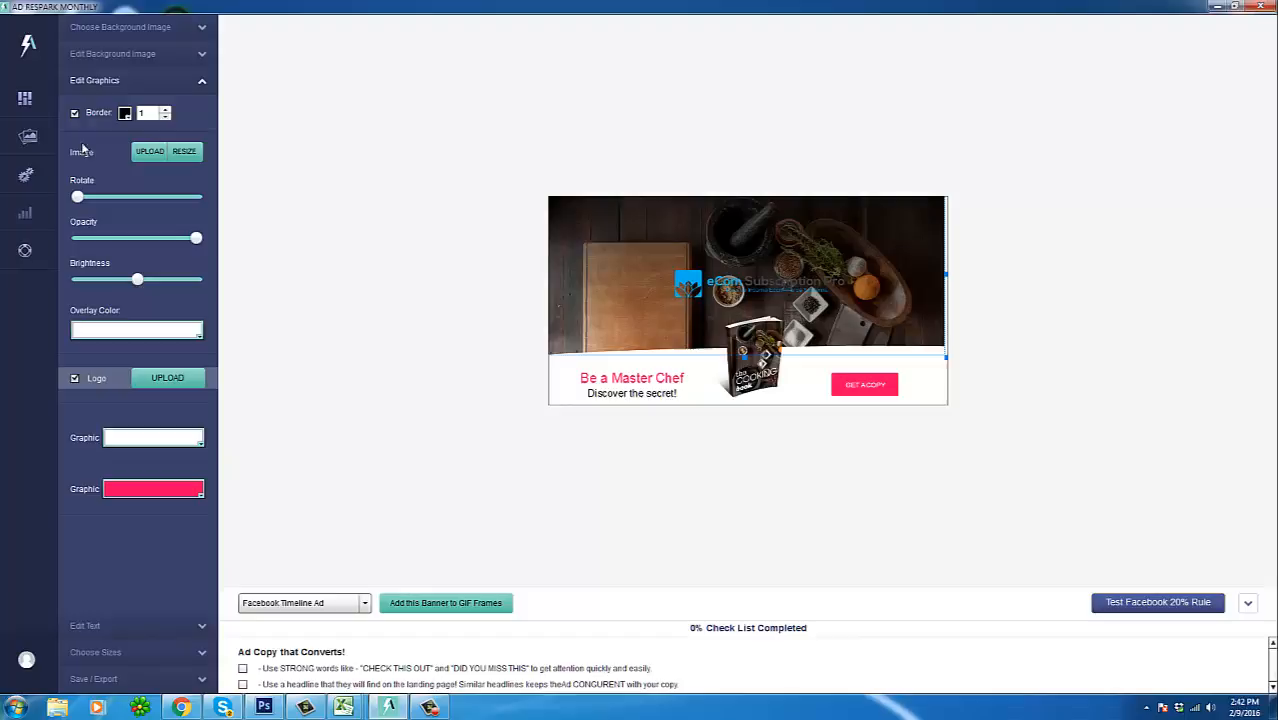
mouse_move(604, 312)
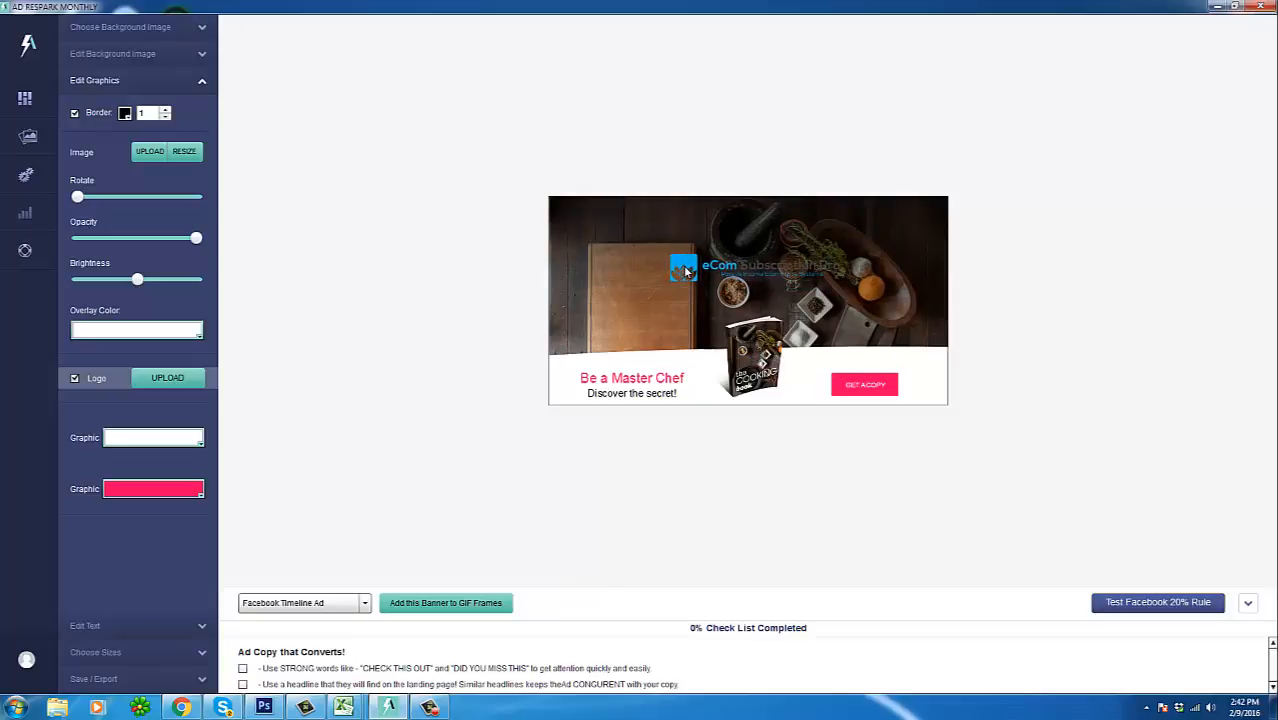
Step: Move the eCom Subscription Pro logo leftward, then select the chefonon book image
left_click_drag(684, 270, 680, 262)
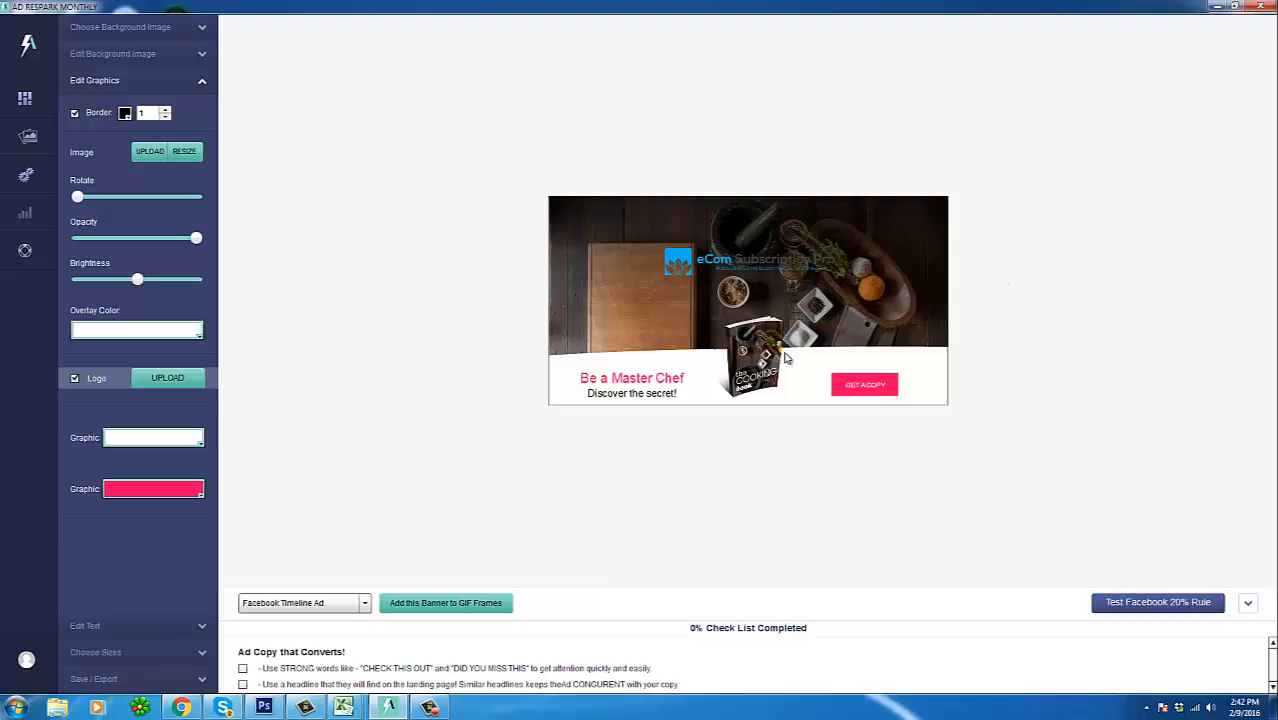
left_click(750, 360)
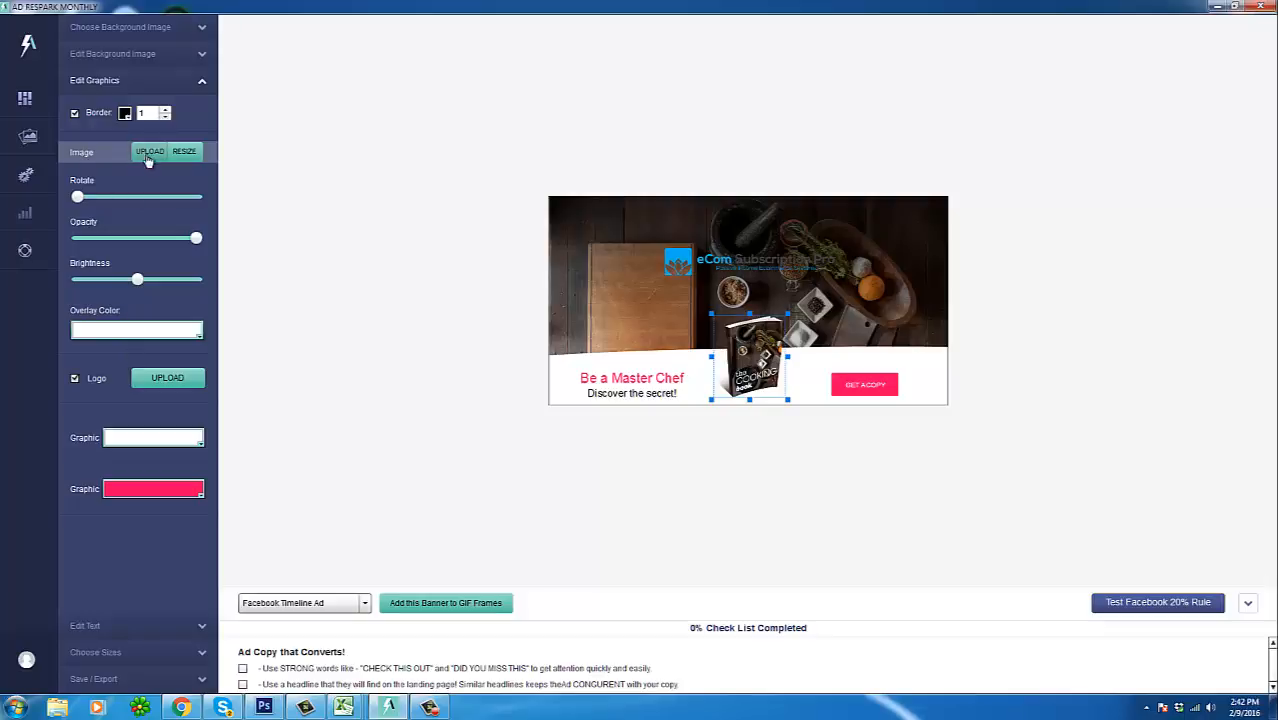
Step: Replace the book image with the uploaded ecomsub-group.png product graphic and select it
left_click(148, 152)
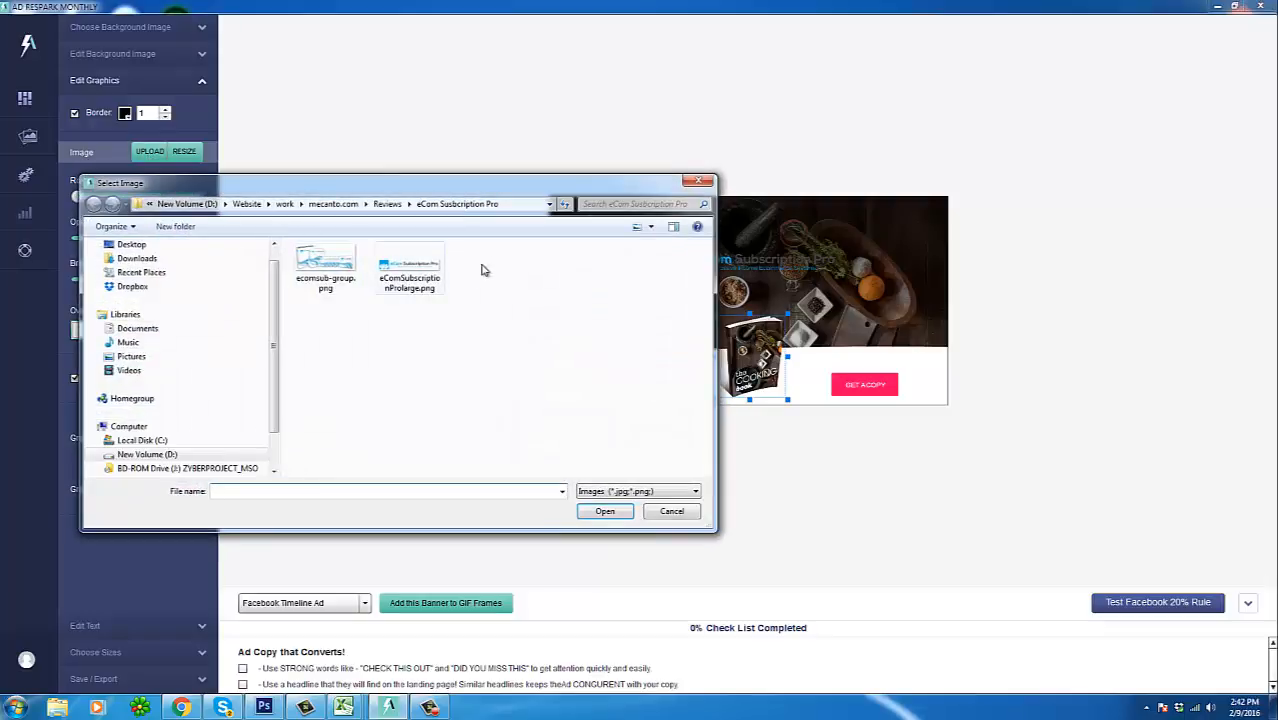
left_click(408, 268)
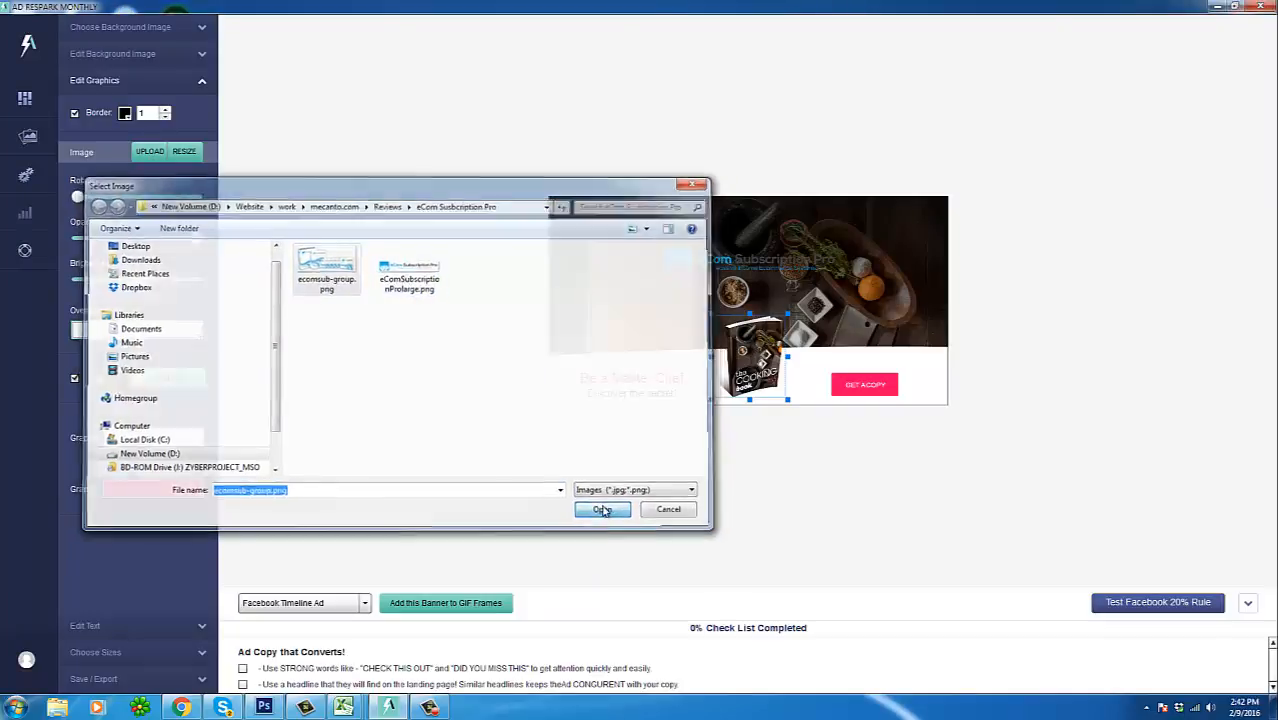
left_click(604, 510)
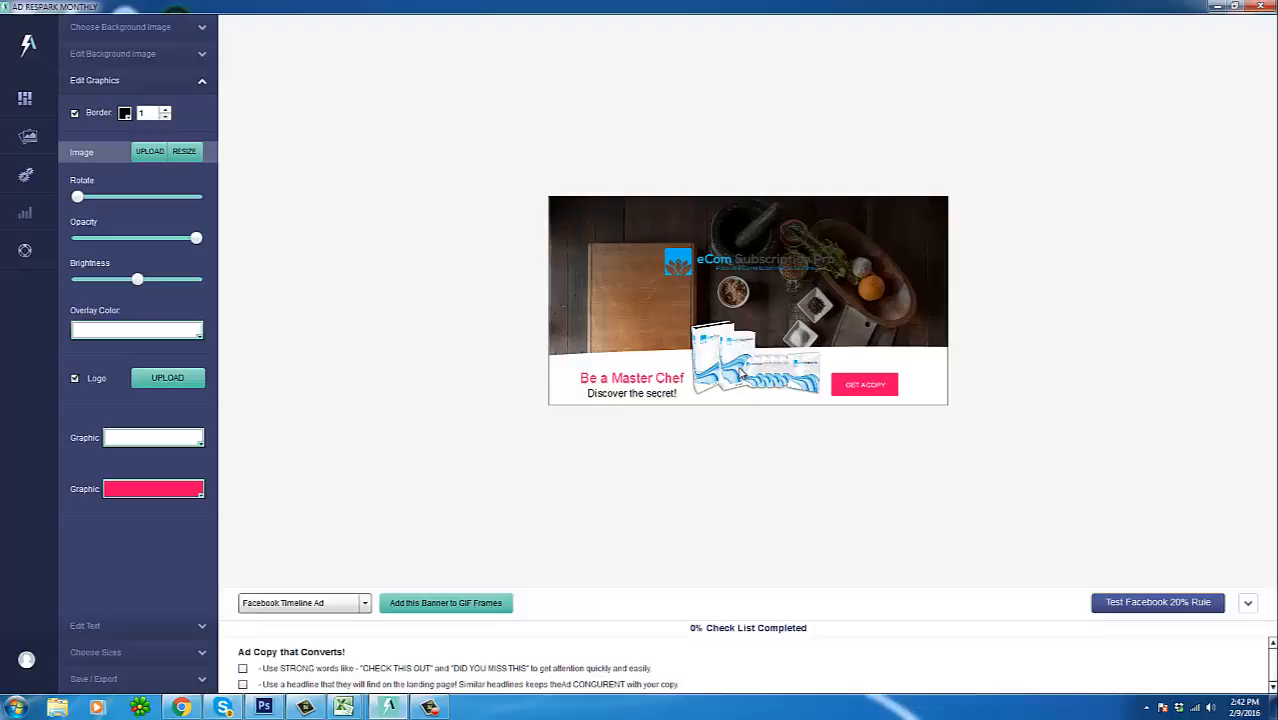
left_click(756, 360)
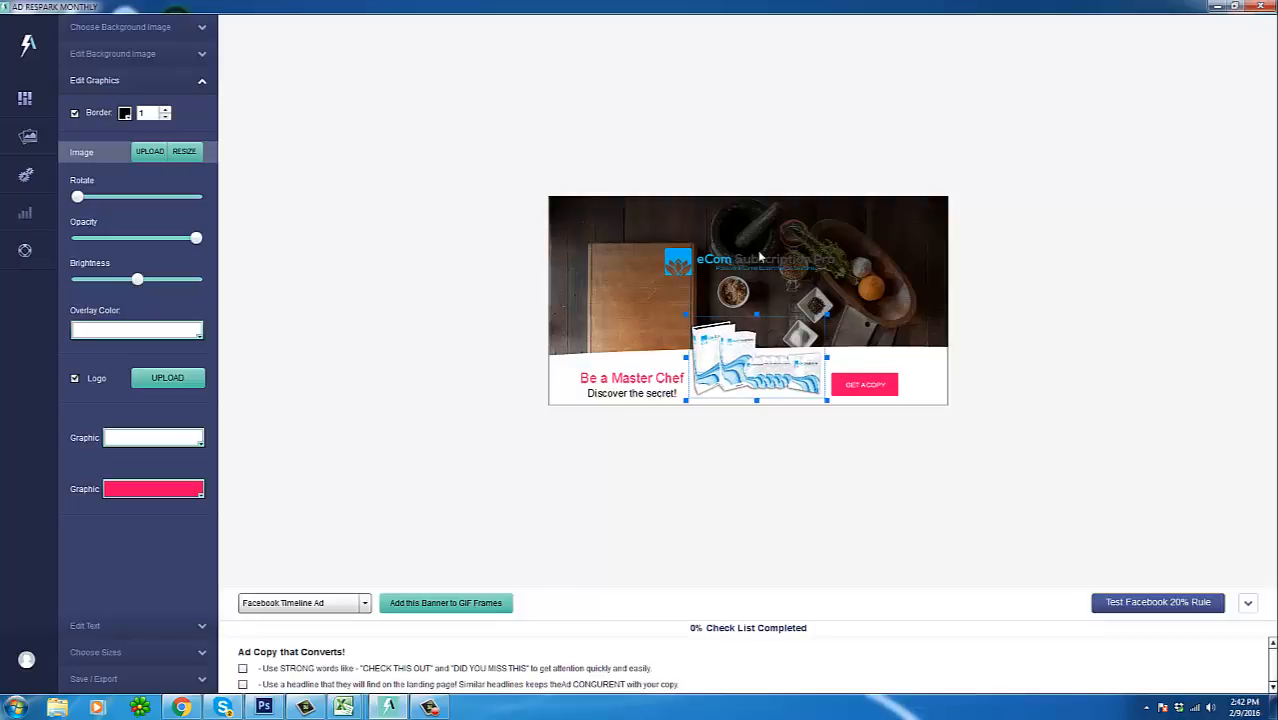
mouse_move(790, 360)
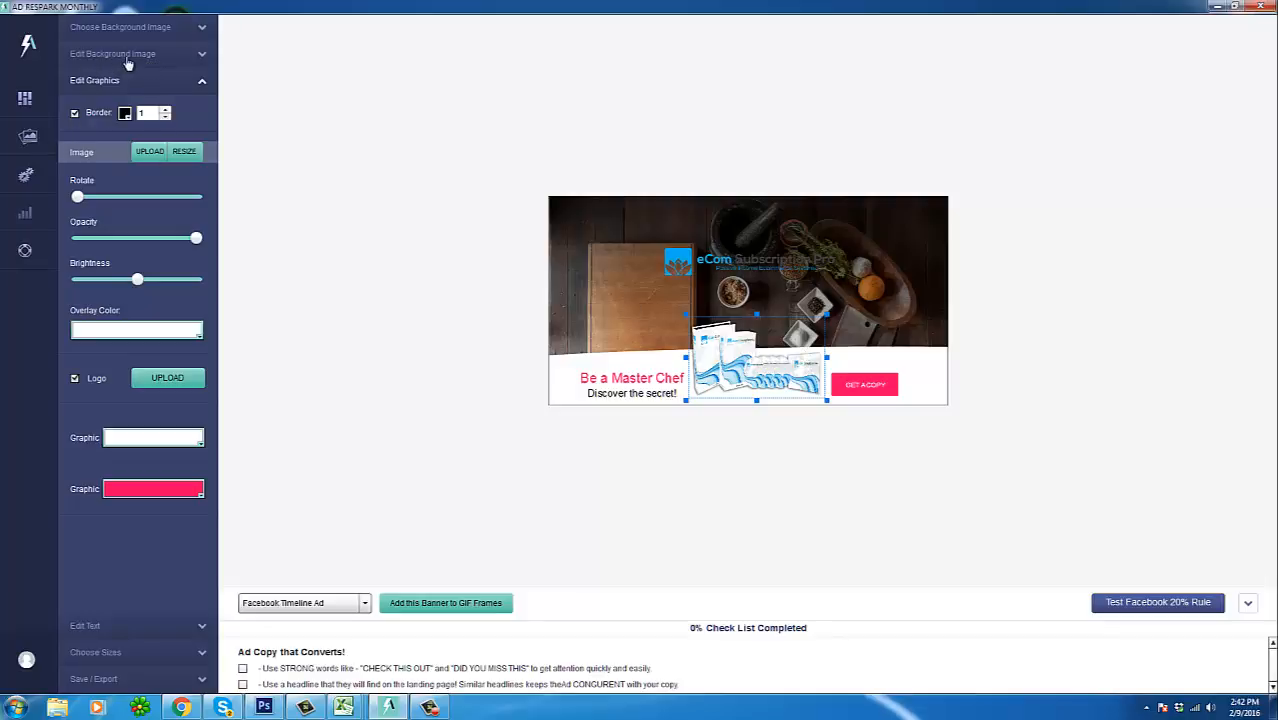
Step: Search the background image library for 'ecomm', then 'technology', to find a new banner background
left_click(120, 28)
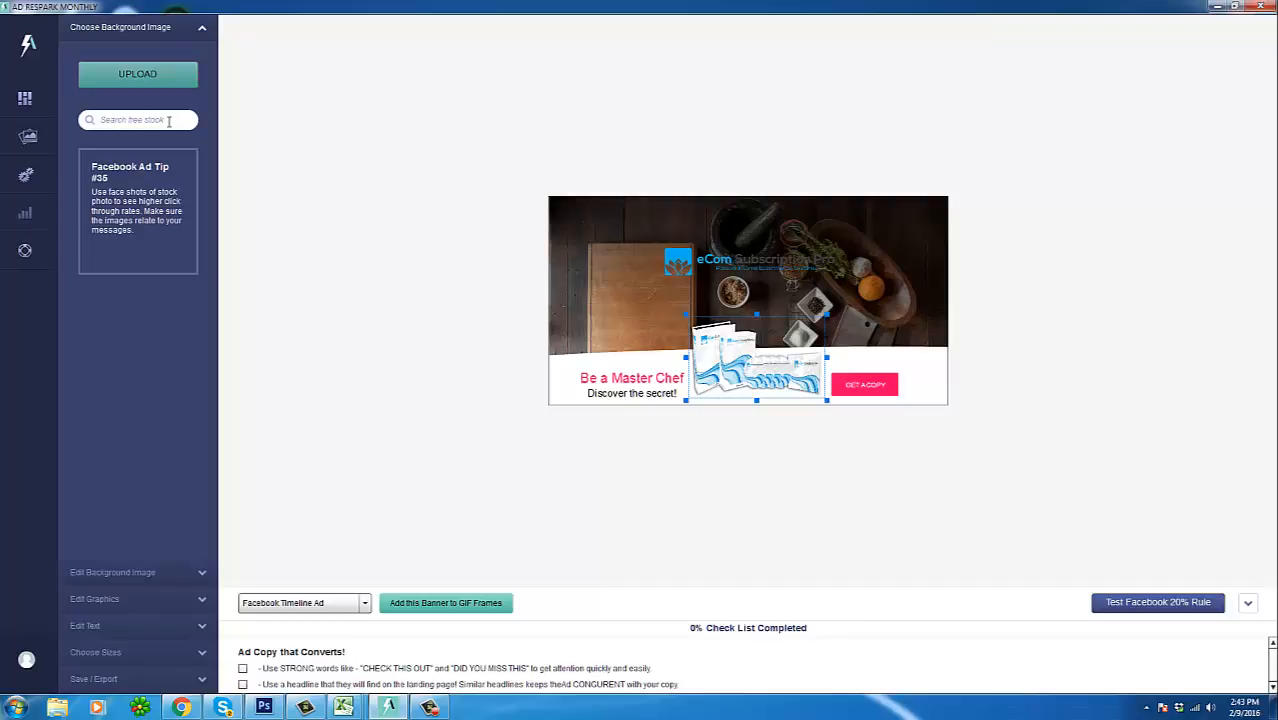
left_click(136, 120)
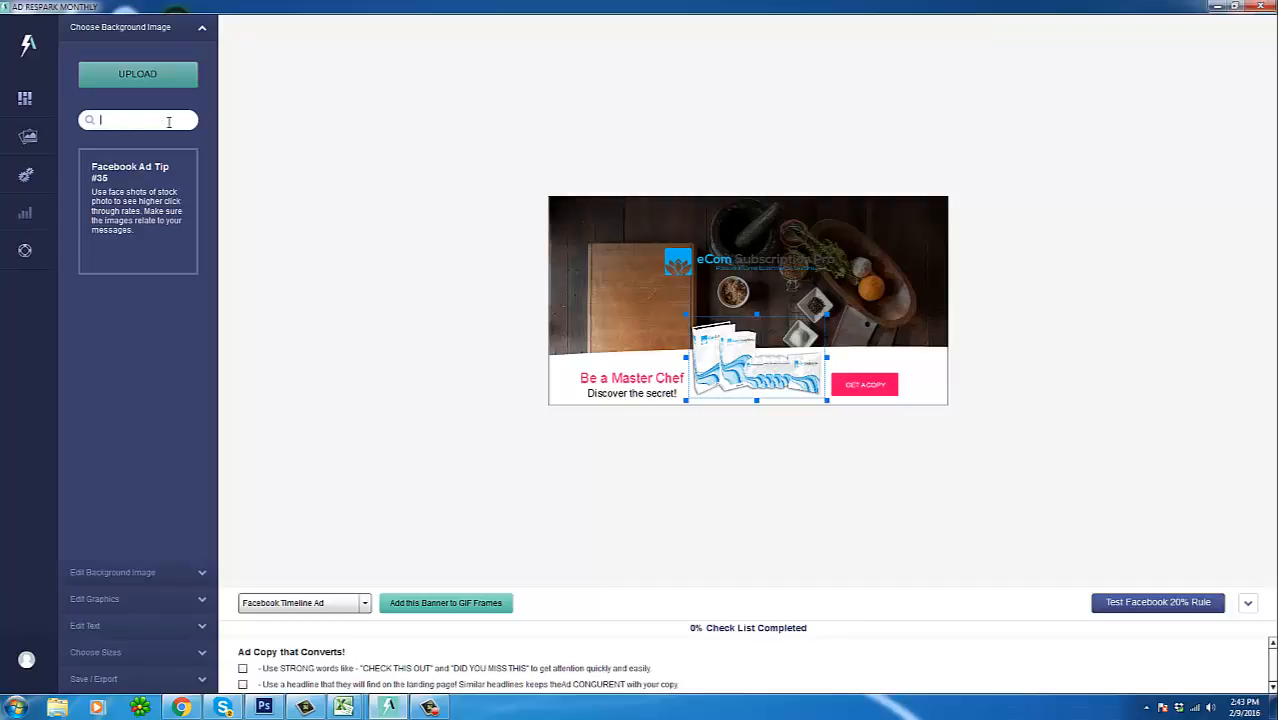
type("ecommerce")
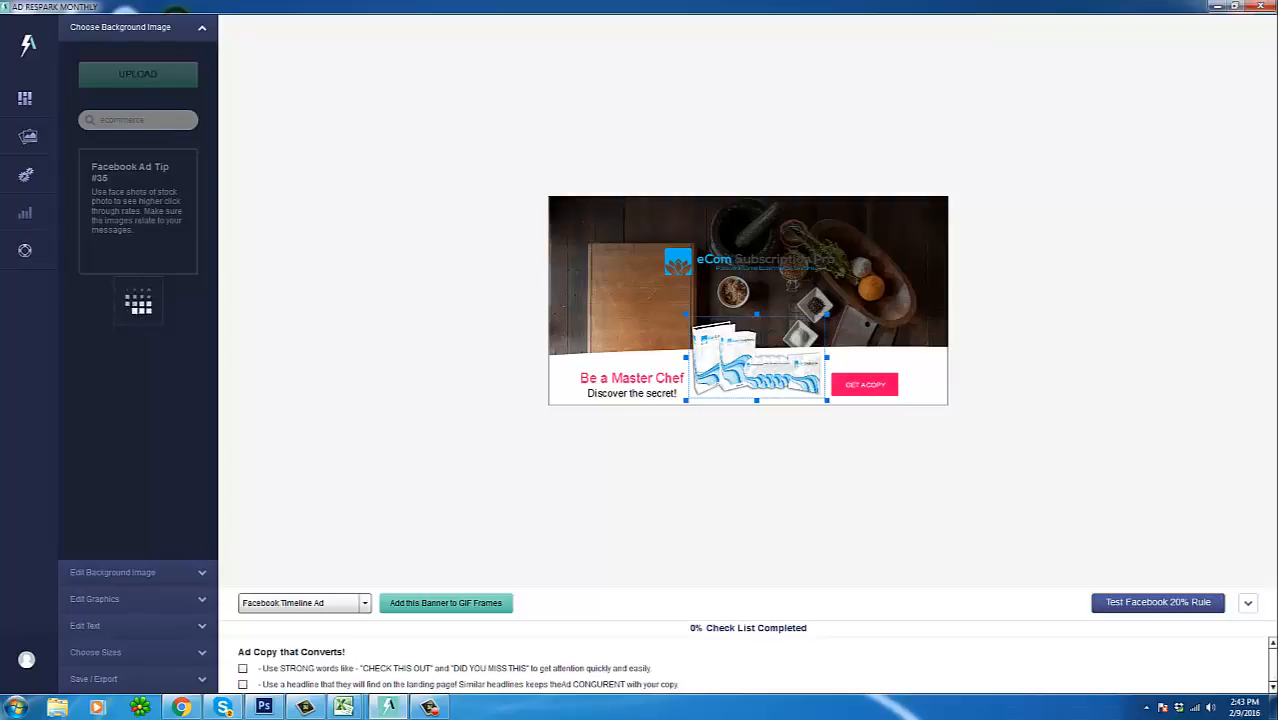
left_click(138, 120)
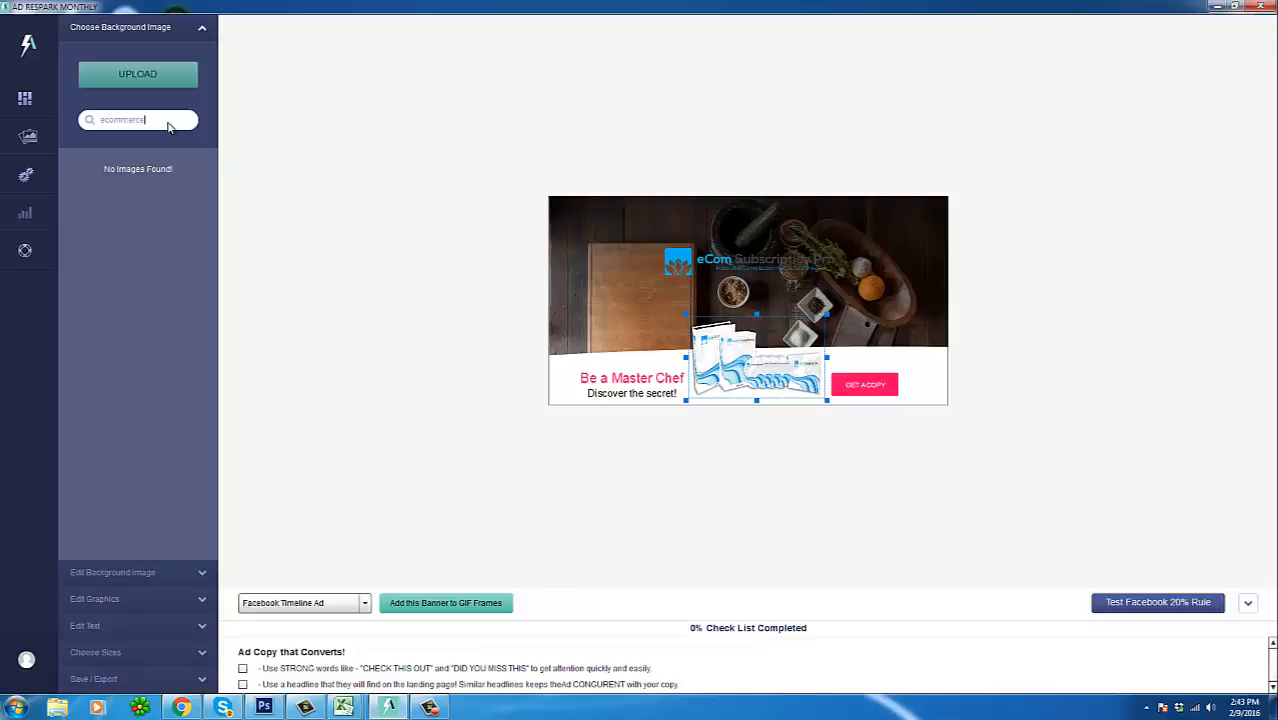
type("tech")
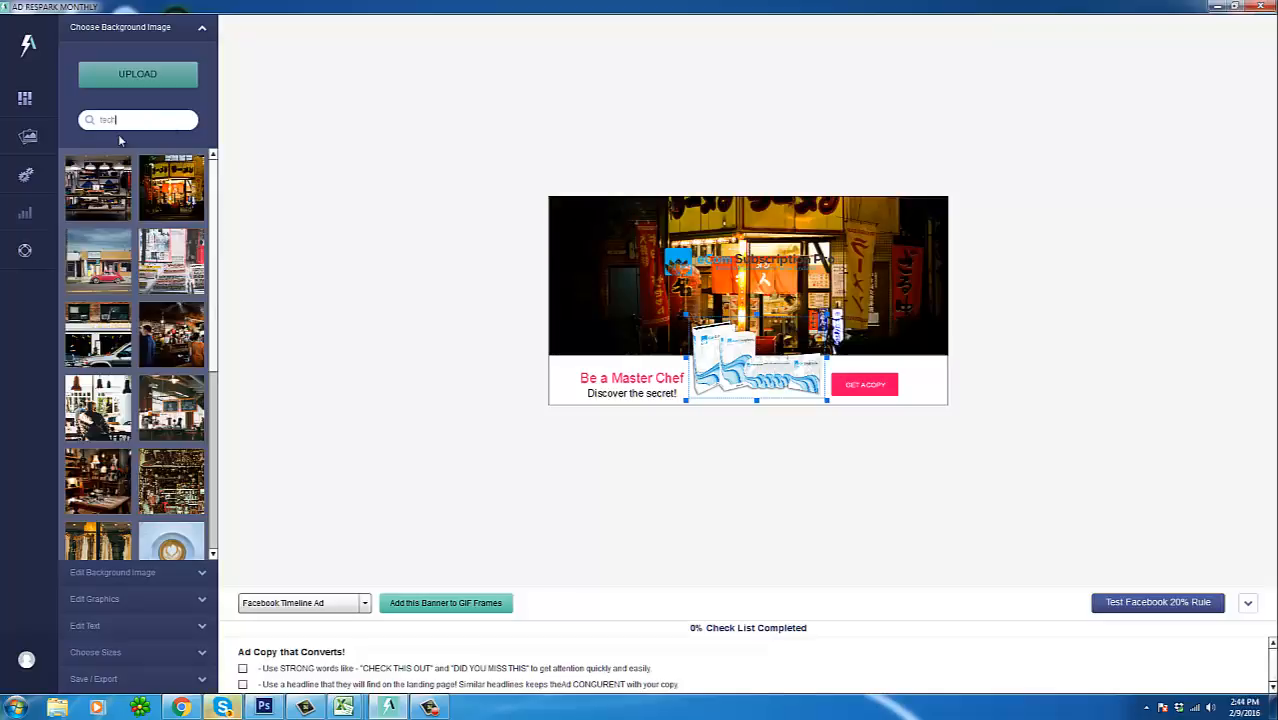
type("technology")
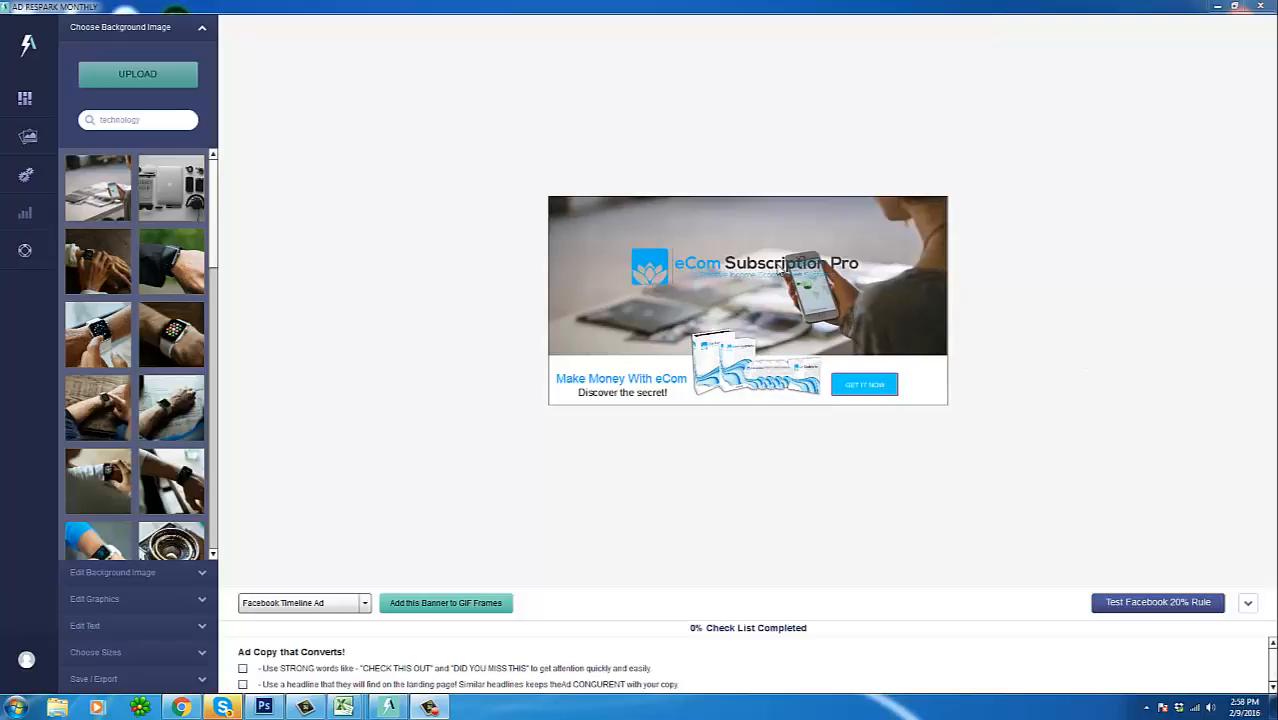
mouse_move(744, 272)
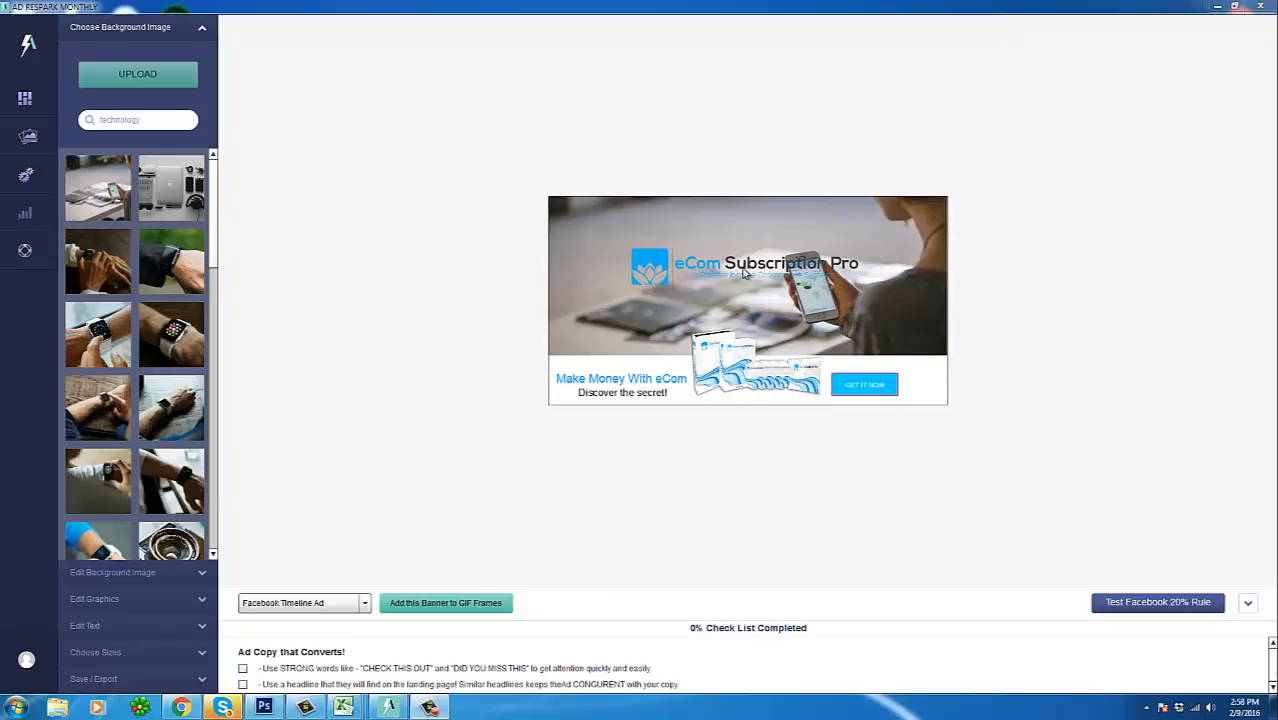
mouse_move(756, 240)
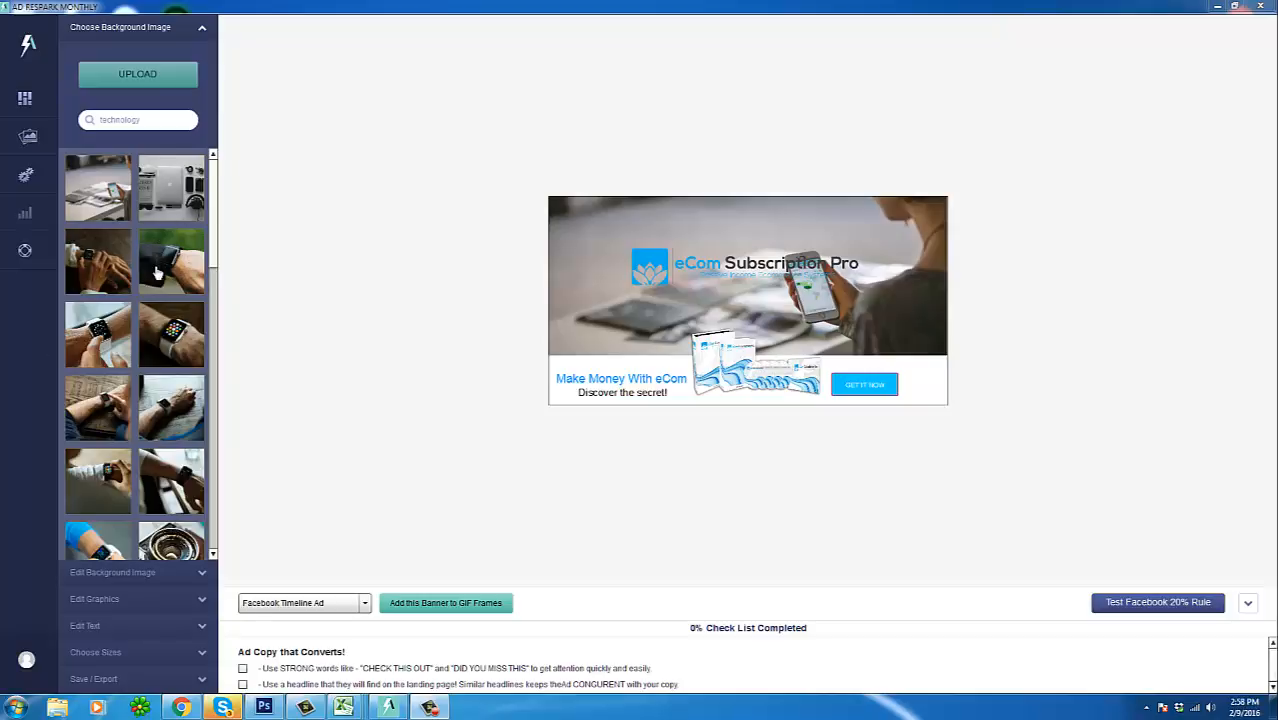
Step: Try the wrist watch photo, then set the dark smartwatch close-up as the banner background
left_click(170, 262)
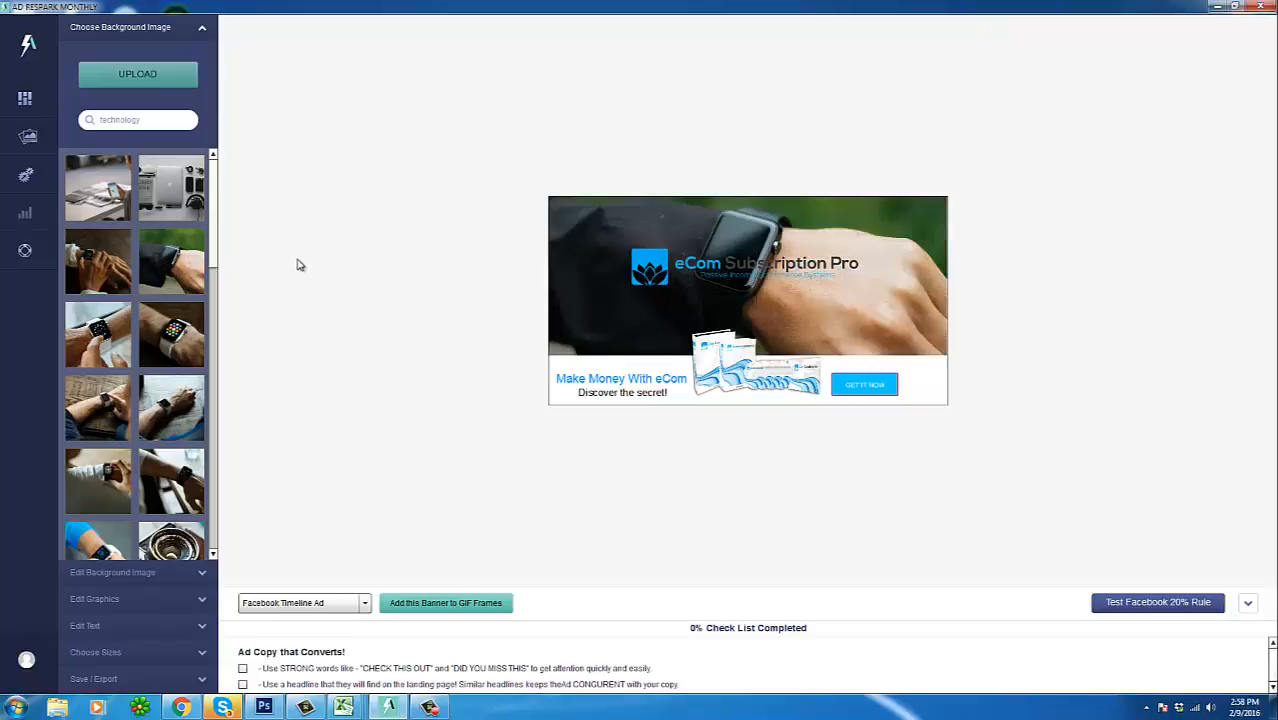
mouse_move(176, 348)
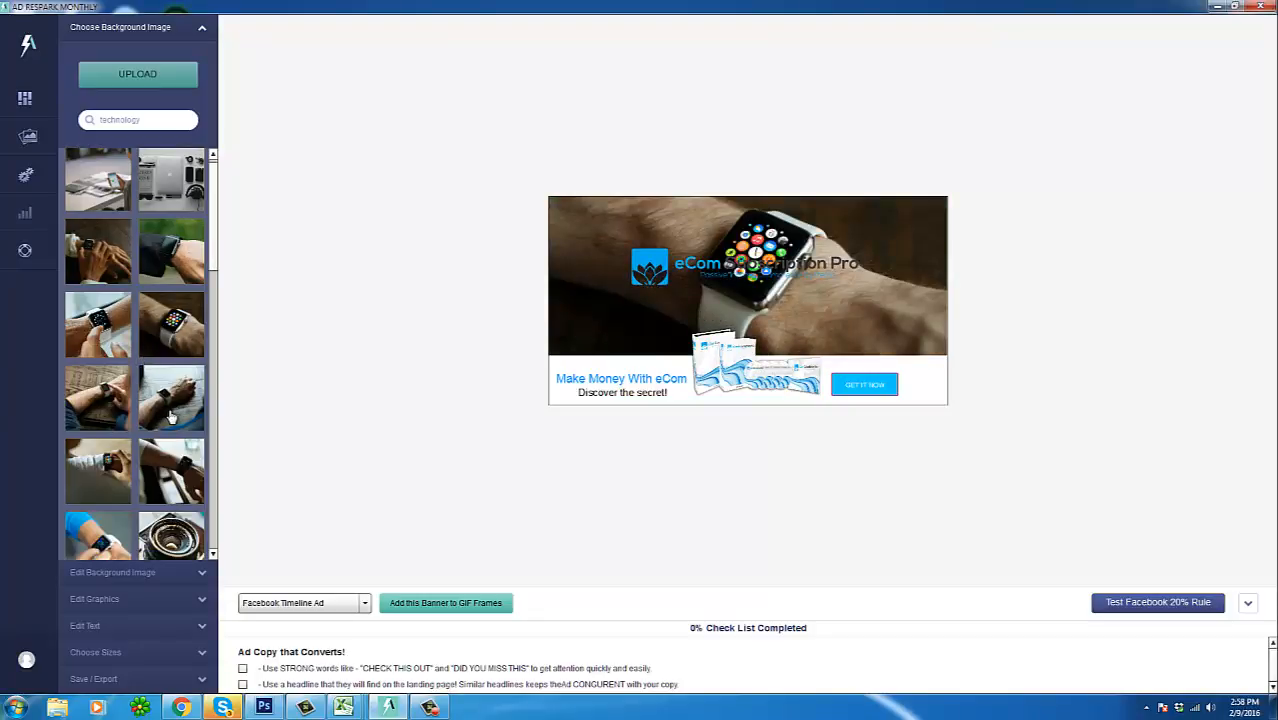
scroll("down", 3)
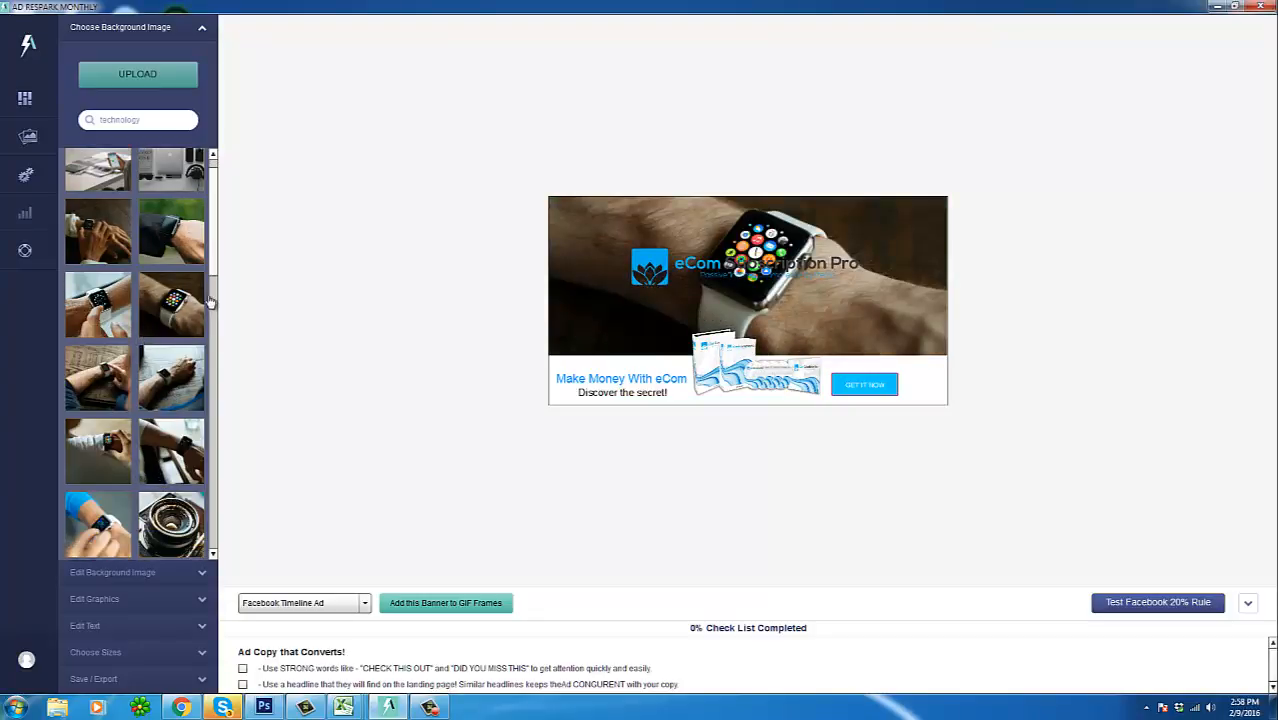
scroll("down", 3)
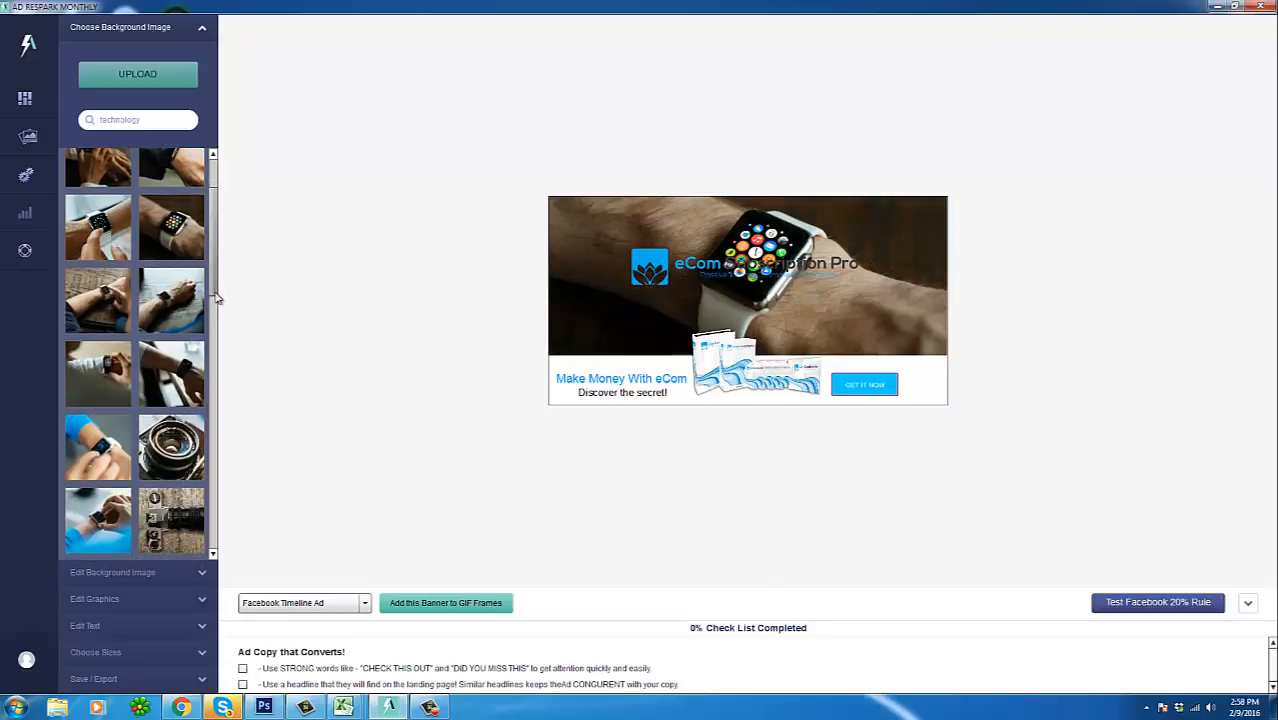
scroll("down", 3)
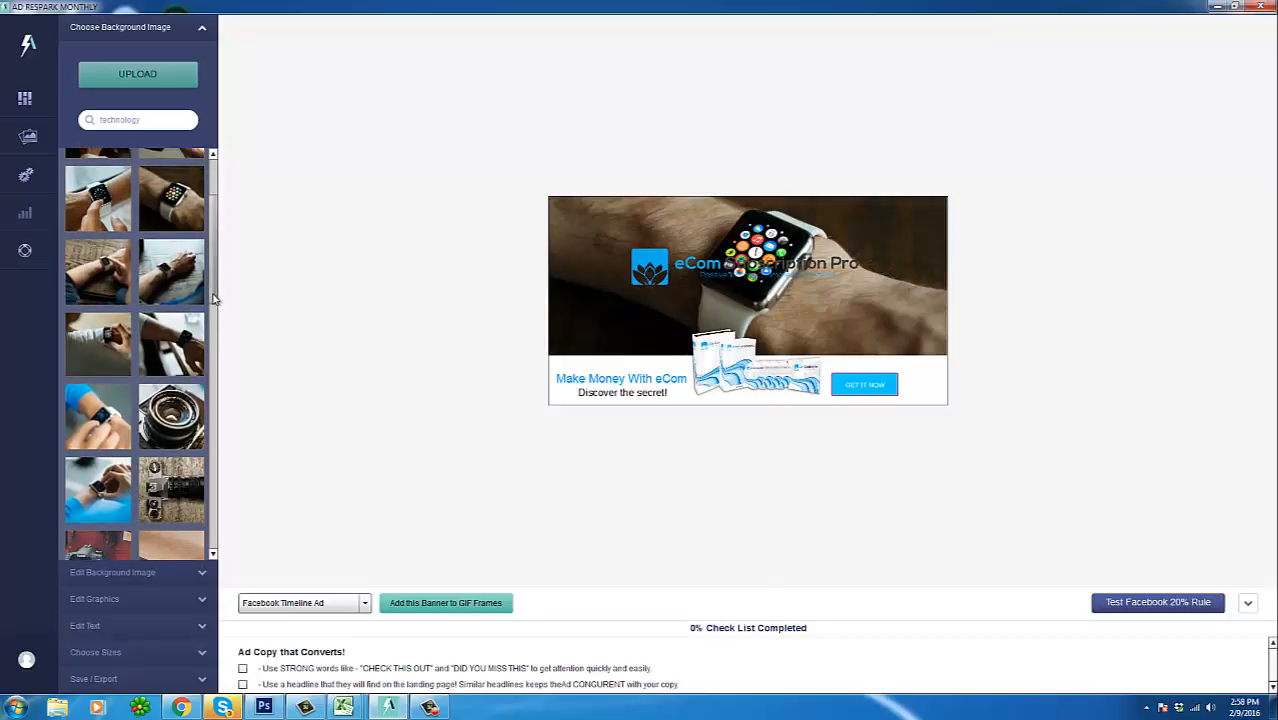
scroll("down", 3)
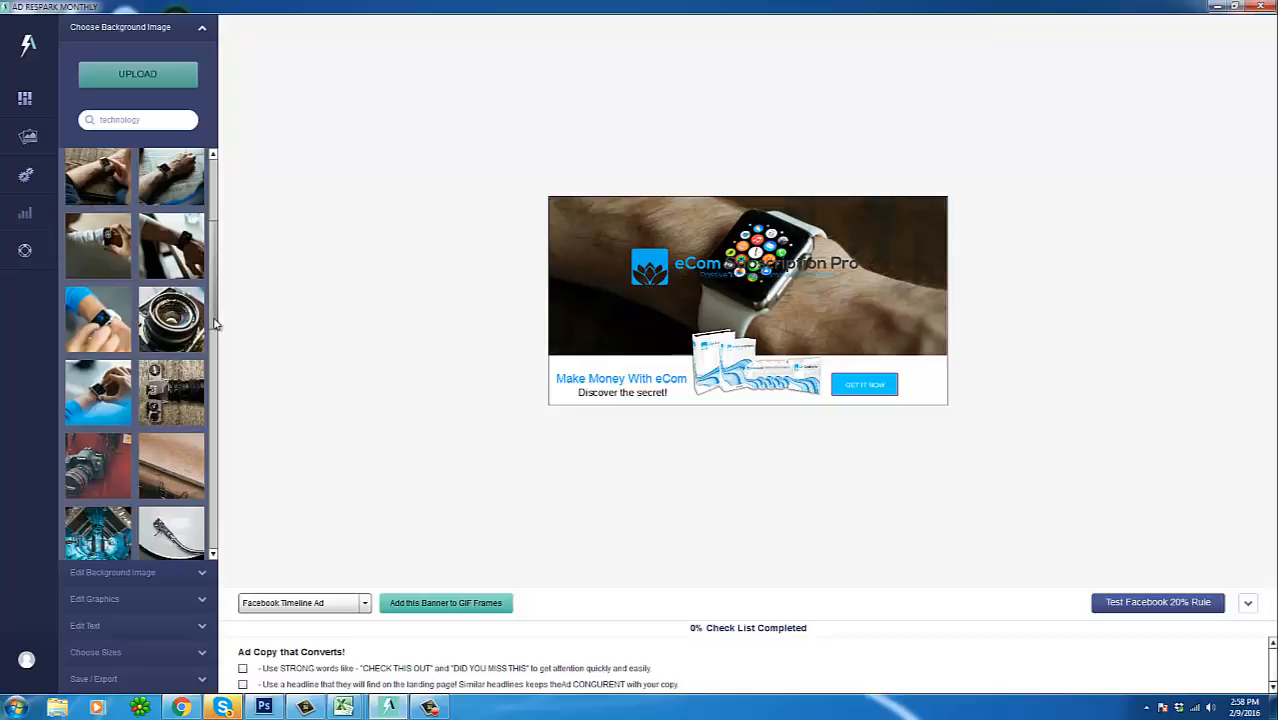
scroll("down", 3)
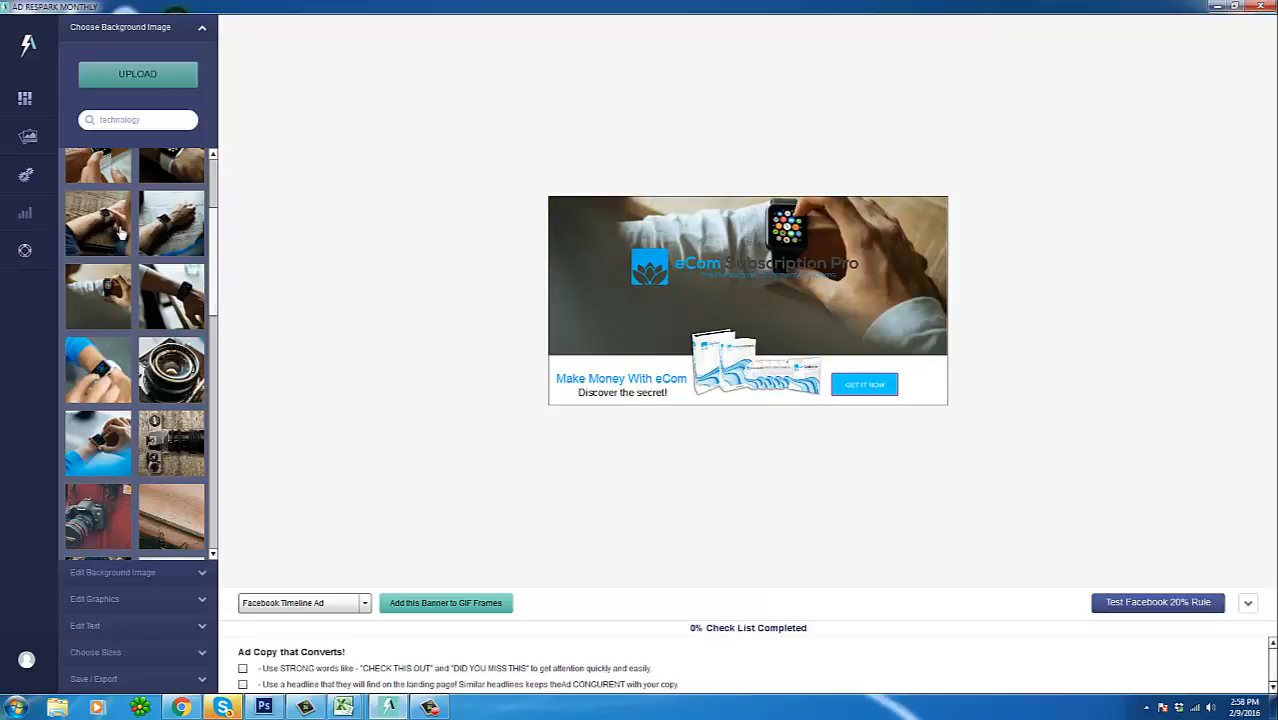
scroll("down", 3)
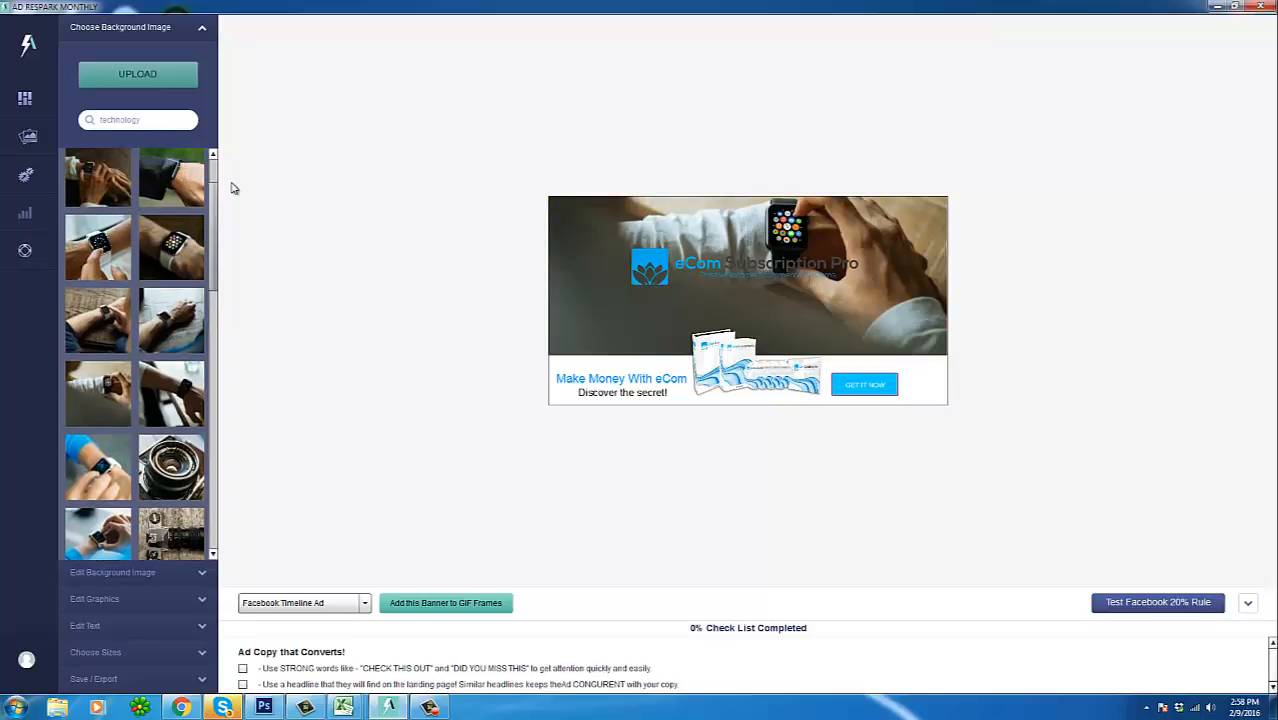
scroll("down", 3)
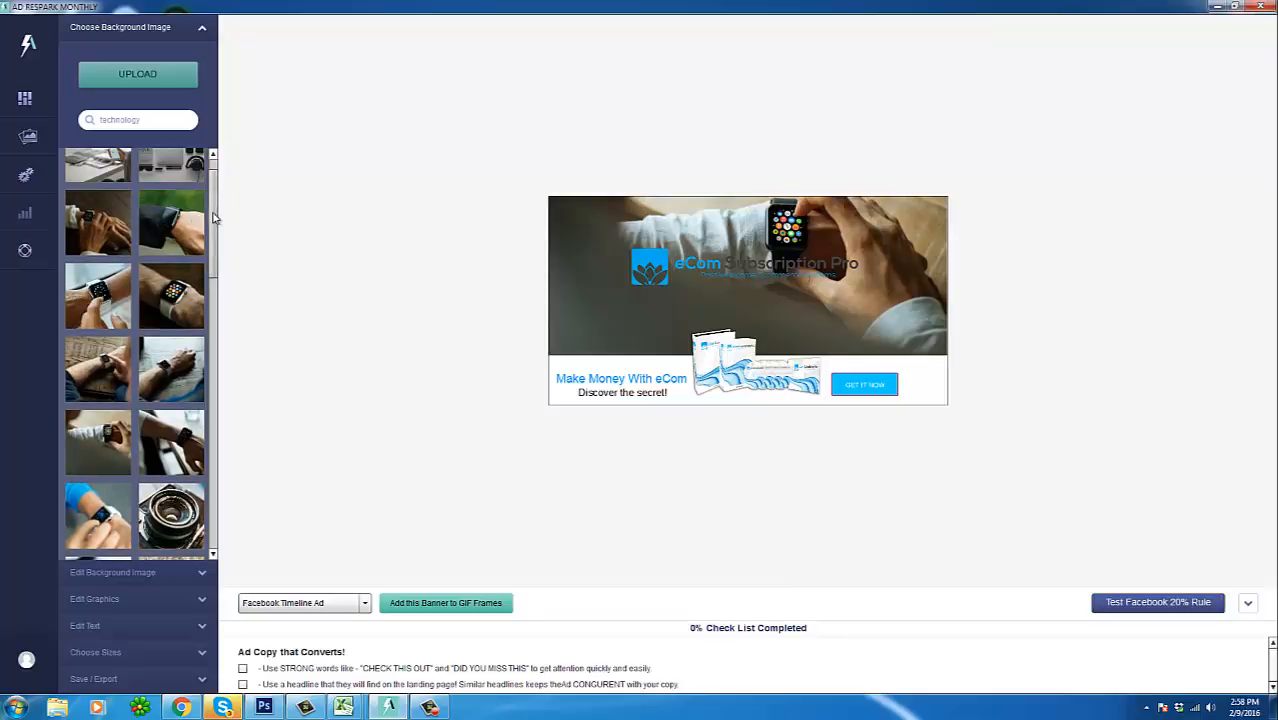
left_click(190, 220)
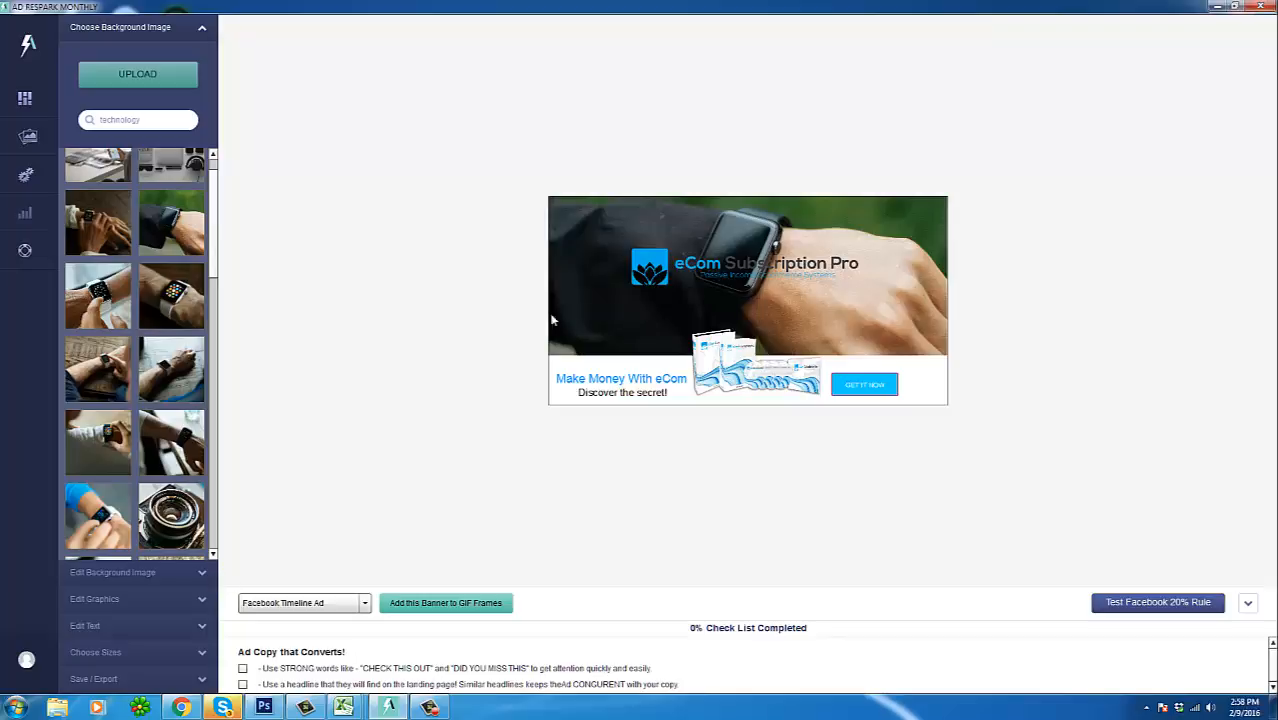
mouse_move(820, 264)
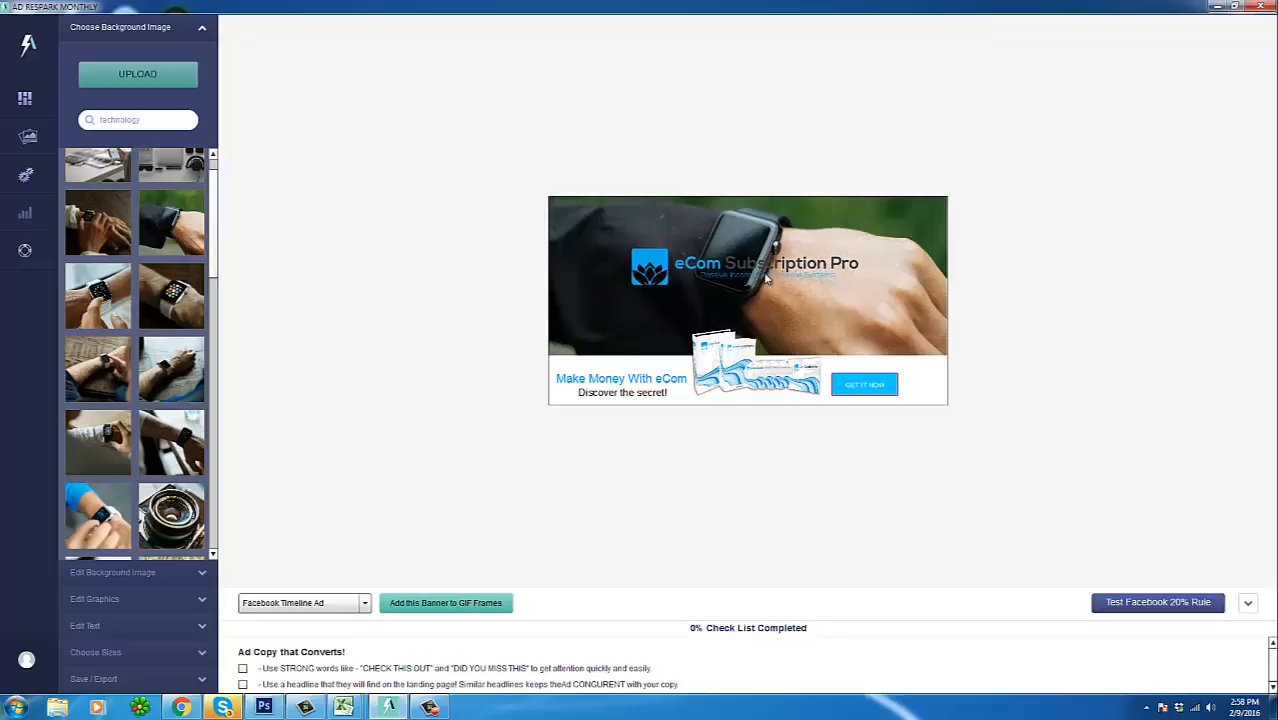
mouse_move(610, 358)
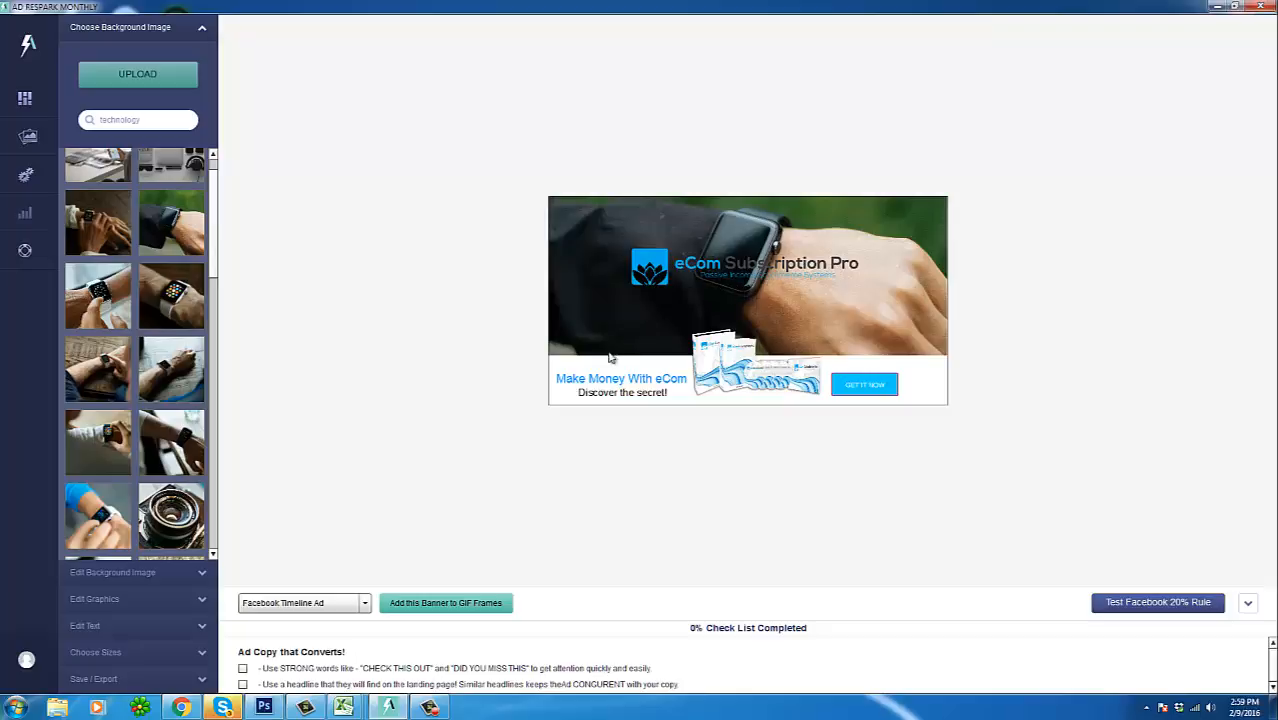
mouse_move(274, 300)
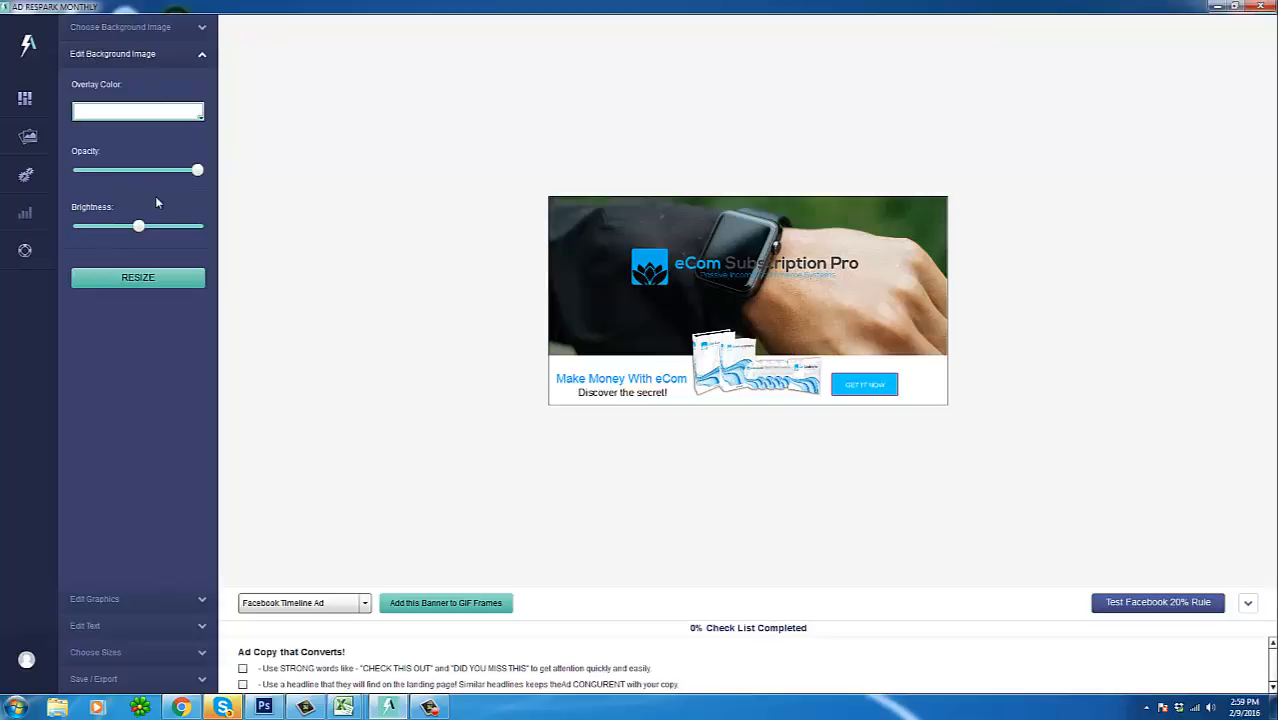
left_click_drag(138, 224, 138, 224)
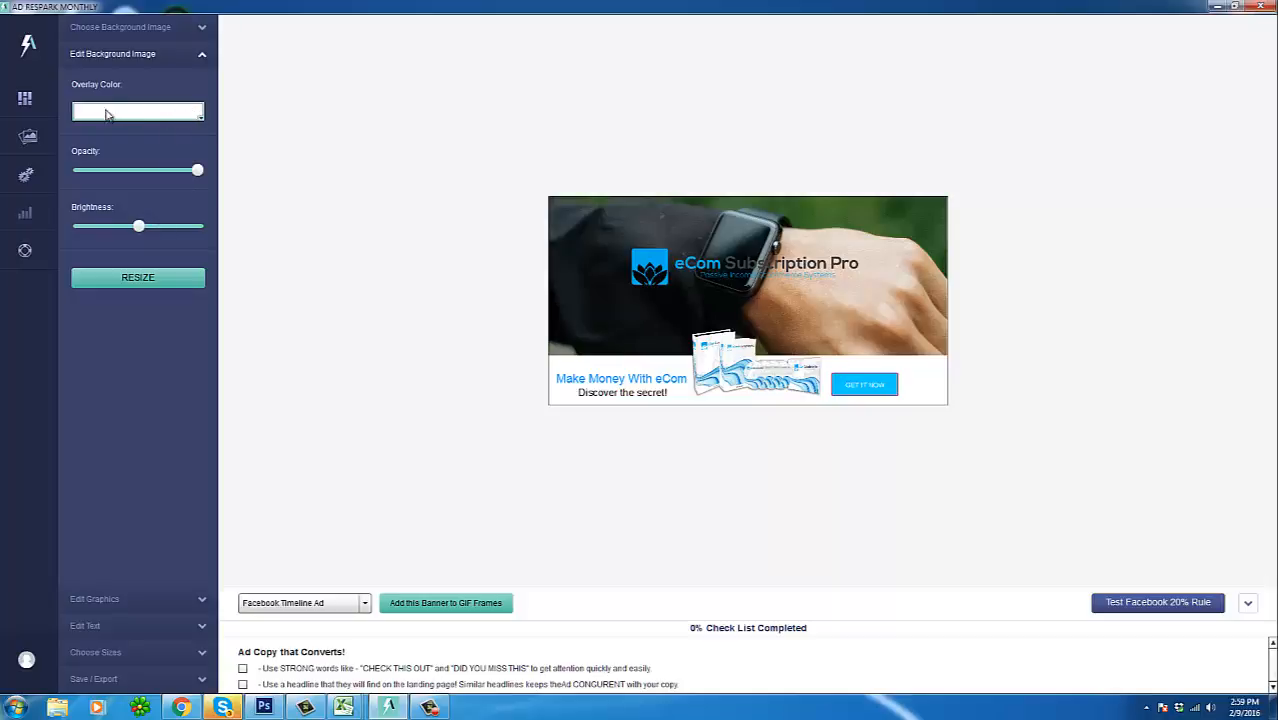
left_click(138, 112)
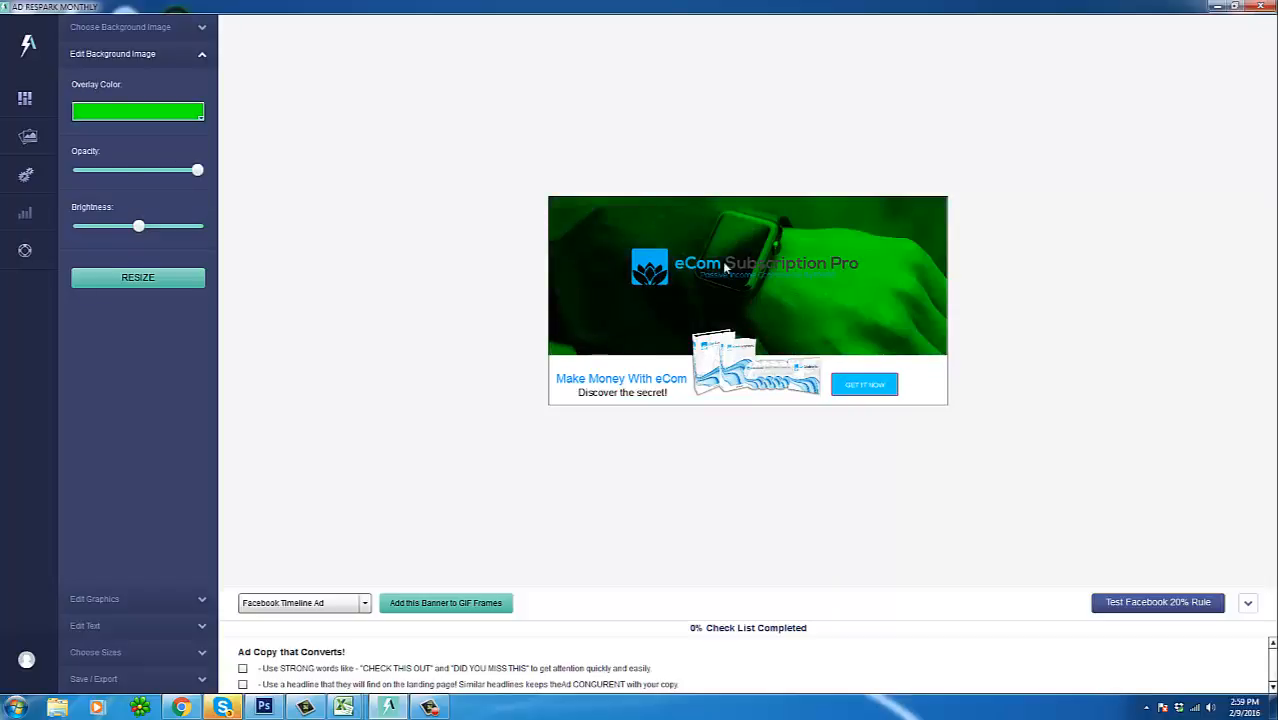
left_click(136, 112)
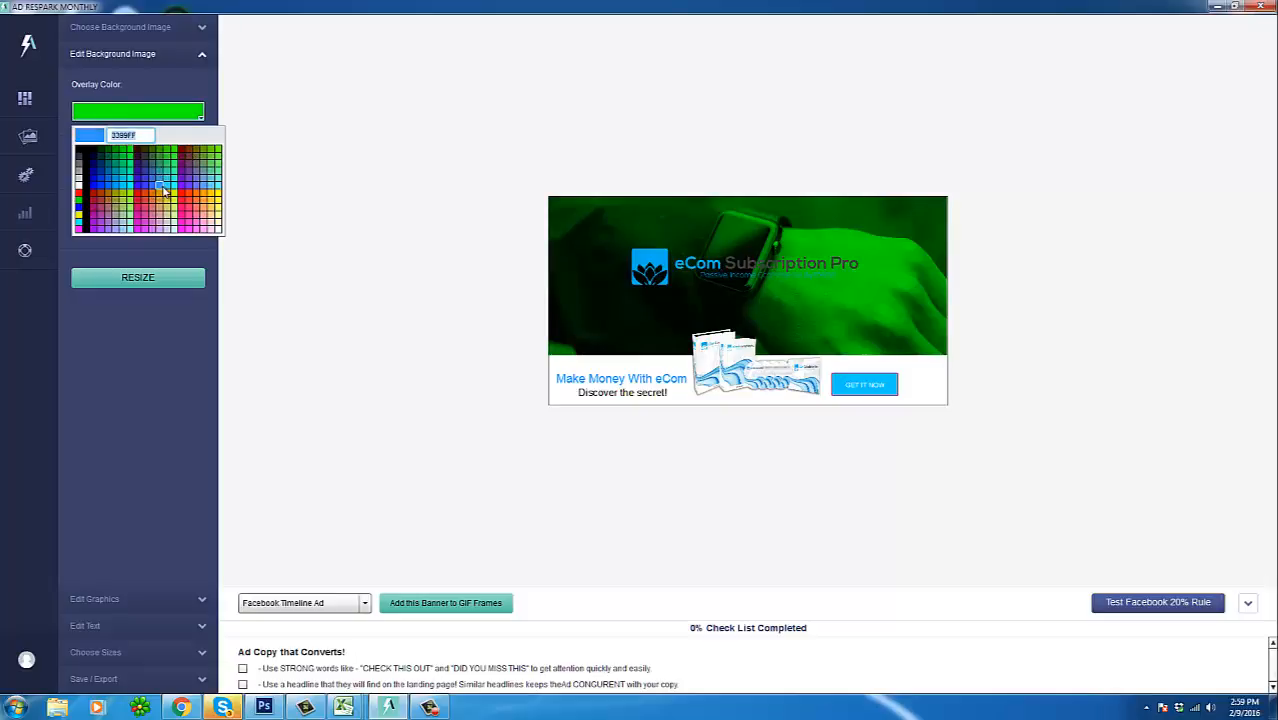
left_click(160, 184)
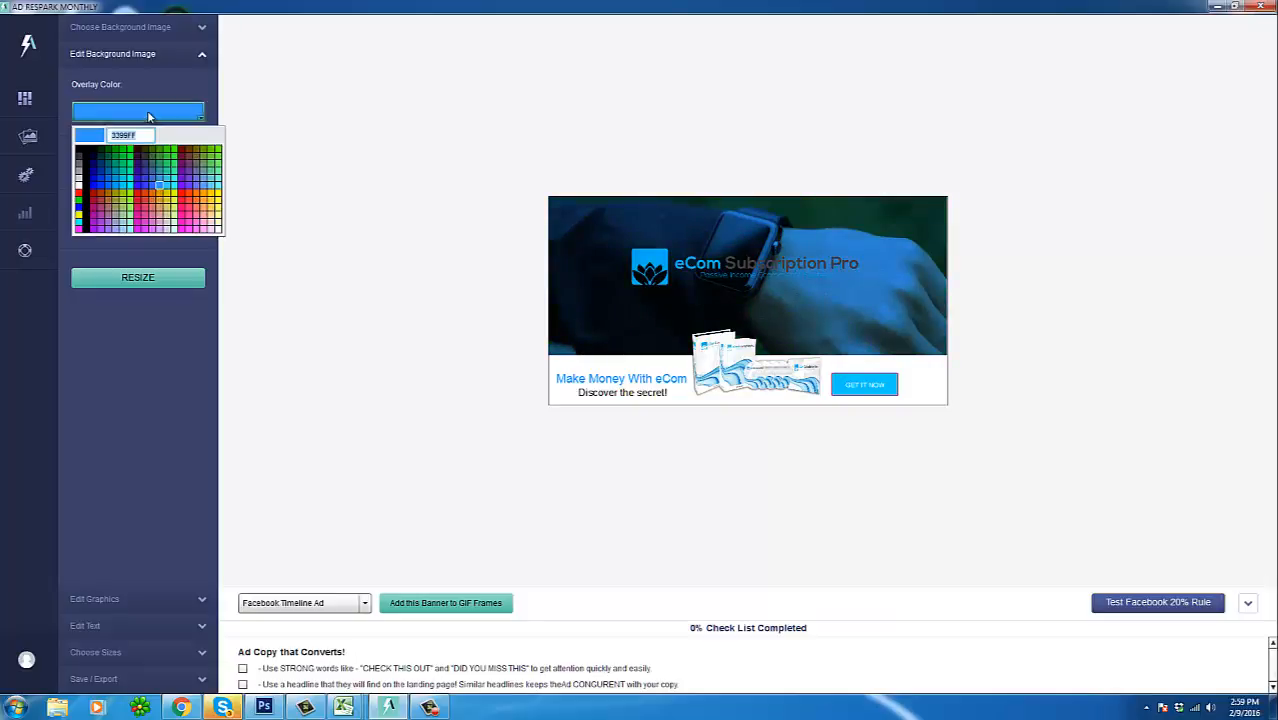
left_click(76, 190)
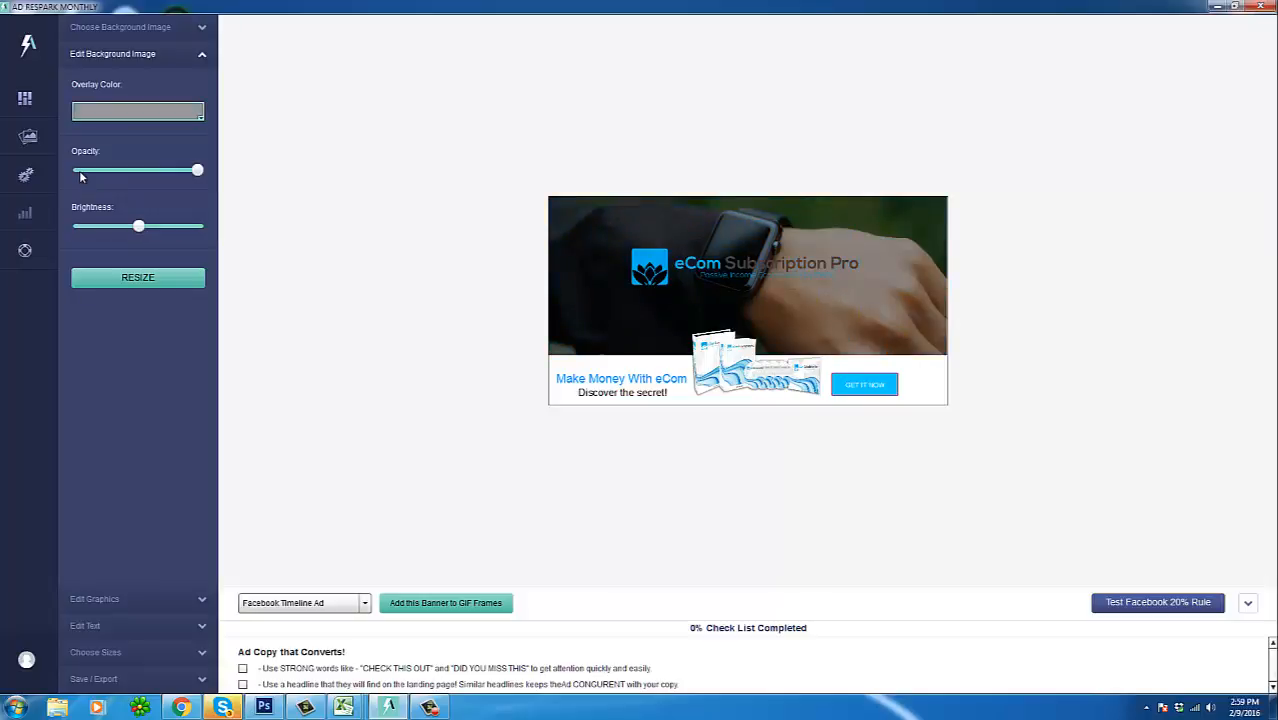
left_click(136, 112)
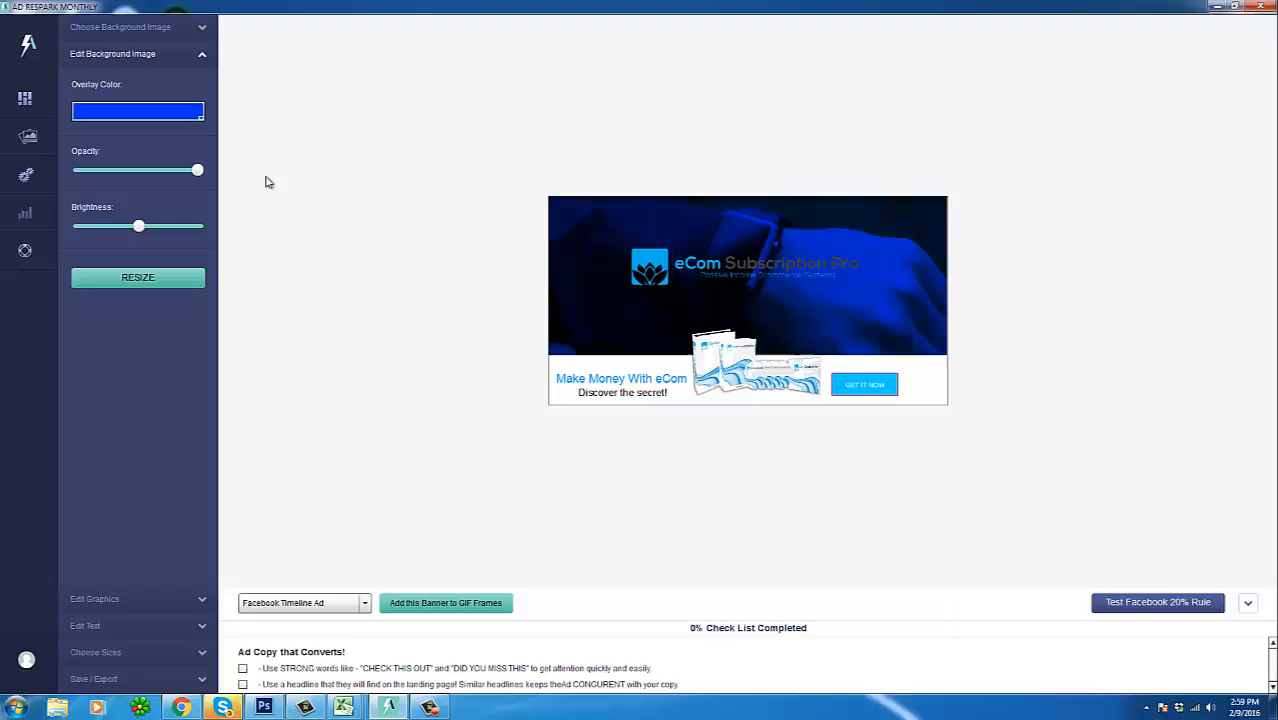
left_click(138, 112)
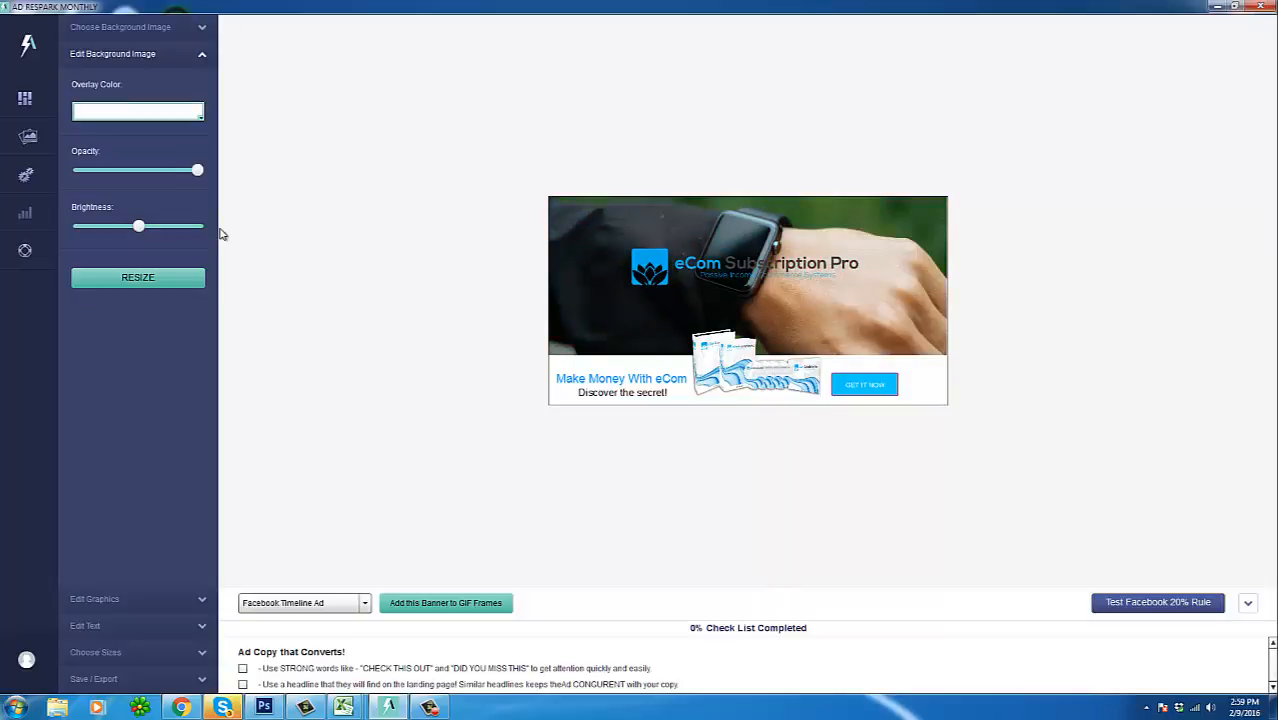
Step: Try several Opacity levels on the smartwatch background photo, ending back at full opacity
left_click(136, 110)
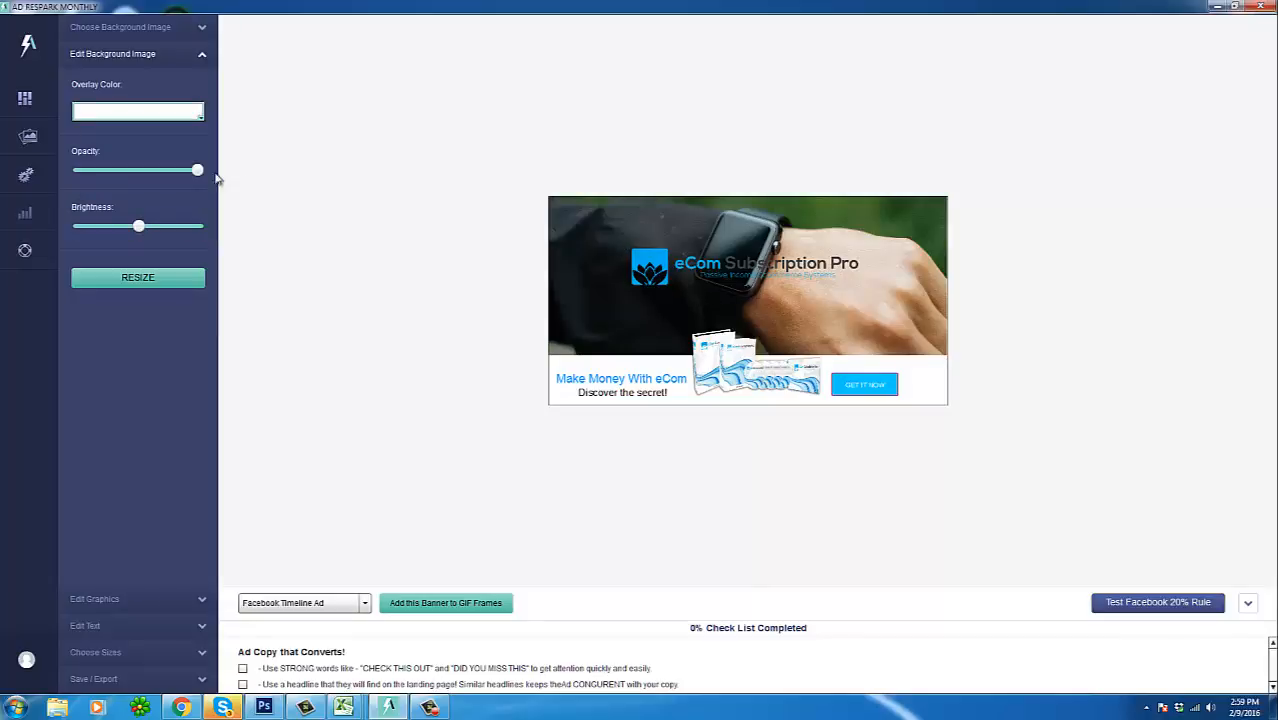
left_click_drag(196, 170, 172, 170)
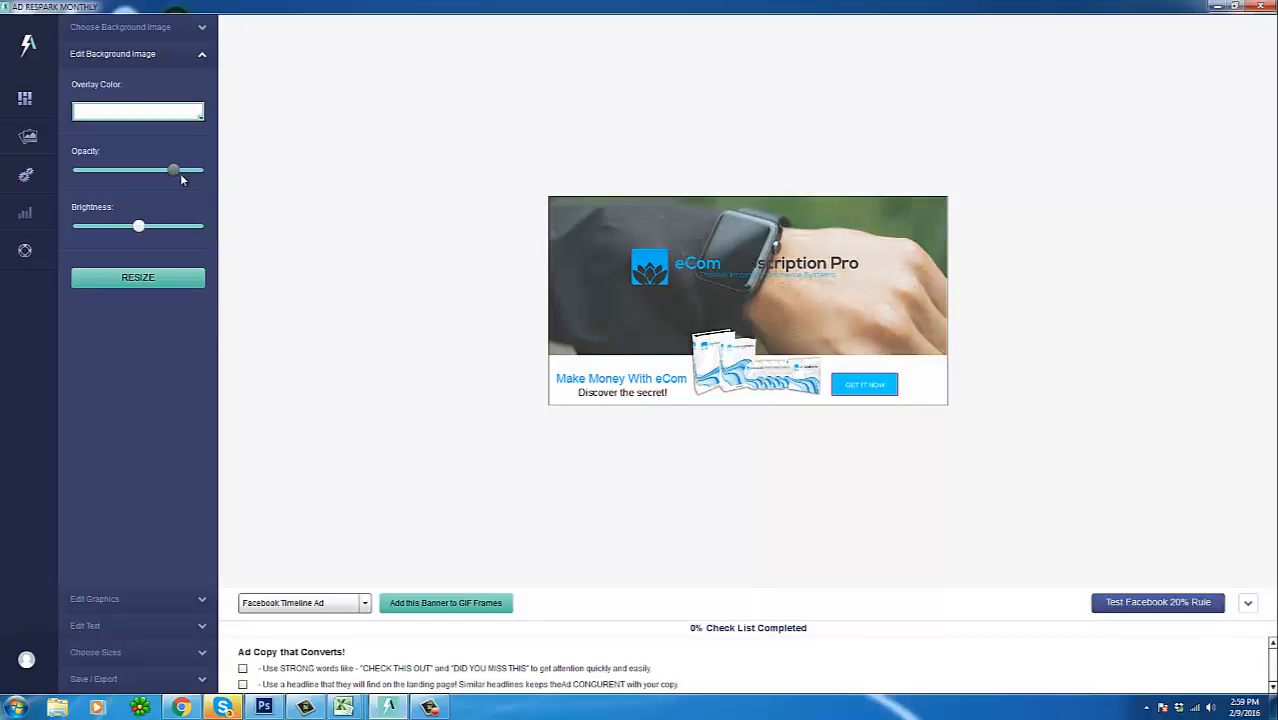
left_click_drag(172, 170, 196, 170)
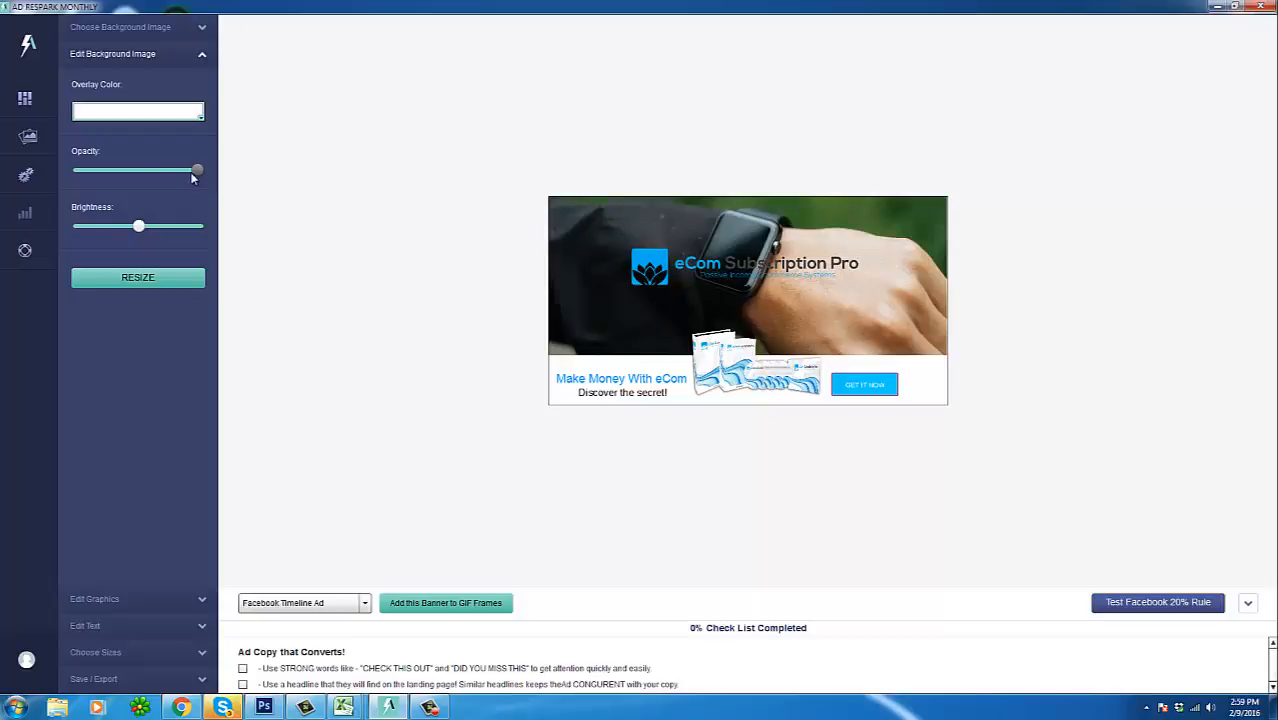
left_click_drag(196, 170, 138, 170)
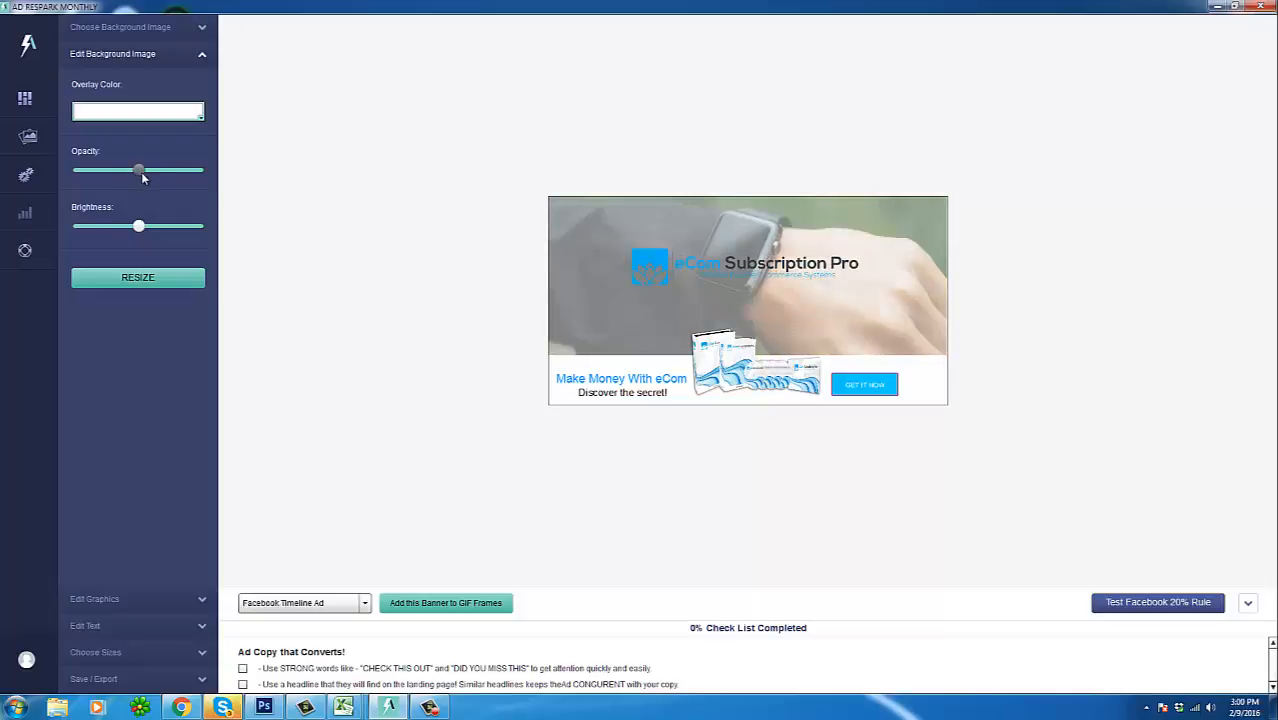
left_click_drag(138, 170, 148, 170)
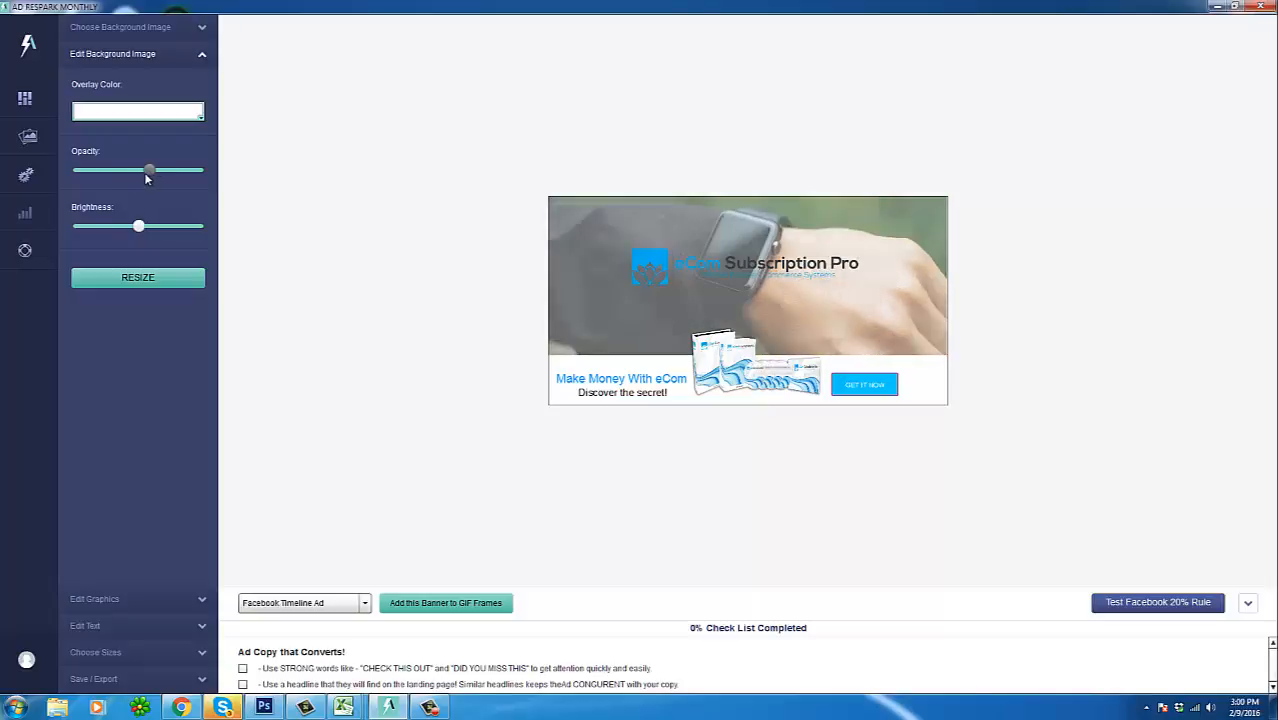
left_click_drag(148, 168, 198, 168)
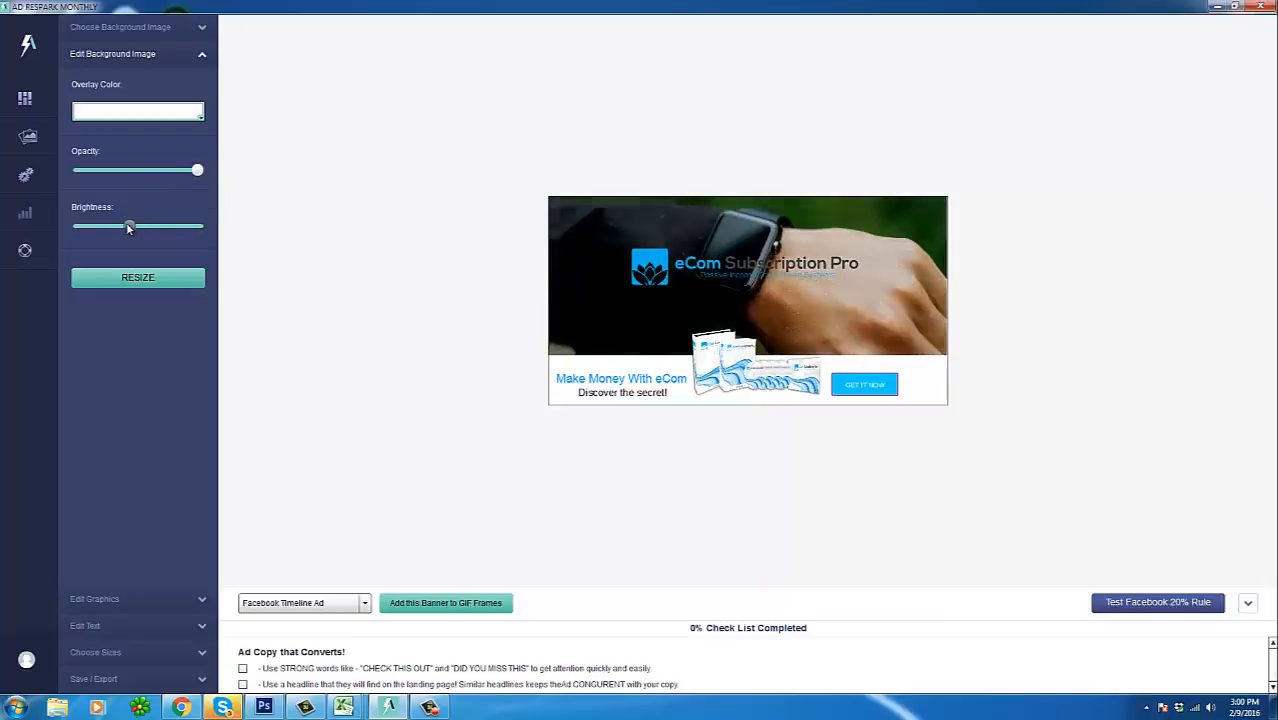
Step: Fade the background photo to partial opacity and fine-tune its Brightness slightly
left_click_drag(128, 226, 144, 226)
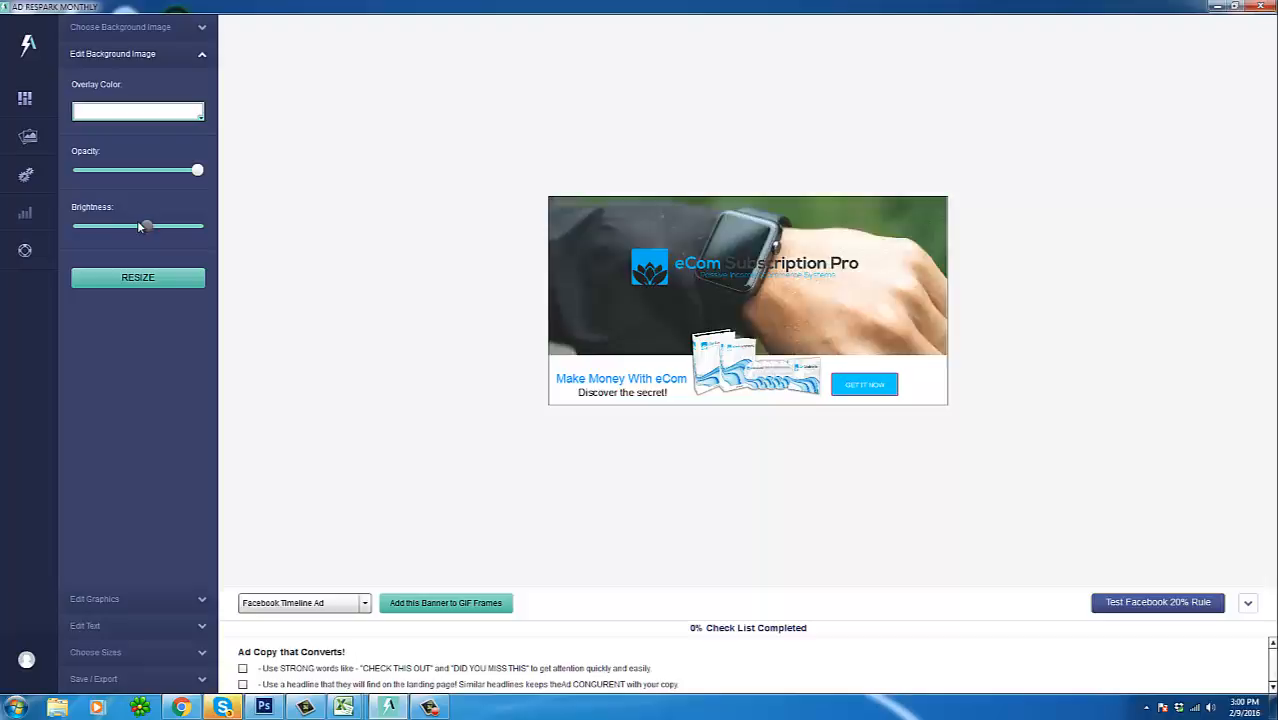
left_click_drag(144, 226, 138, 226)
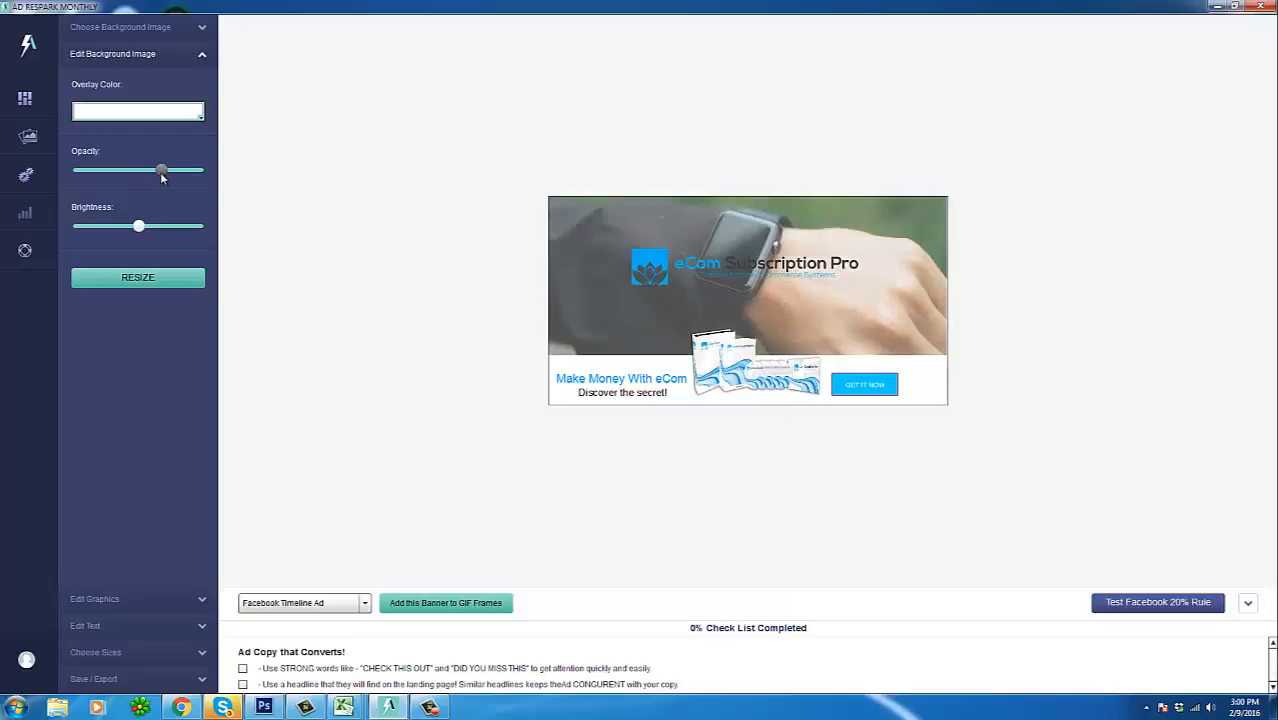
left_click_drag(162, 170, 128, 170)
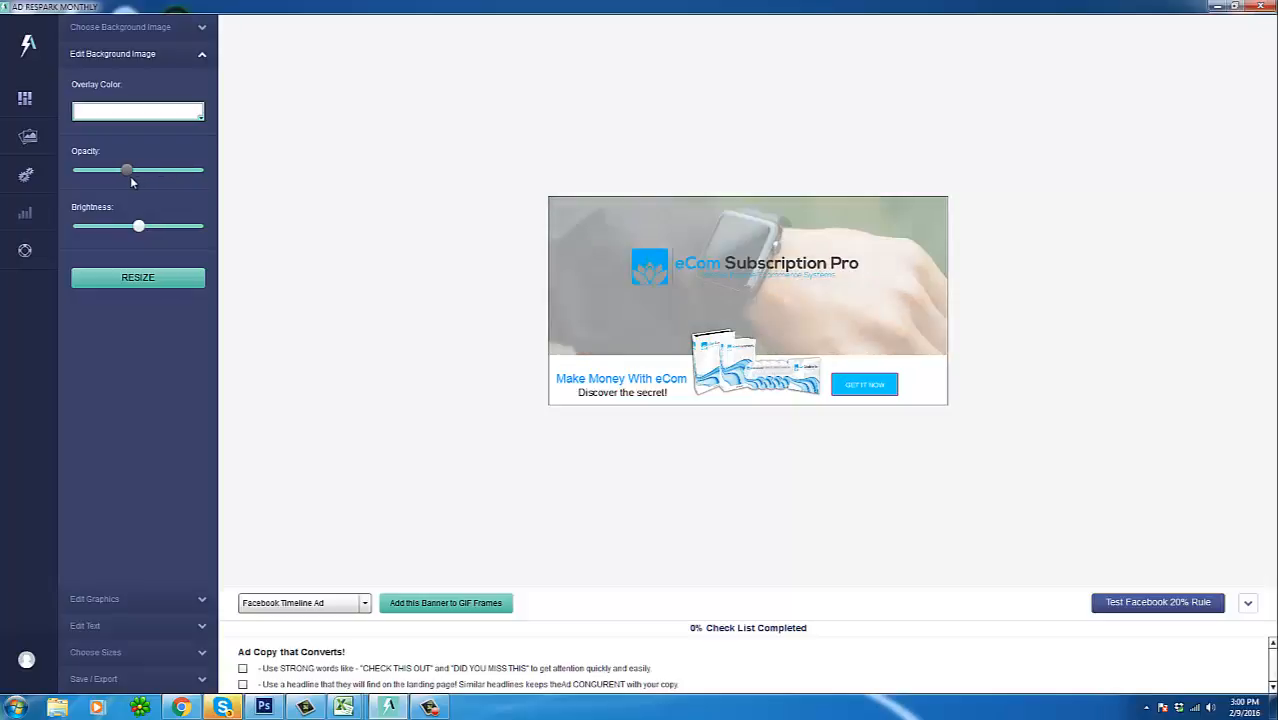
left_click_drag(128, 170, 148, 170)
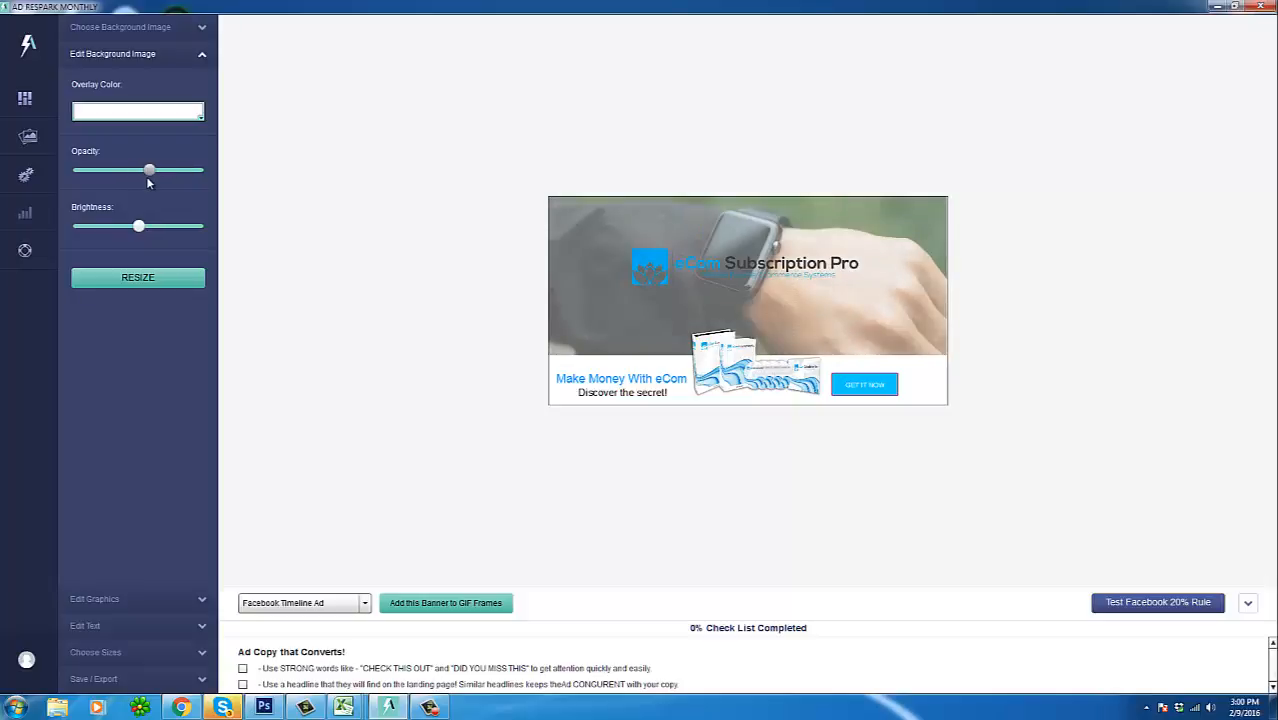
left_click_drag(138, 226, 150, 226)
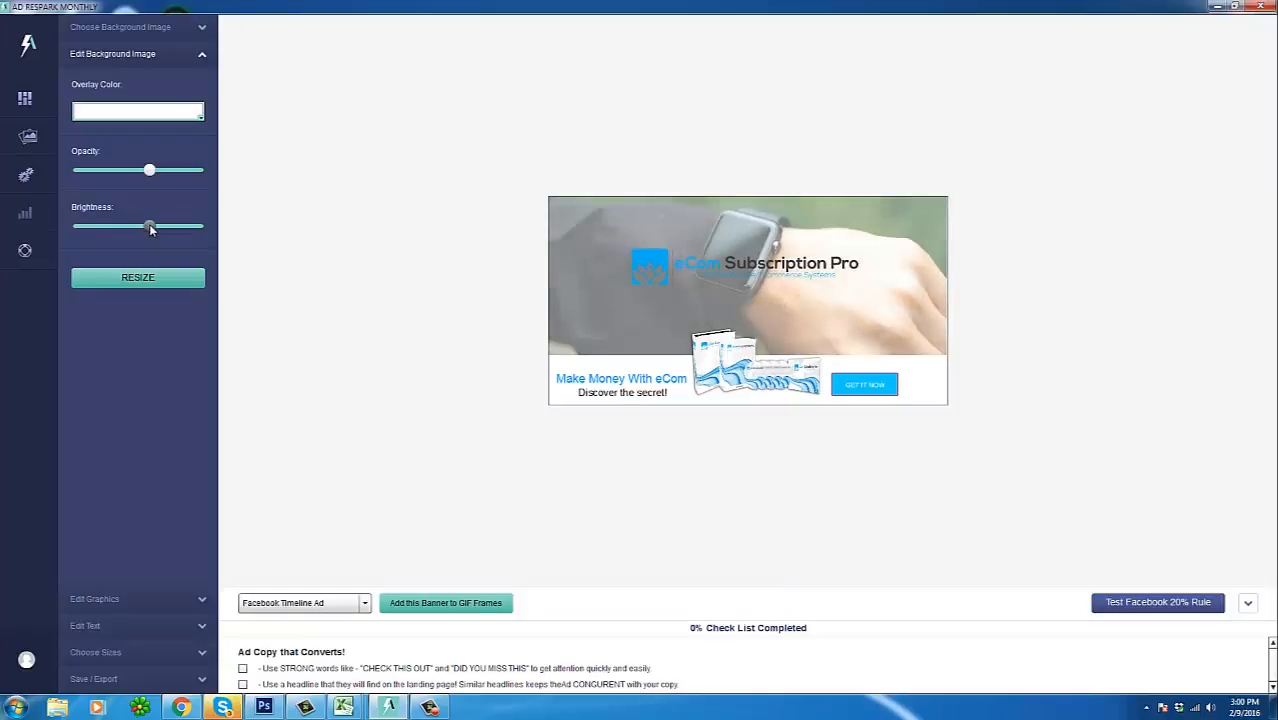
left_click_drag(148, 226, 152, 226)
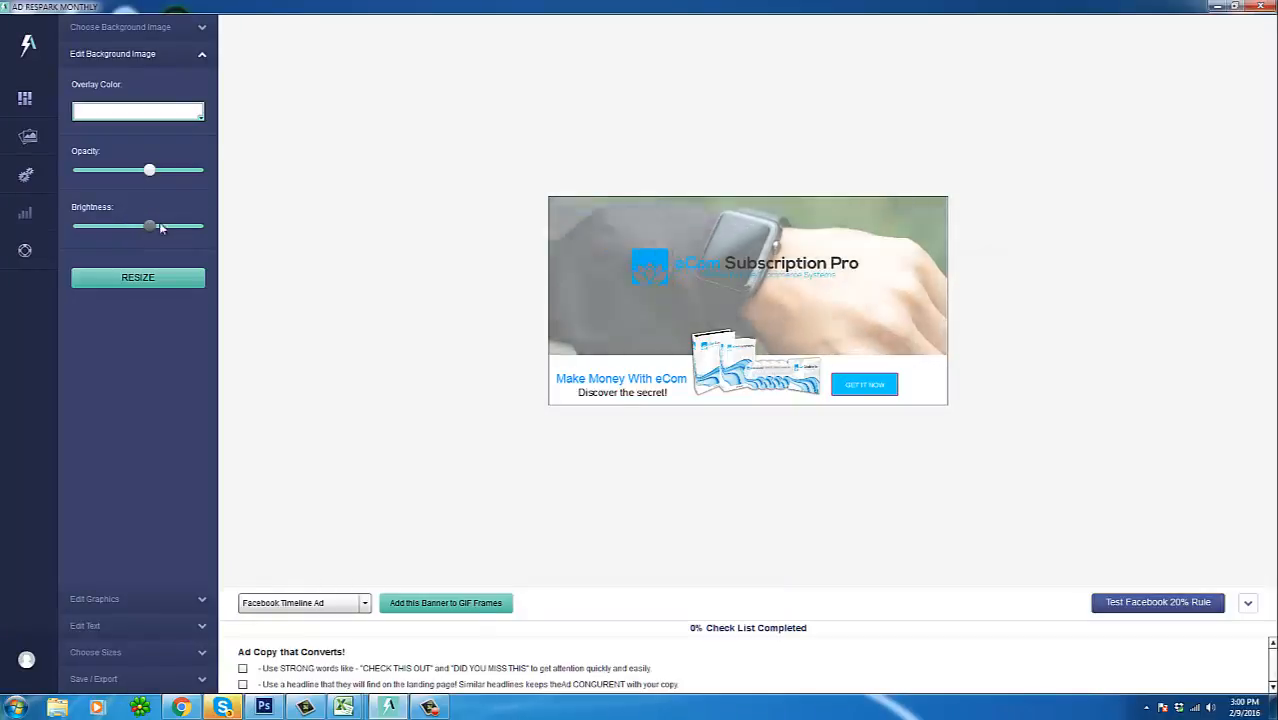
left_click_drag(148, 224, 136, 224)
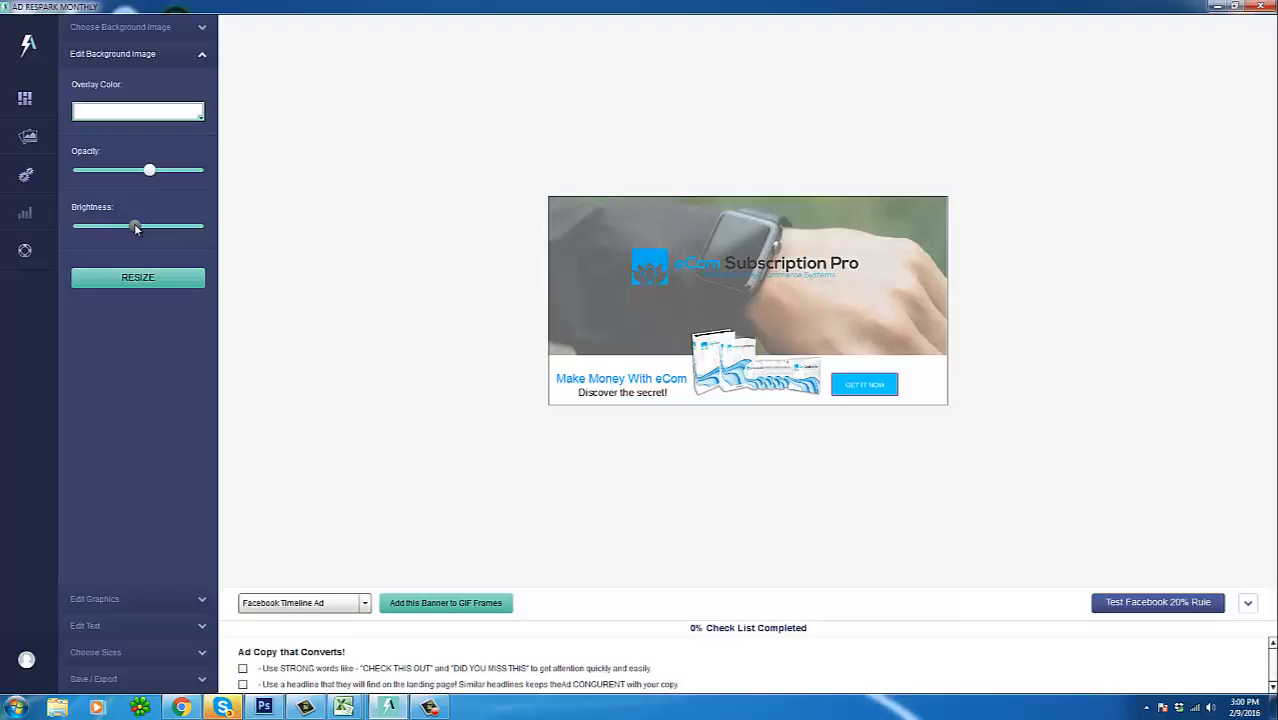
left_click_drag(136, 226, 138, 226)
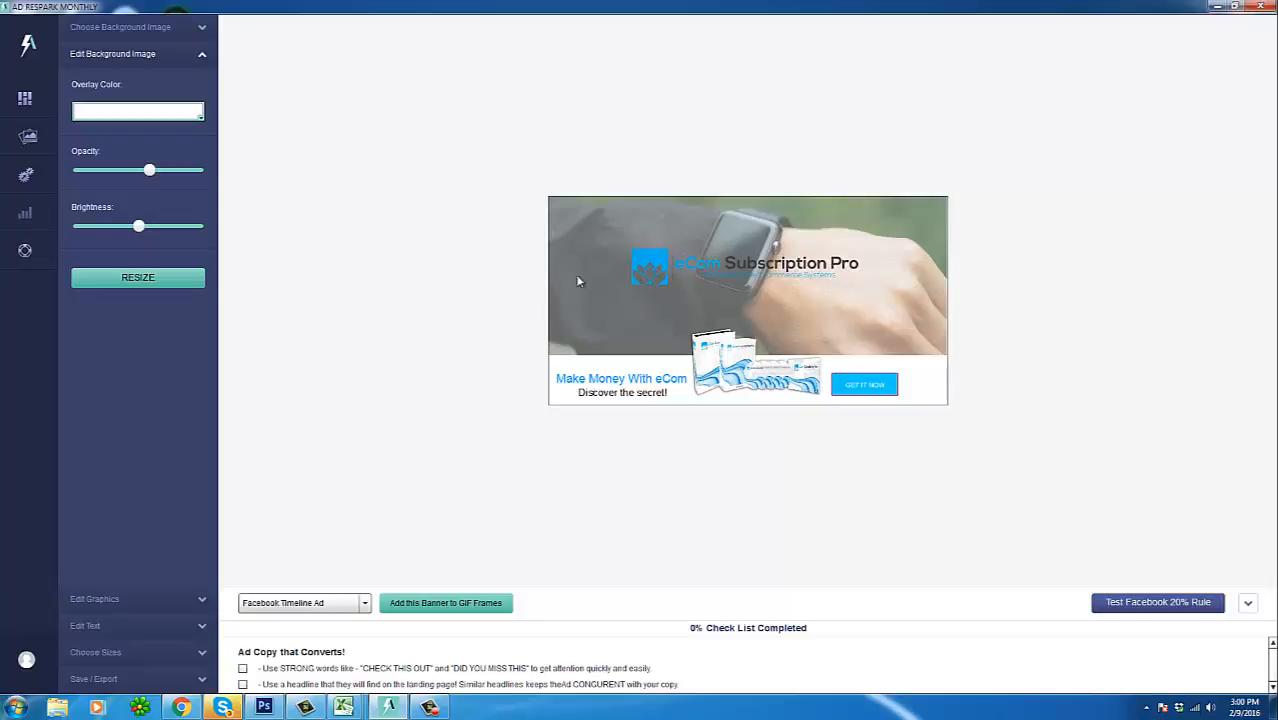
mouse_move(680, 274)
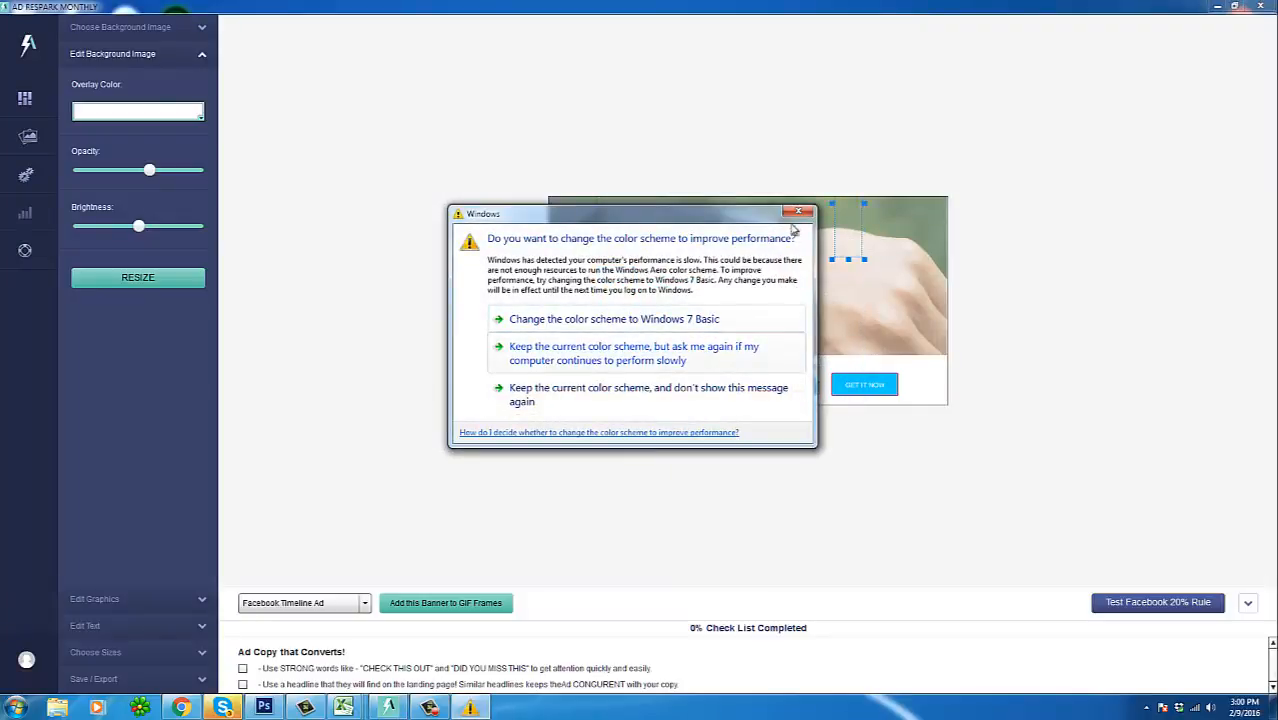
Step: Dismiss the Windows prompt, then enlarge the product box image between the tagline and button
left_click(800, 212)
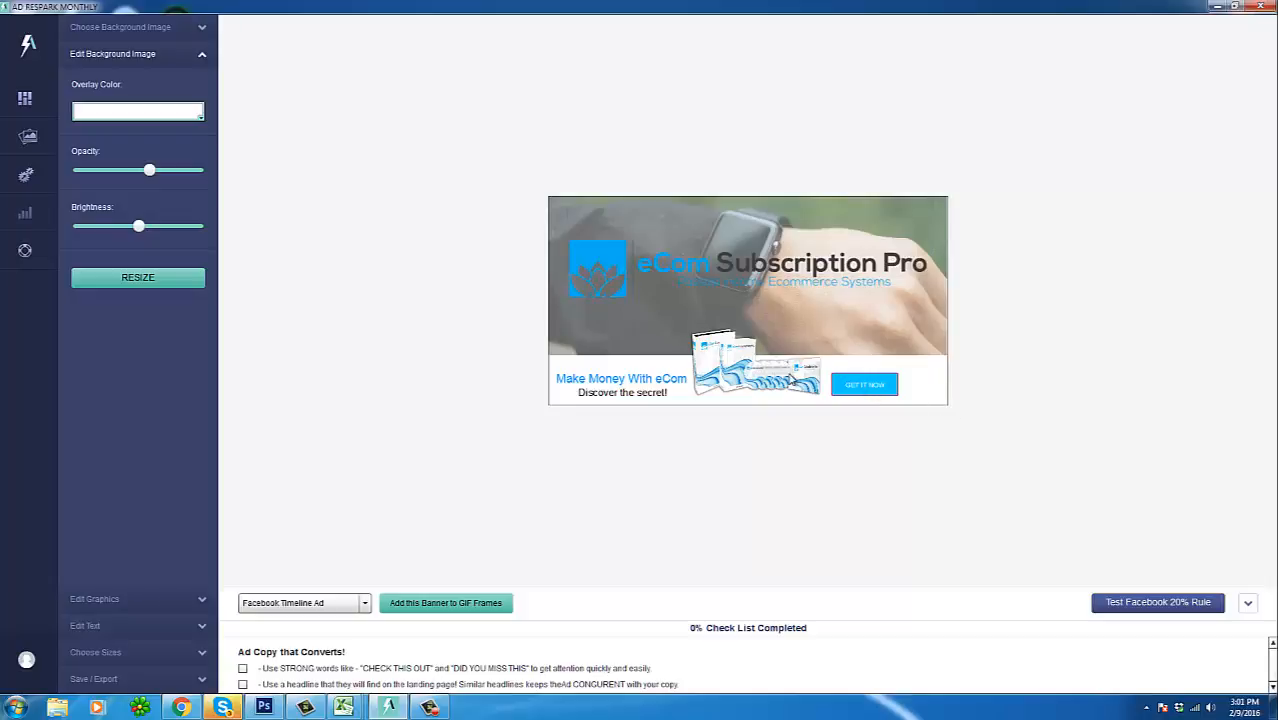
left_click(864, 384)
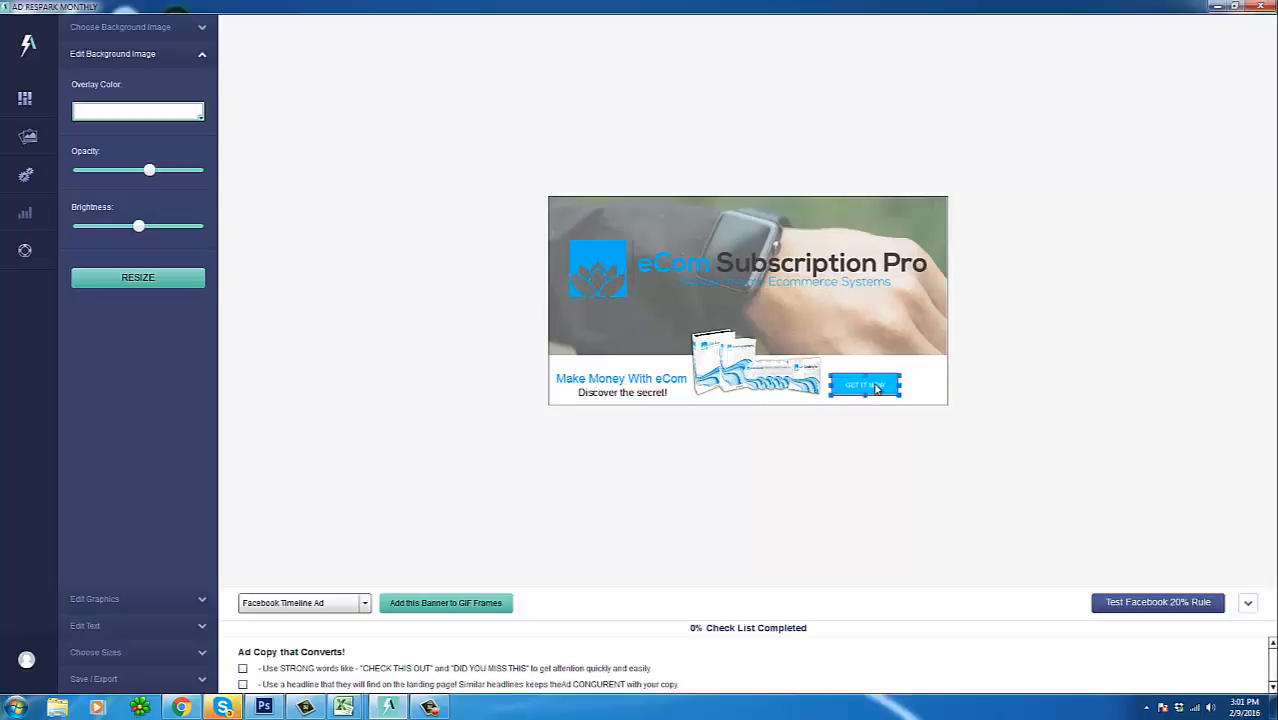
left_click(864, 384)
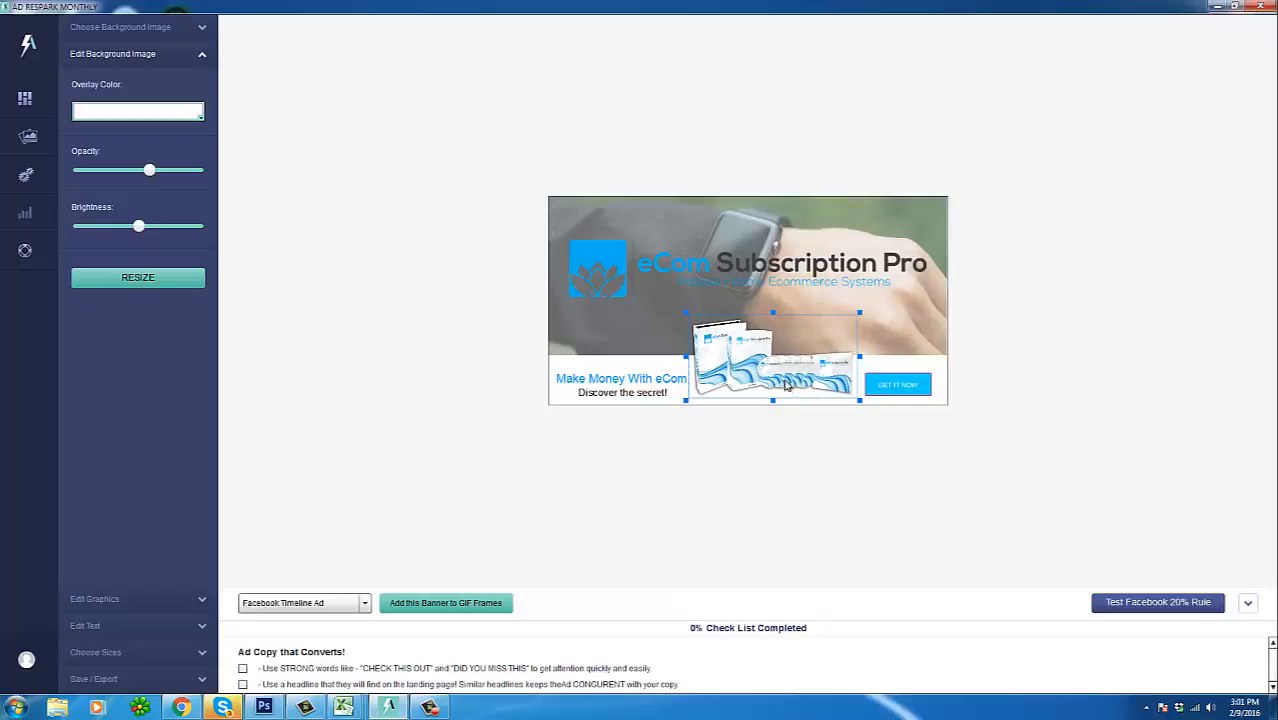
left_click_drag(784, 384, 770, 370)
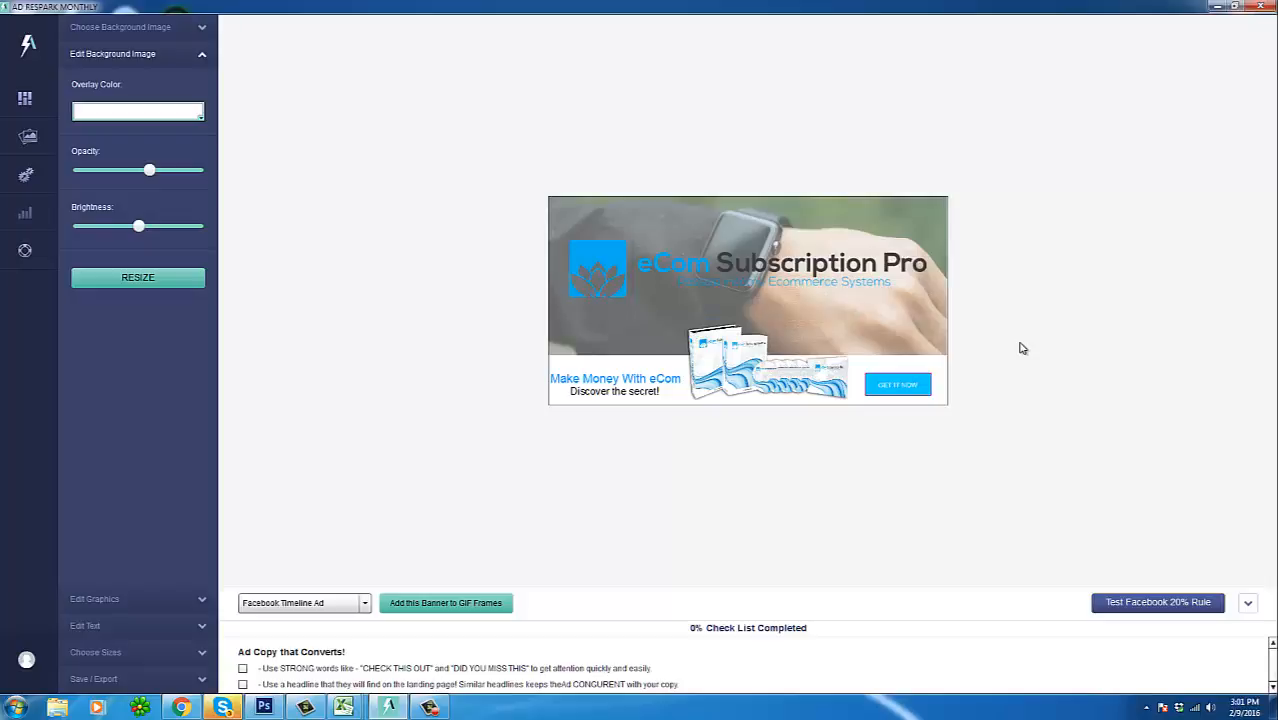
mouse_move(696, 332)
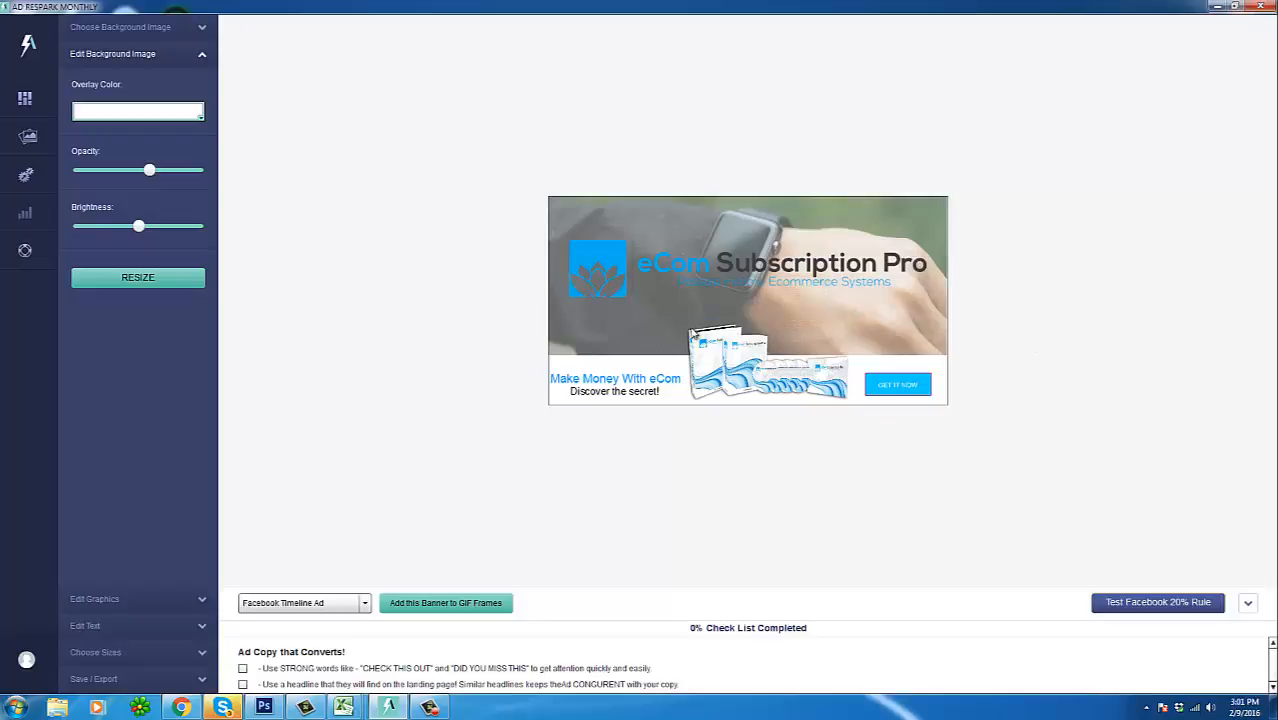
left_click(616, 378)
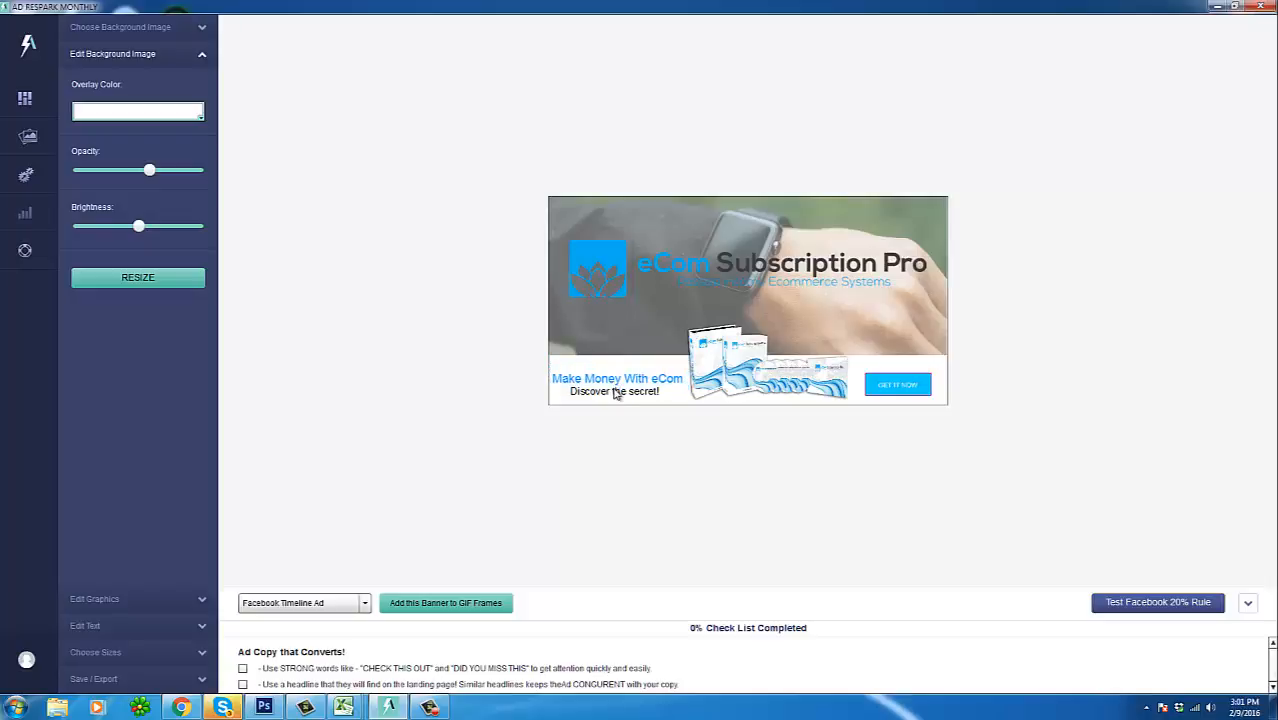
left_click(616, 390)
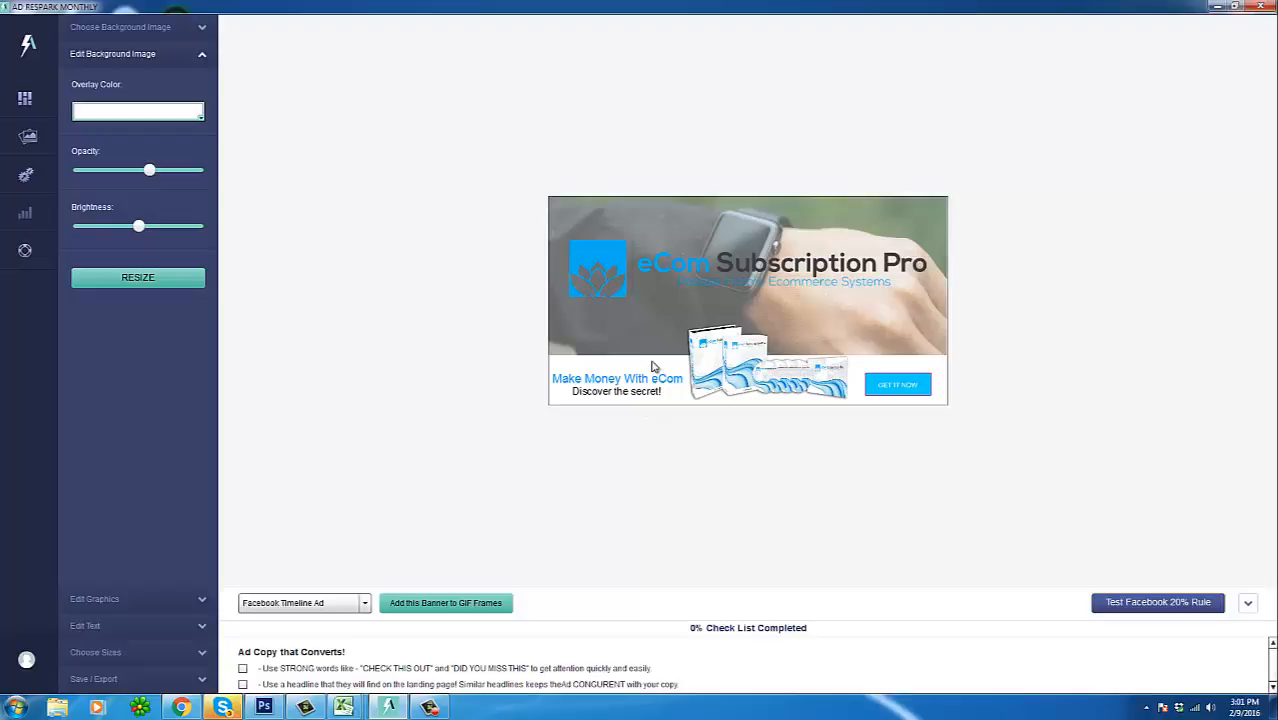
mouse_move(364, 142)
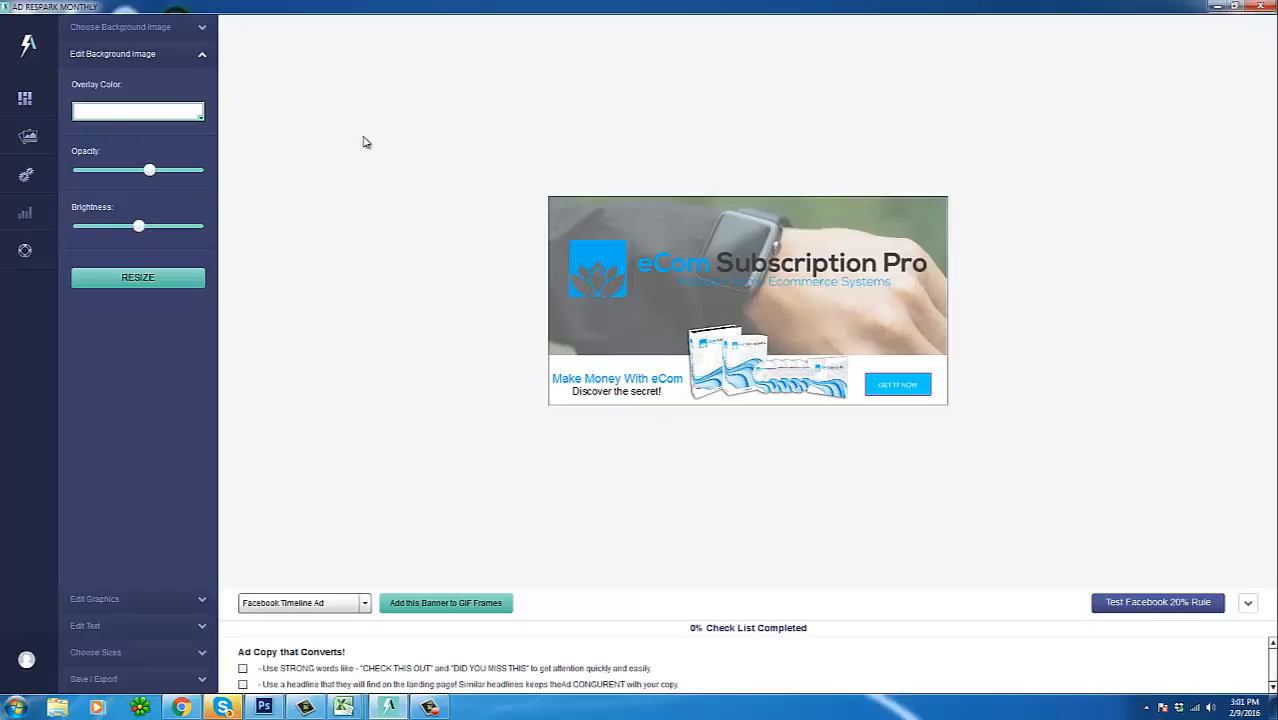
left_click(136, 110)
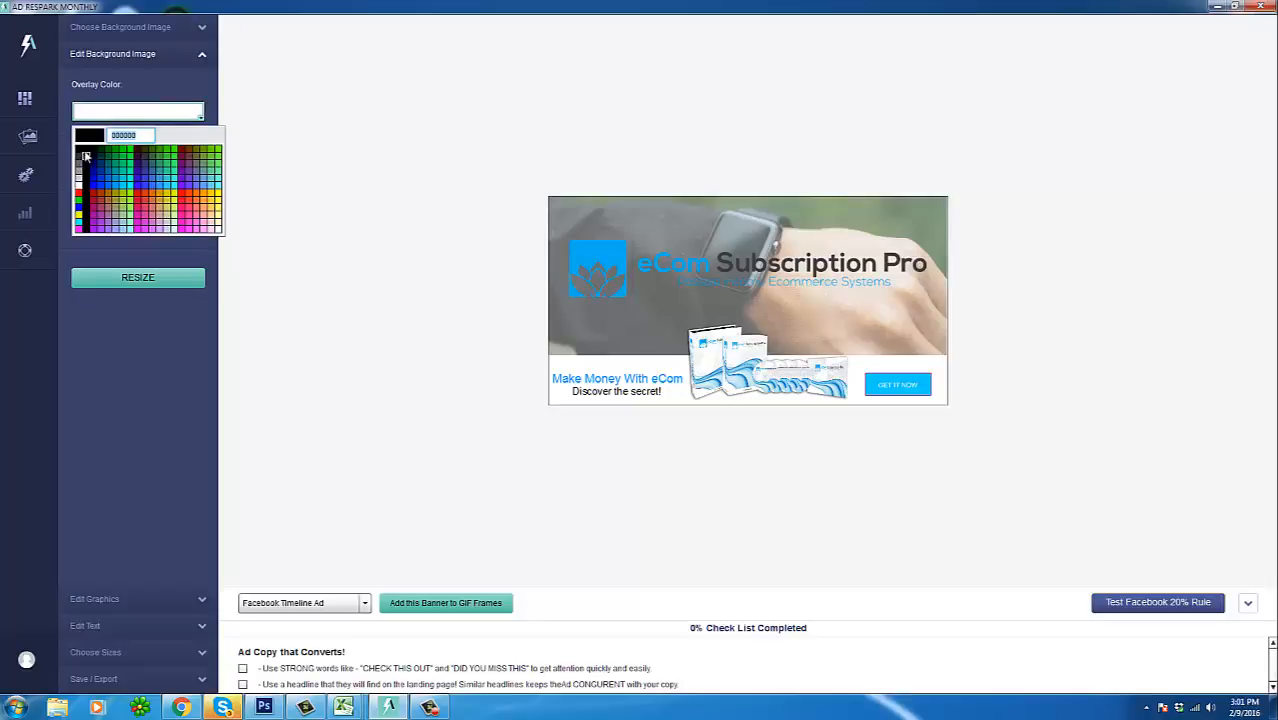
left_click(88, 148)
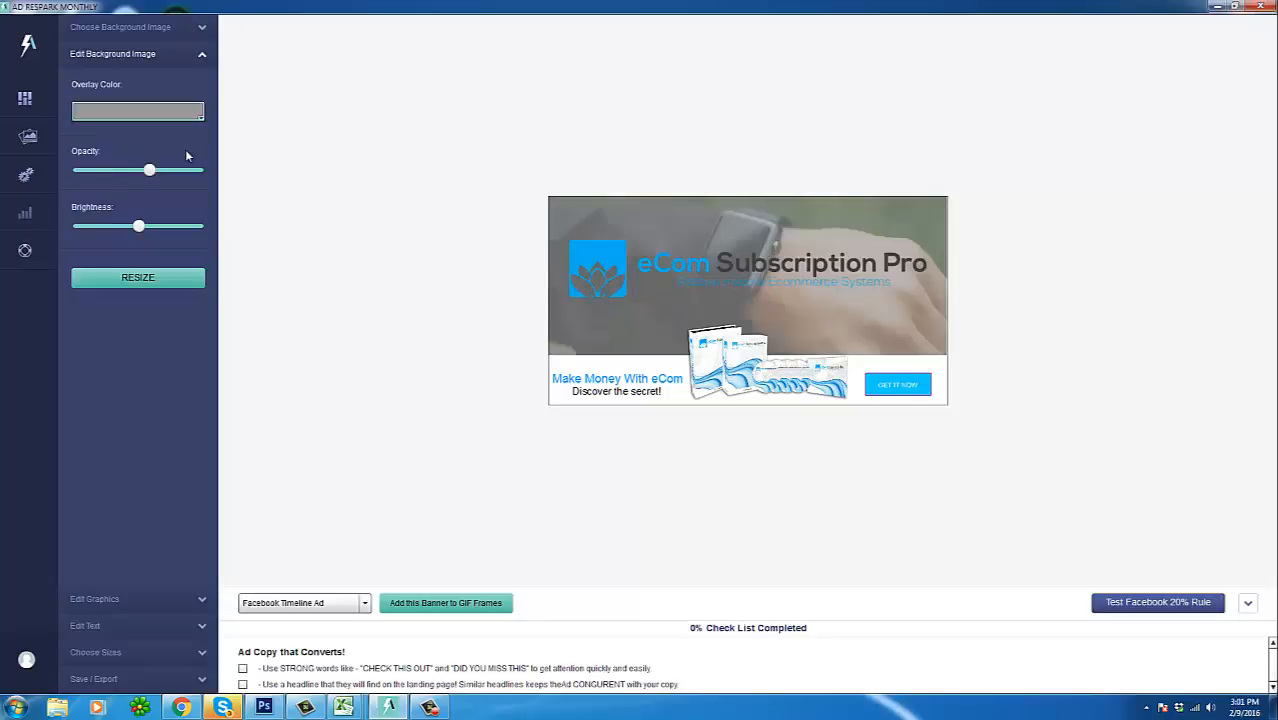
left_click(136, 112)
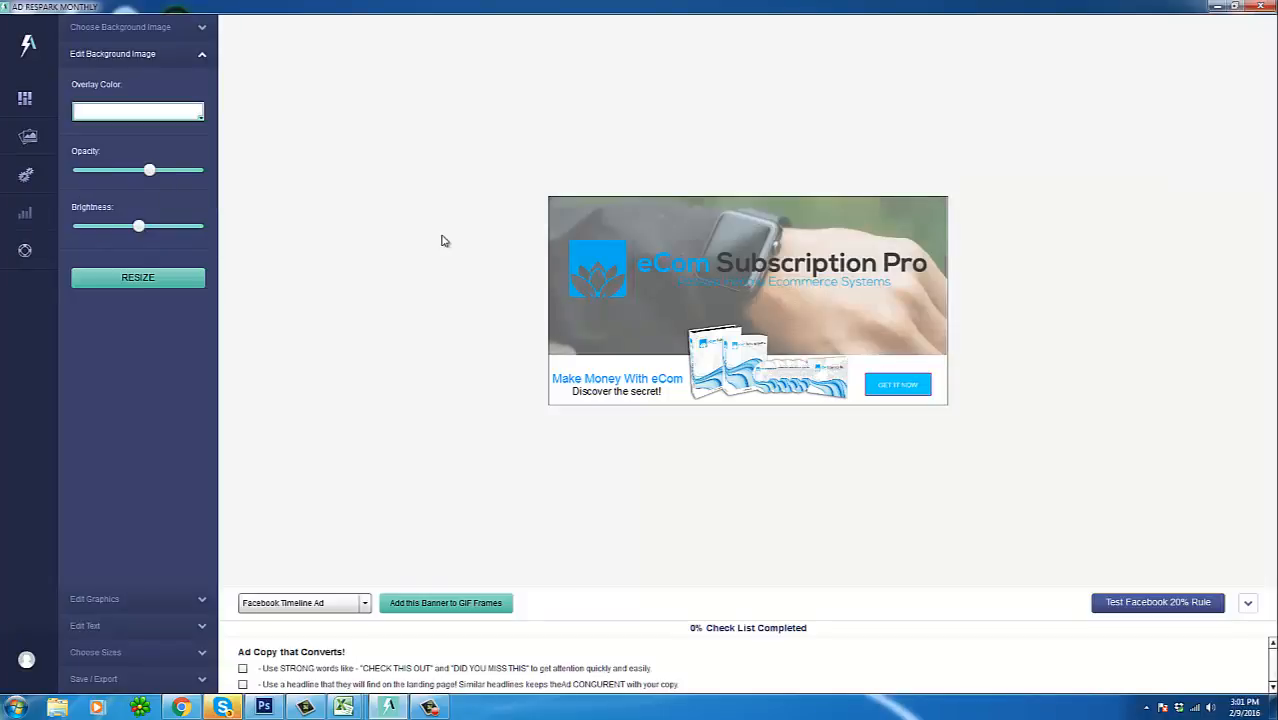
mouse_move(392, 362)
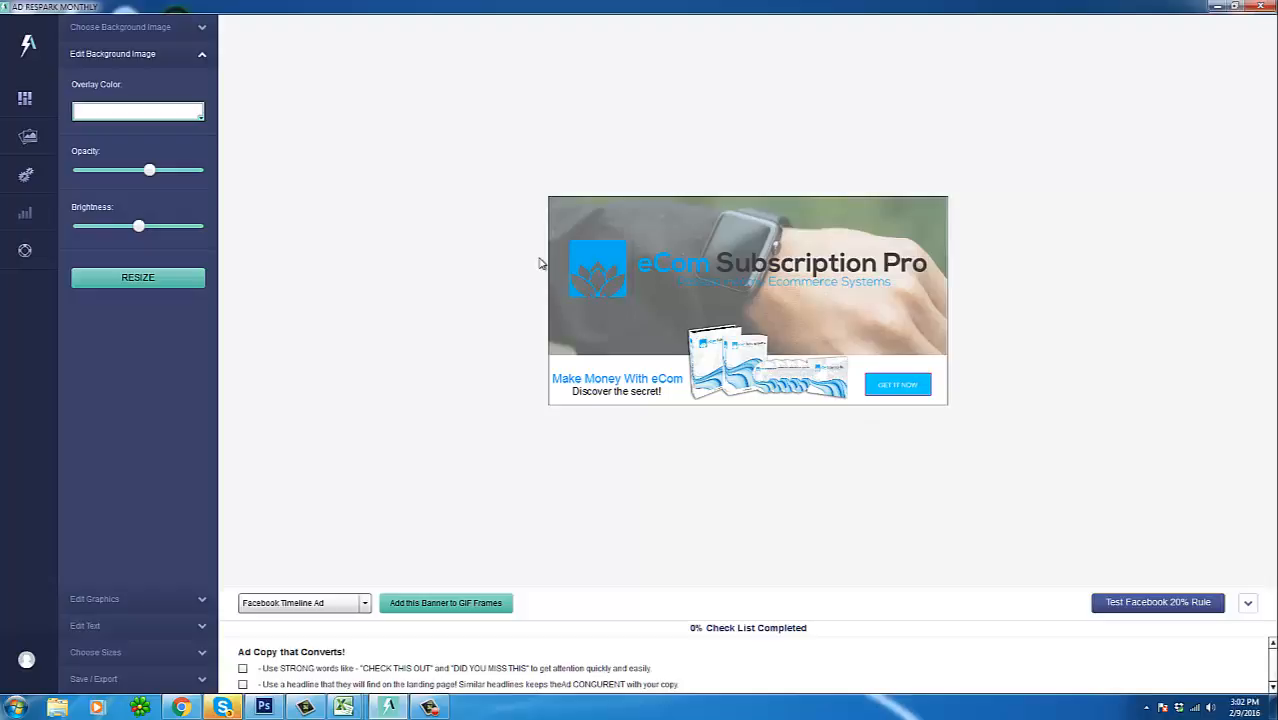
mouse_move(856, 464)
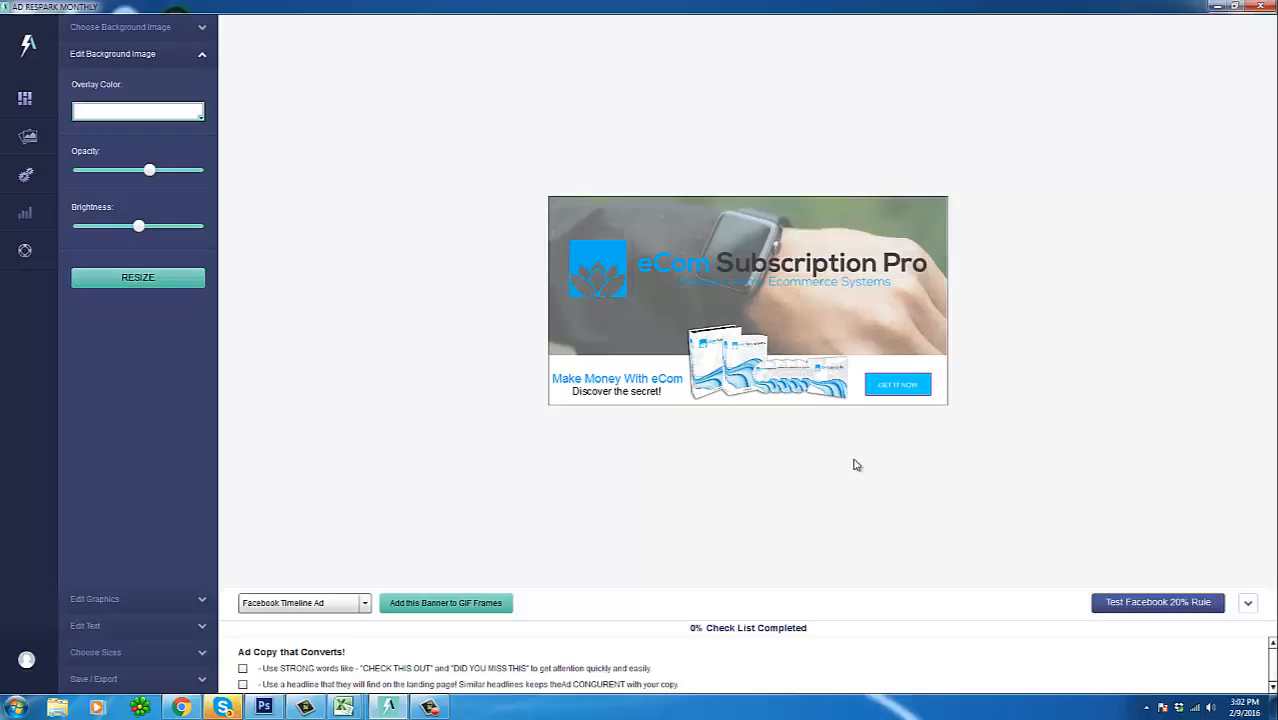
mouse_move(960, 200)
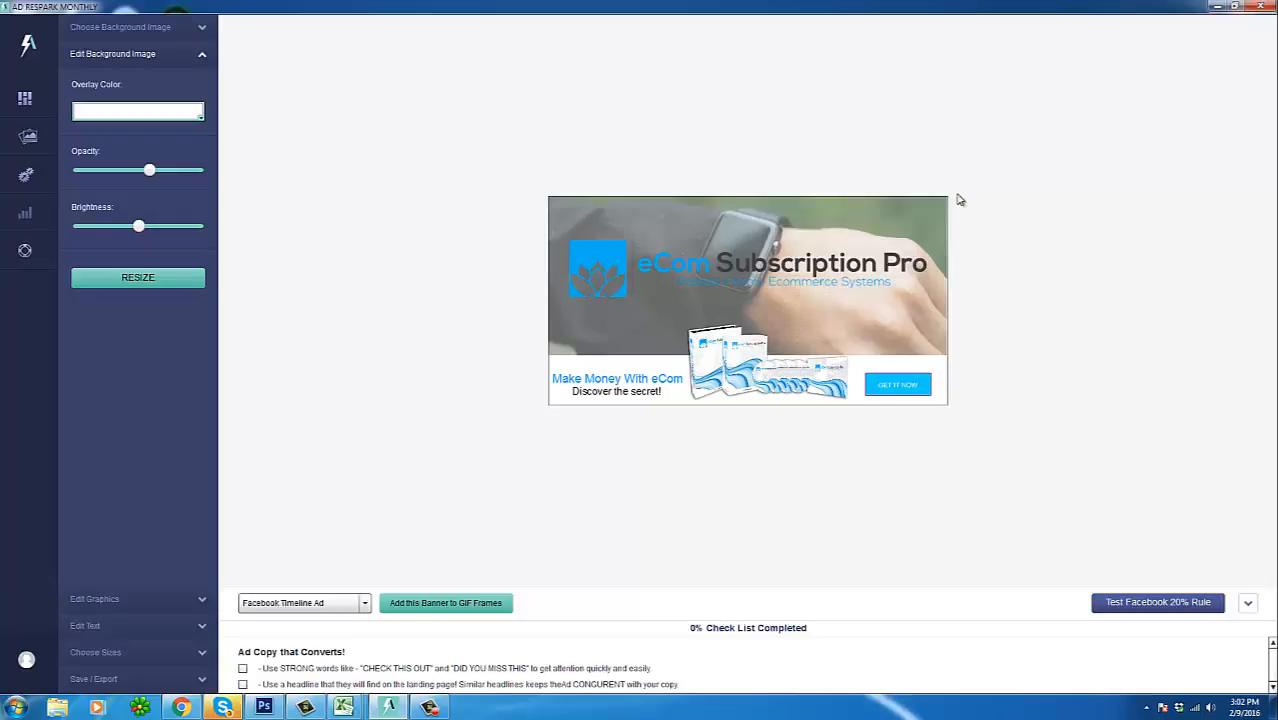
mouse_move(390, 598)
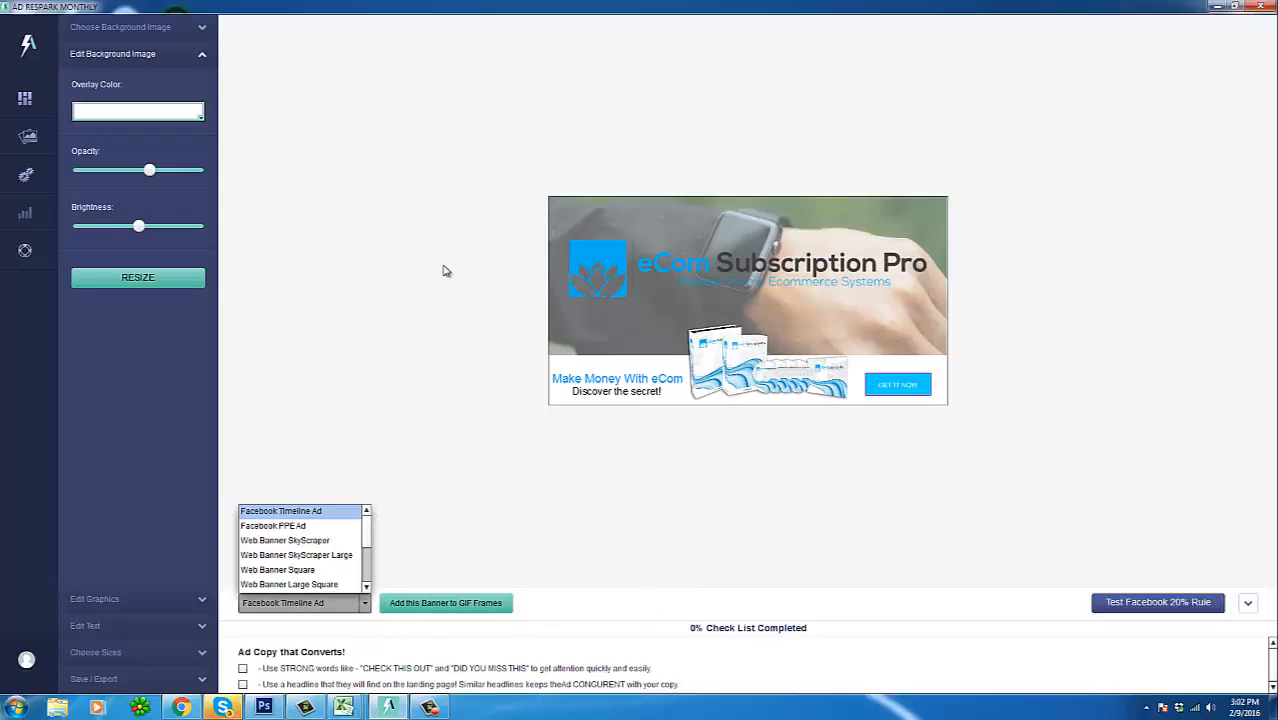
Step: Switch the banner to Facebook FPE Ad size and fade its background photo's opacity
left_click(280, 512)
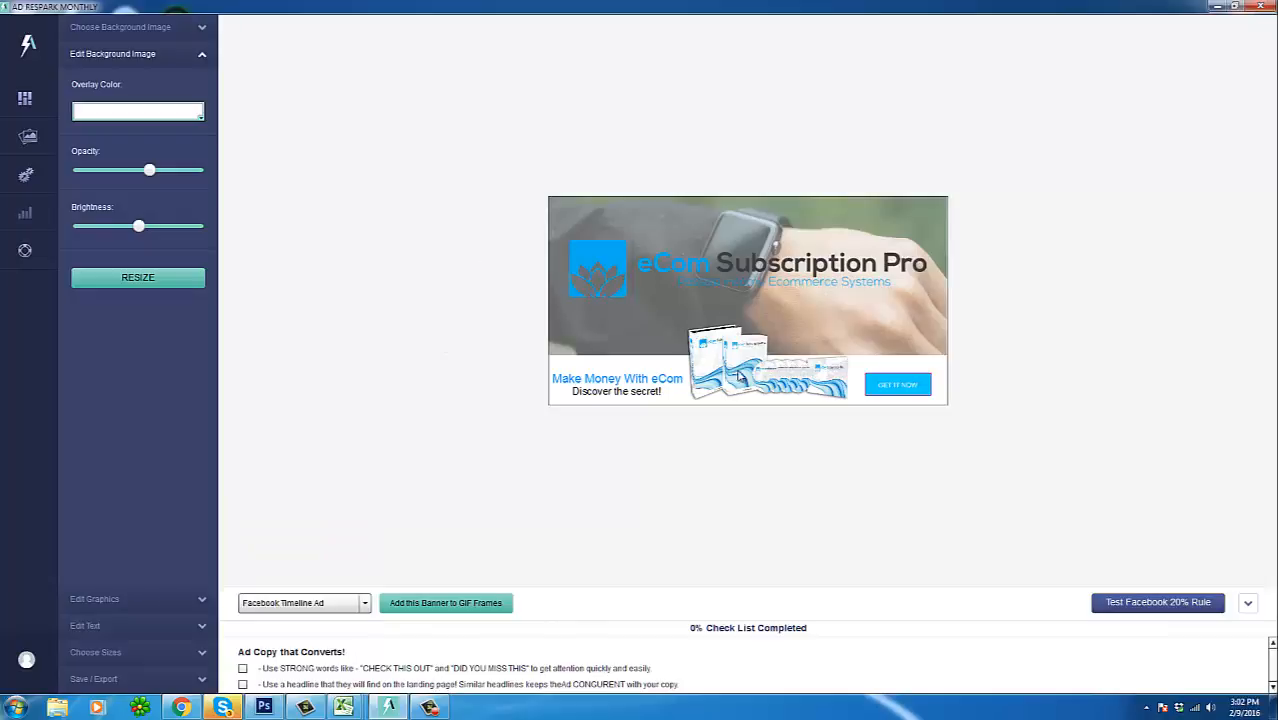
mouse_move(700, 378)
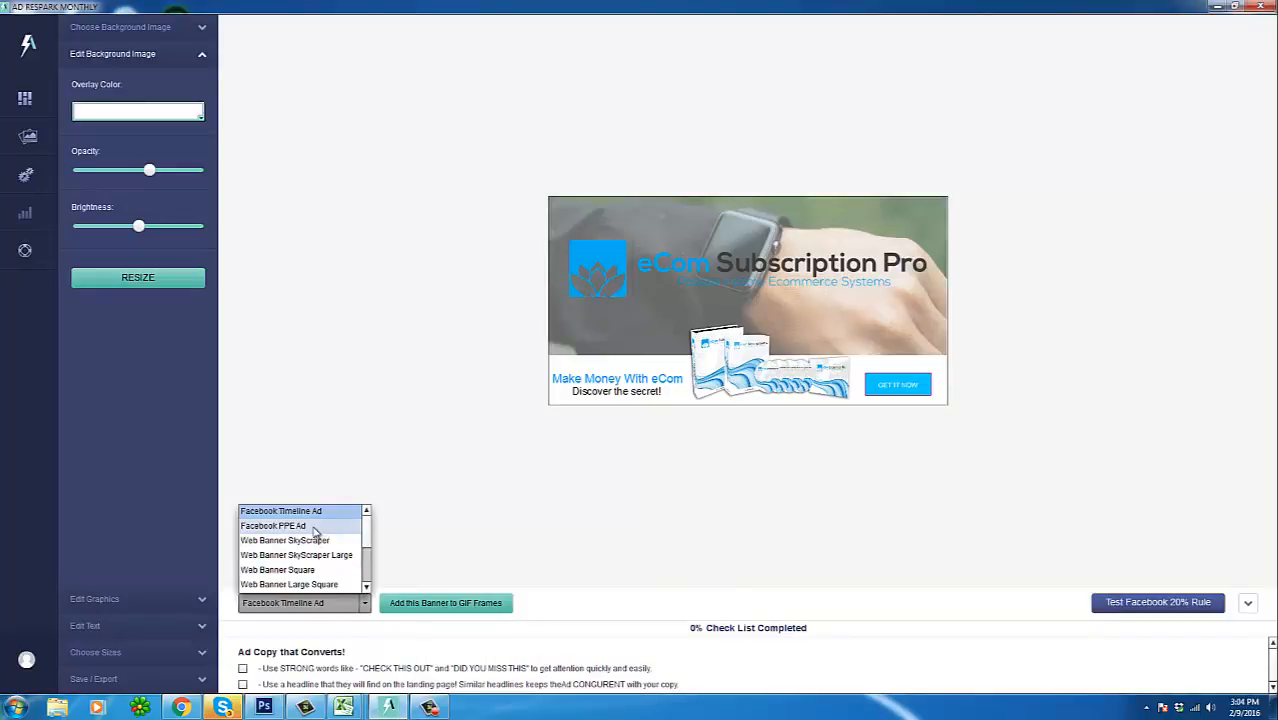
left_click(272, 524)
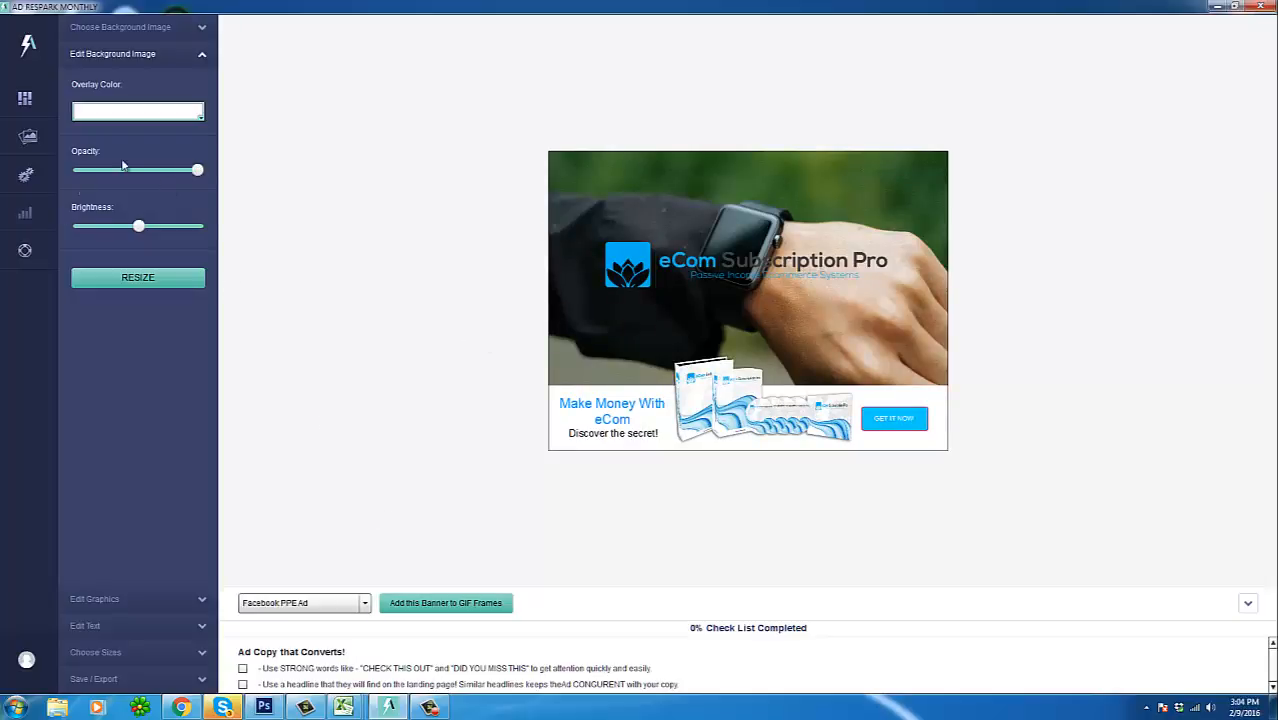
left_click_drag(122, 168, 198, 168)
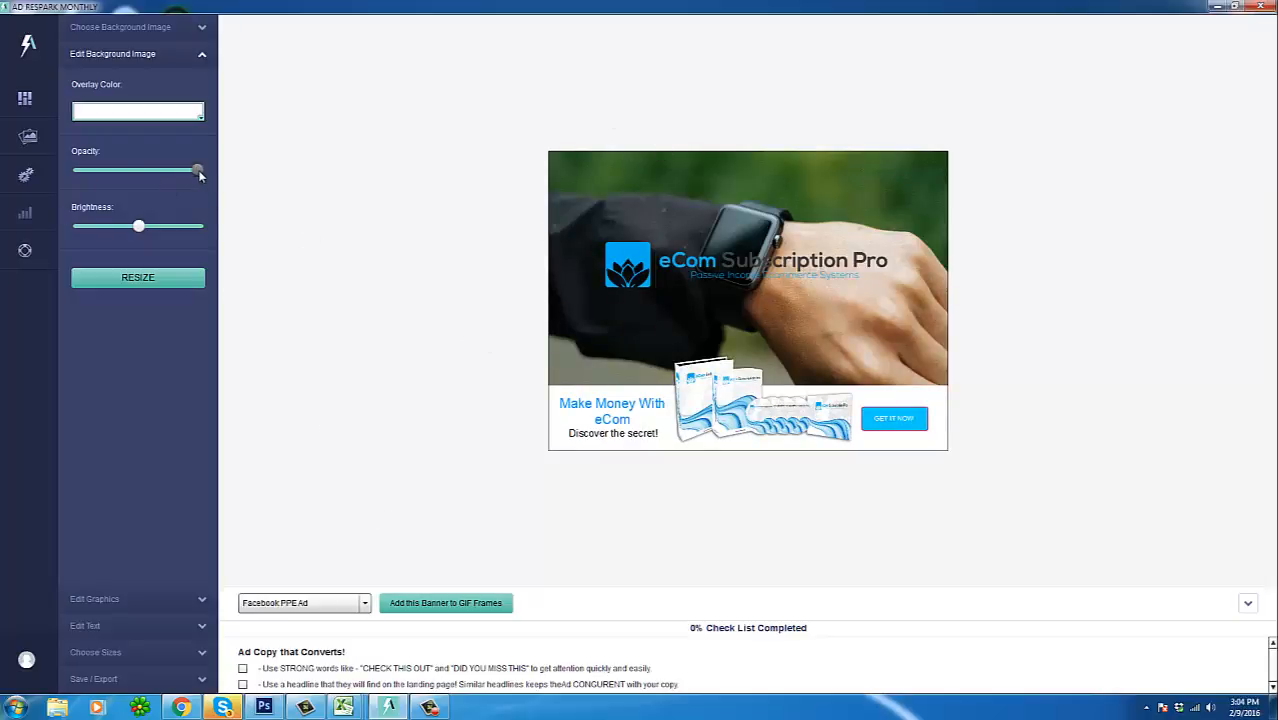
left_click_drag(198, 170, 150, 170)
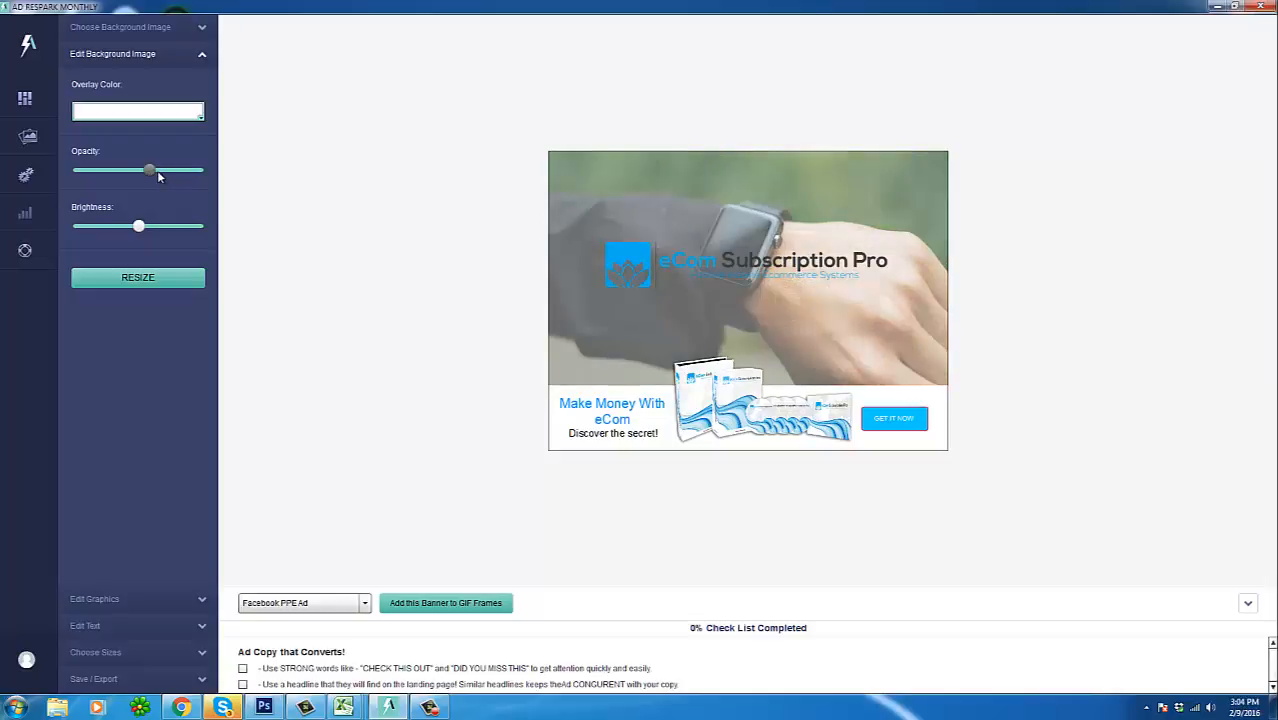
left_click_drag(150, 170, 148, 170)
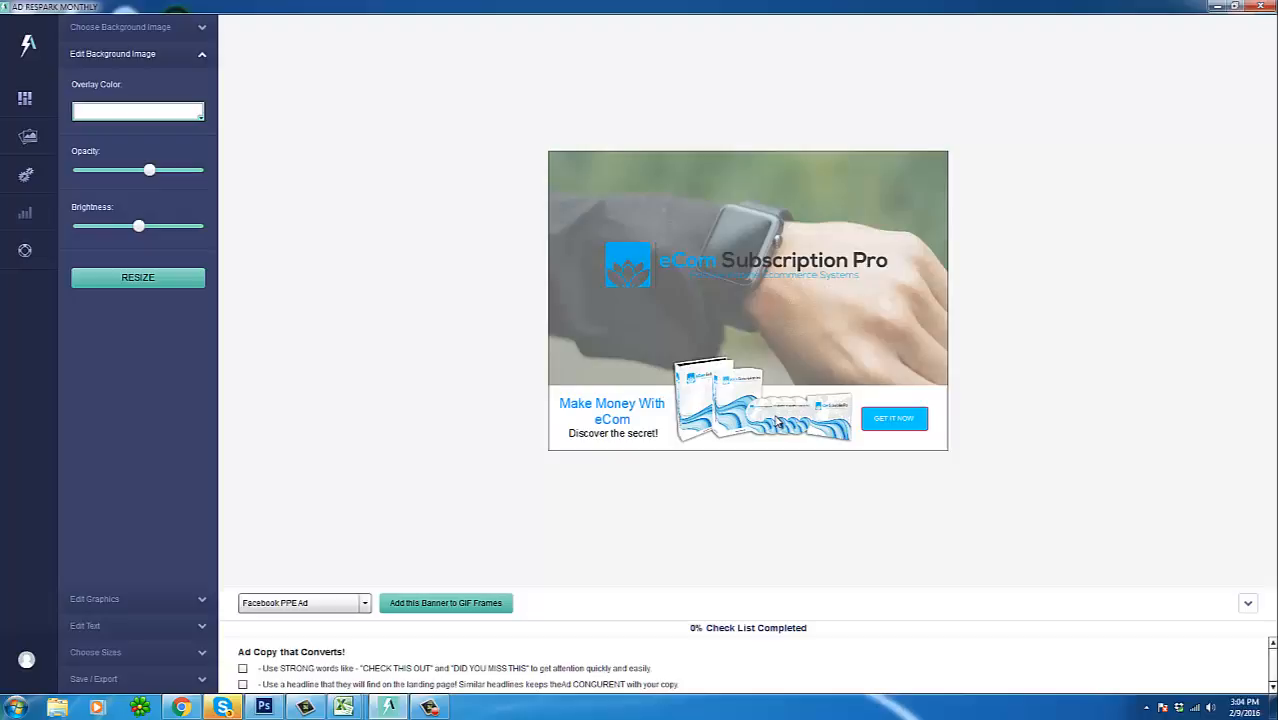
mouse_move(778, 346)
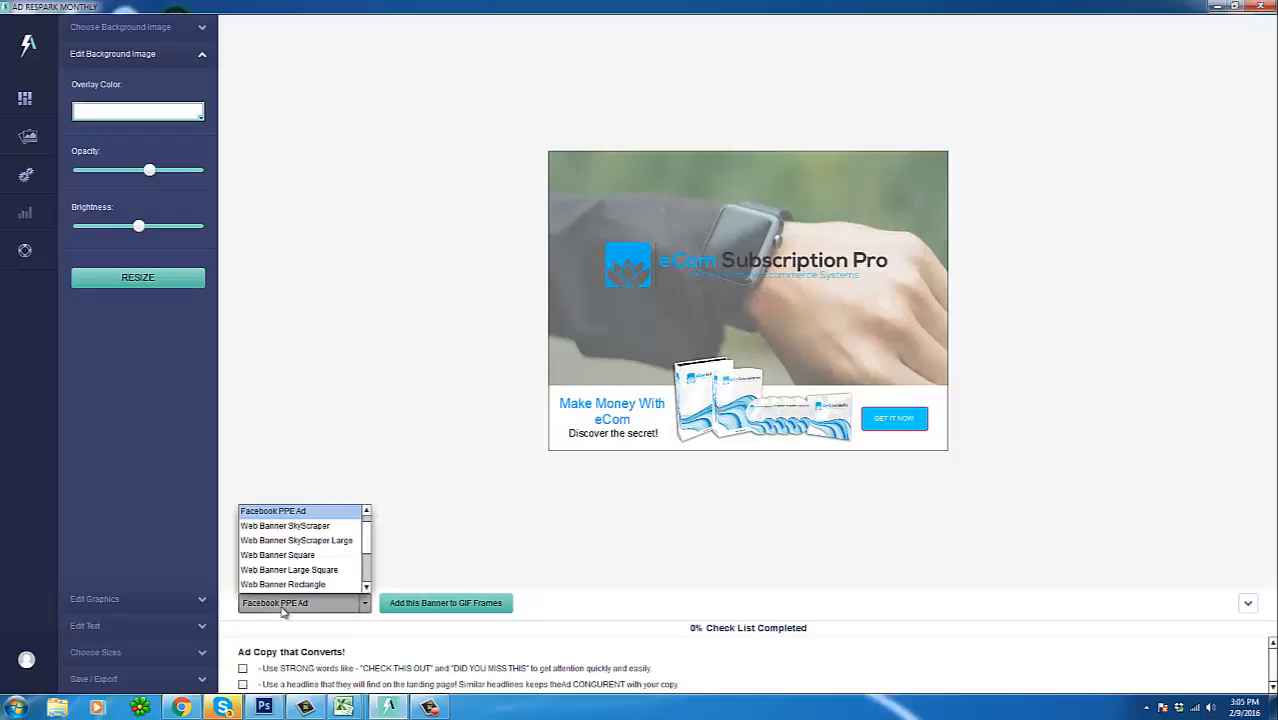
Step: View the banner as Web Banner SkyScraper, then as Web Banner SkyScraper Large
left_click(284, 524)
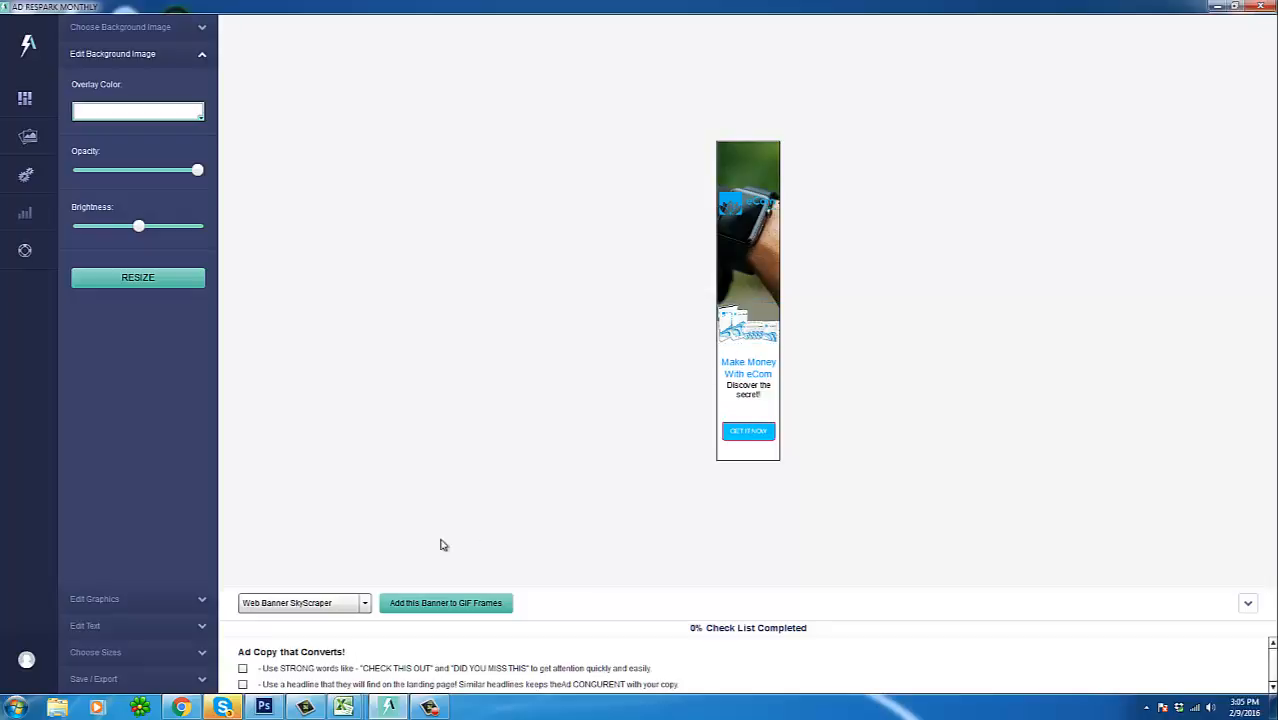
left_click(304, 602)
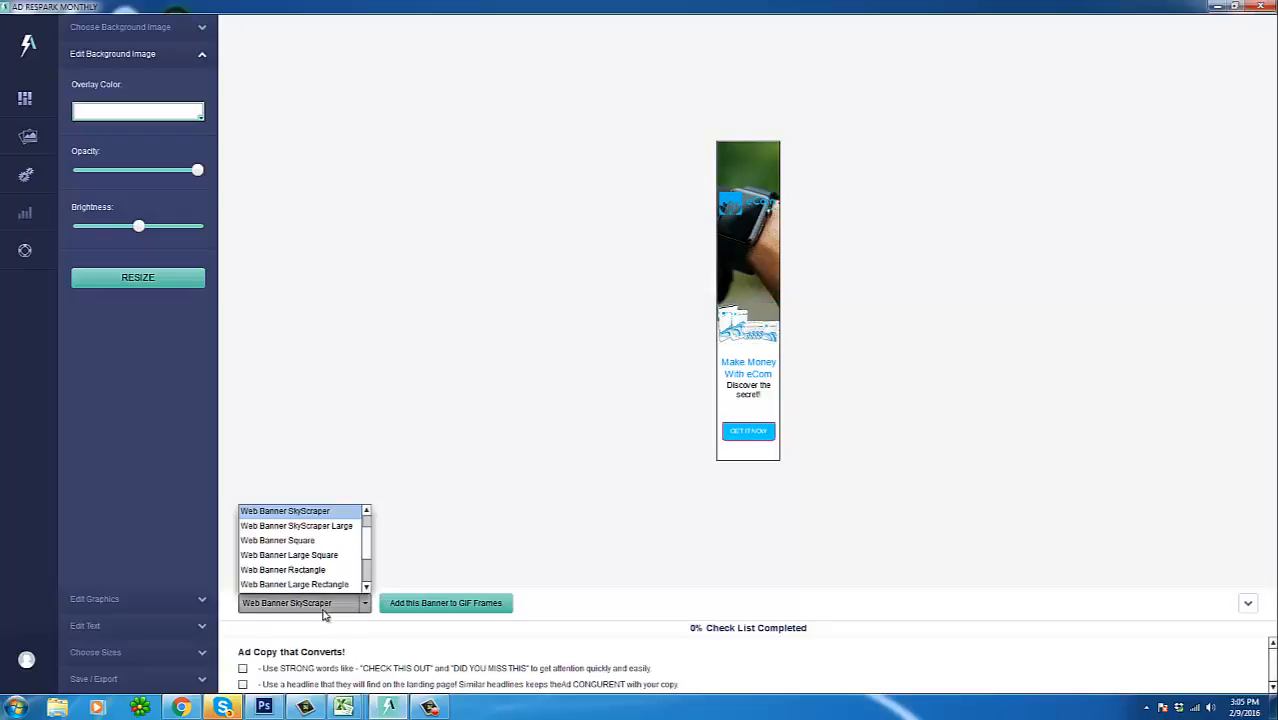
left_click(284, 512)
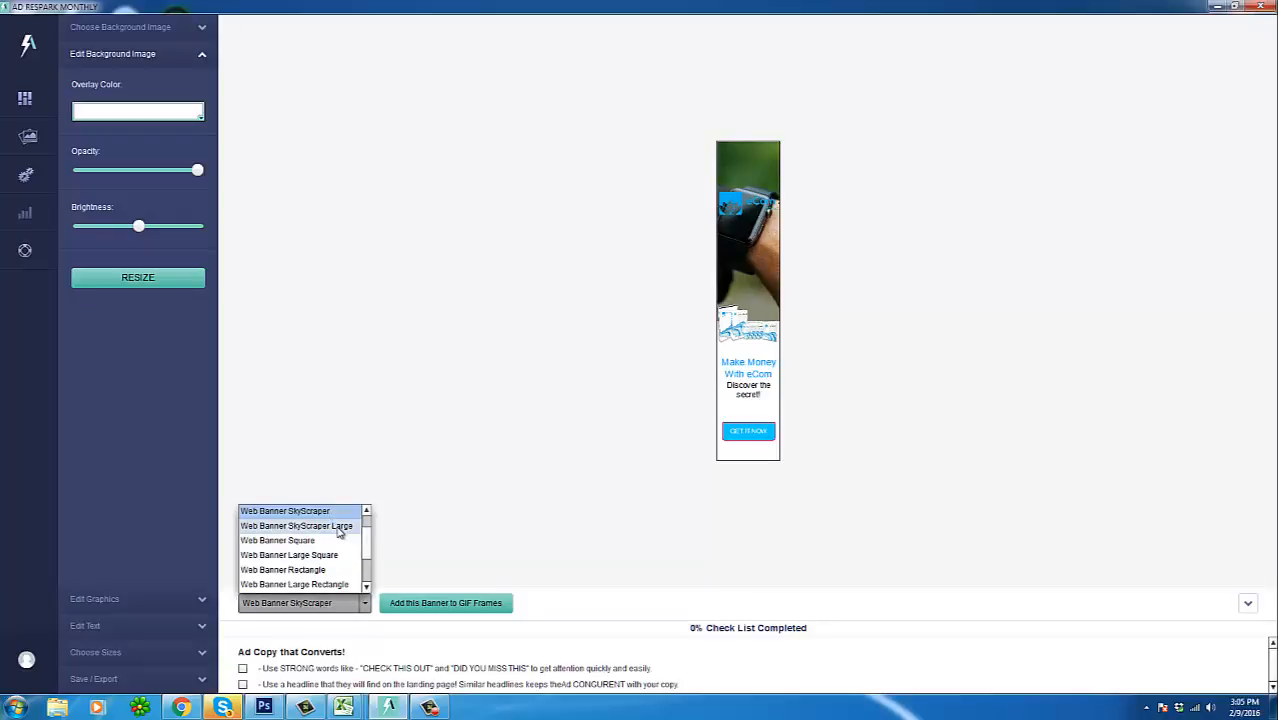
left_click(296, 526)
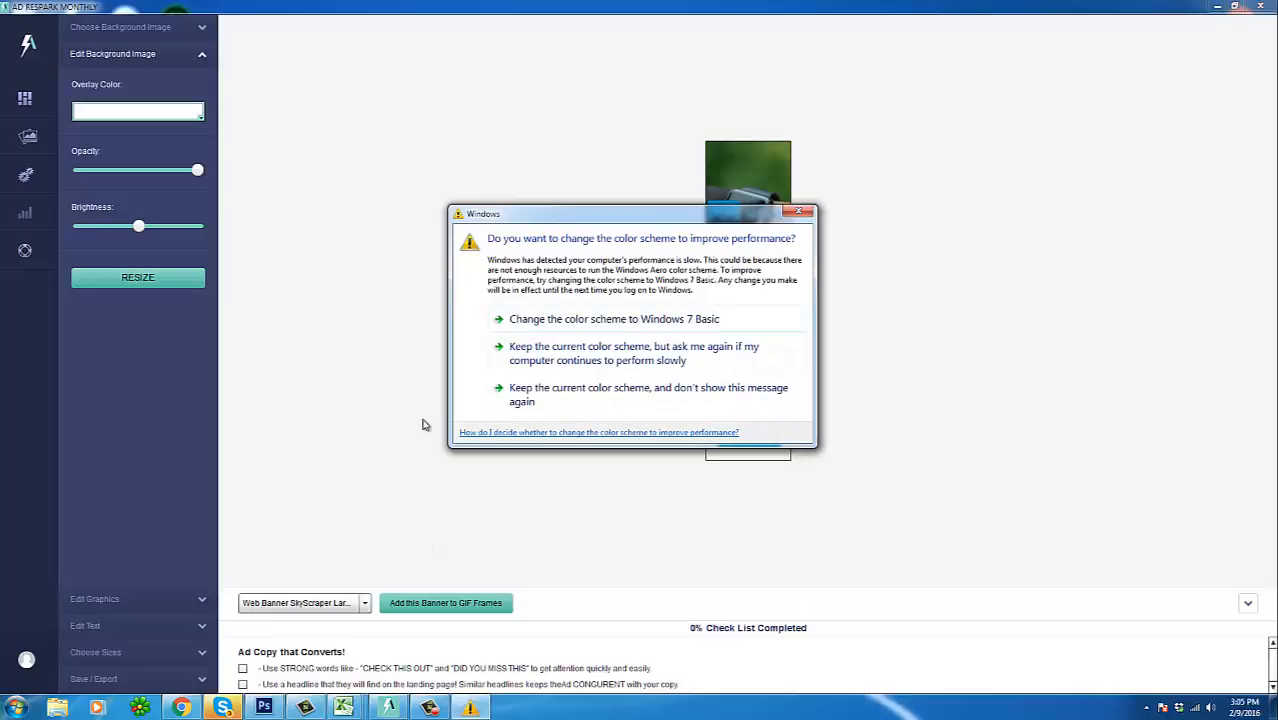
left_click(364, 602)
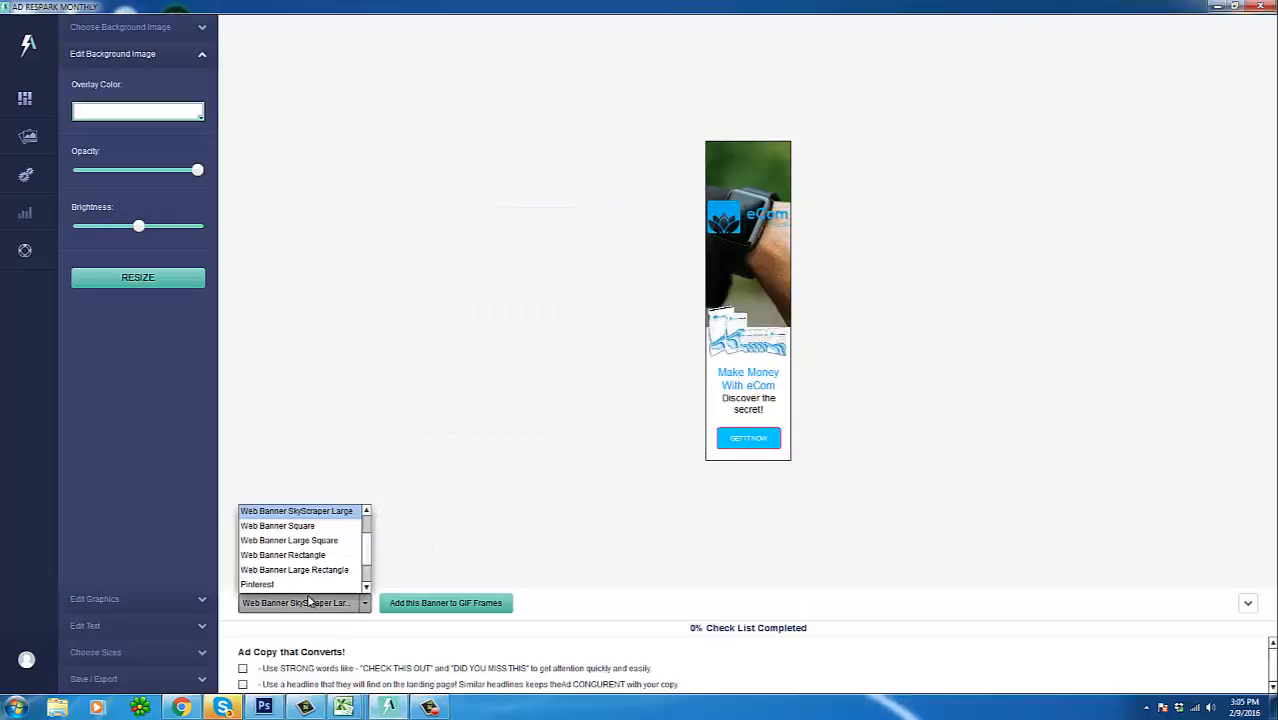
Step: Switch to Web Banner Square size and lower the background photo opacity
left_click(276, 524)
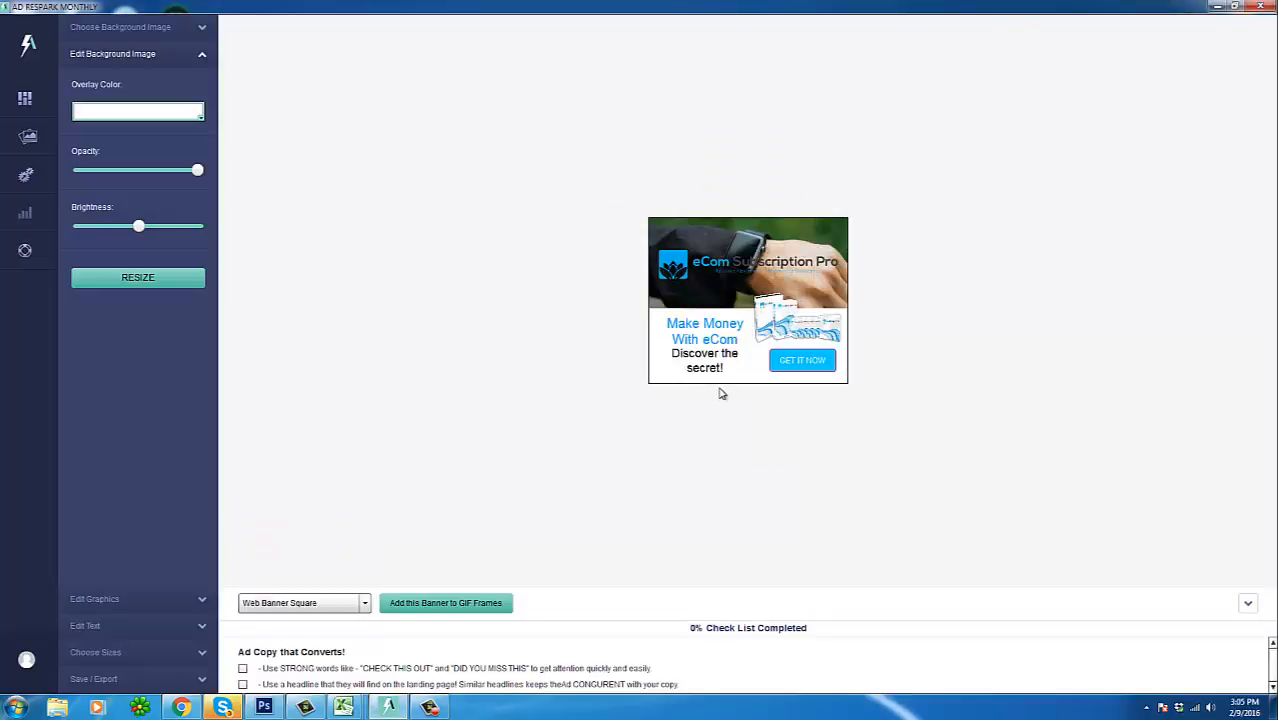
mouse_move(338, 590)
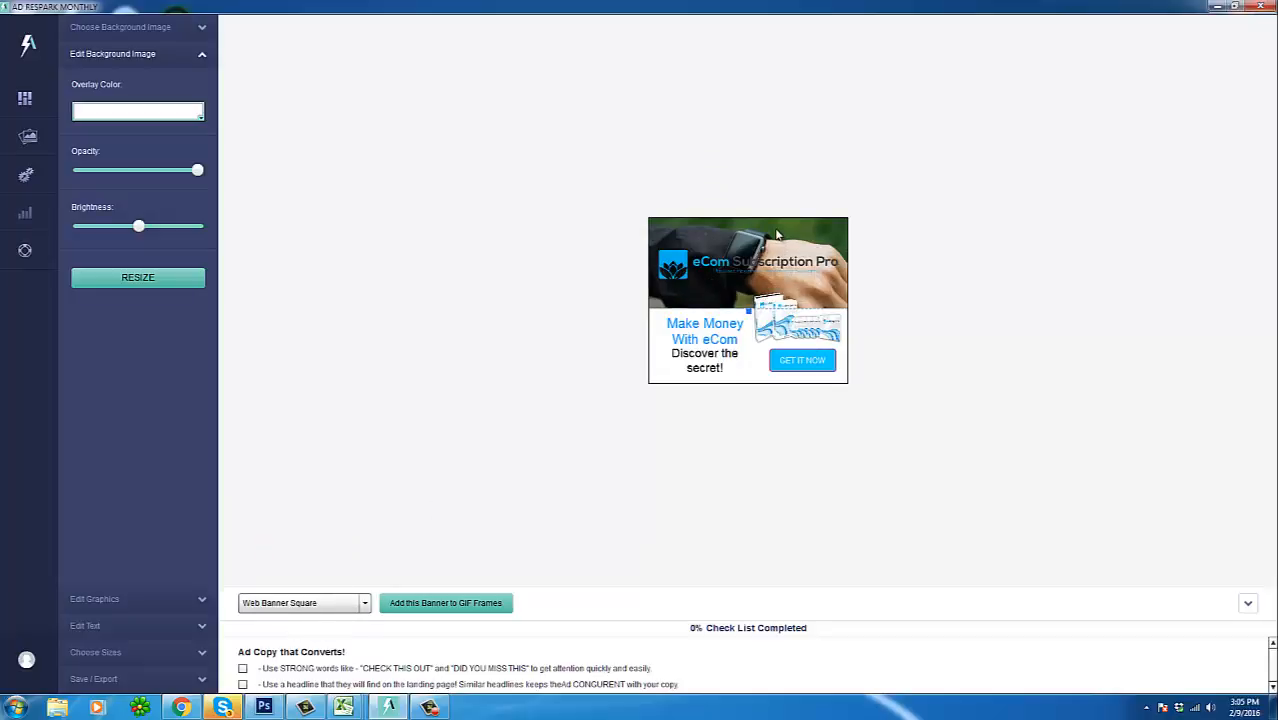
left_click_drag(196, 170, 170, 170)
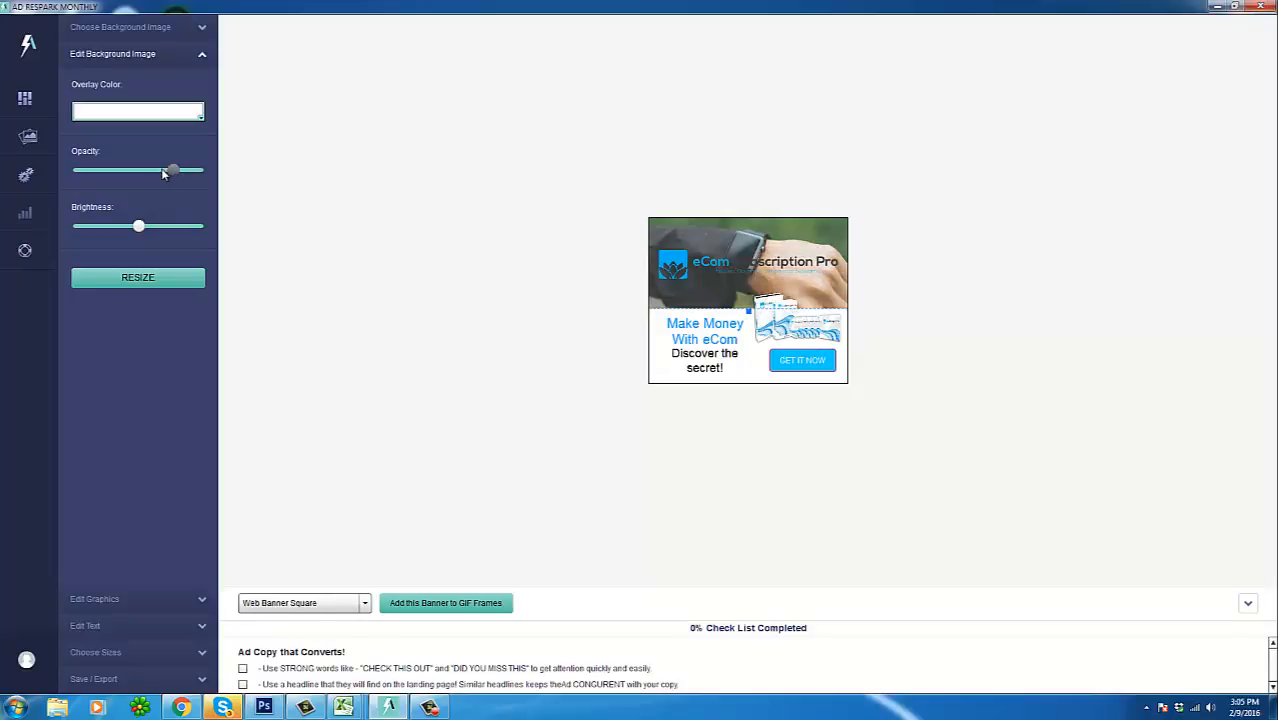
left_click_drag(172, 170, 140, 170)
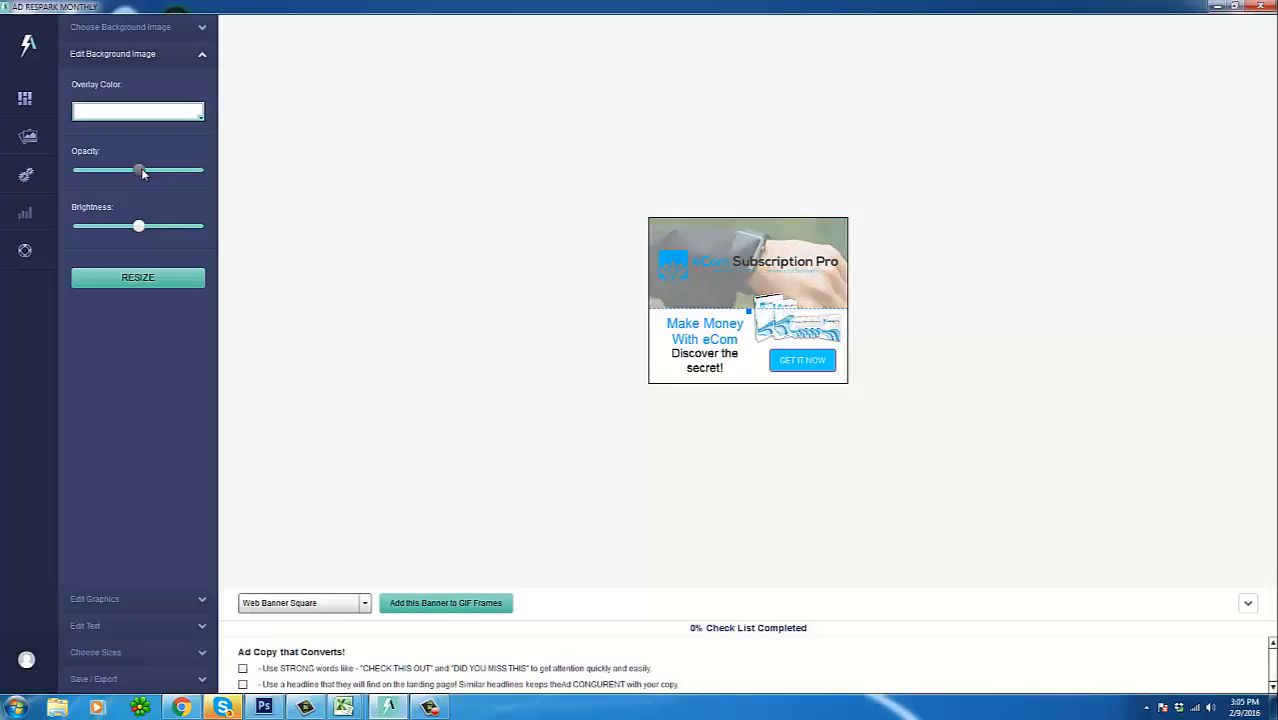
left_click_drag(138, 170, 146, 170)
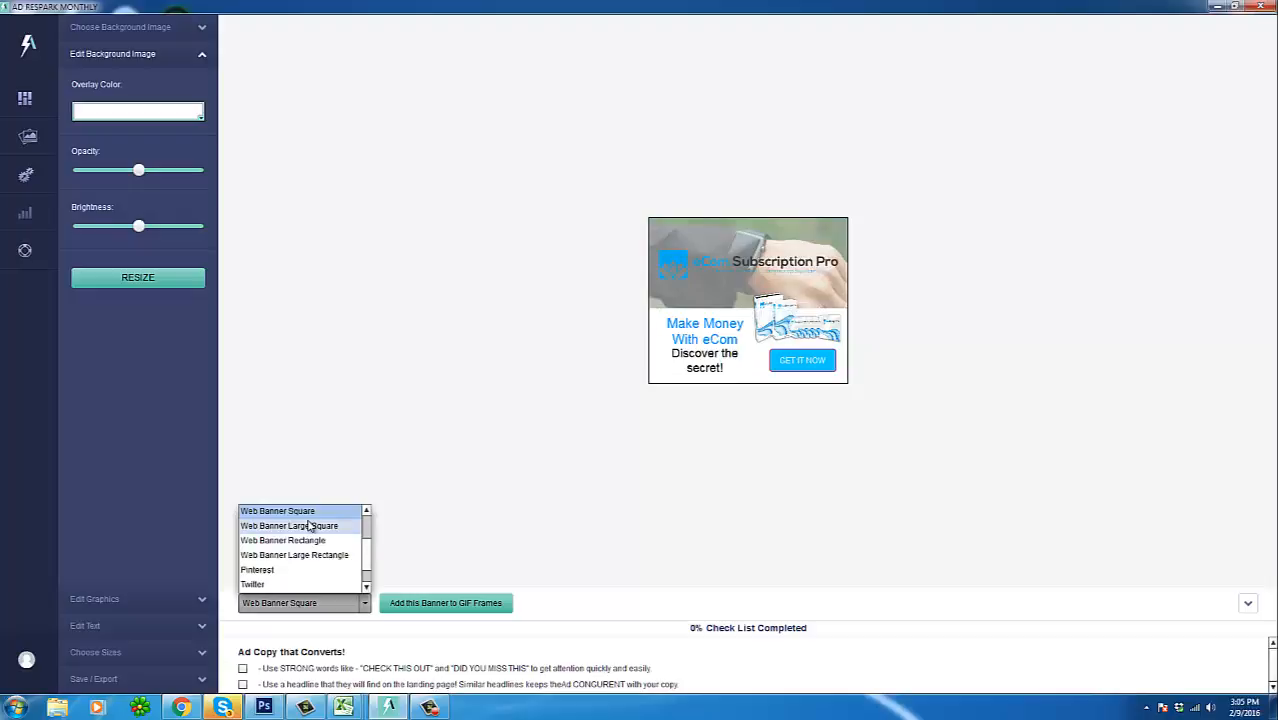
Step: Switch to Web Banner Large Square size and fade its background photo
left_click(288, 524)
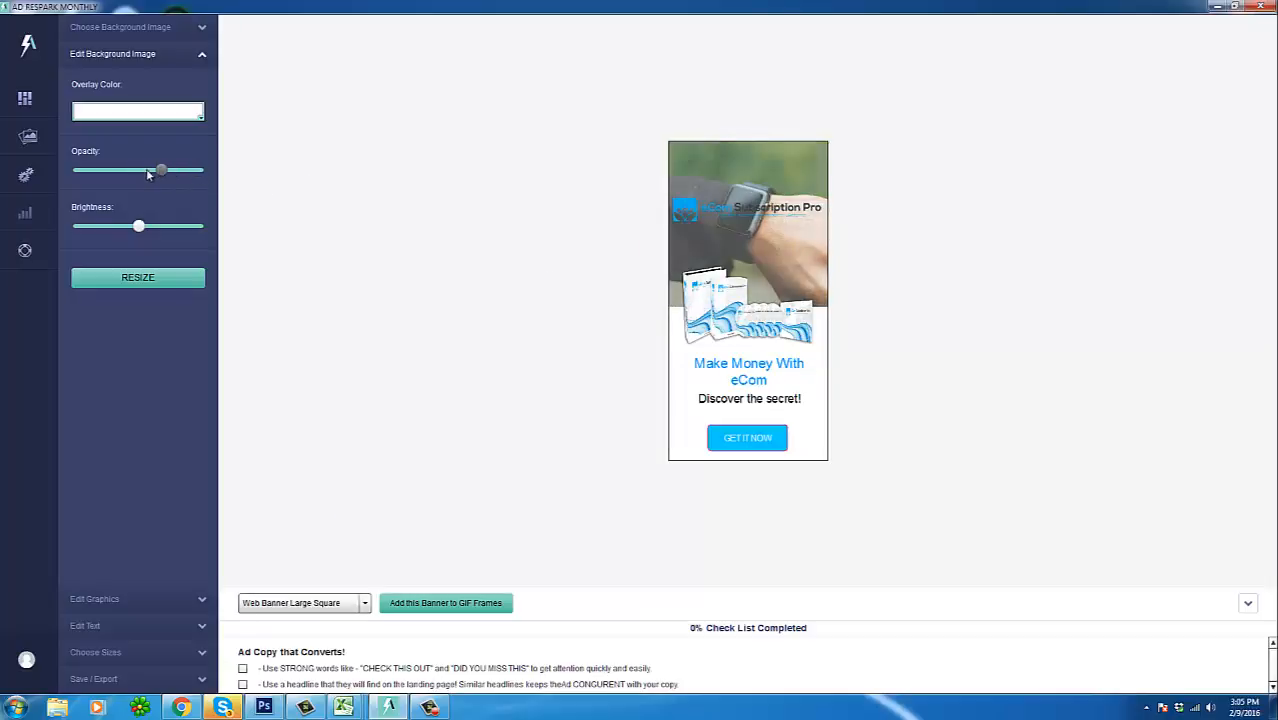
left_click_drag(160, 170, 148, 170)
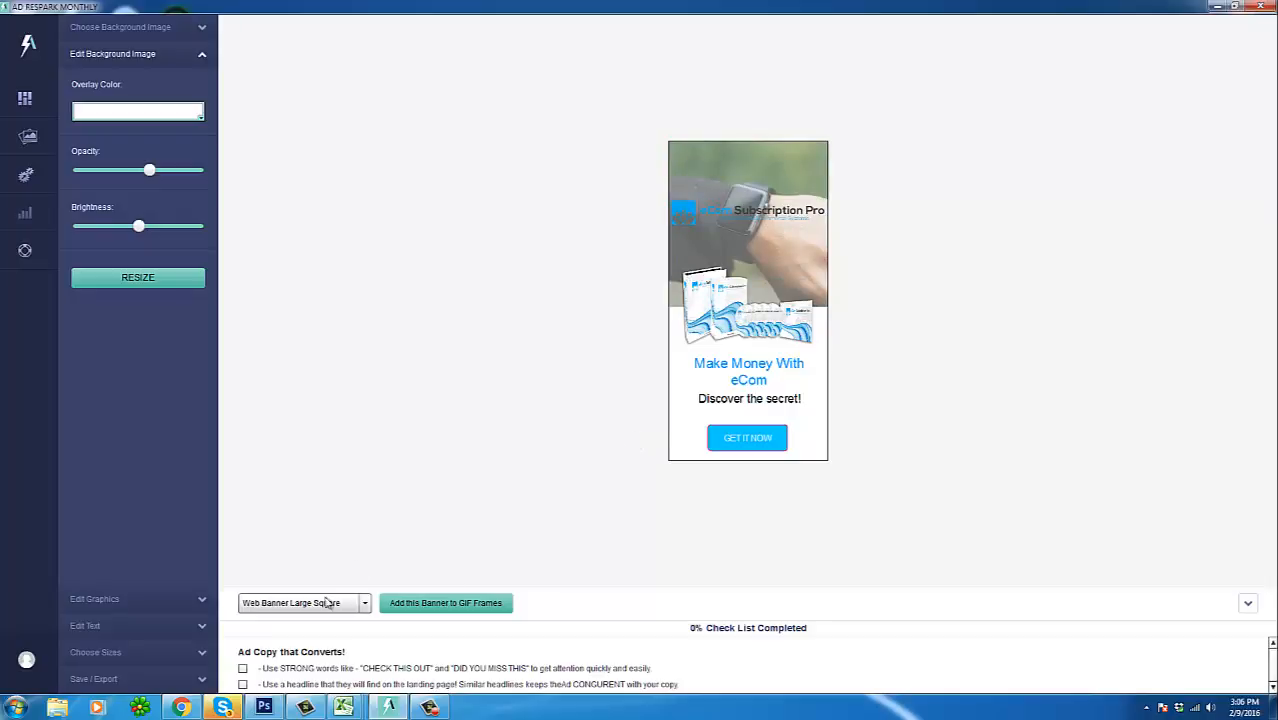
Step: View the banner as Web Banner Rectangle, then Web Banner Large Rectangle at full opacity
left_click(364, 602)
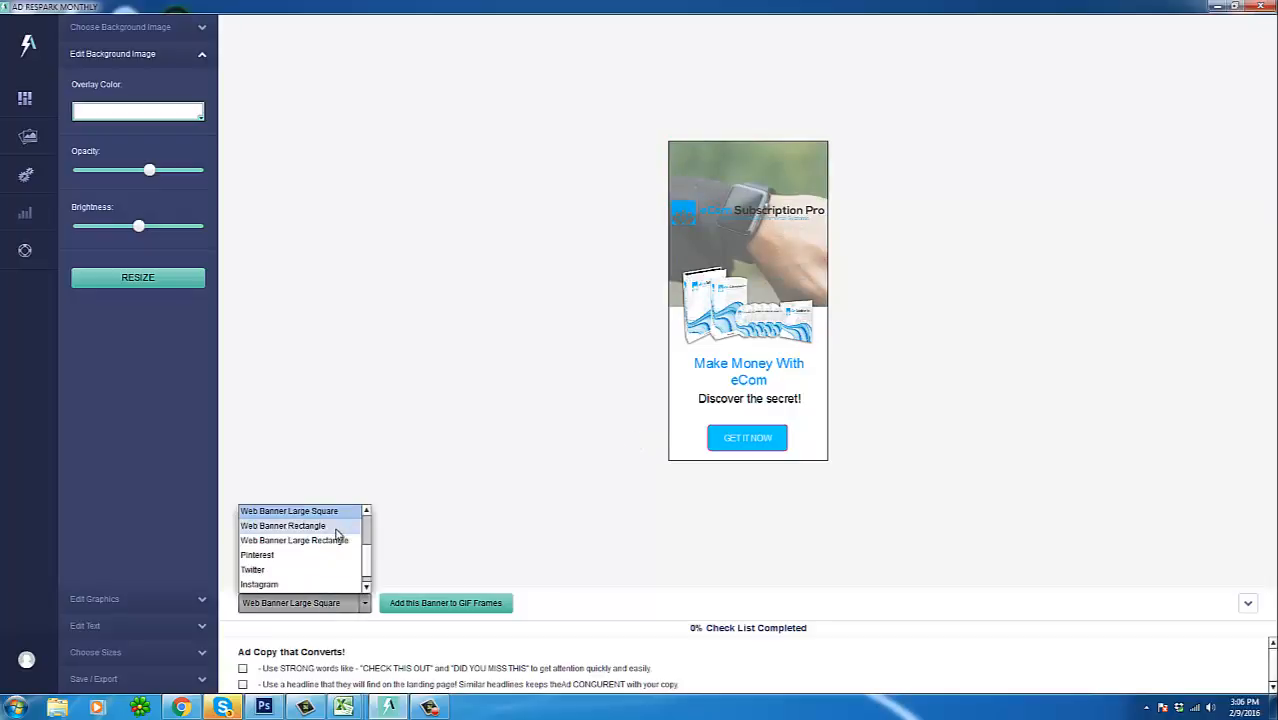
left_click(284, 524)
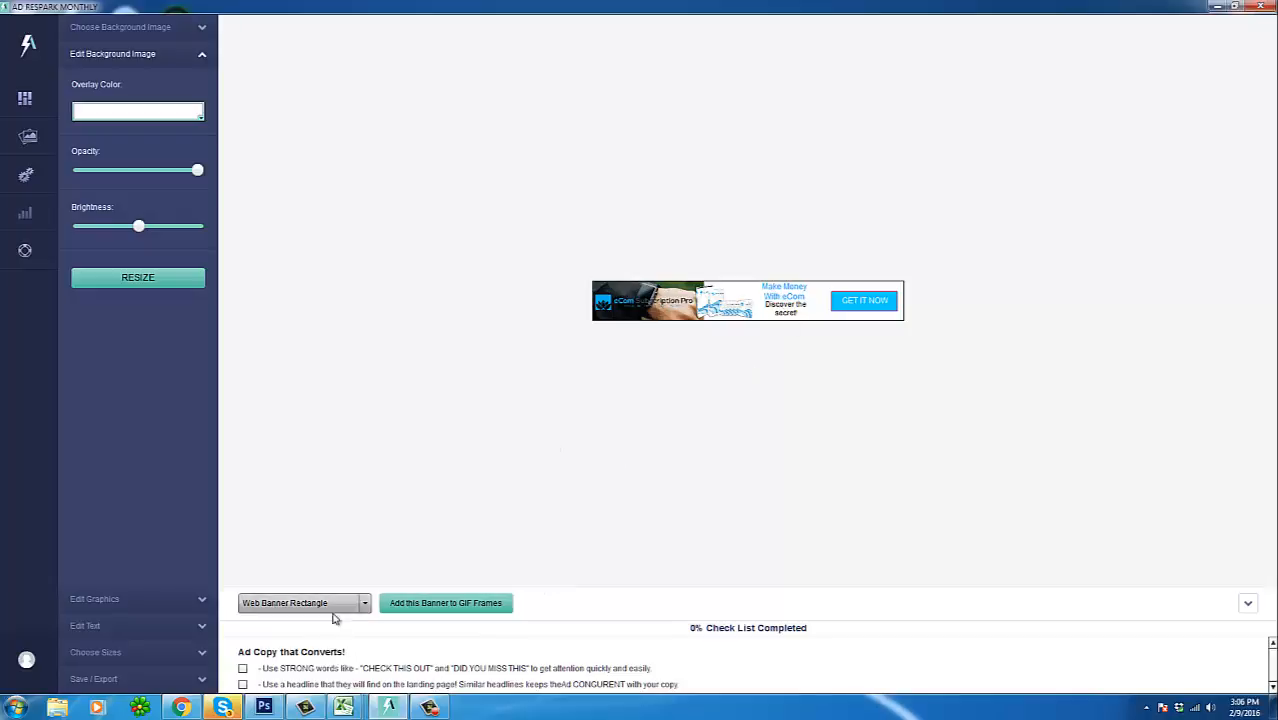
left_click(304, 602)
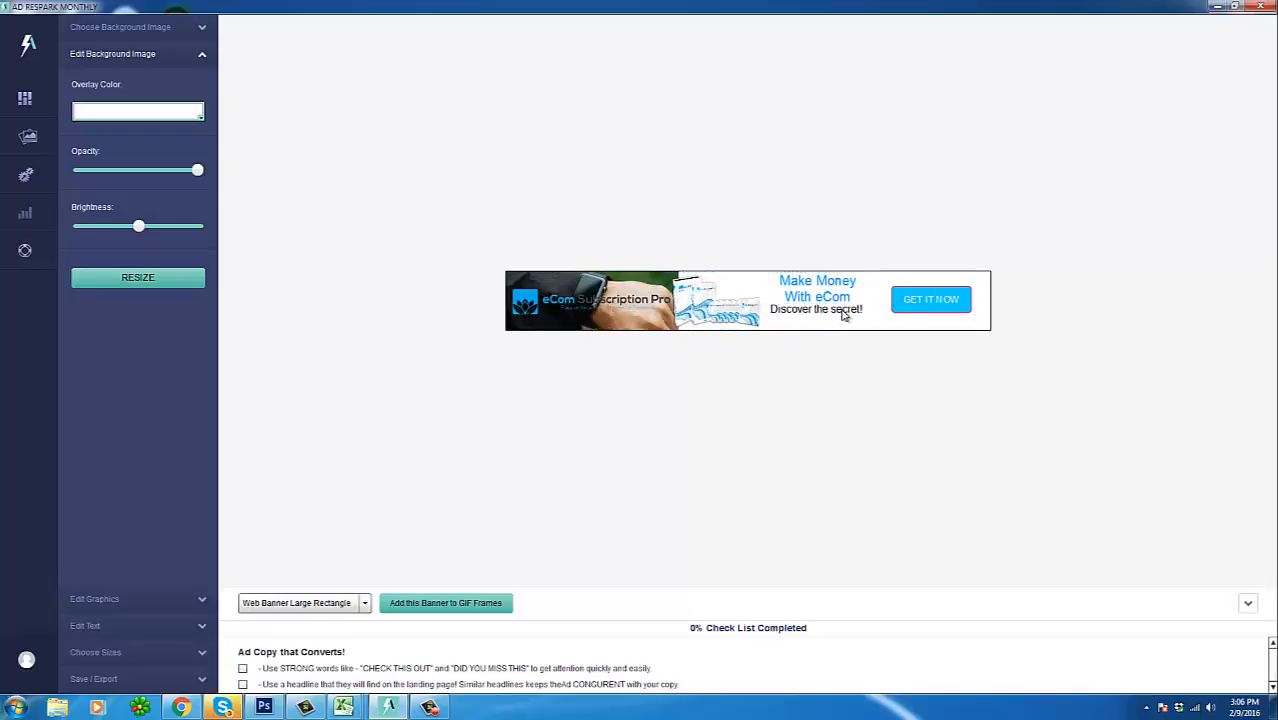
left_click(818, 288)
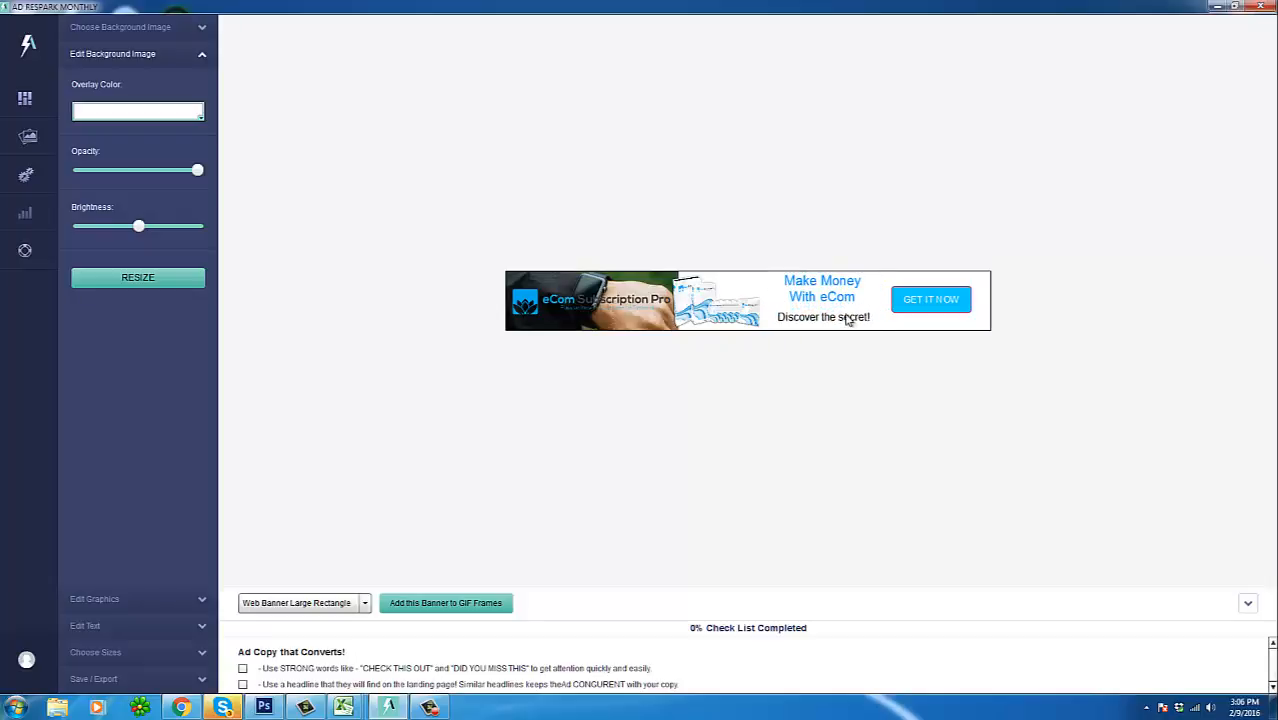
left_click(822, 292)
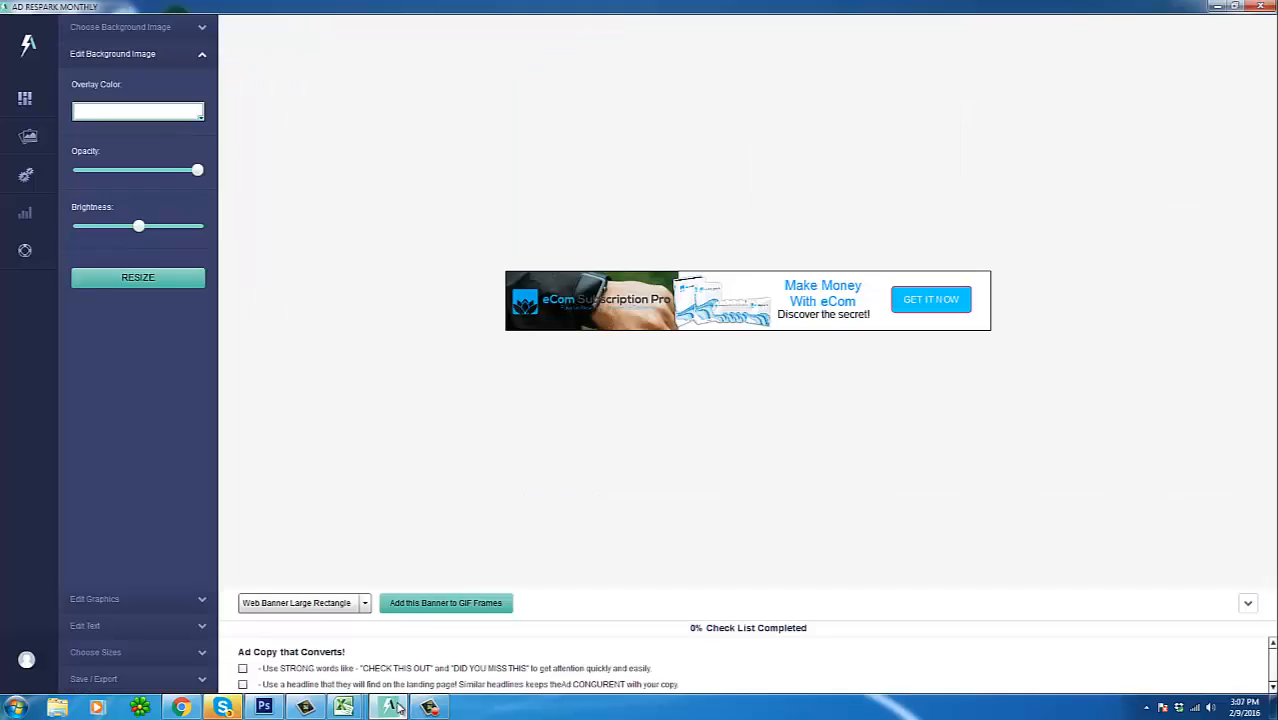
left_click(364, 602)
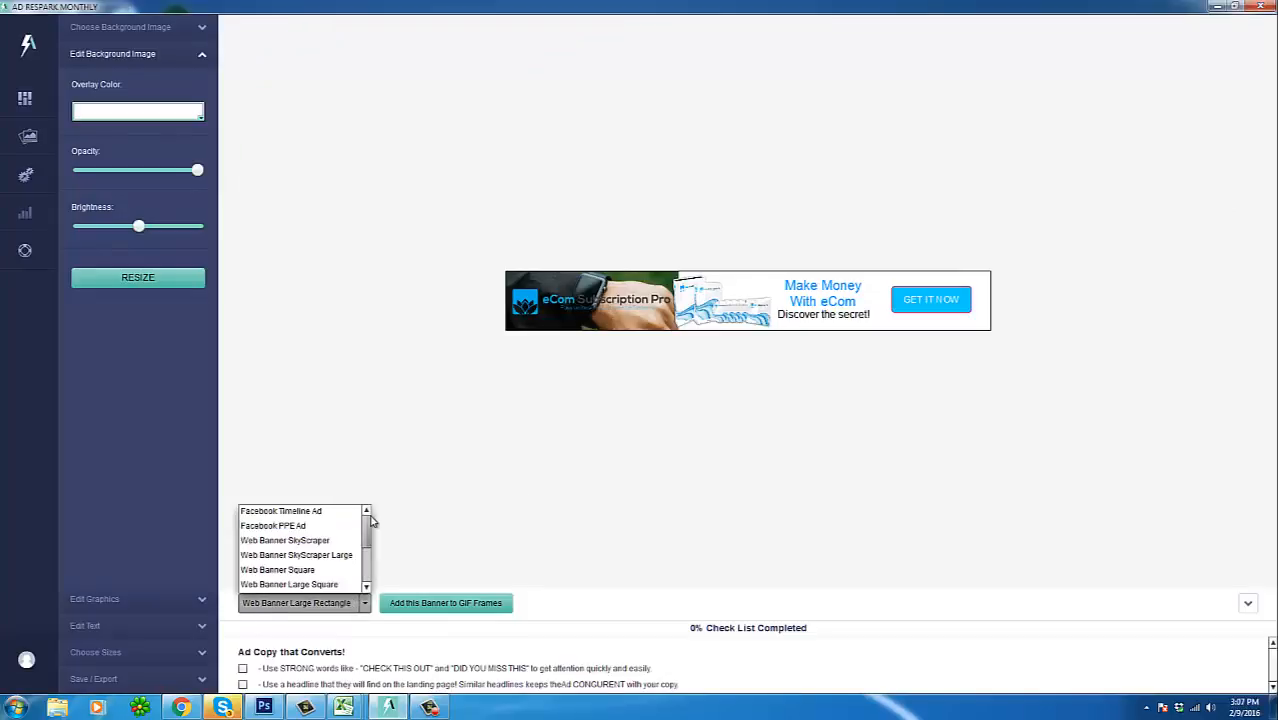
Step: Return to Facebook Timeline Ad size and slightly lower the background photo opacity
left_click(280, 512)
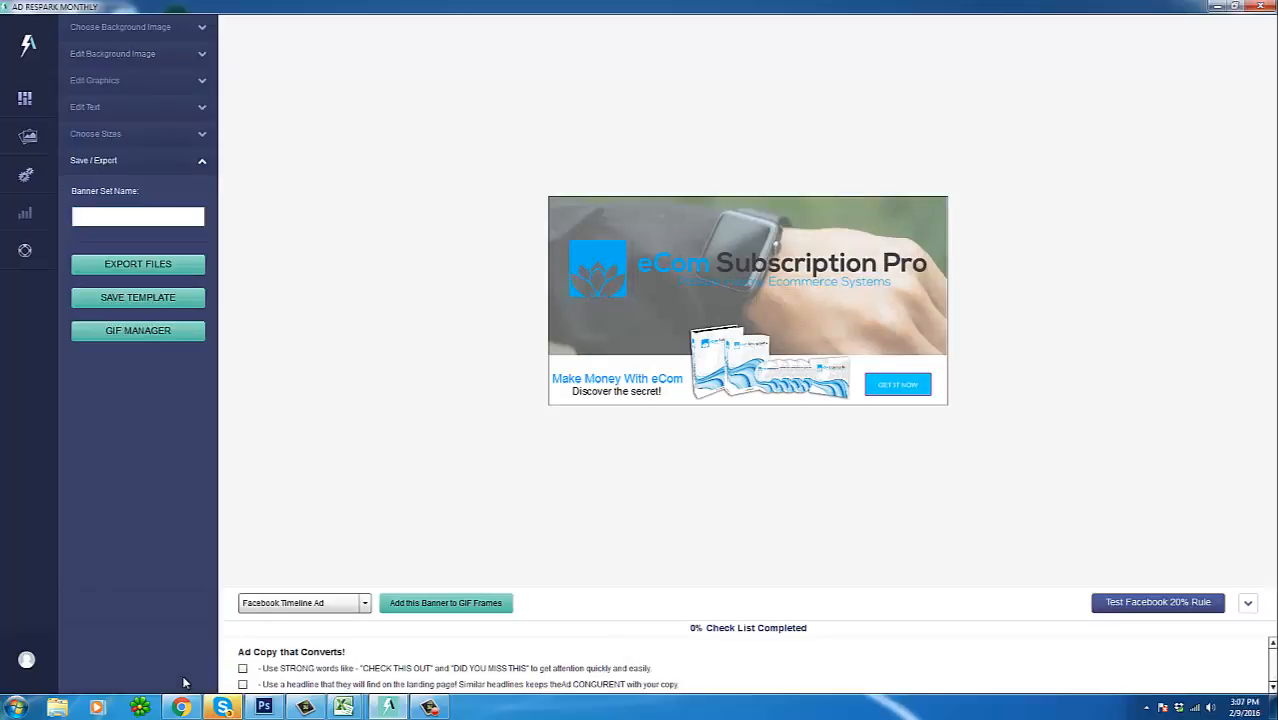
mouse_move(216, 282)
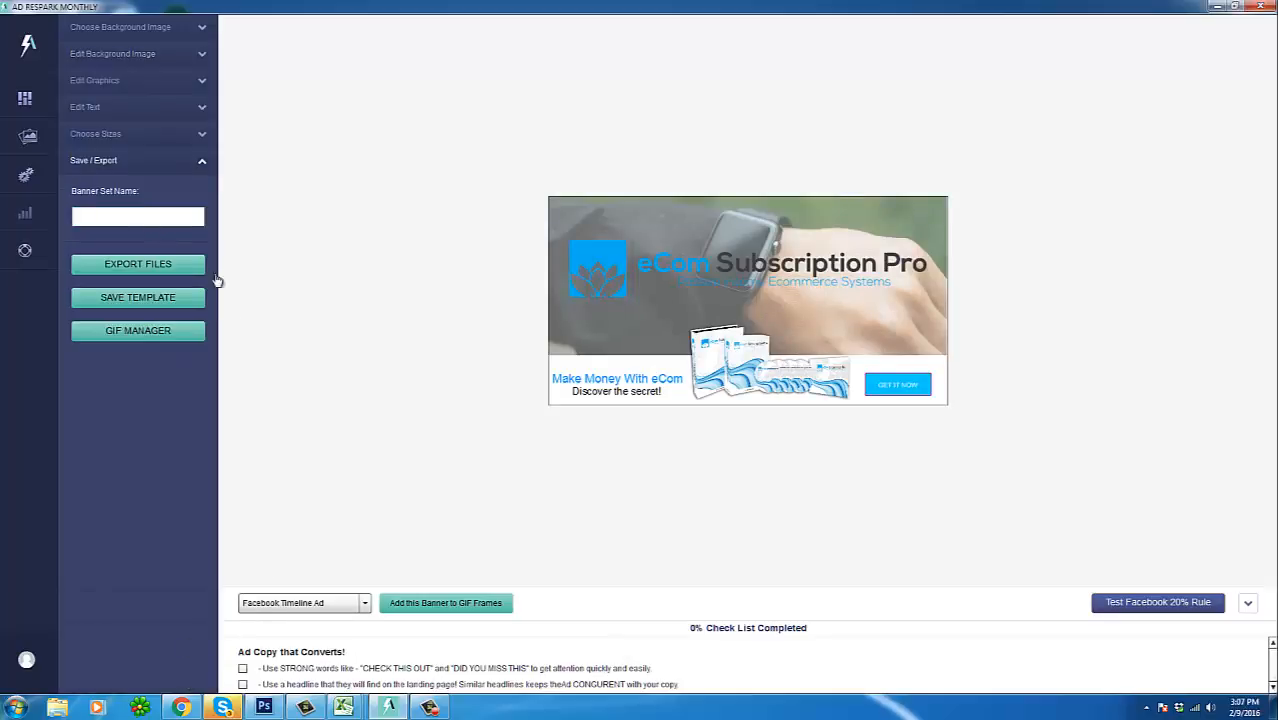
left_click(96, 80)
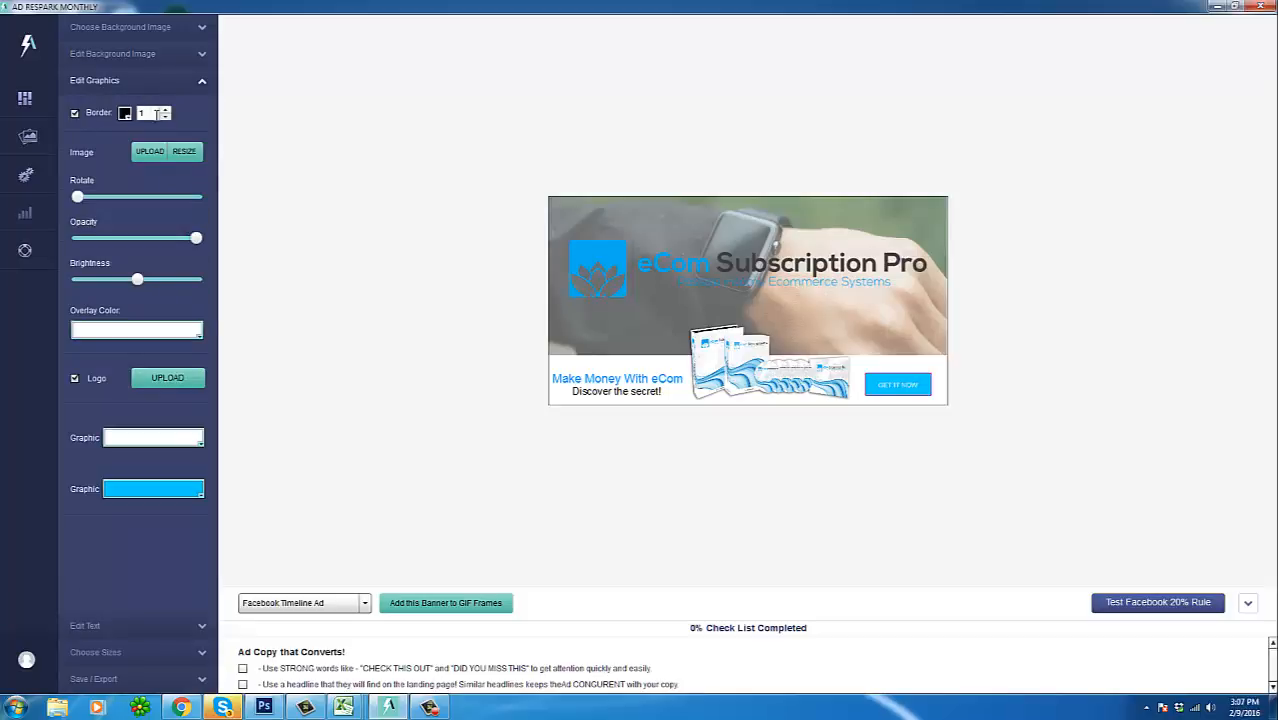
left_click(112, 52)
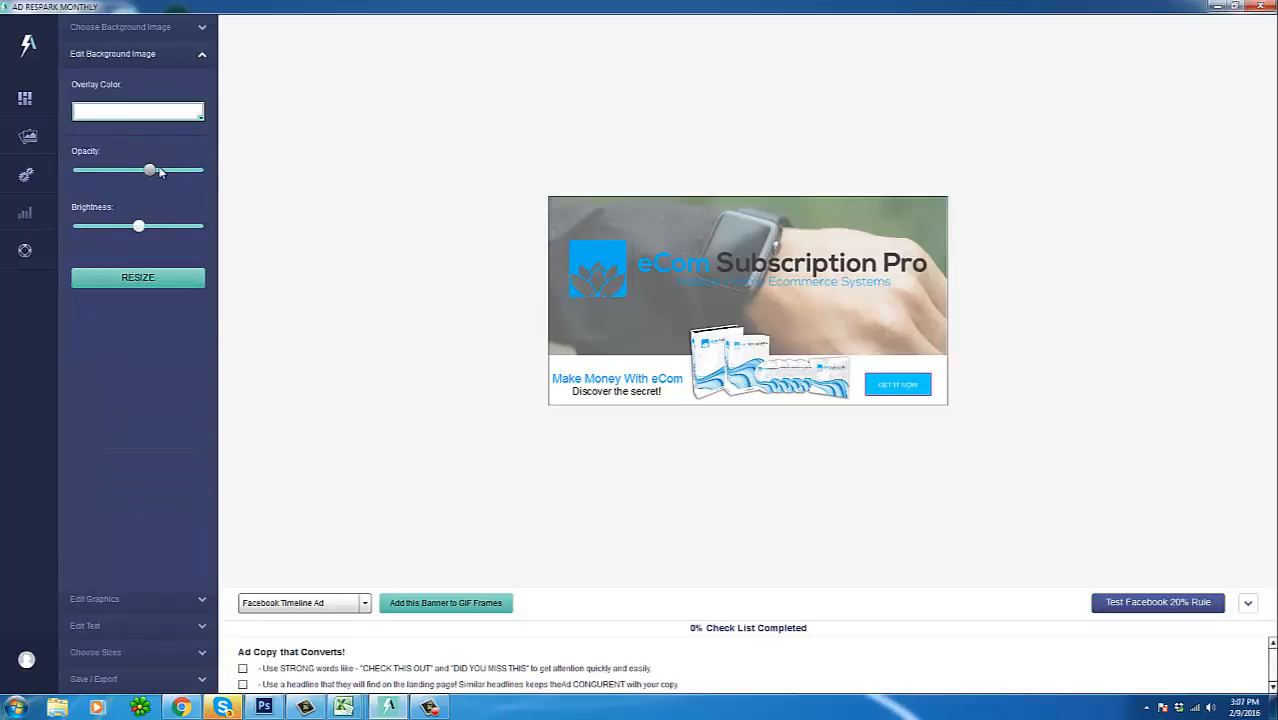
left_click_drag(148, 170, 162, 170)
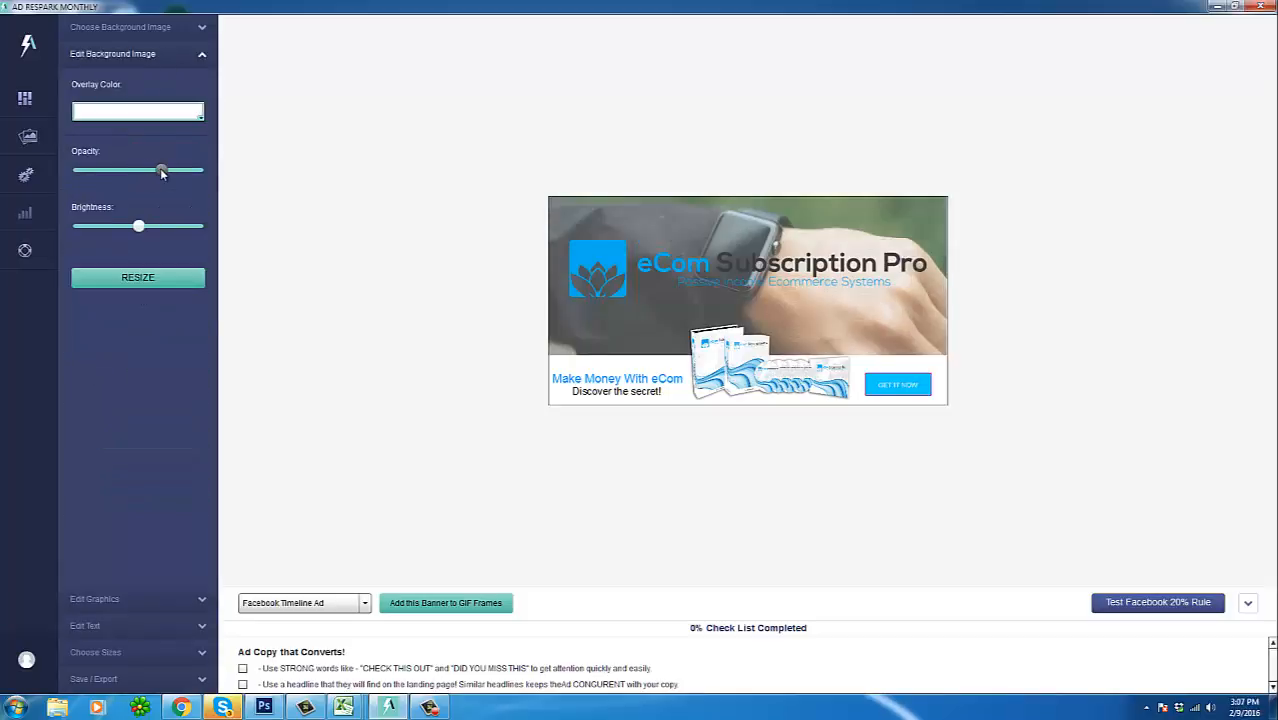
left_click_drag(162, 170, 148, 170)
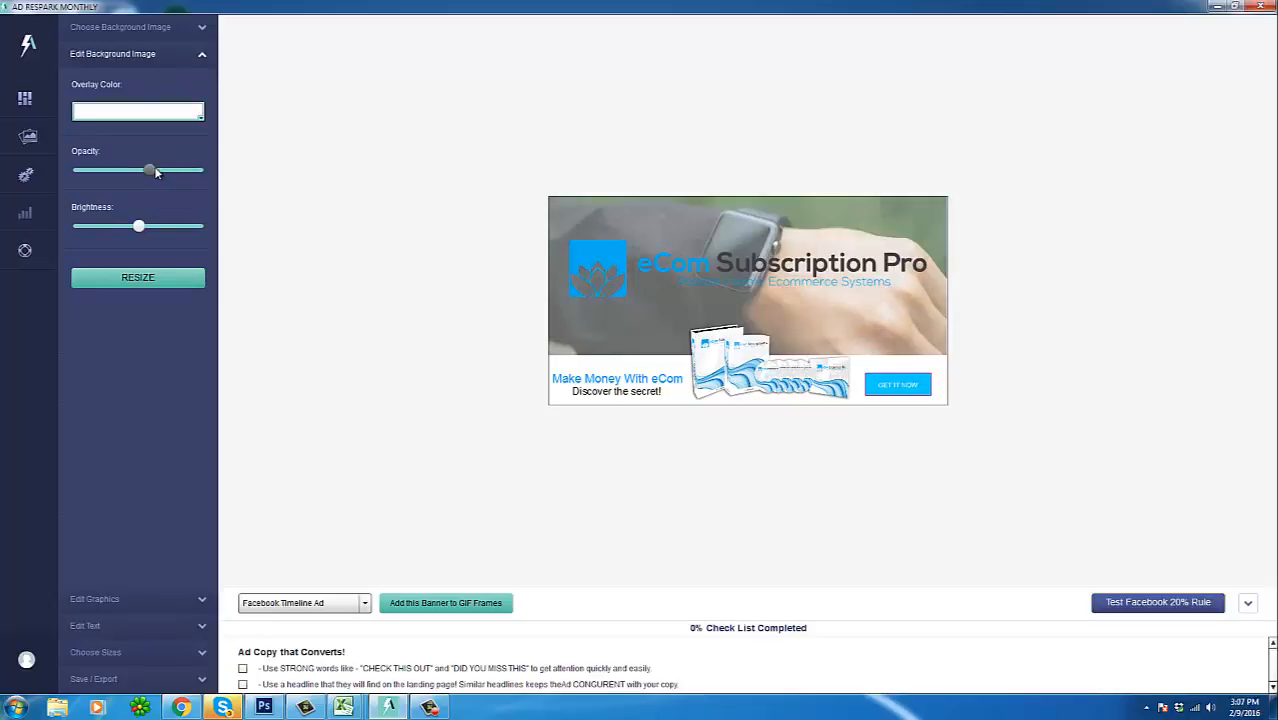
left_click_drag(138, 226, 132, 226)
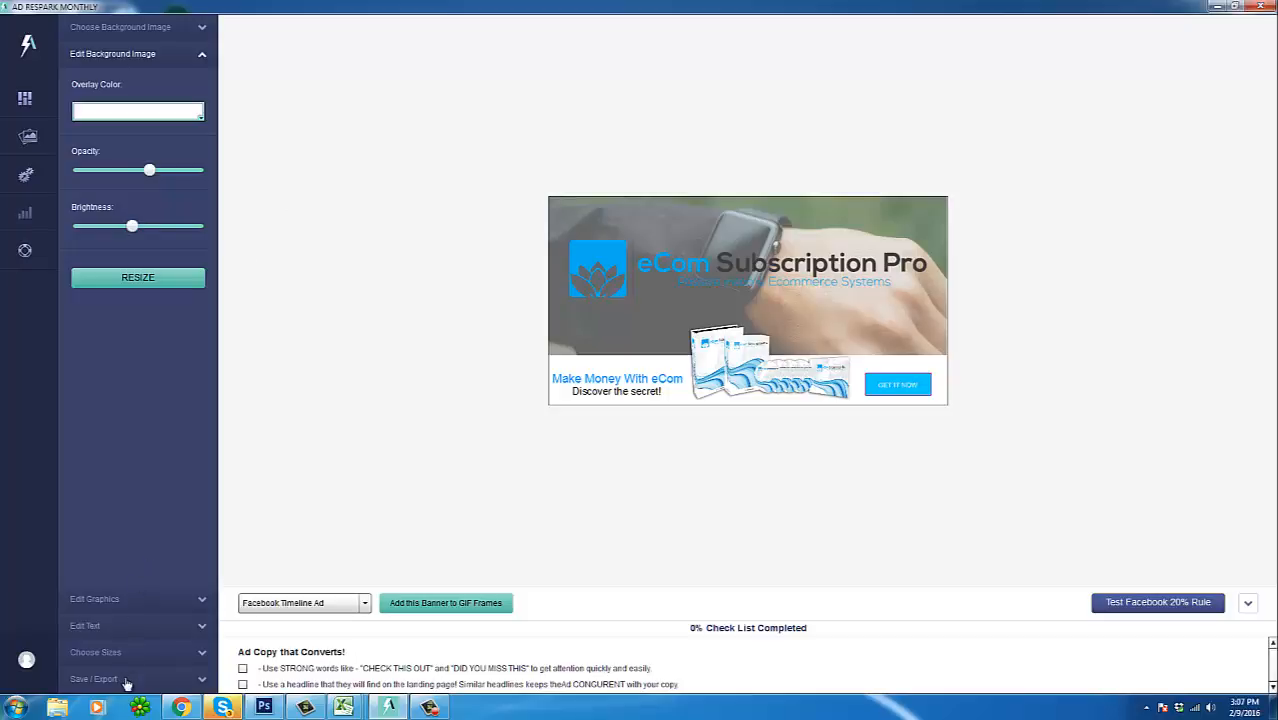
left_click(92, 680)
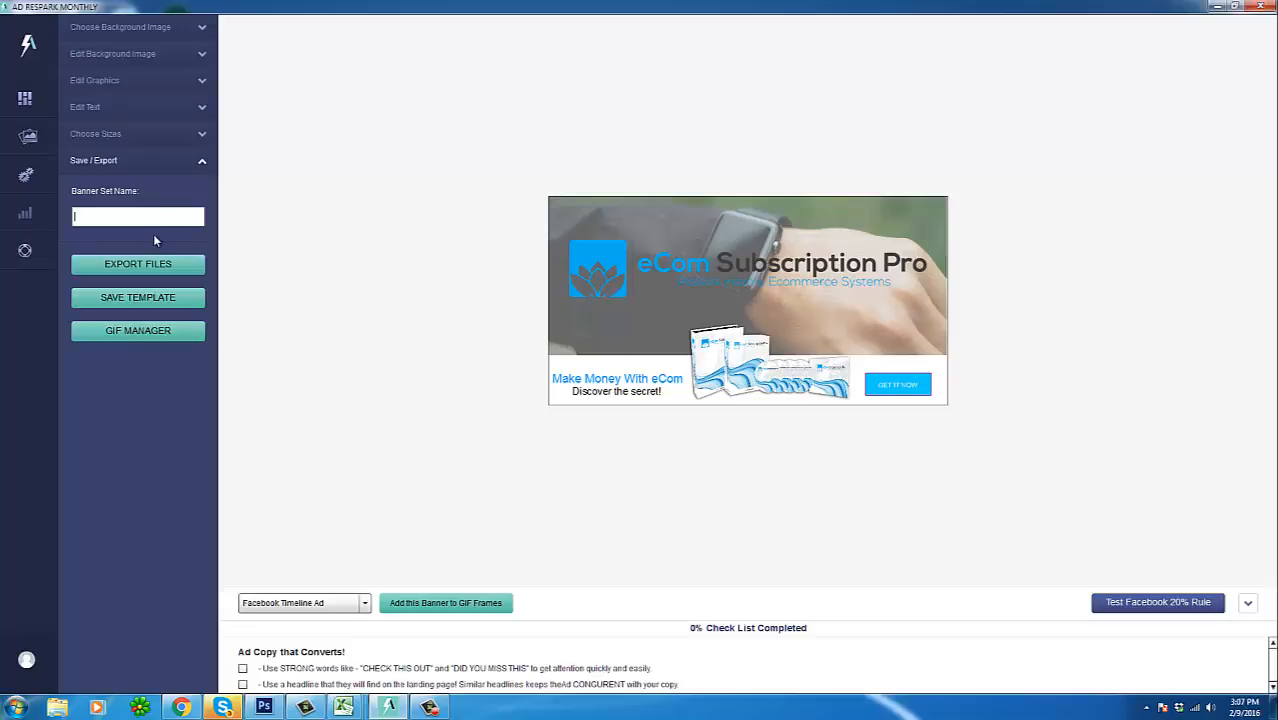
Step: Name the banner set 'ecom-sub-pro' and save it as a template, confirming the message
type("ed")
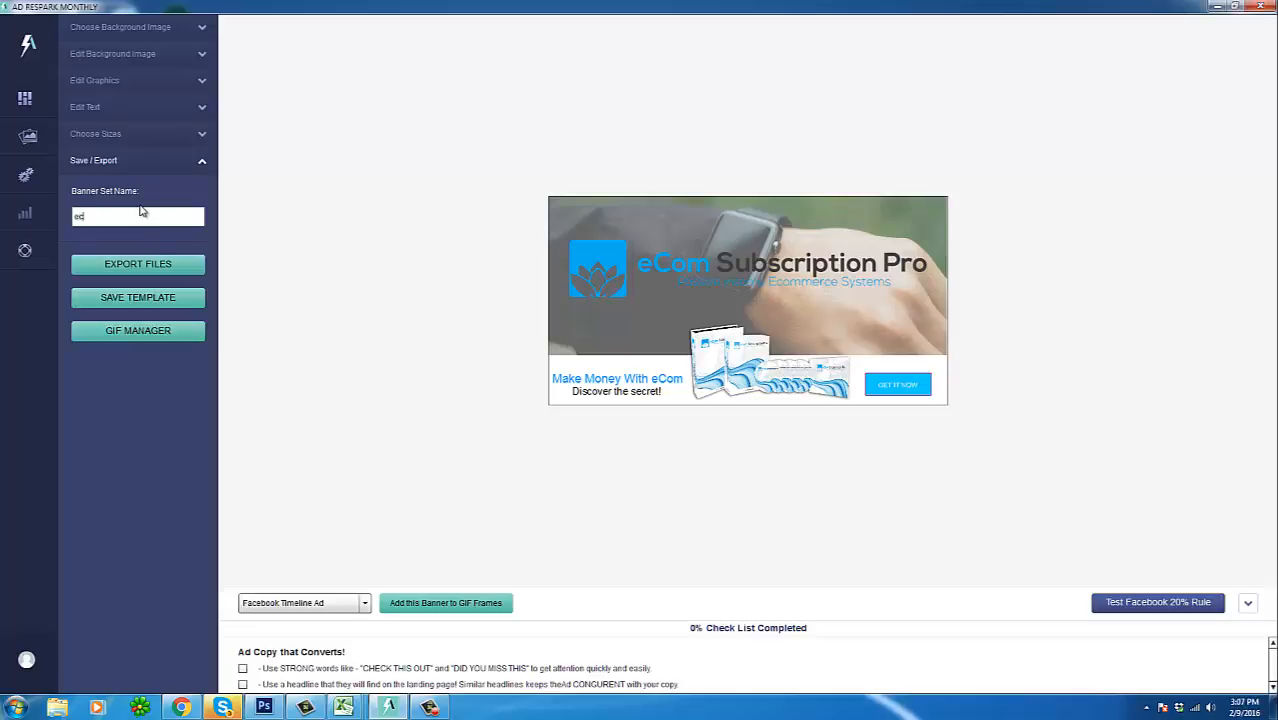
type("ecom-sub-pro")
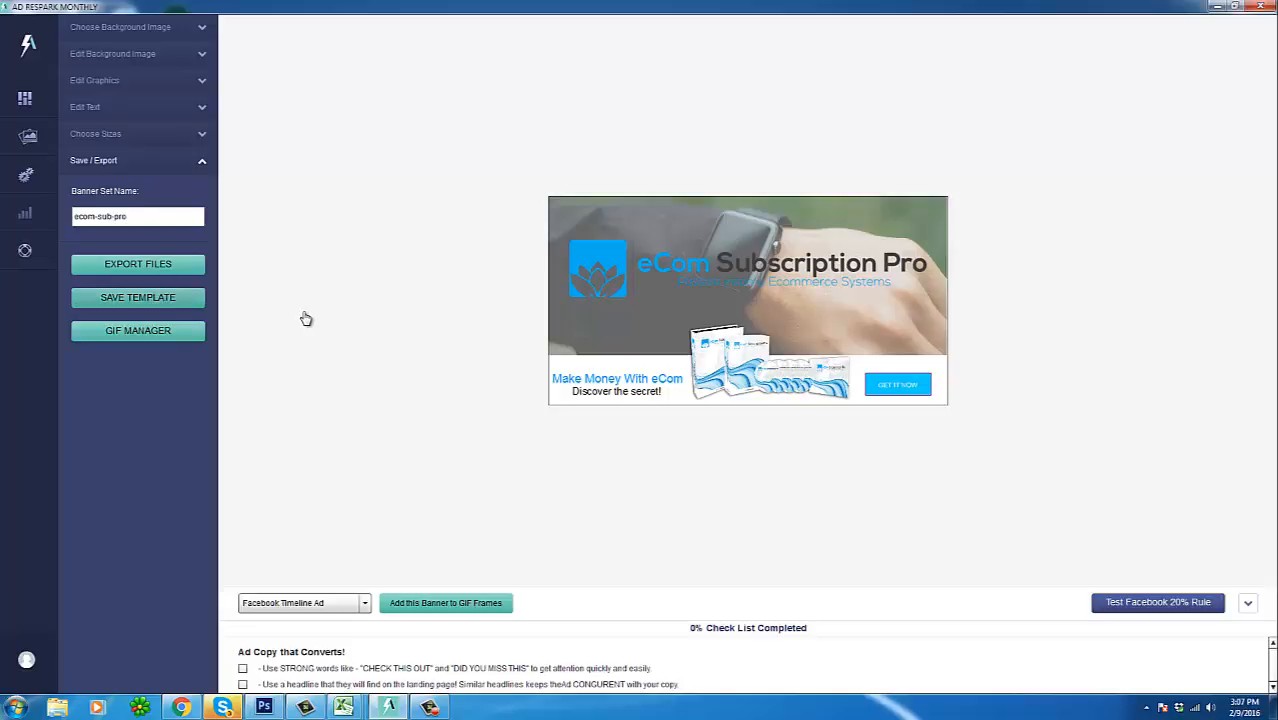
left_click(136, 296)
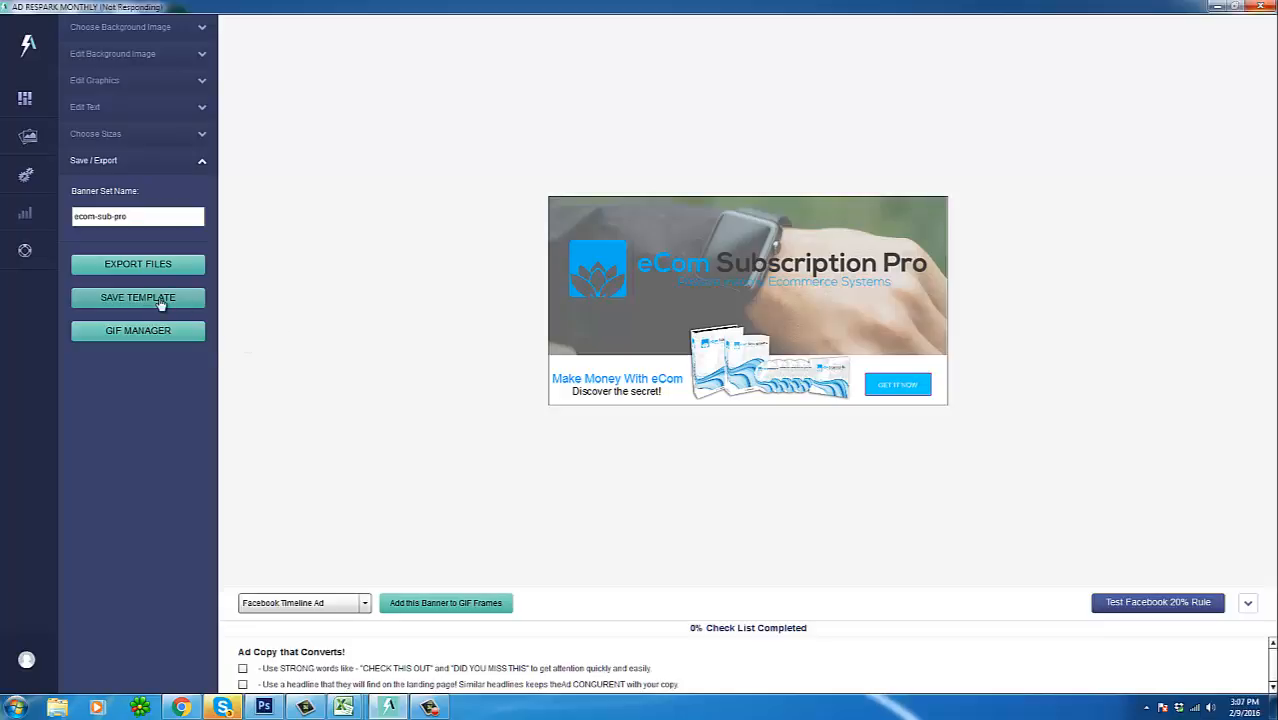
left_click(136, 296)
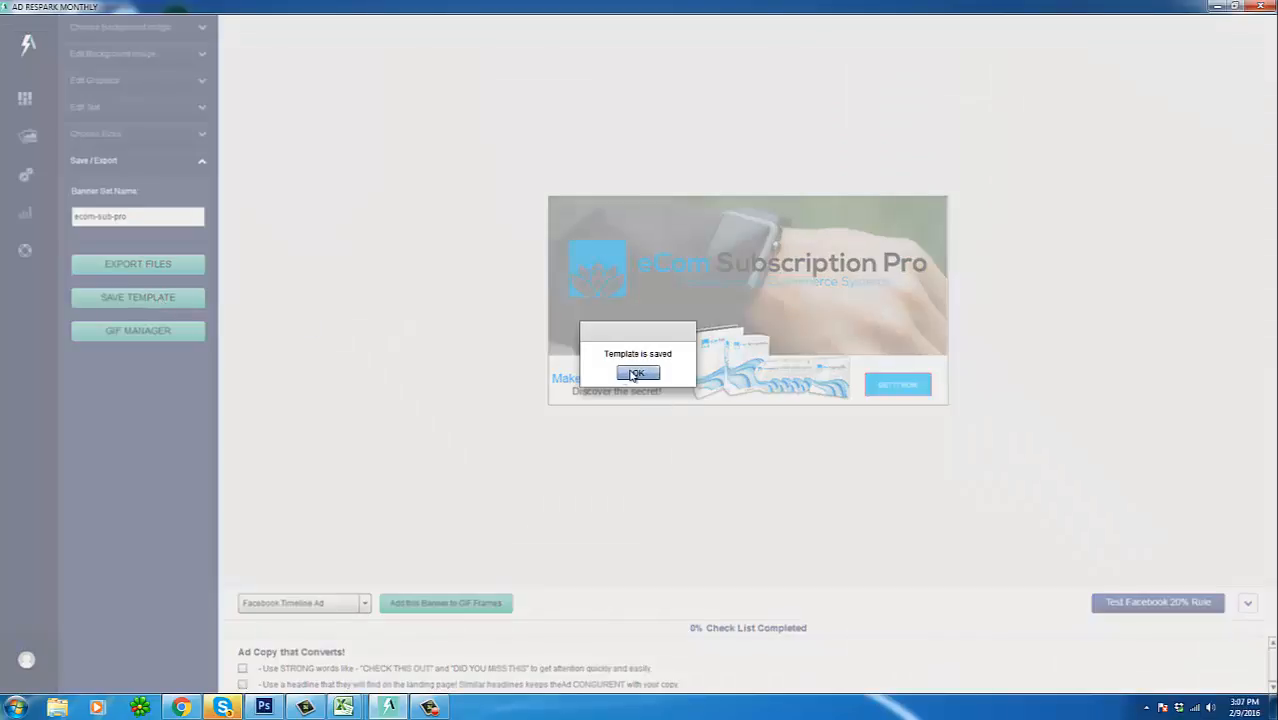
left_click(636, 374)
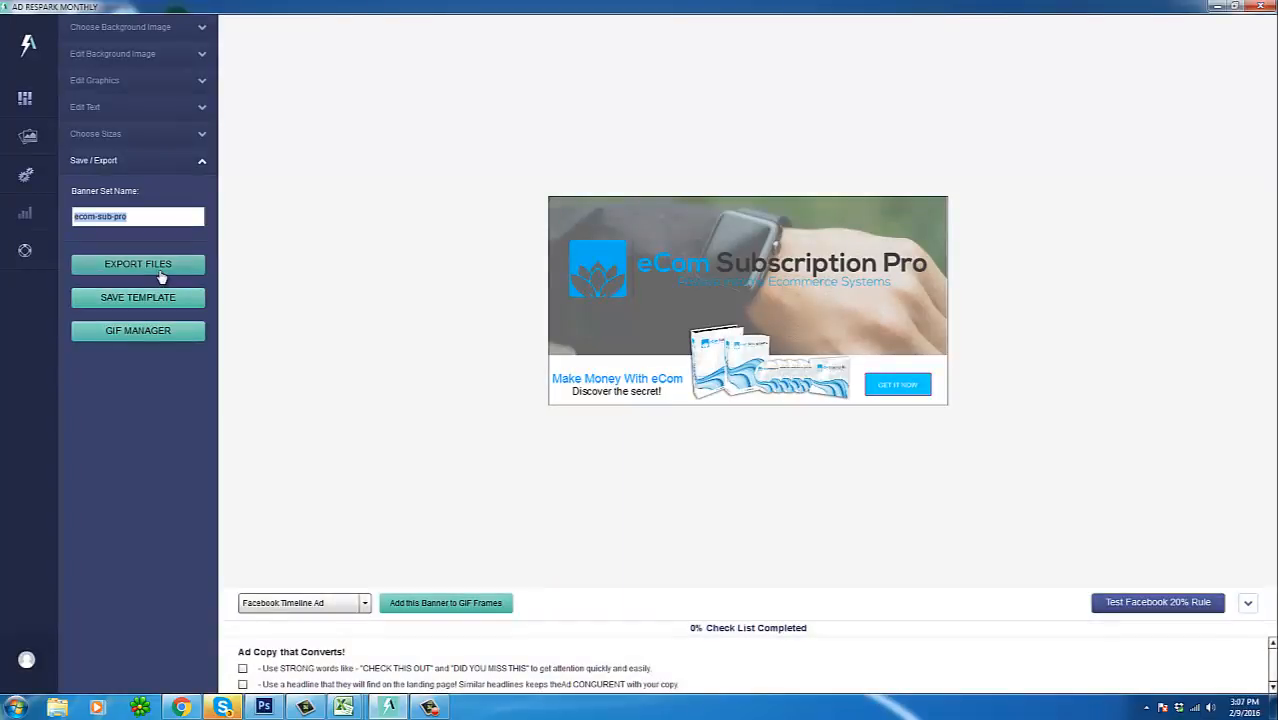
Step: Export the banner files into a newly created folder named 'banner2'
left_click(136, 264)
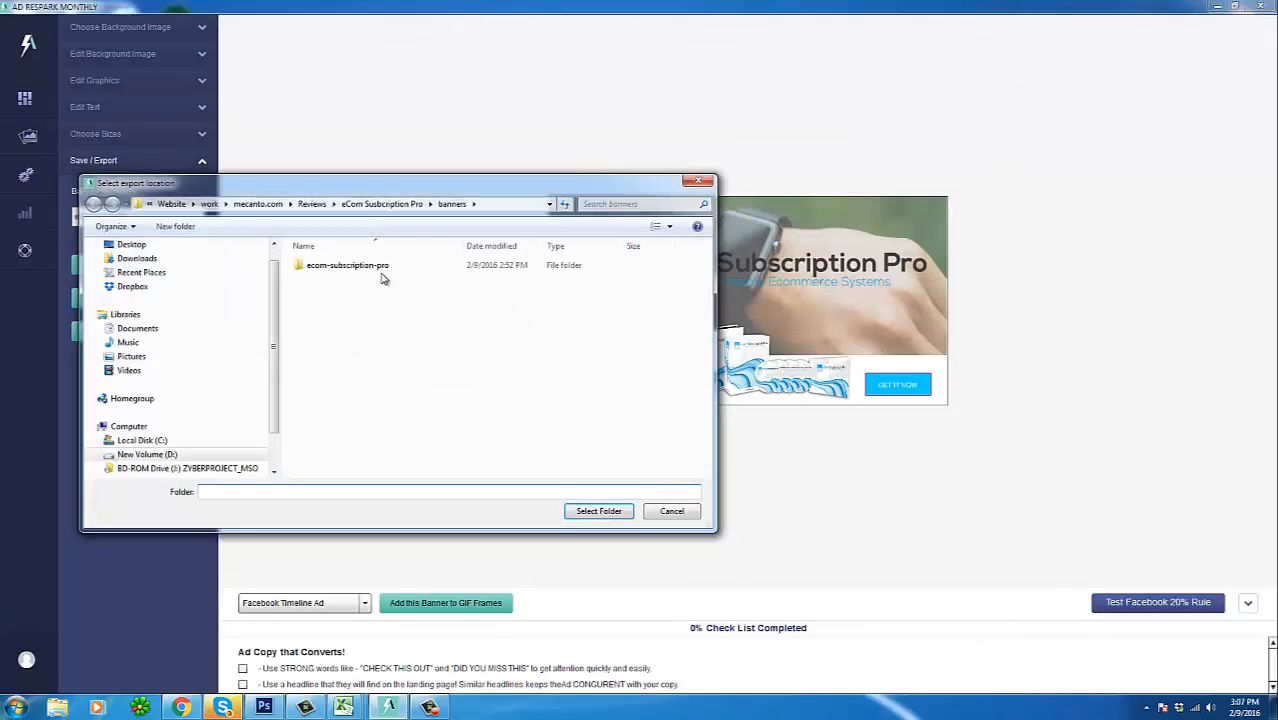
left_click(176, 226)
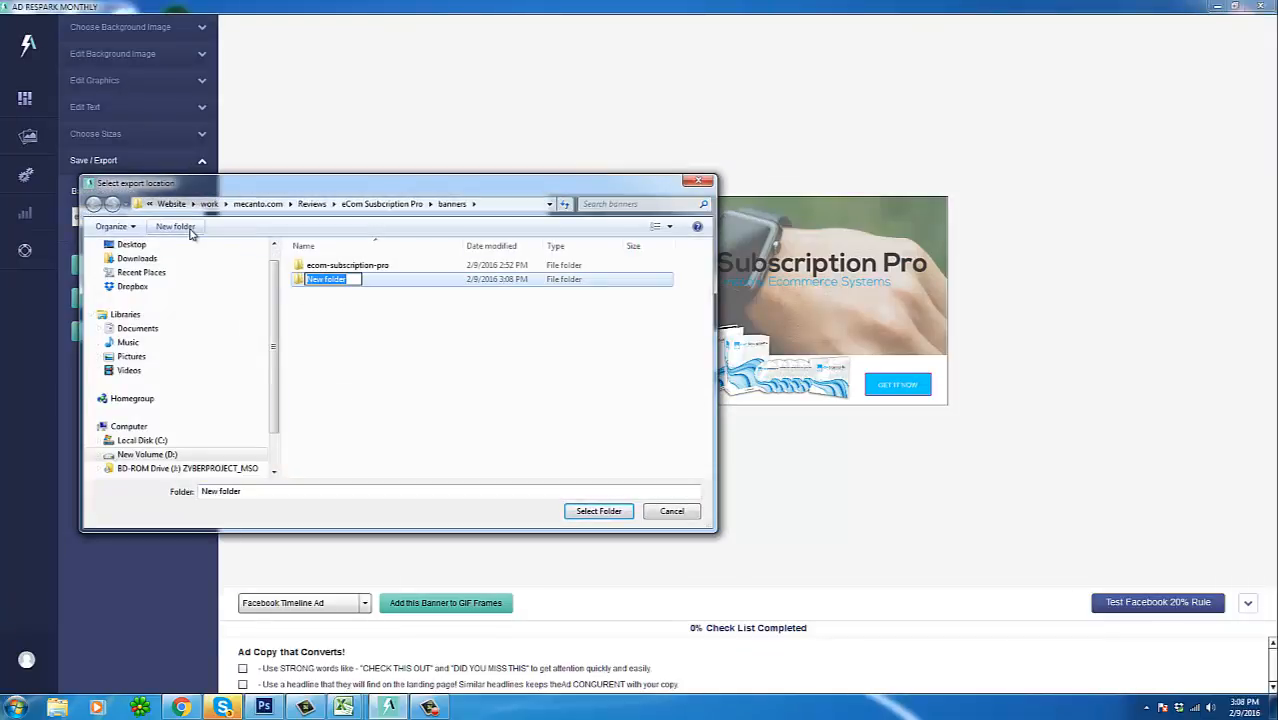
type("banner2")
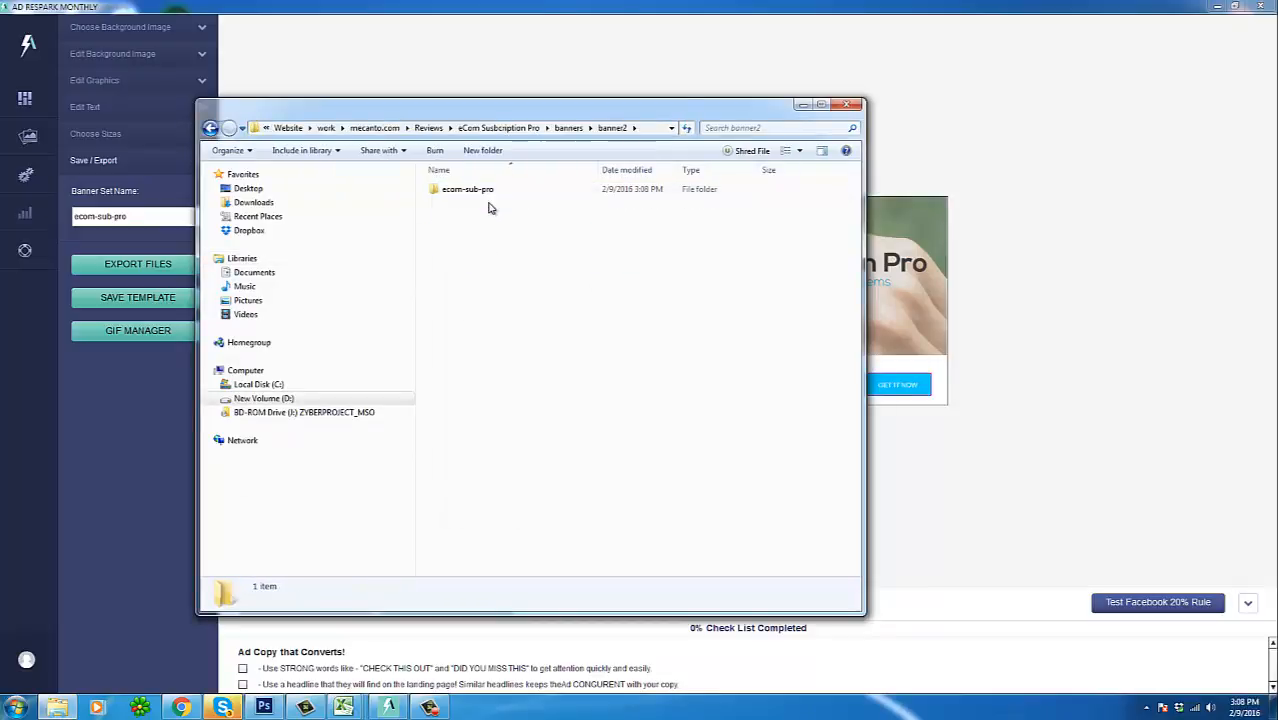
Step: Browse the exported ecom-sub-pro folder and its PNG banner sizes in Windows Explorer
double_click(468, 188)
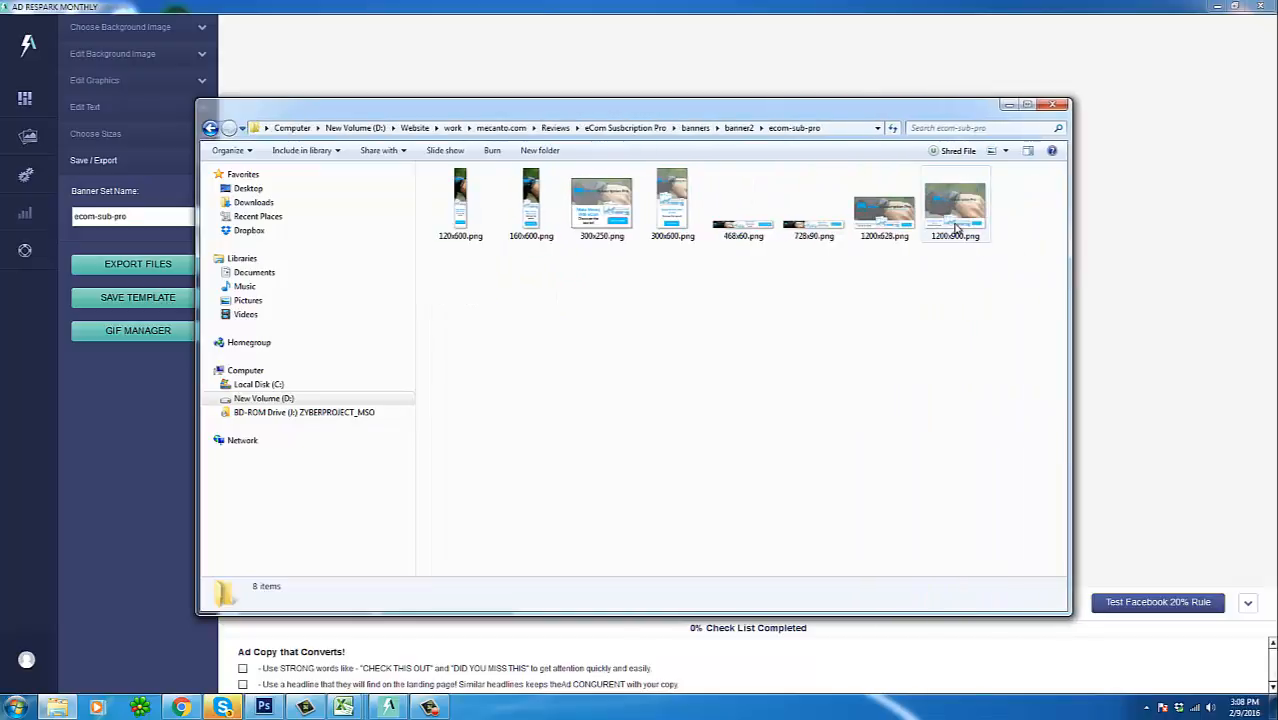
left_click(672, 200)
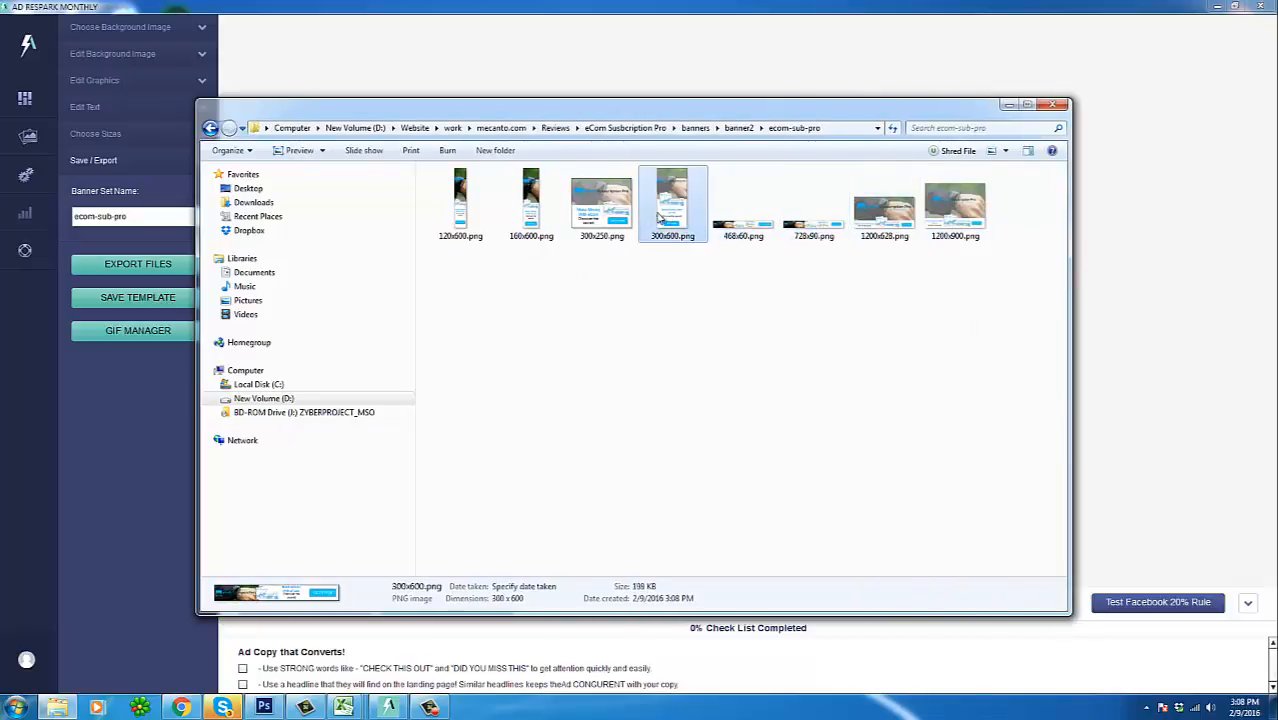
left_click(460, 204)
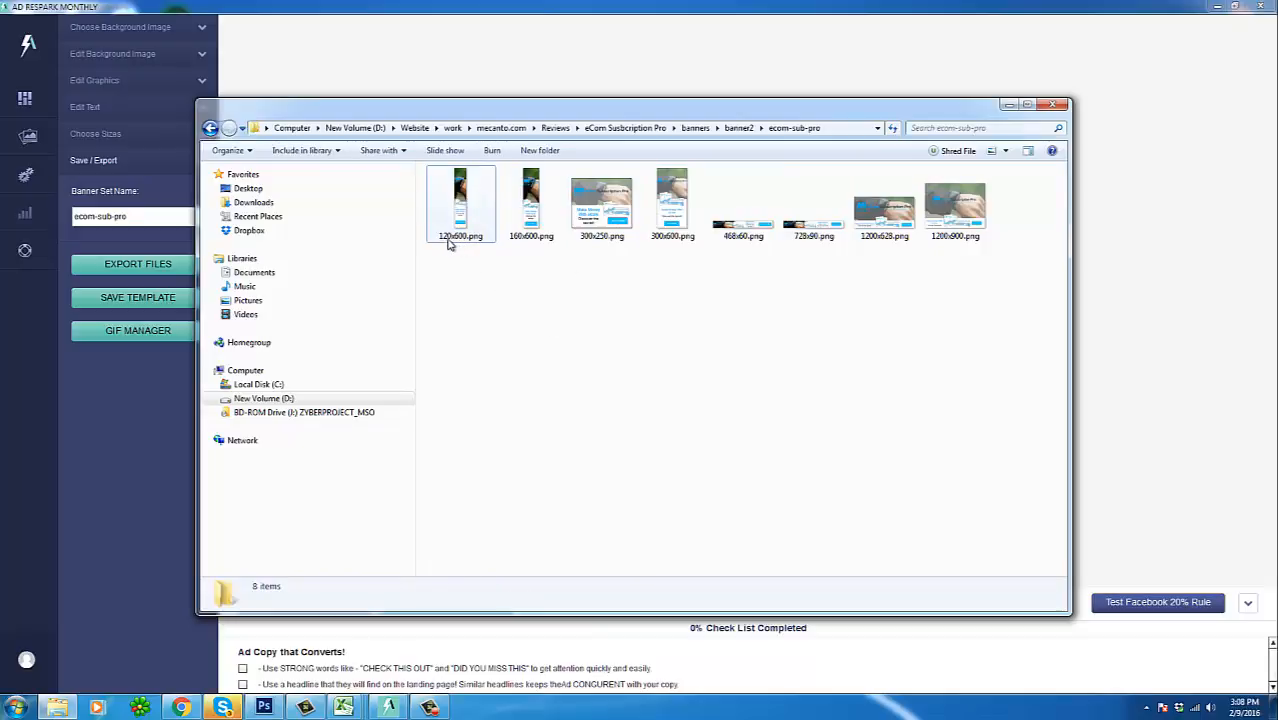
left_click(600, 200)
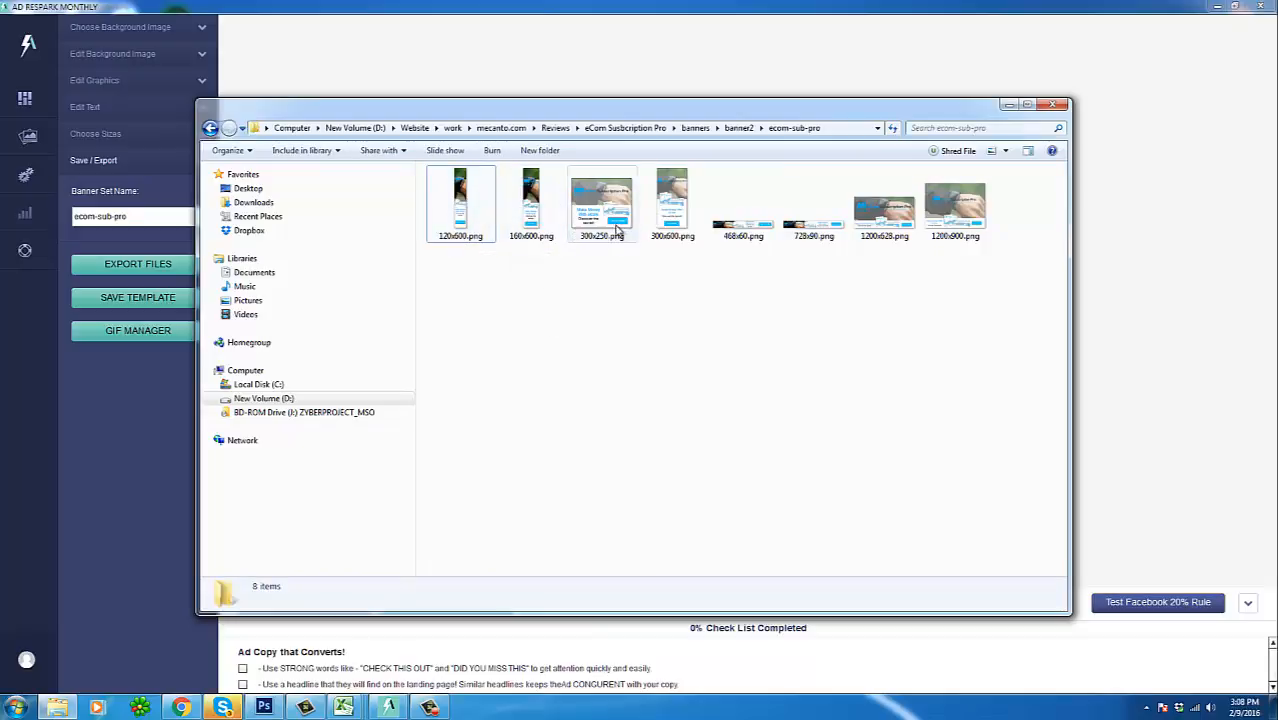
Step: View the 120x600.png banner in Windows Photo Viewer via Open with
right_click(454, 216)
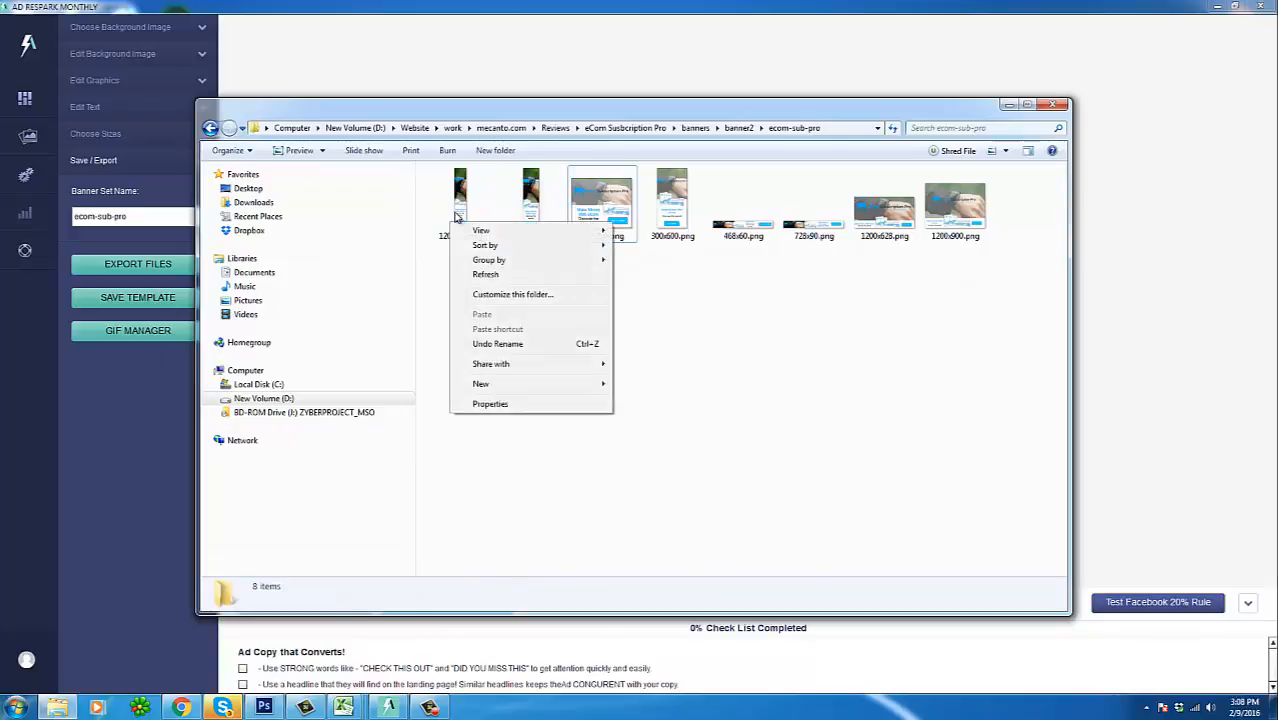
right_click(460, 196)
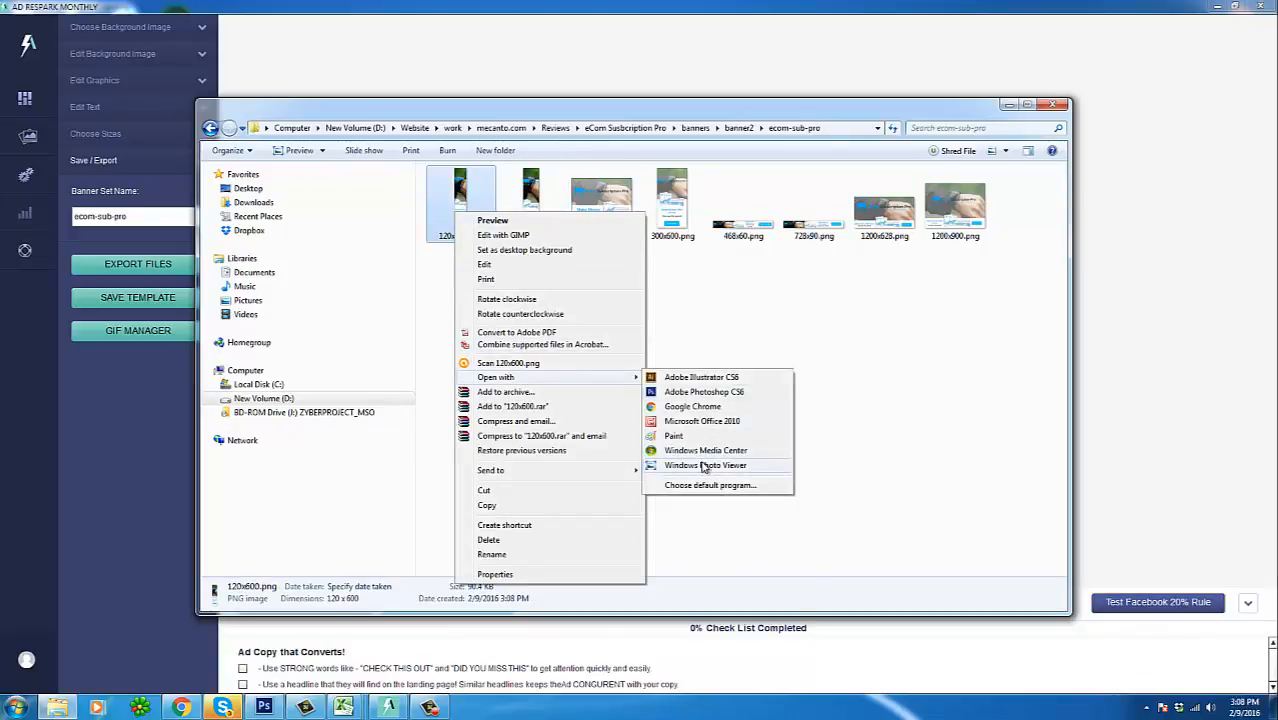
left_click(706, 464)
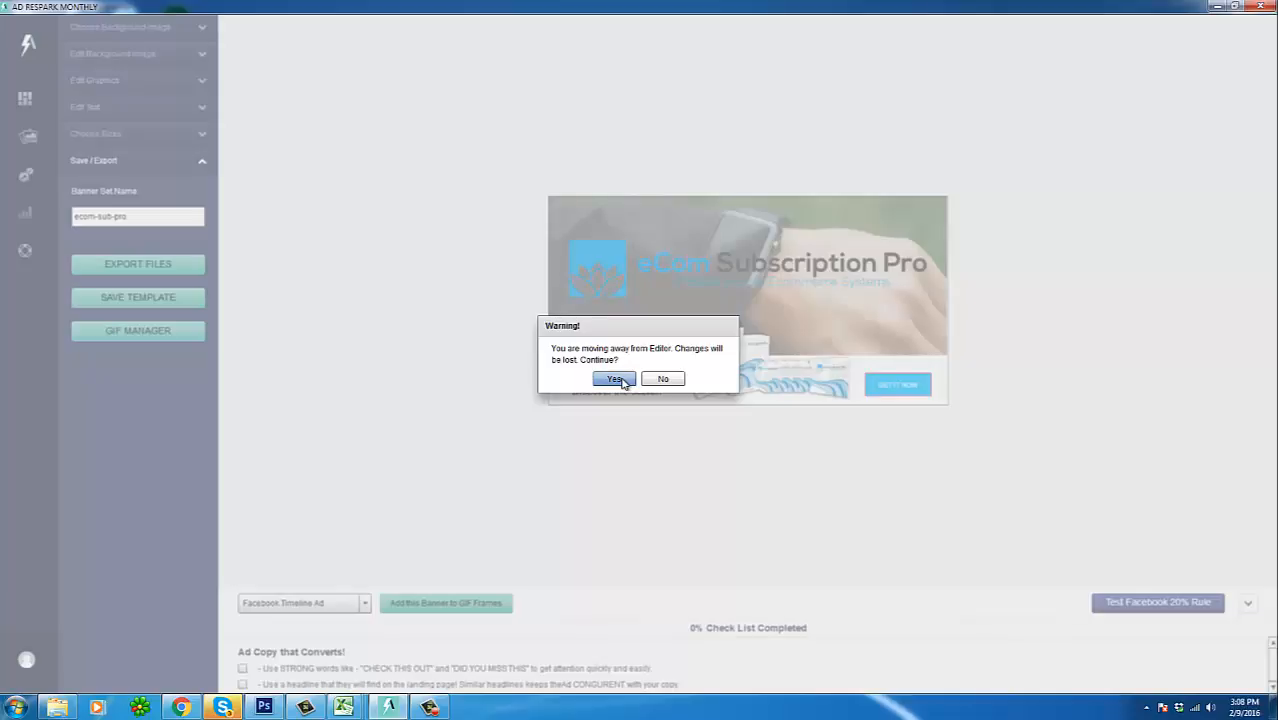
Step: Leave the editor, load the saved youzign banner and select its headline for text editing
left_click(614, 380)
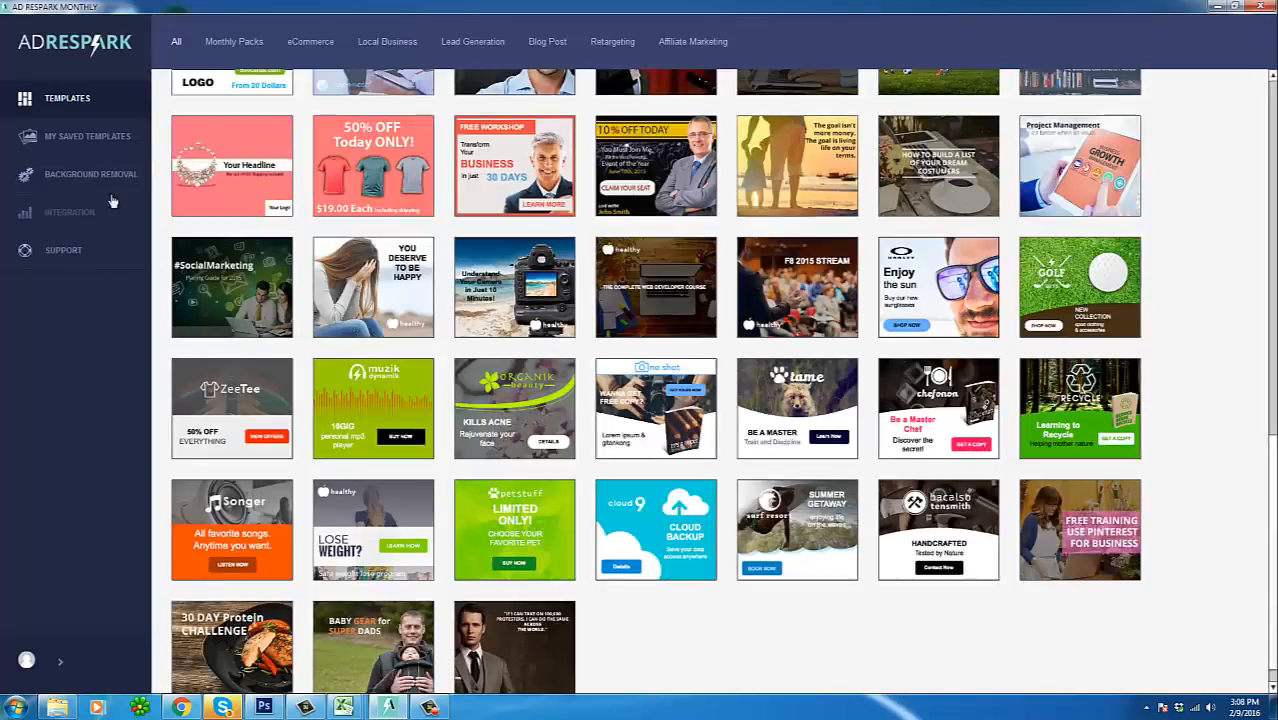
left_click(88, 136)
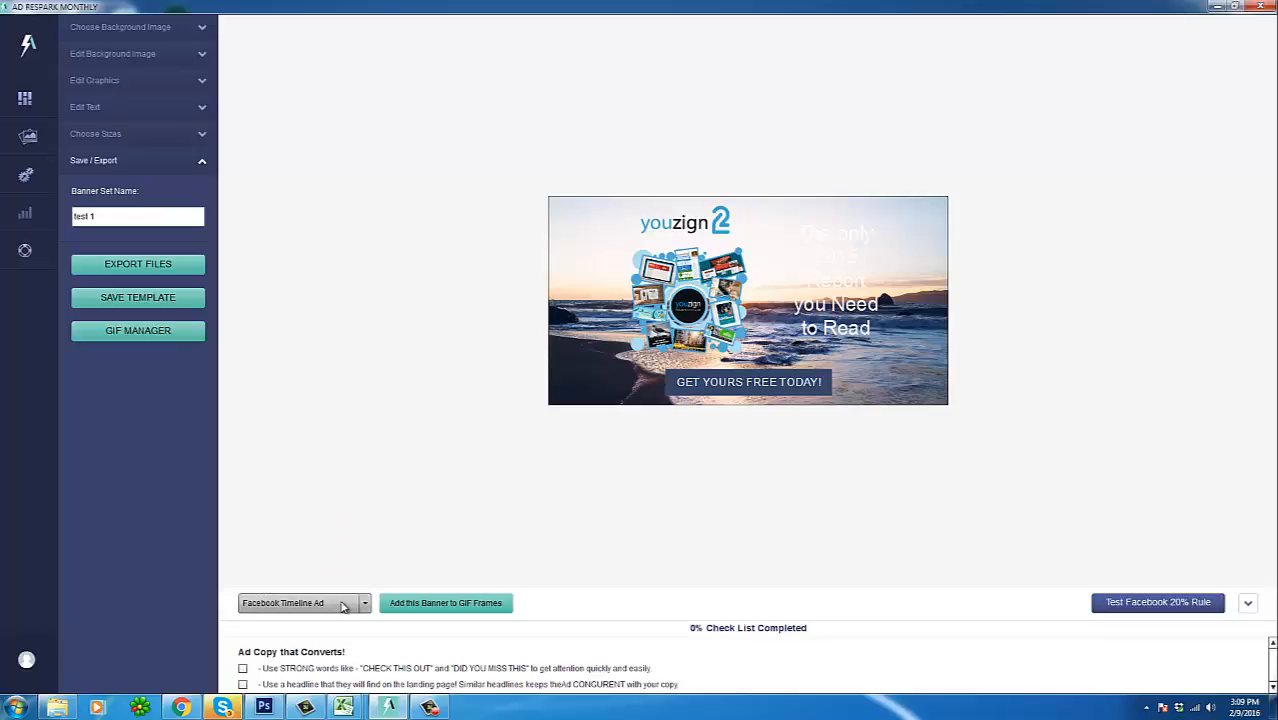
left_click(836, 280)
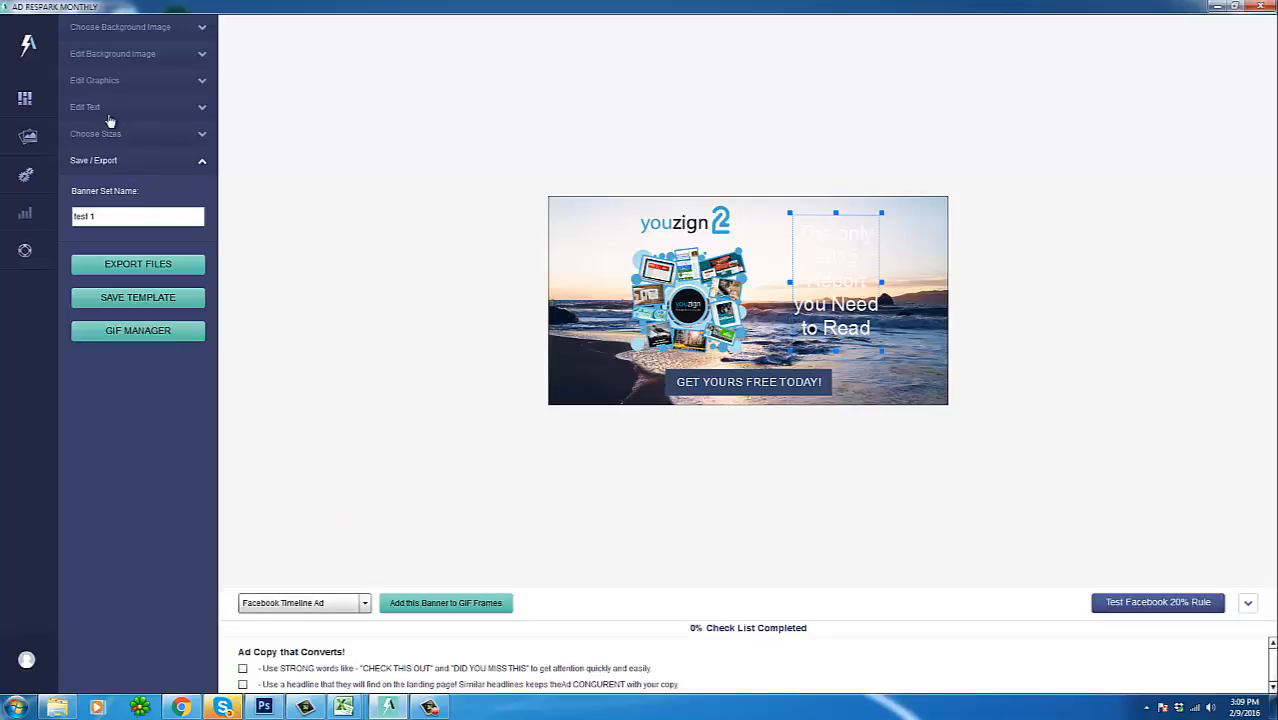
left_click(84, 108)
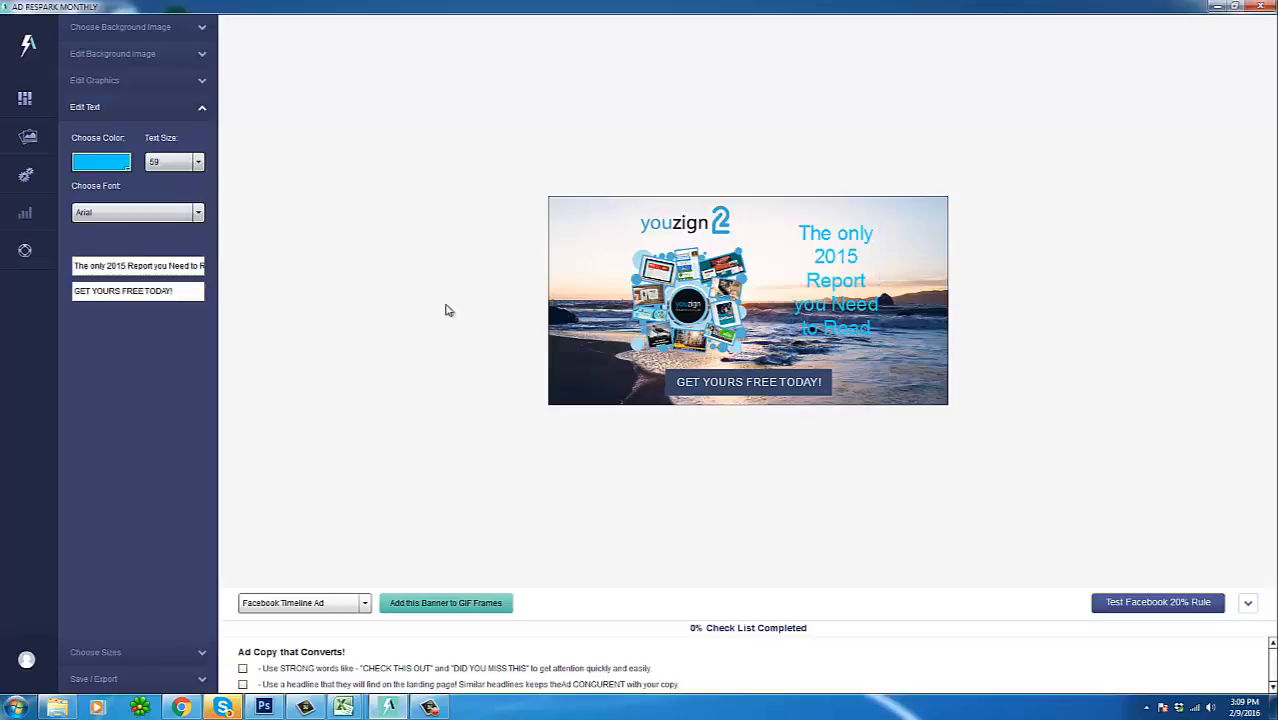
Step: Recolour the headline grey, then set it back to light blue
left_click(100, 160)
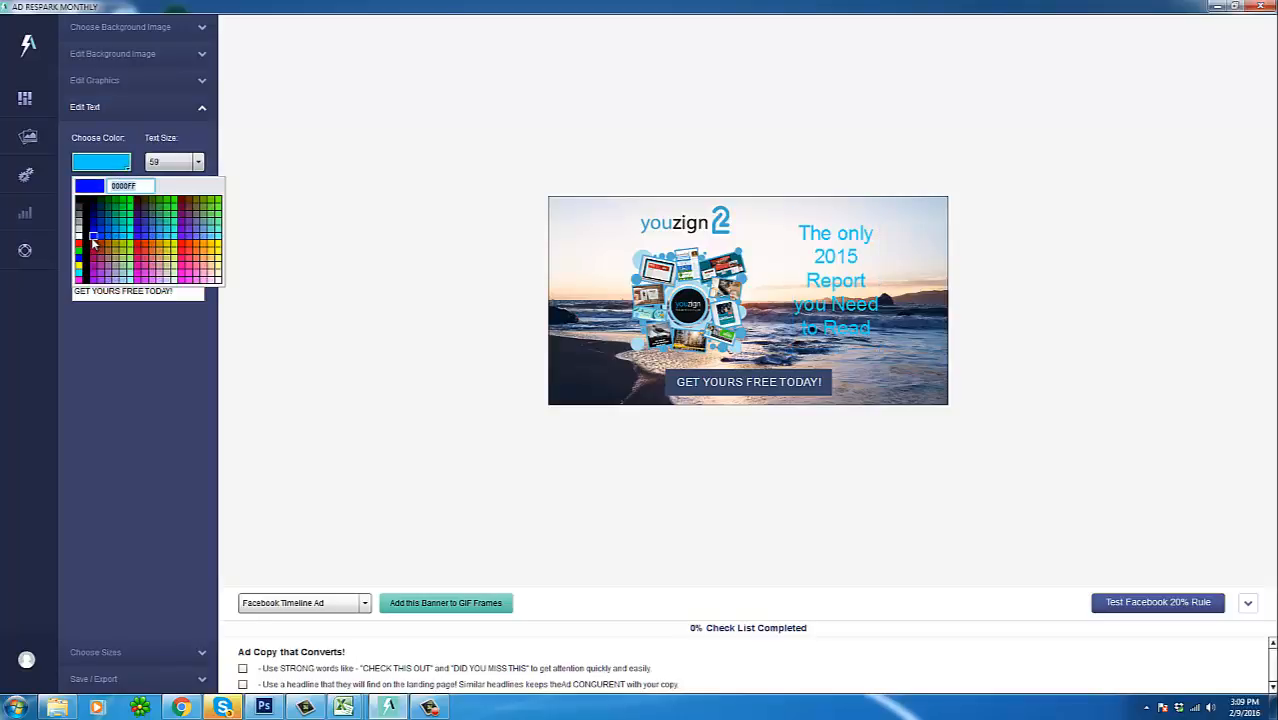
left_click(90, 236)
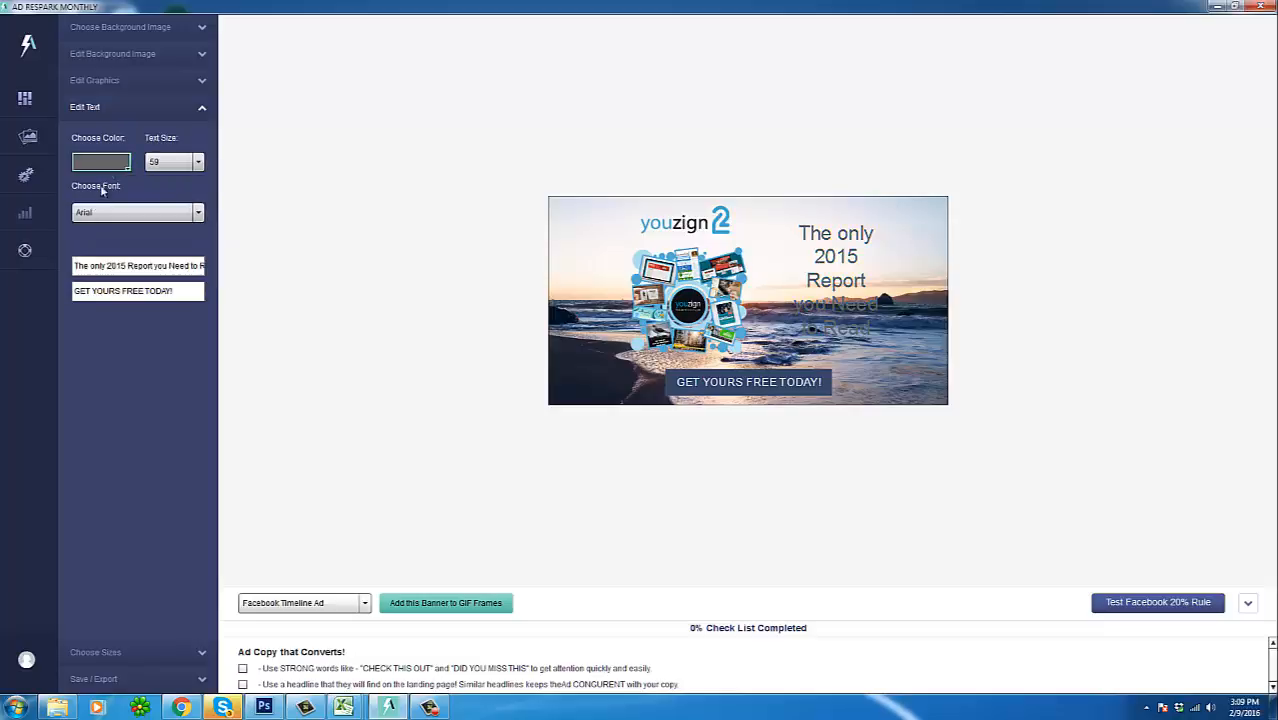
left_click(100, 160)
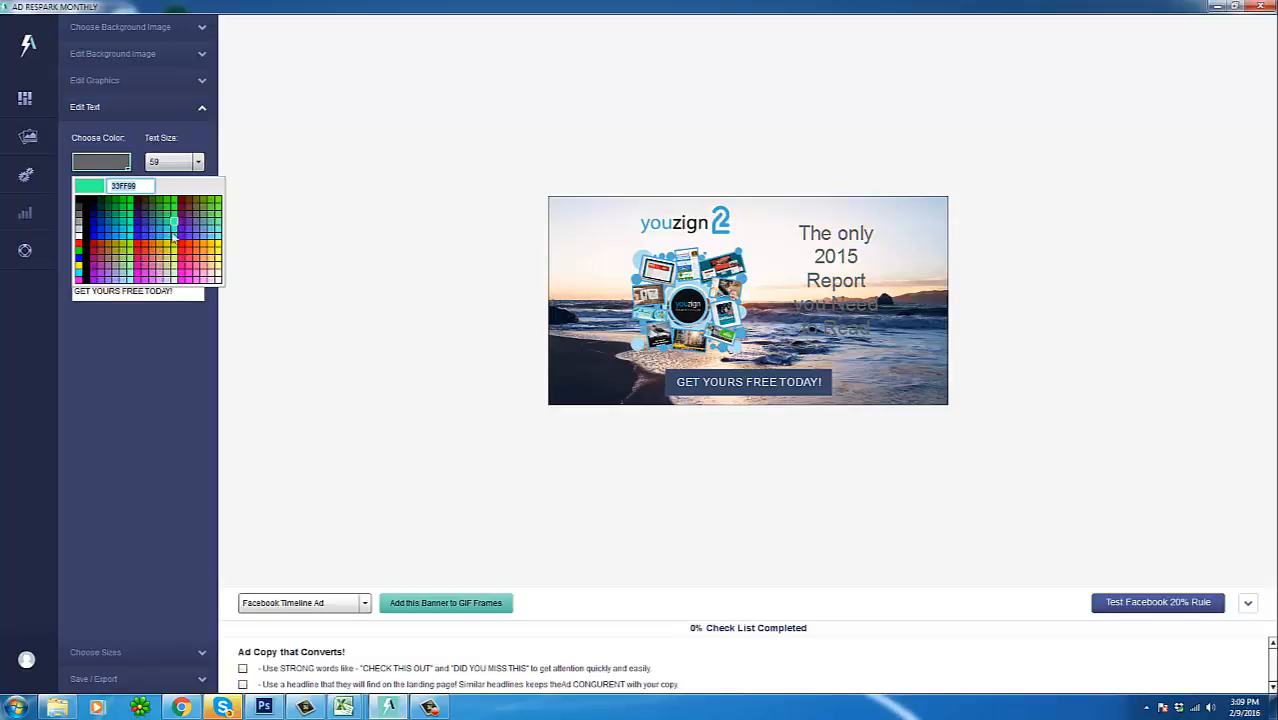
left_click(112, 248)
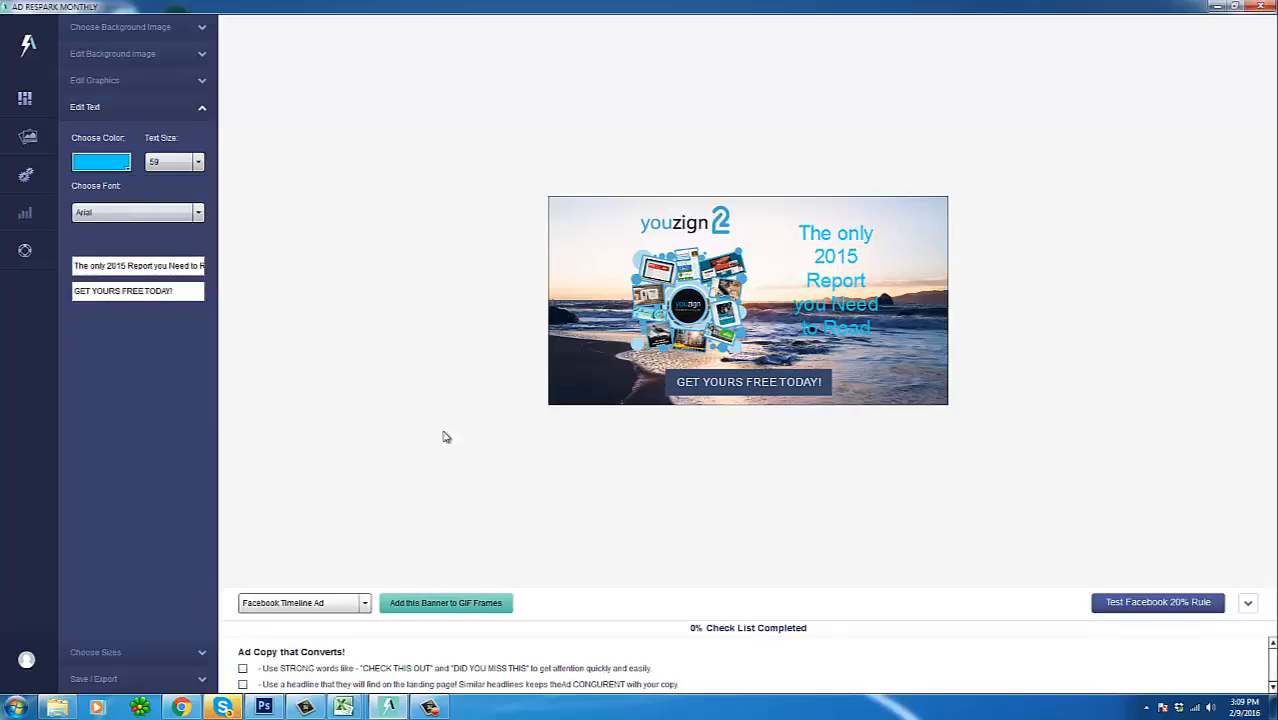
Step: Check the banner size list, then bring the exported ecom-sub-pro folder forward
left_click(304, 602)
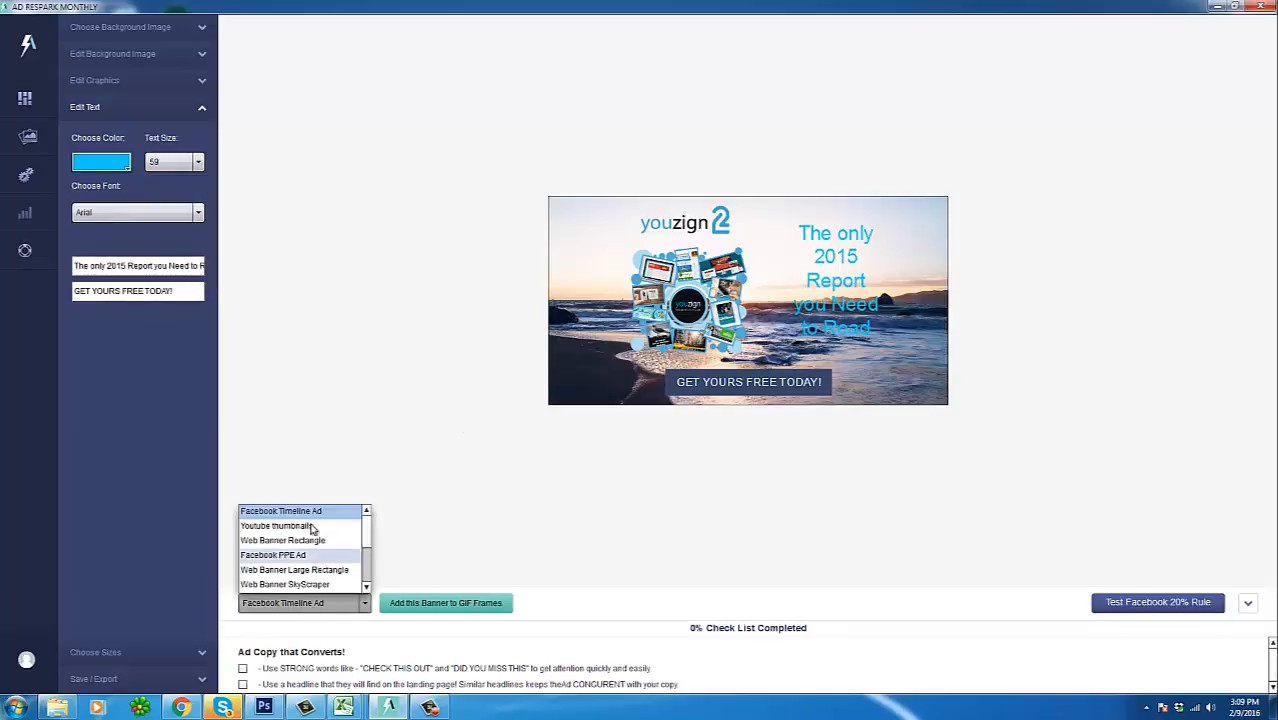
left_click(276, 524)
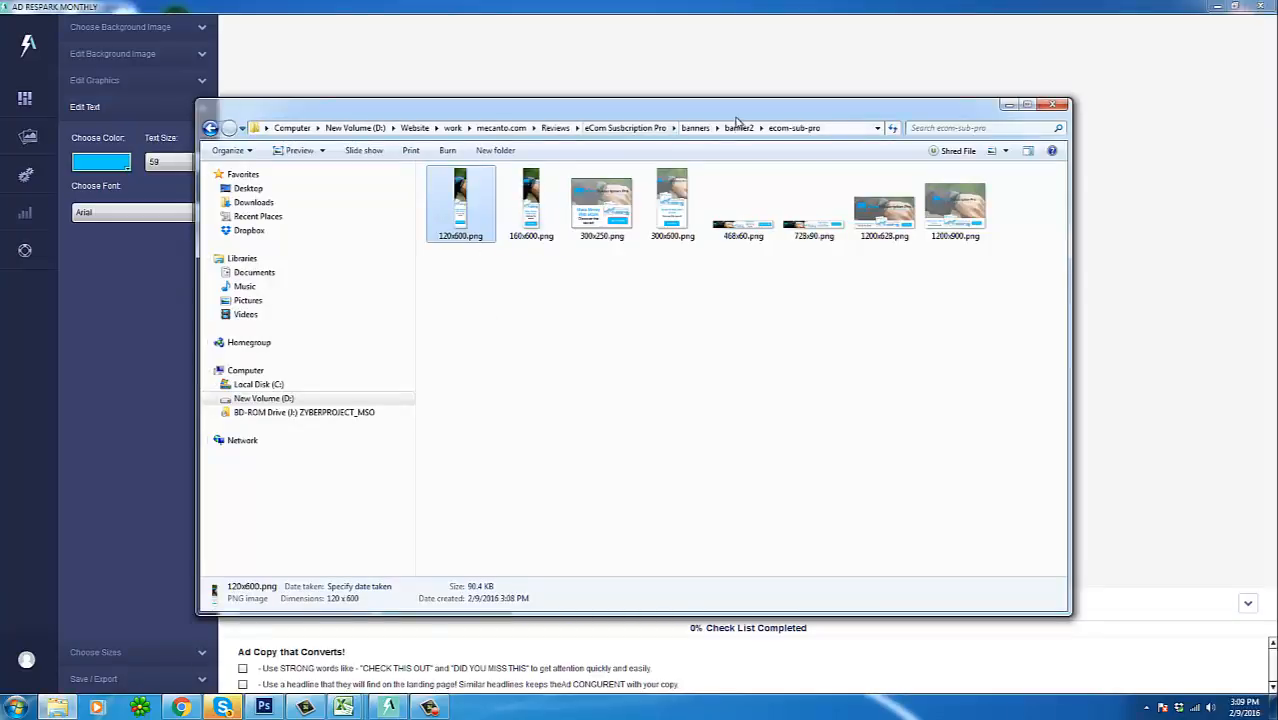
Step: Browse Explorer up to Reviews and into the Ad Respark folder, then return to the editor
left_click(556, 128)
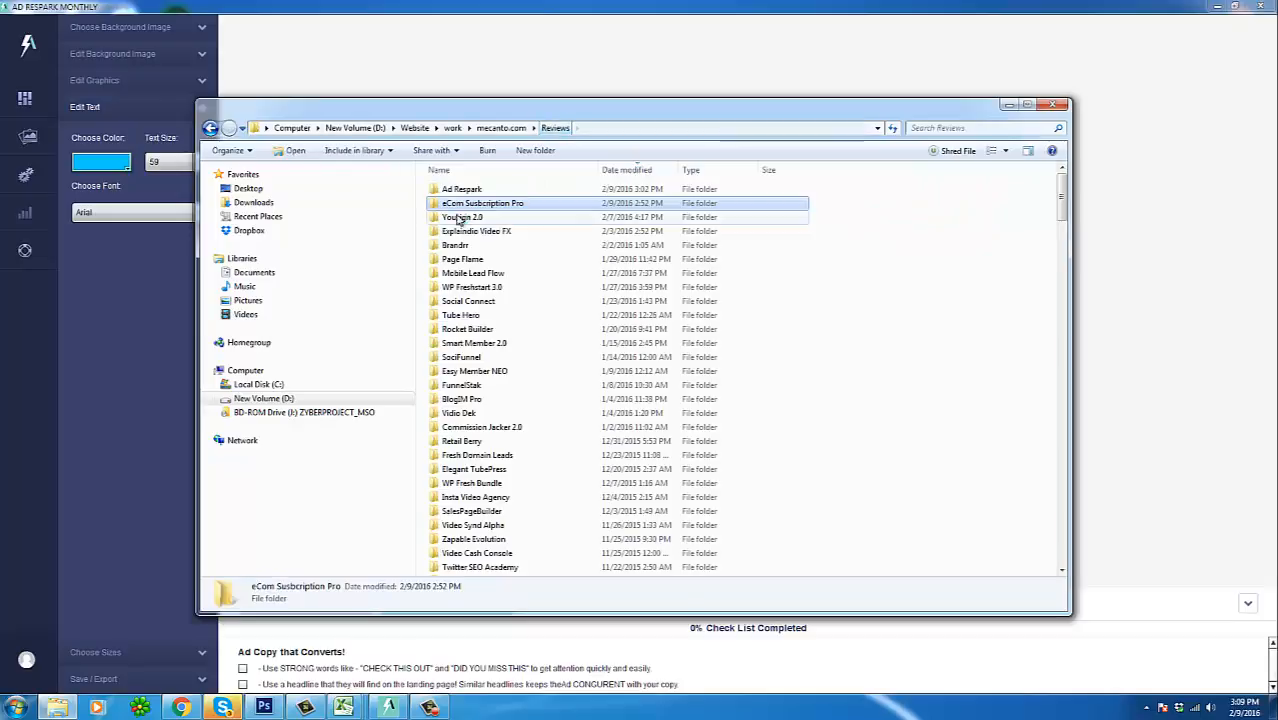
double_click(460, 188)
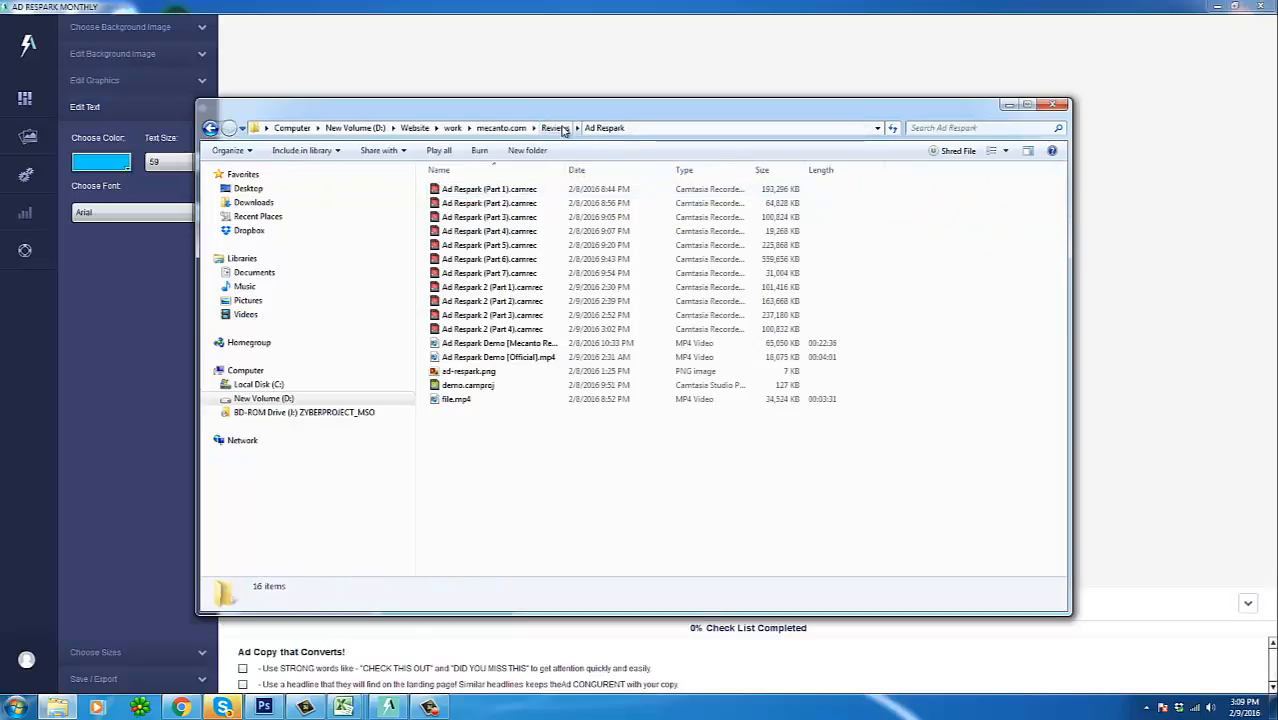
left_click(554, 128)
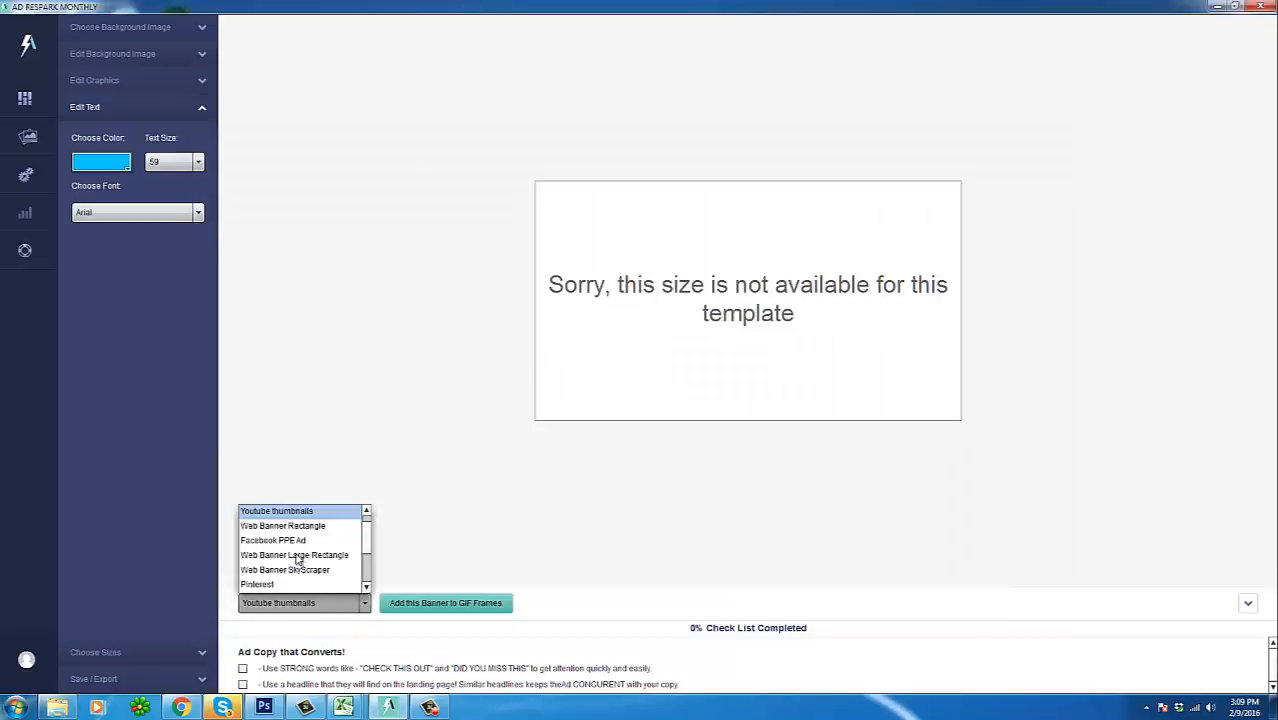
Step: Preview the banner in Web Banner Rectangle and then Web Banner SkyScraper sizes, heading to Templates
left_click(284, 526)
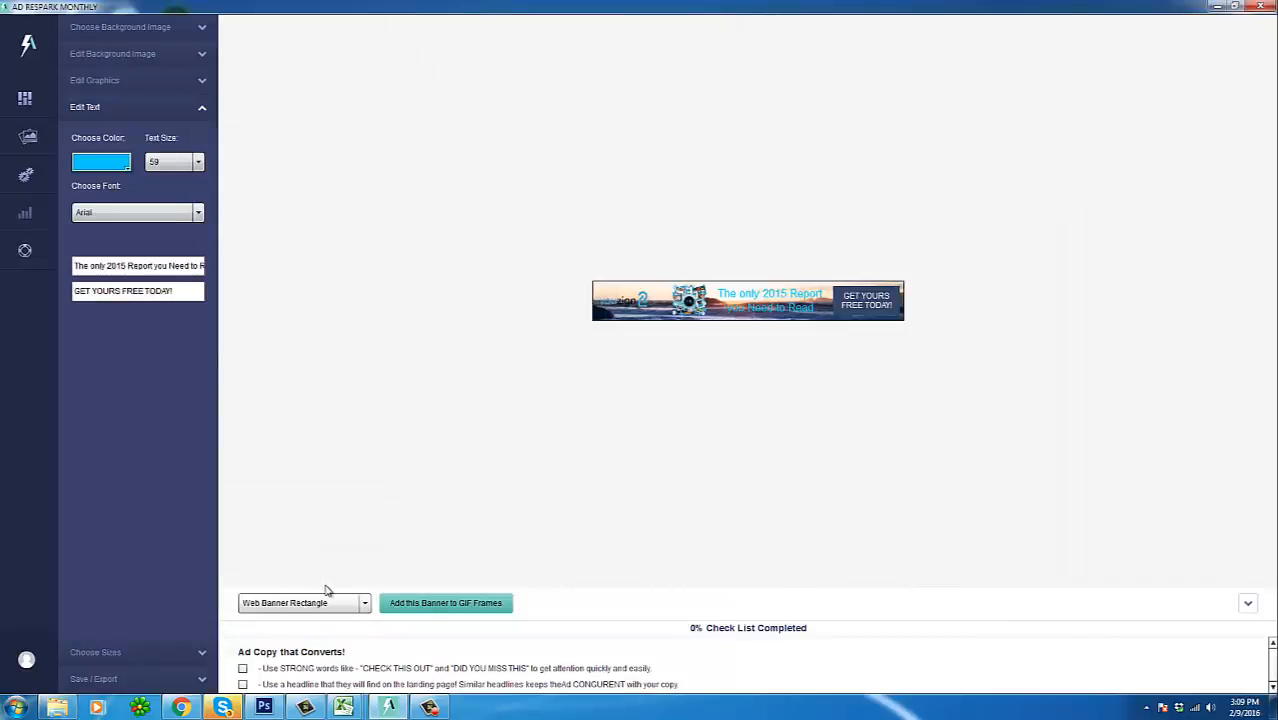
left_click(304, 602)
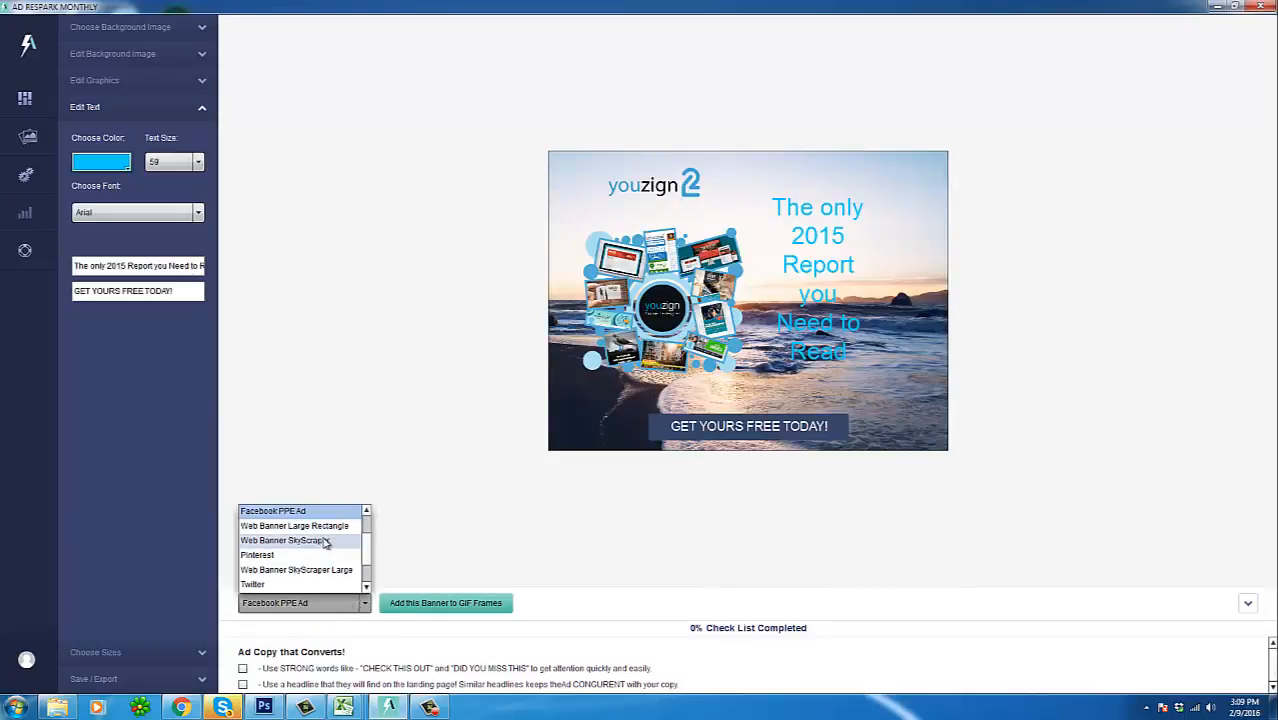
left_click(294, 524)
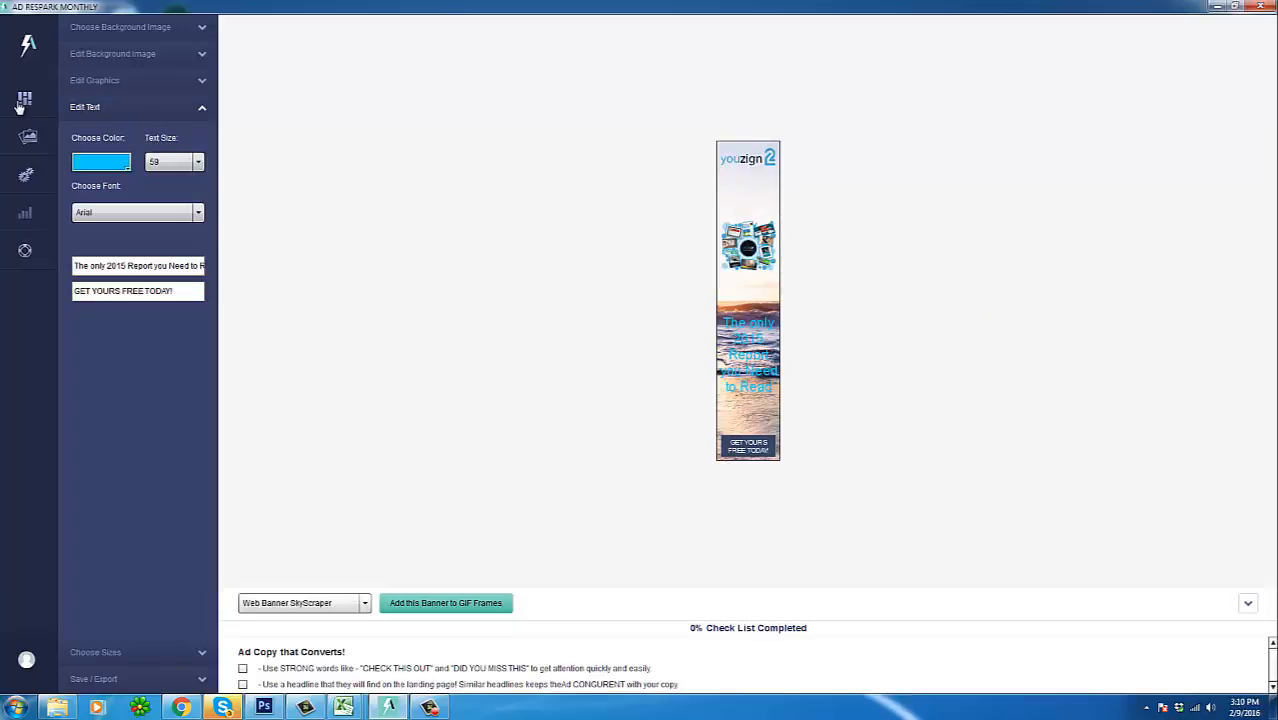
left_click(24, 98)
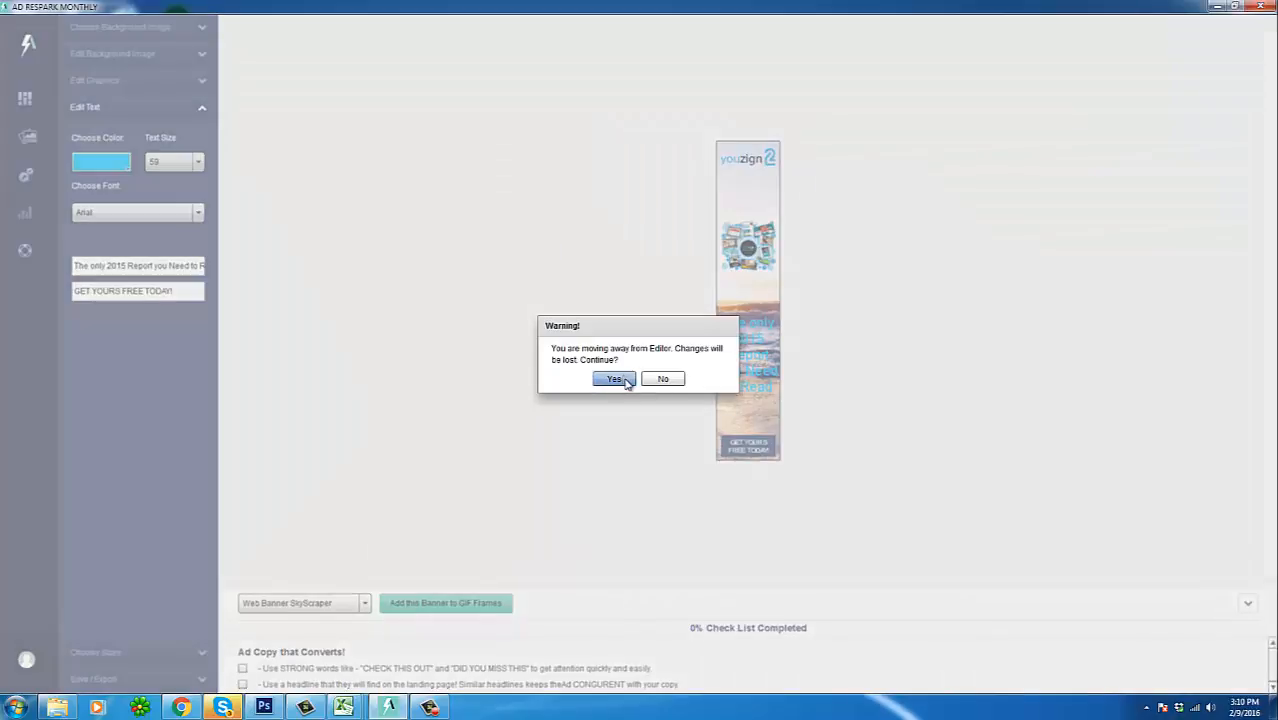
Step: Discard changes to leave the editor and browse down through the template library grid
left_click(614, 380)
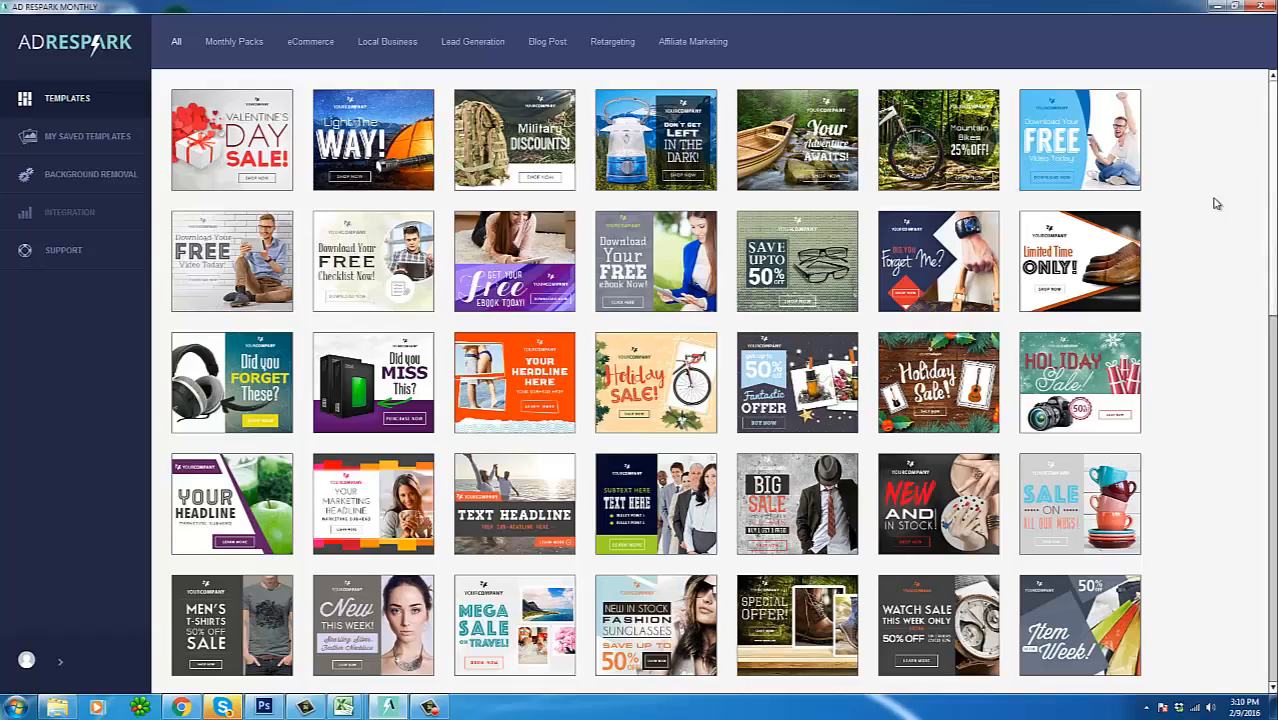
scroll("down", 3)
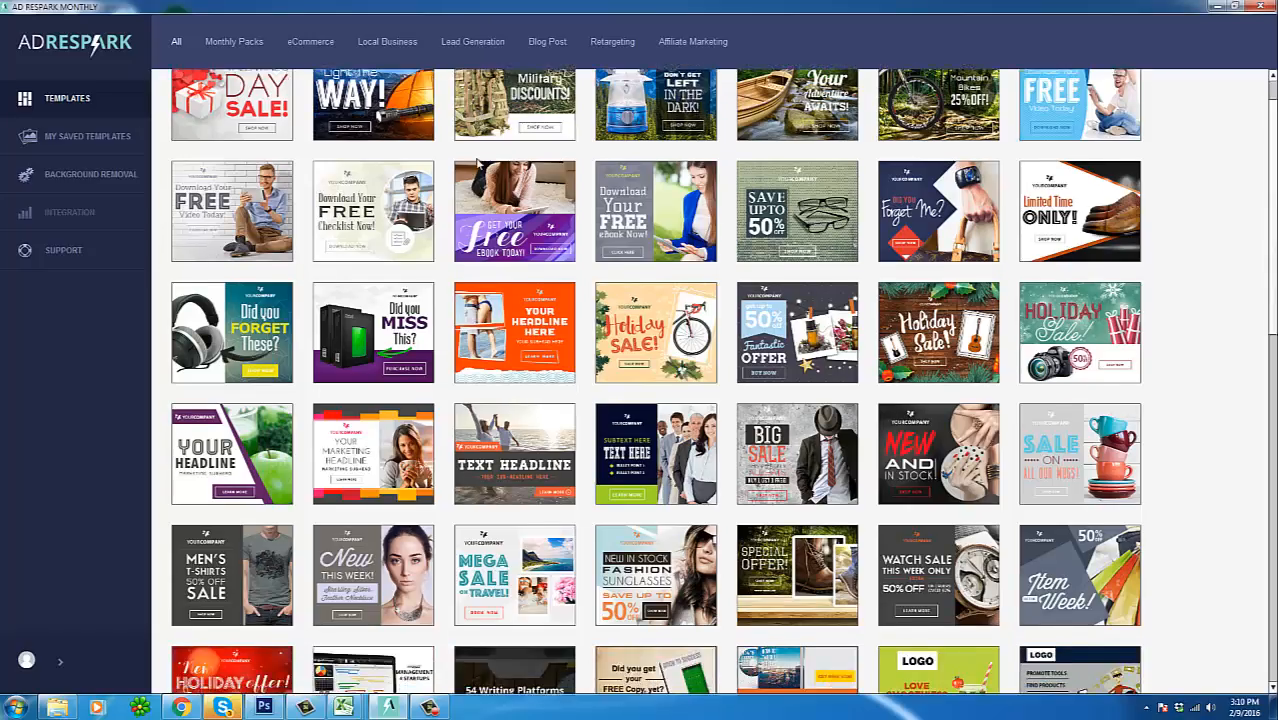
scroll("down", 3)
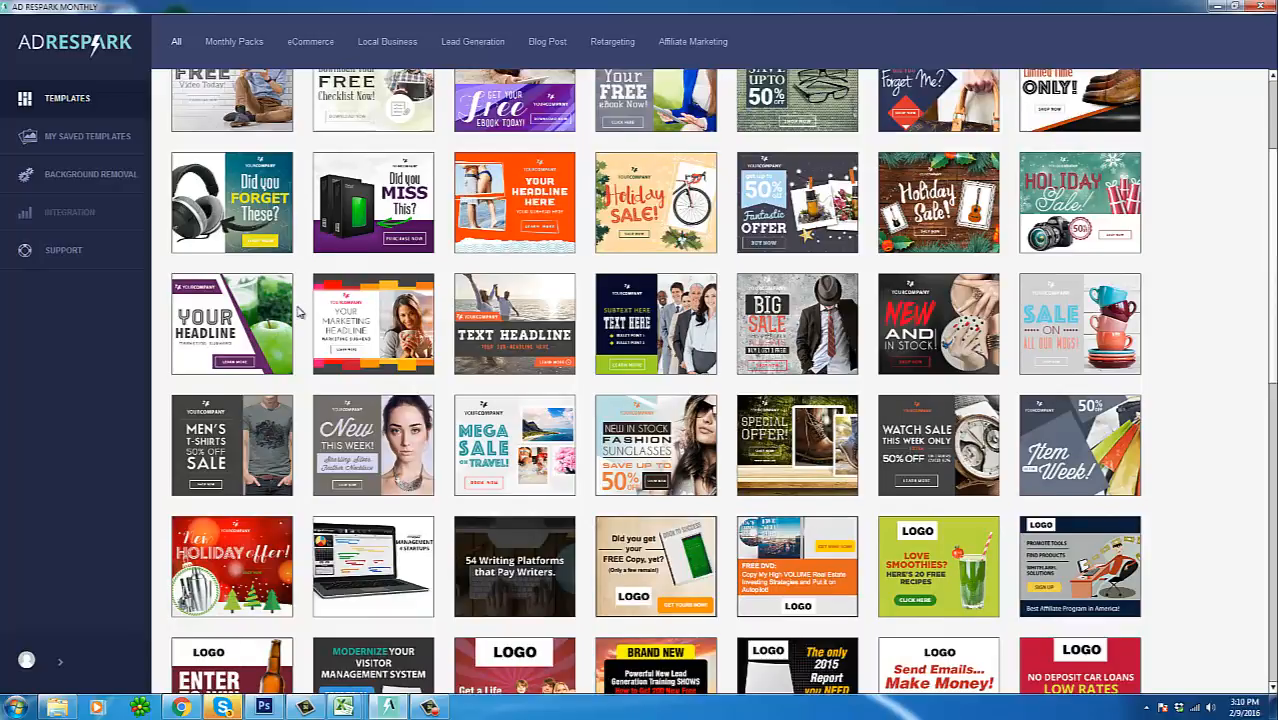
scroll("down", 3)
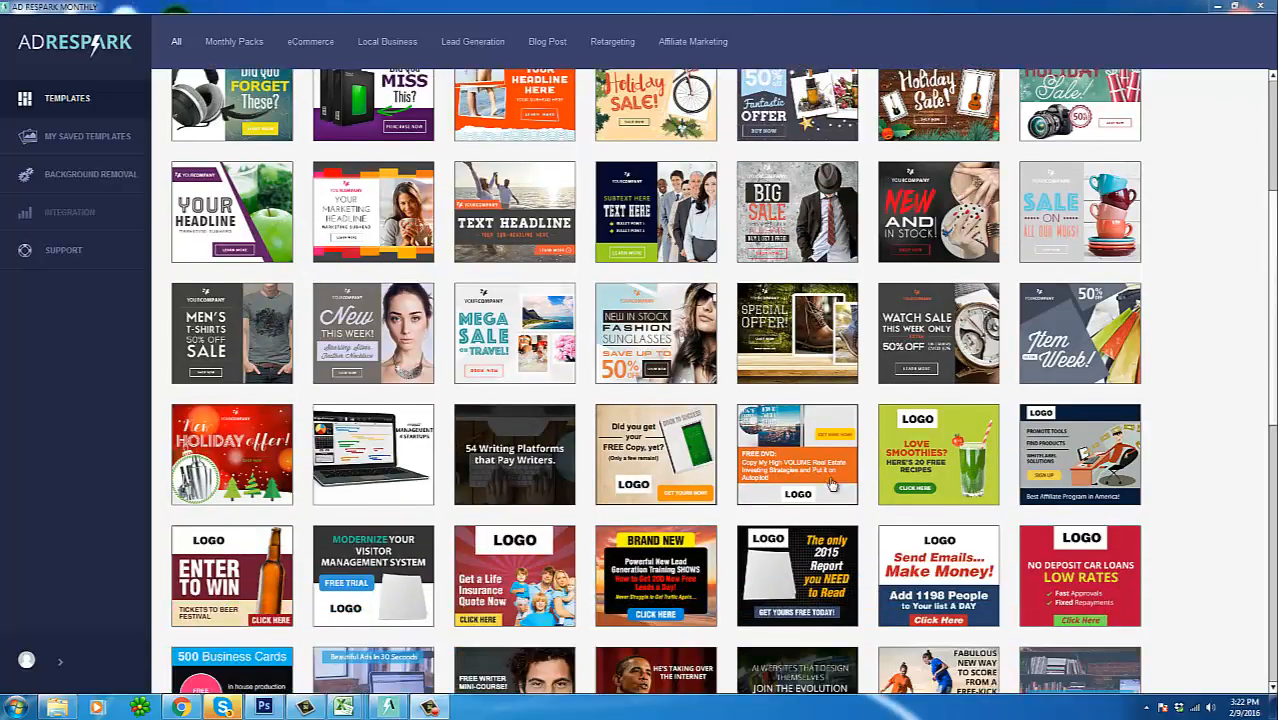
mouse_move(564, 388)
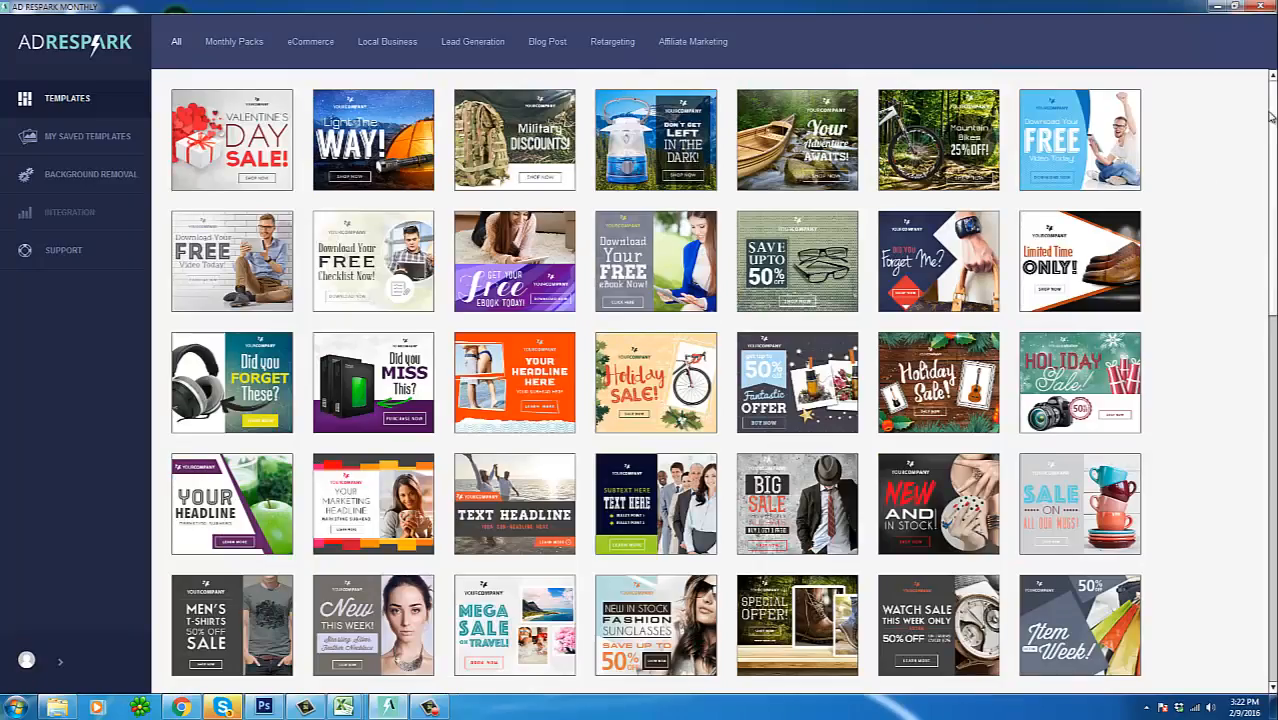
scroll("down", 3)
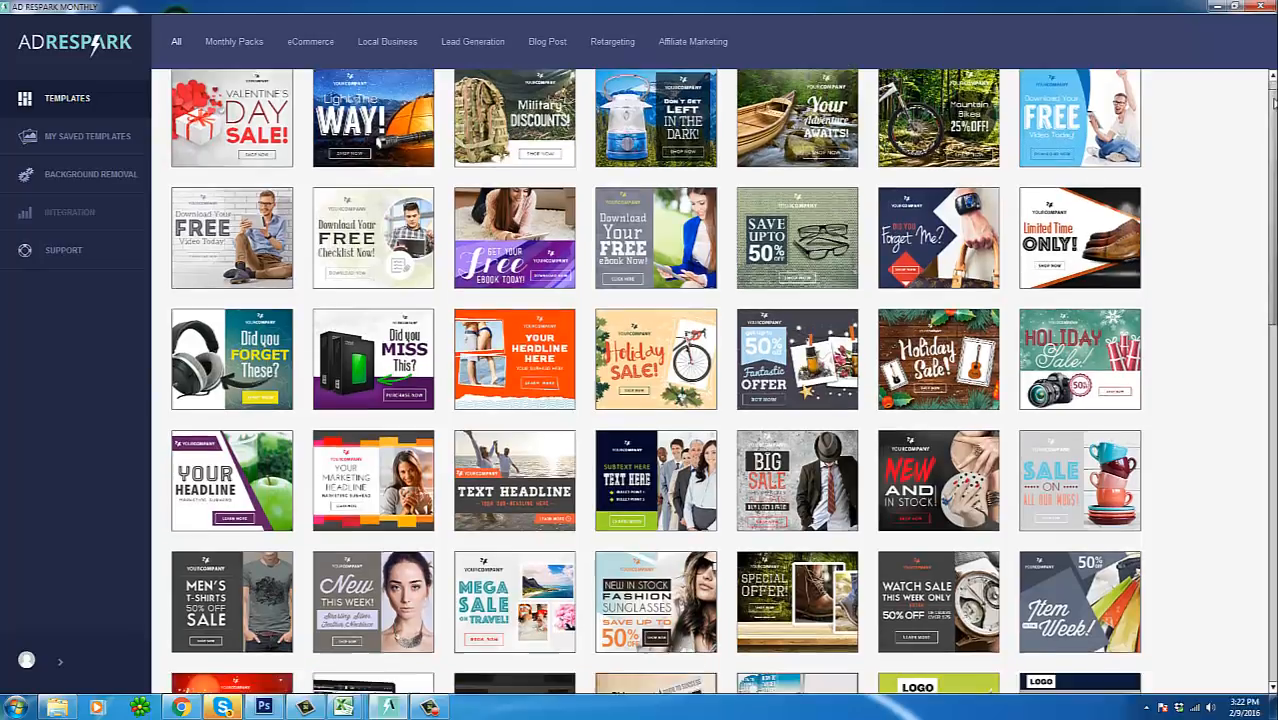
scroll("down", 3)
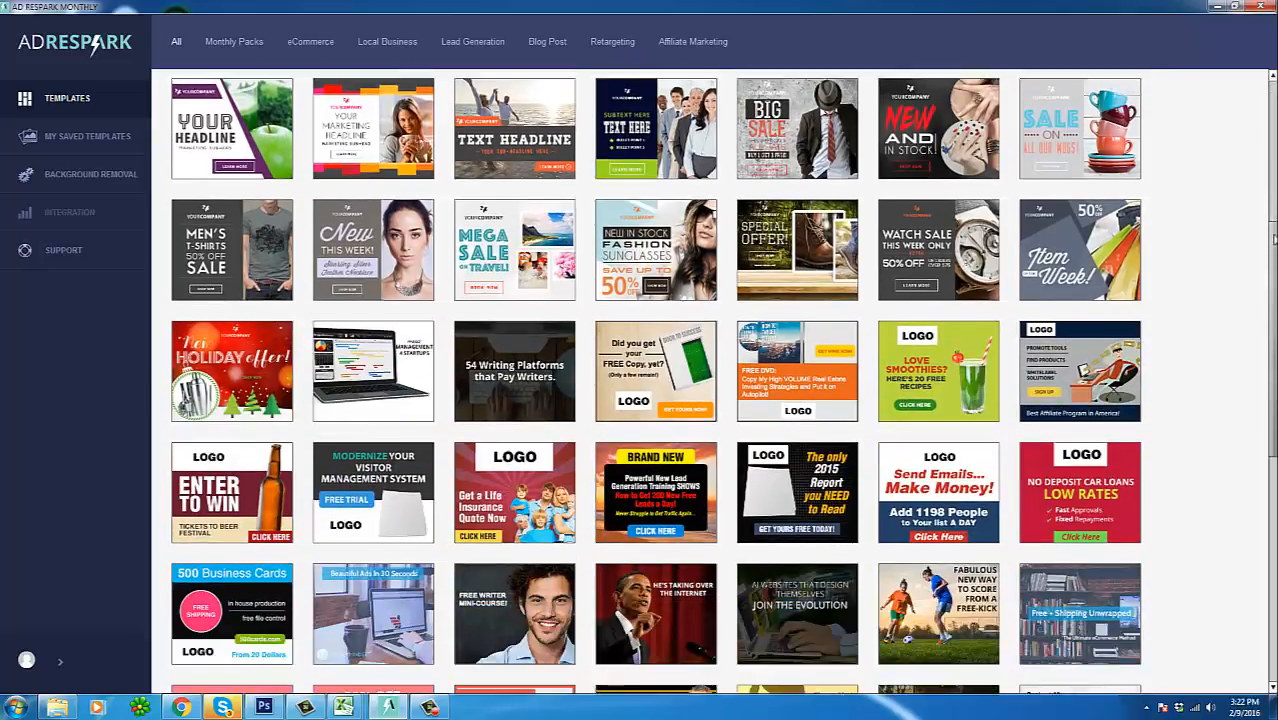
scroll("down", 3)
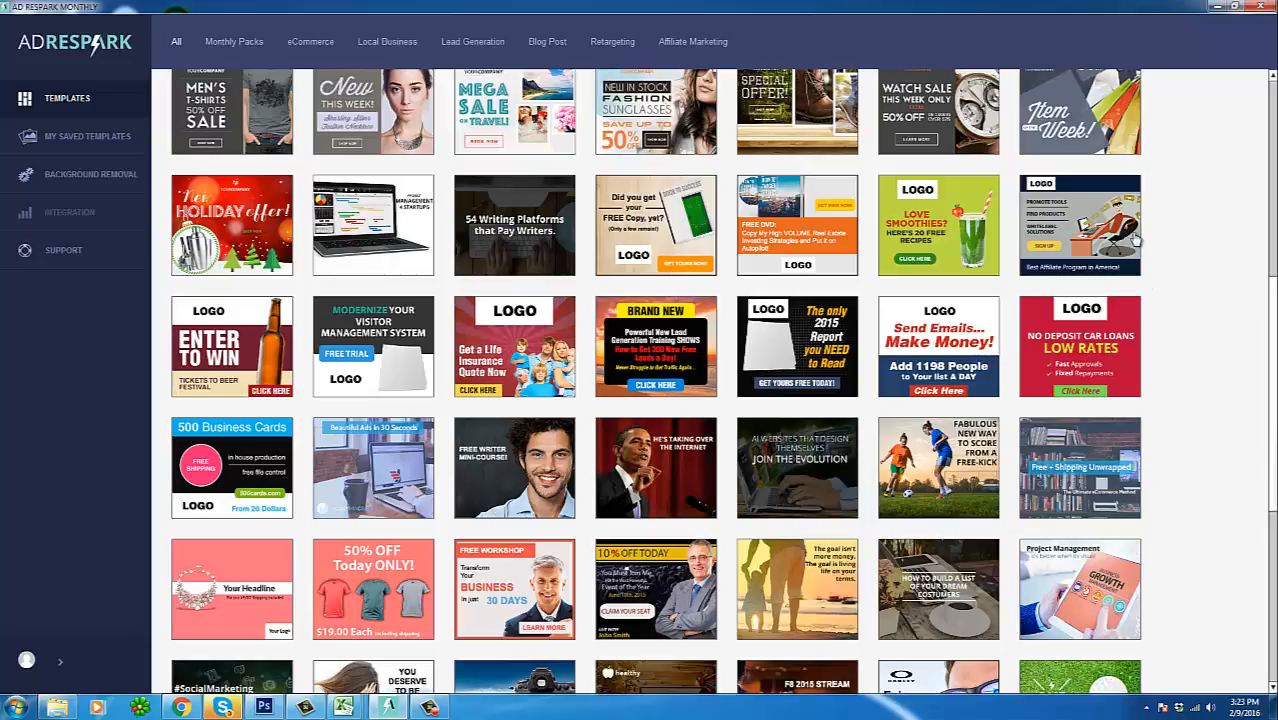
mouse_move(1198, 230)
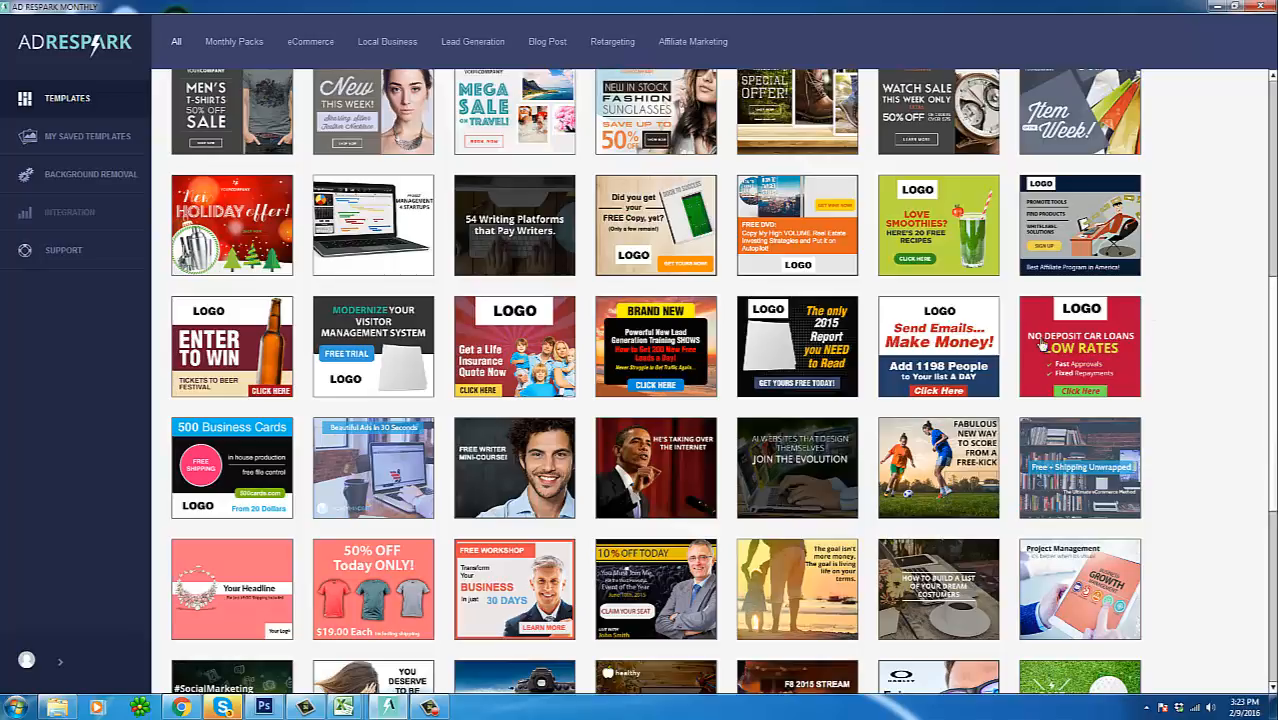
mouse_move(604, 408)
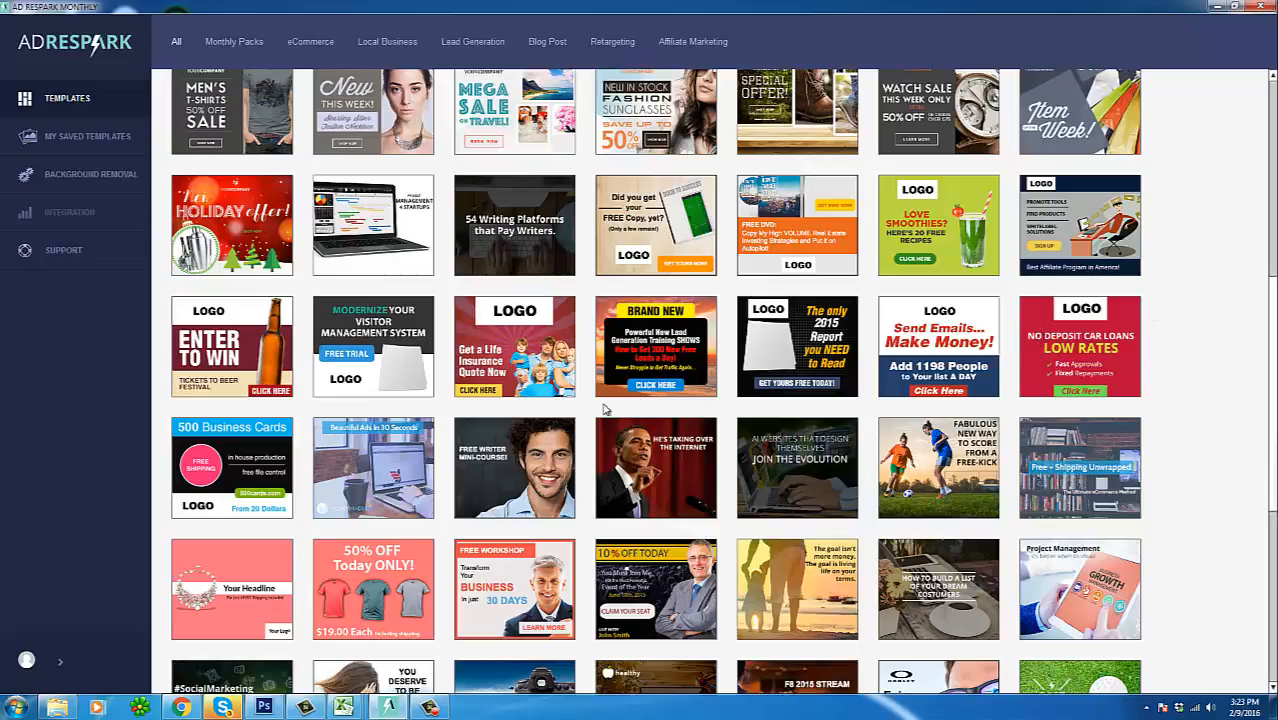
mouse_move(796, 412)
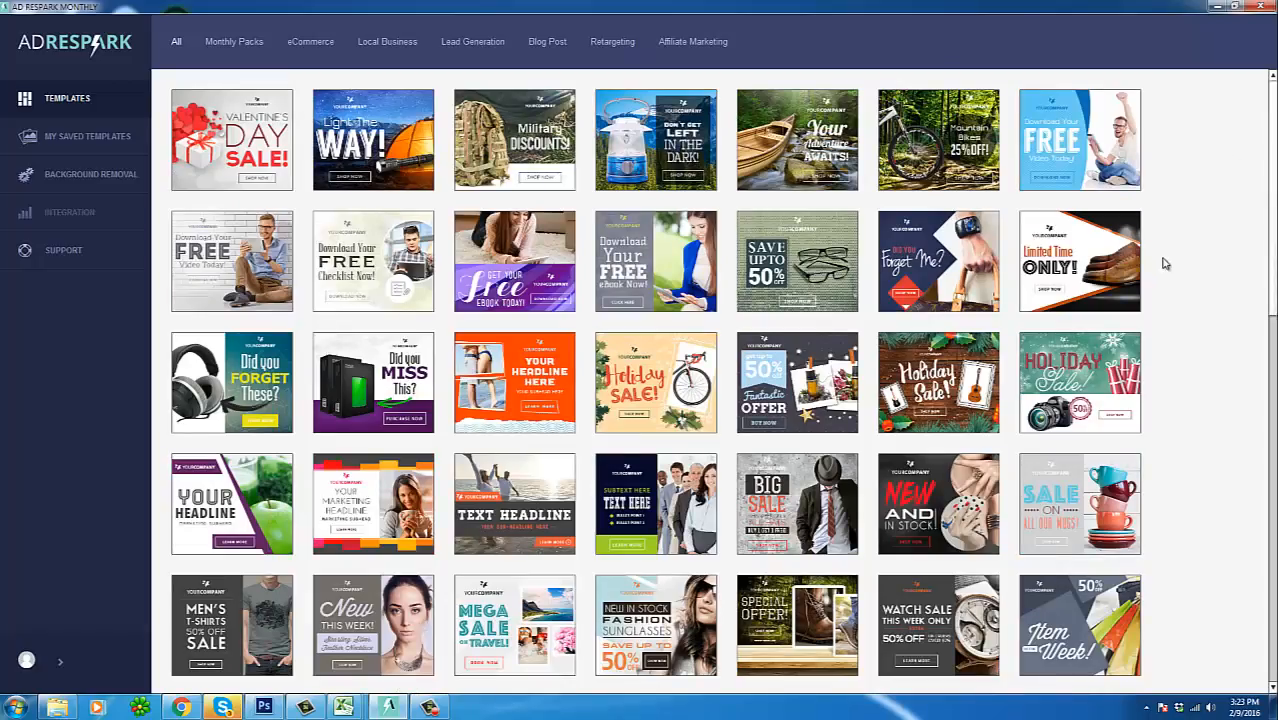
mouse_move(404, 188)
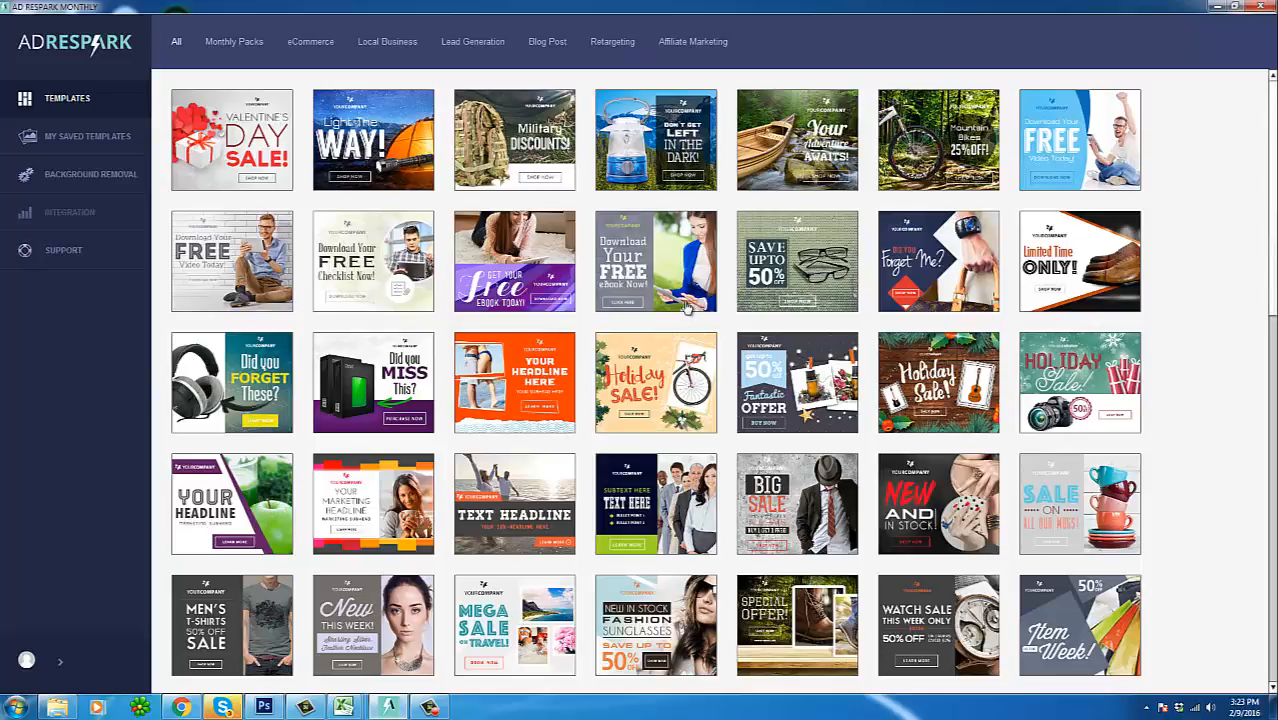
mouse_move(636, 388)
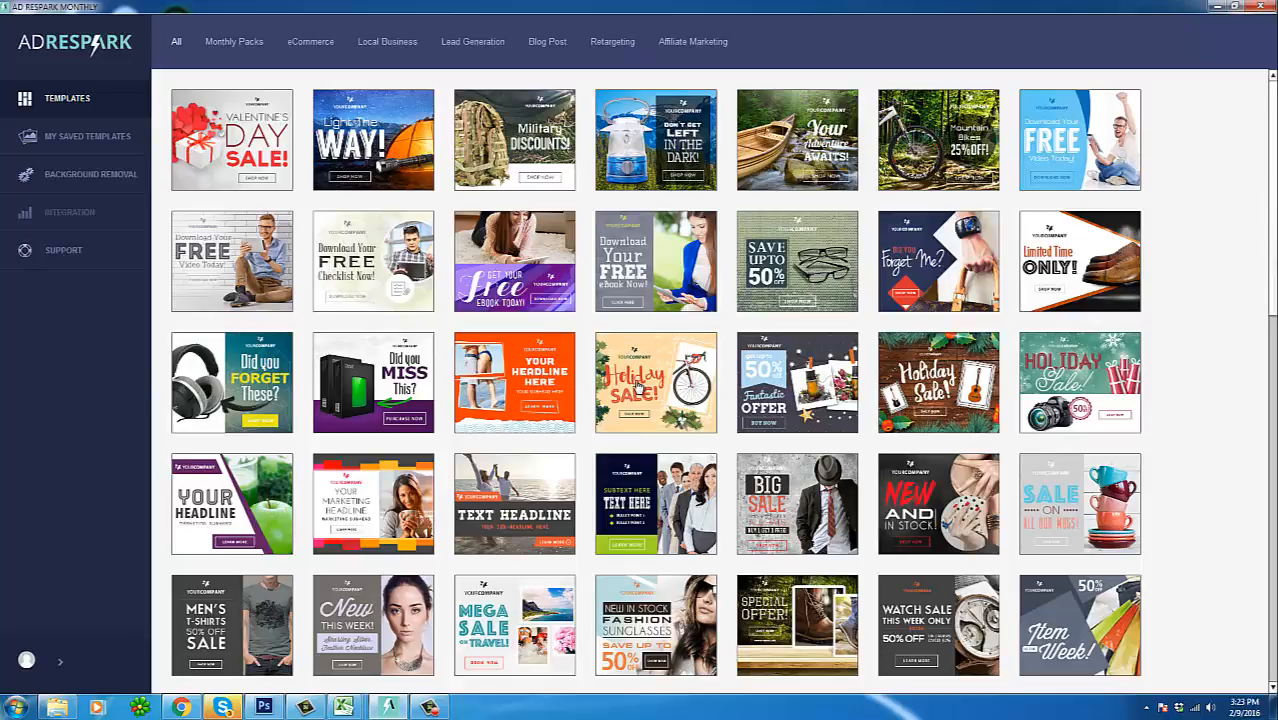
mouse_move(124, 180)
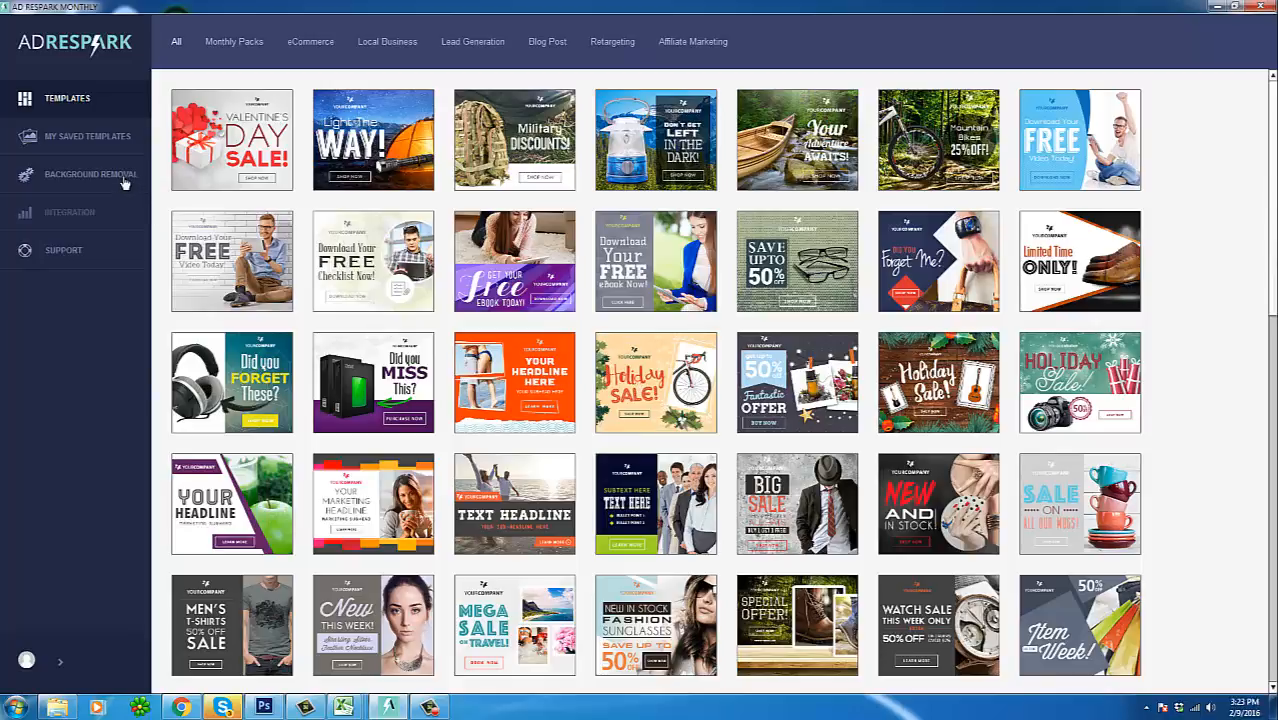
mouse_move(138, 186)
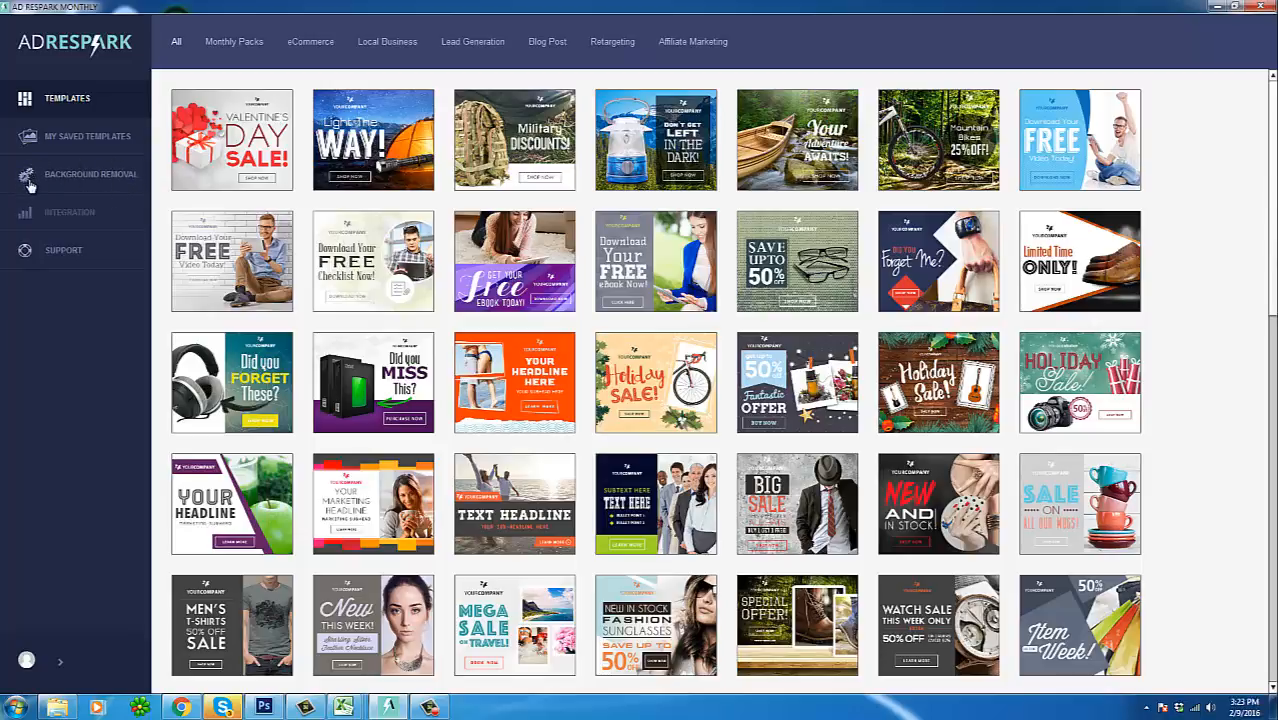
mouse_move(90, 192)
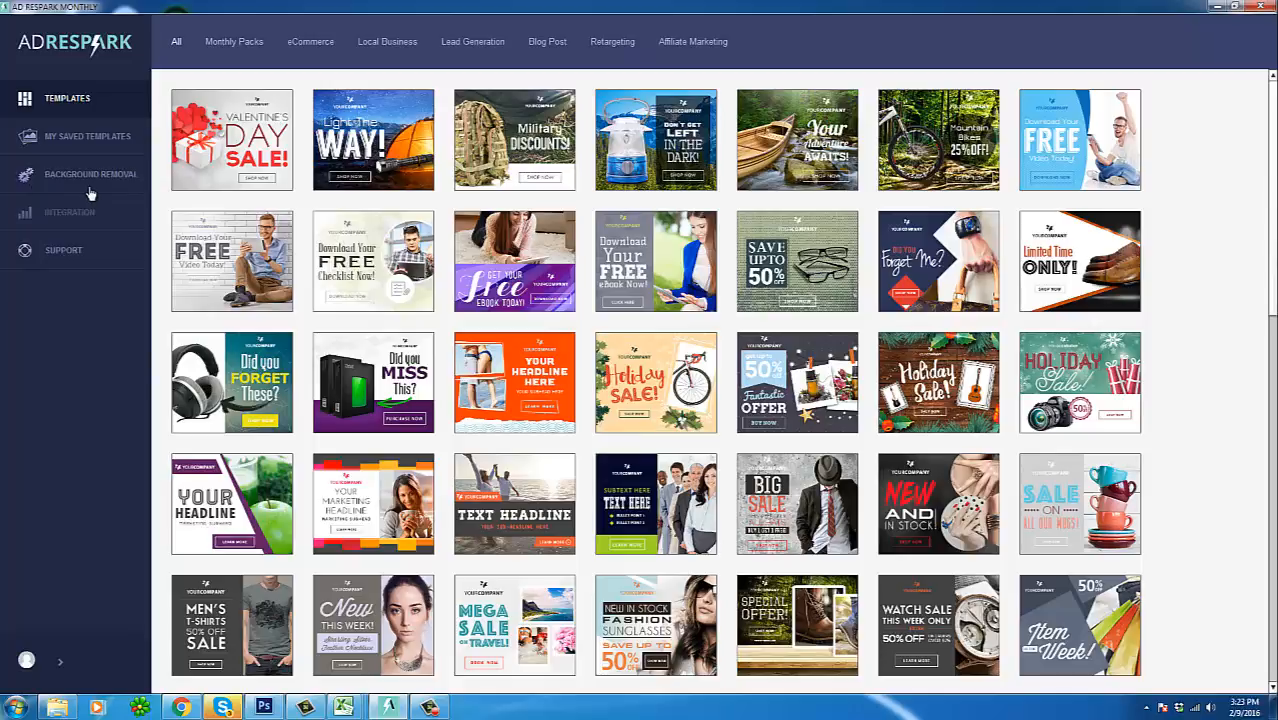
mouse_move(92, 190)
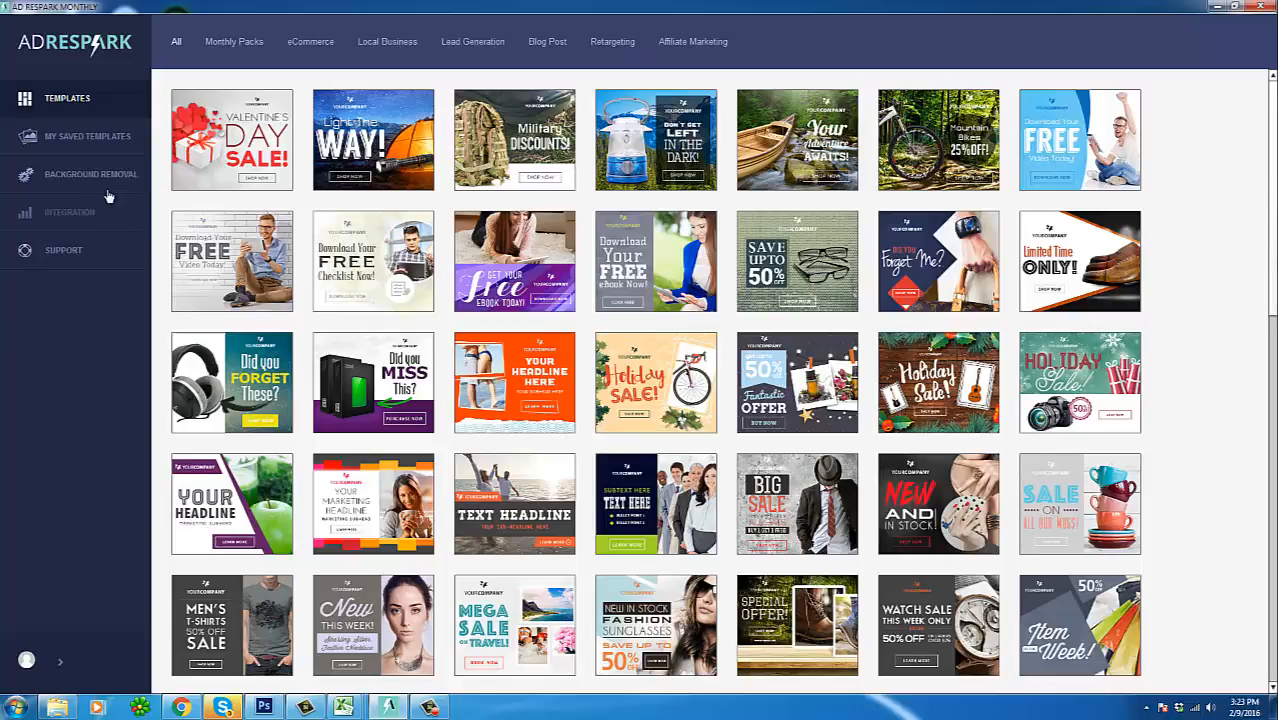
mouse_move(156, 320)
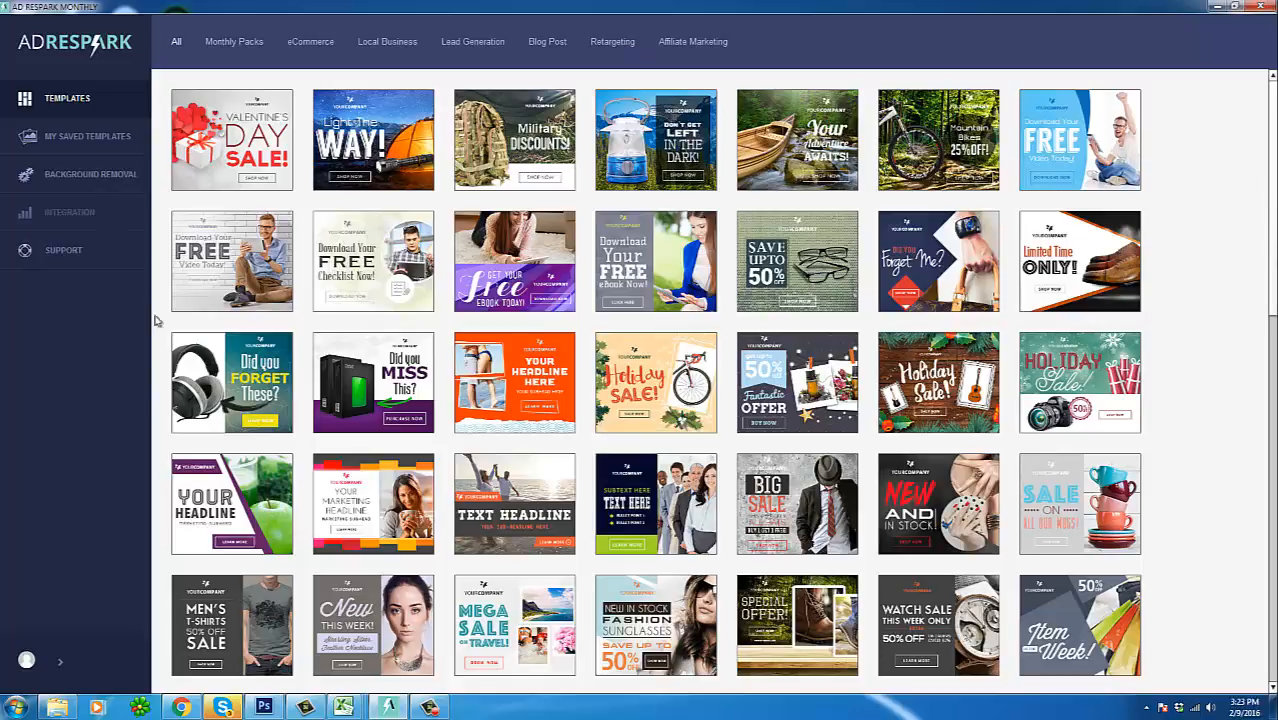
mouse_move(344, 486)
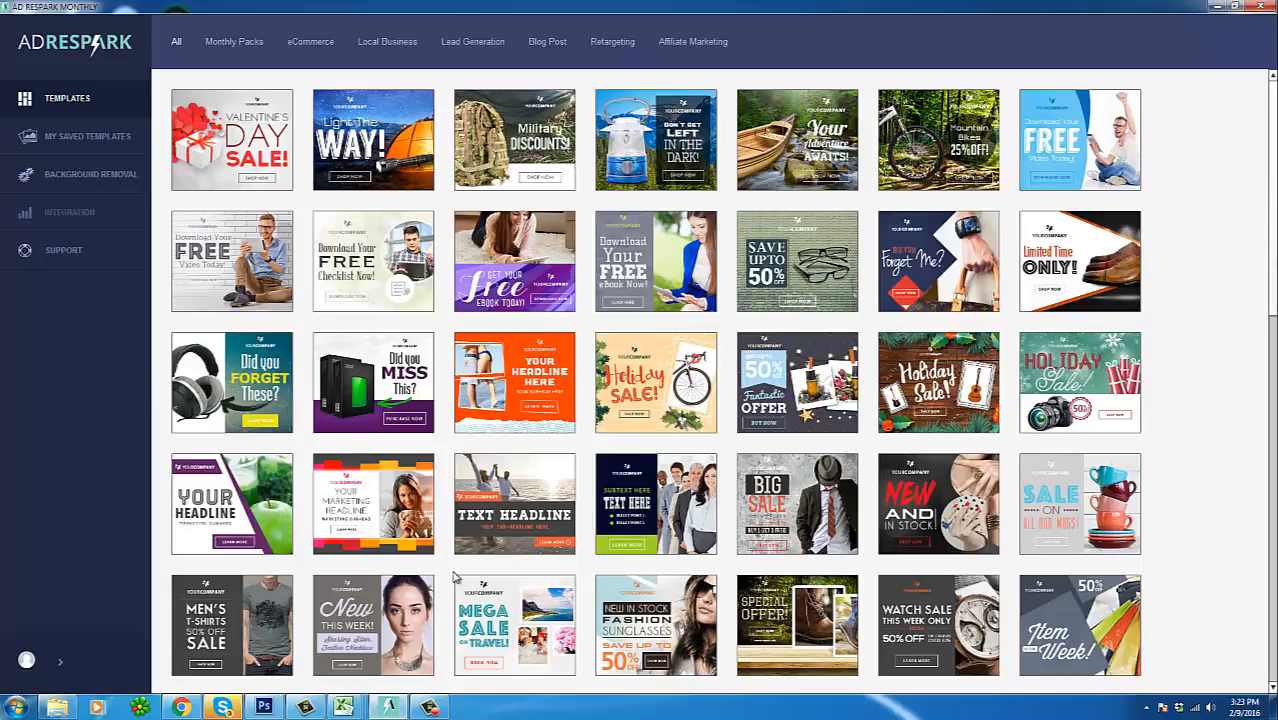
Step: Bring up the Ad Respark Review and Bonus page in Chrome and scroll to its Pricing section
left_click(190, 8)
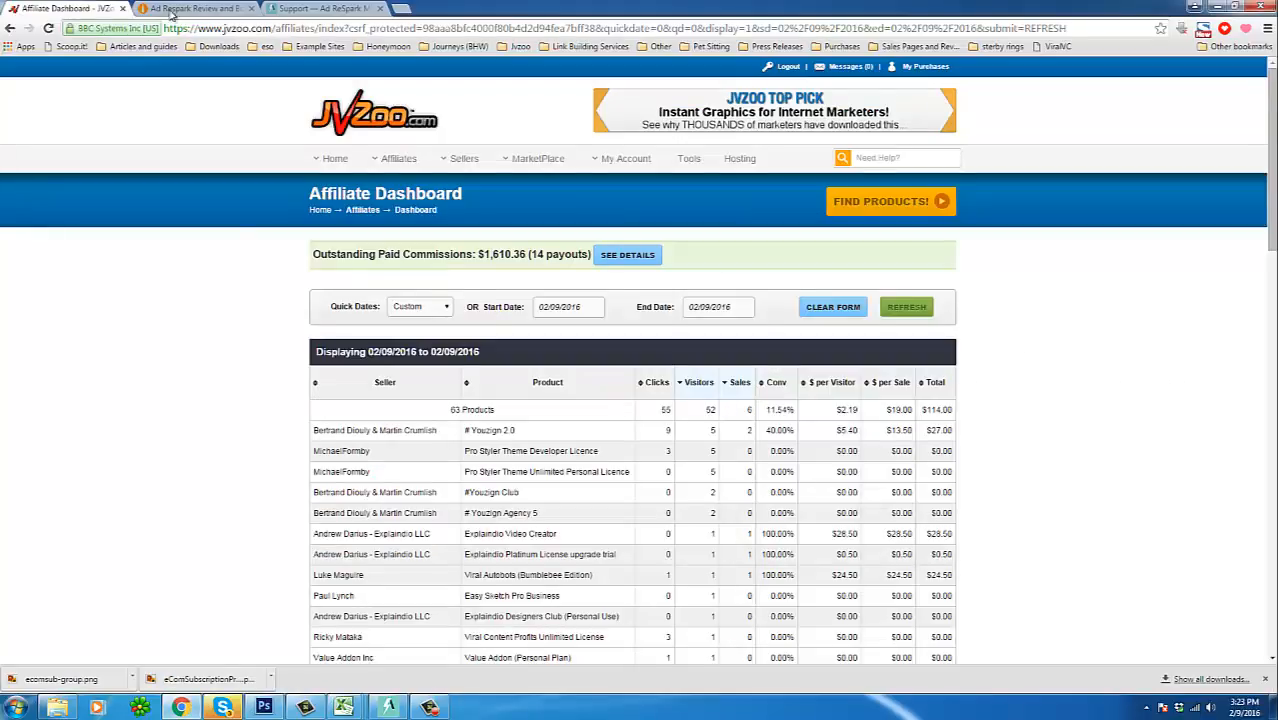
left_click(196, 8)
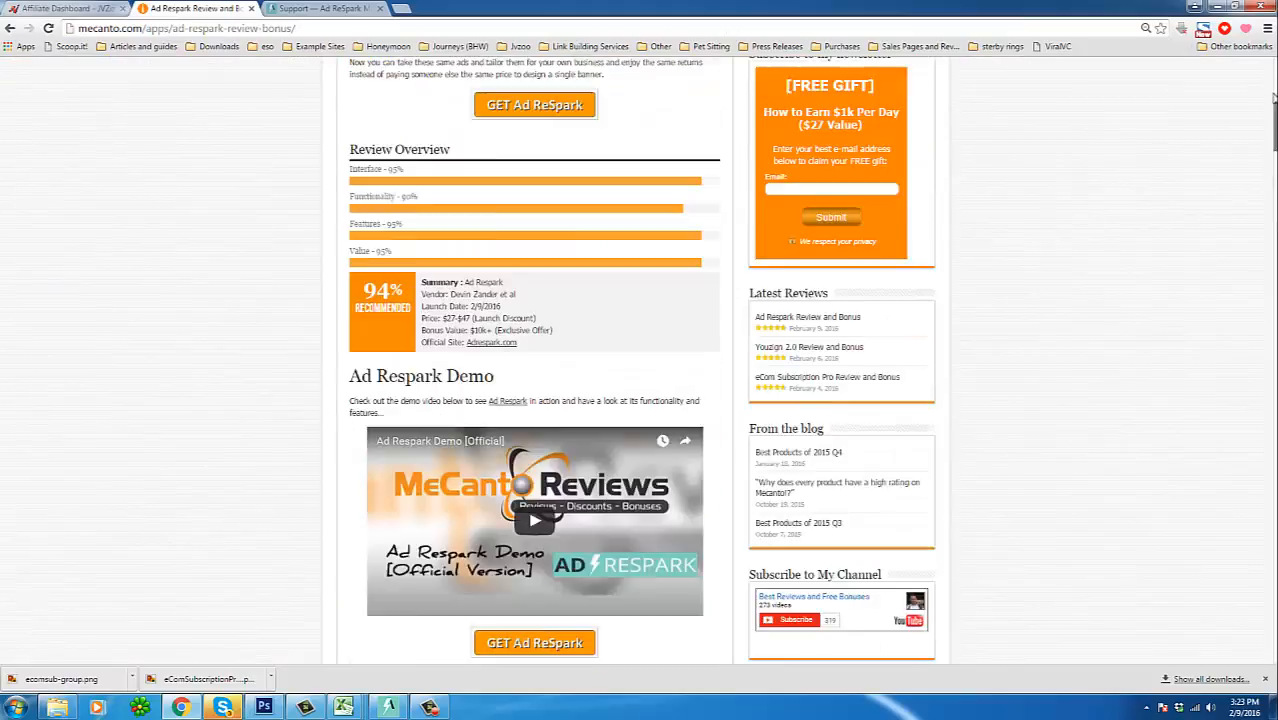
scroll("down", 3)
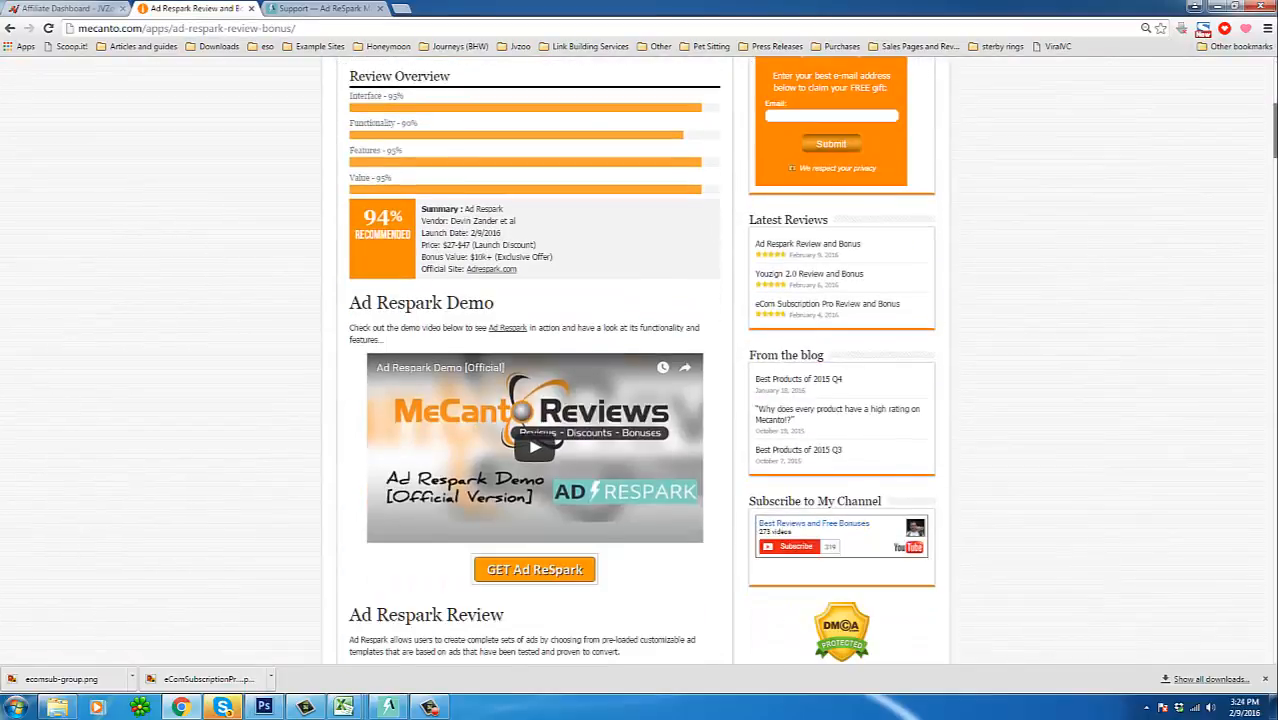
scroll("down", 3)
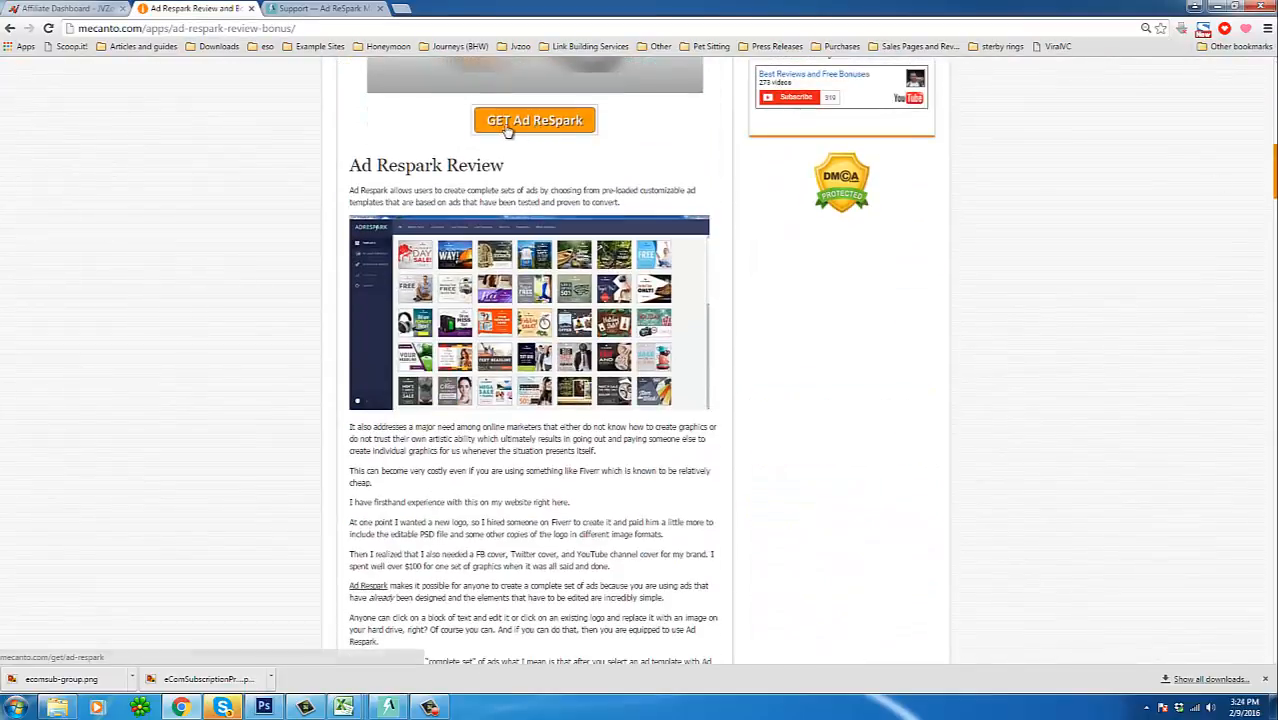
scroll("down", 3)
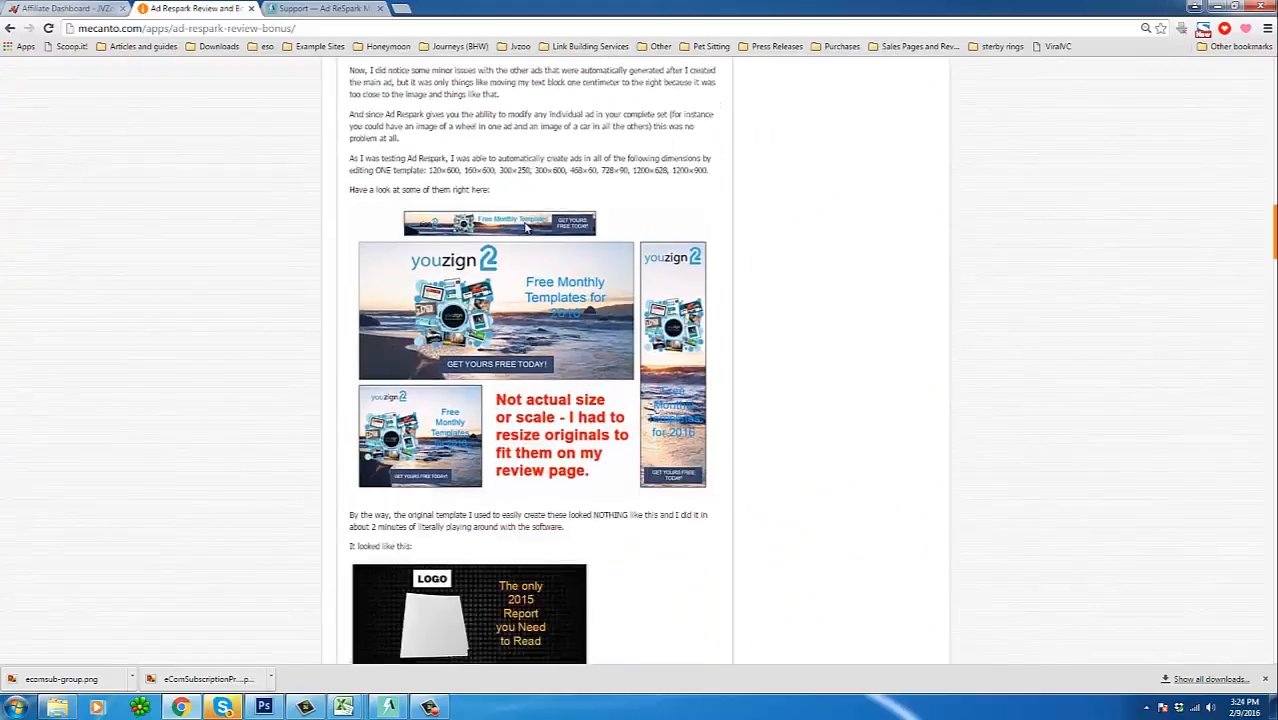
scroll("down", 3)
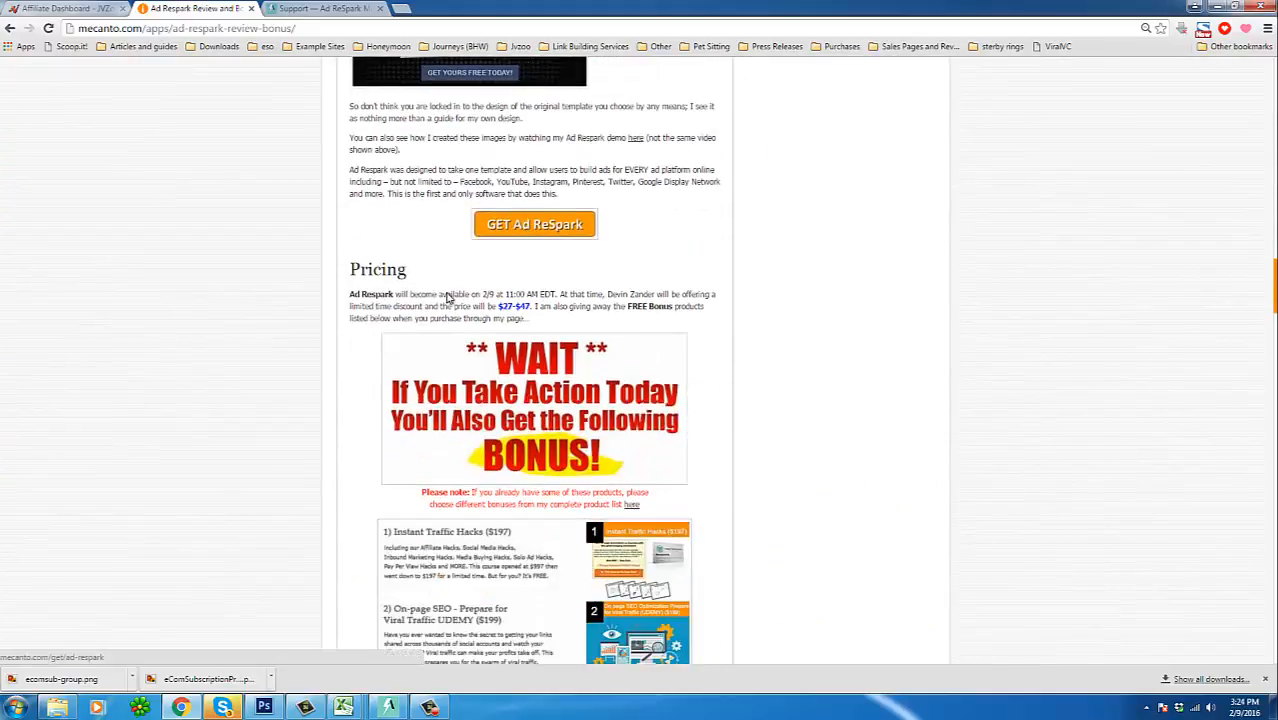
scroll("down", 3)
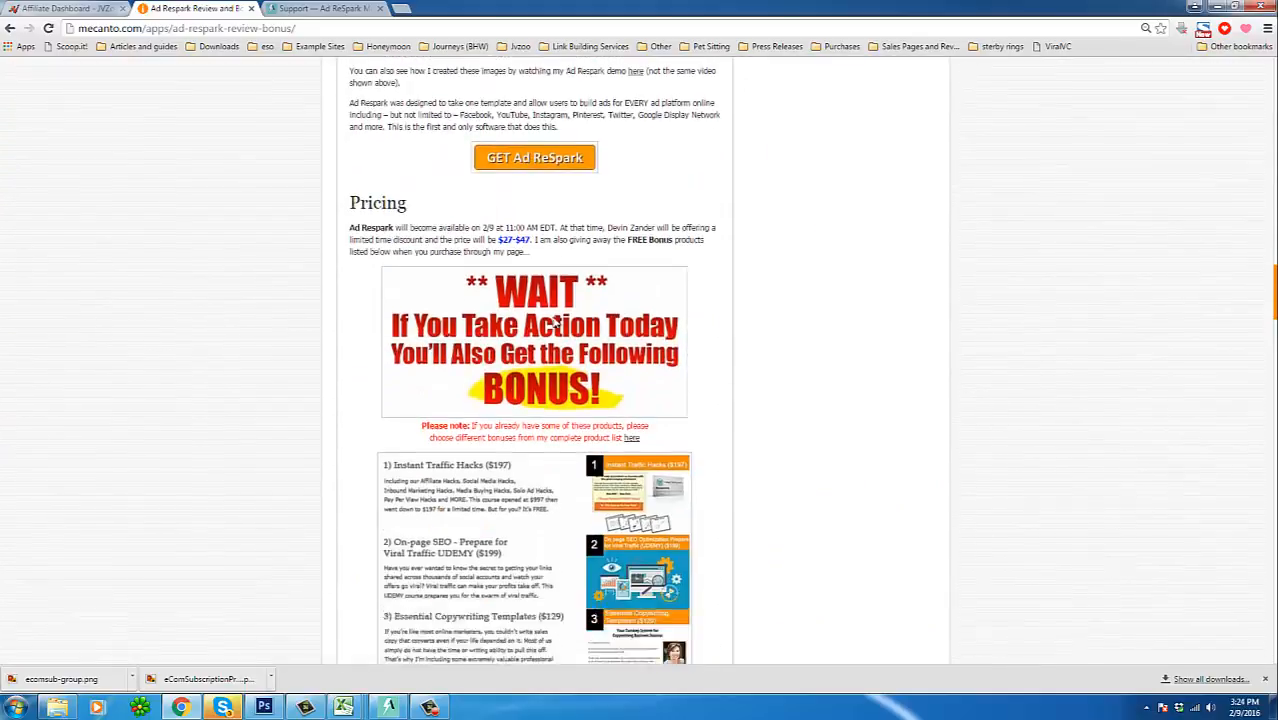
scroll("down", 3)
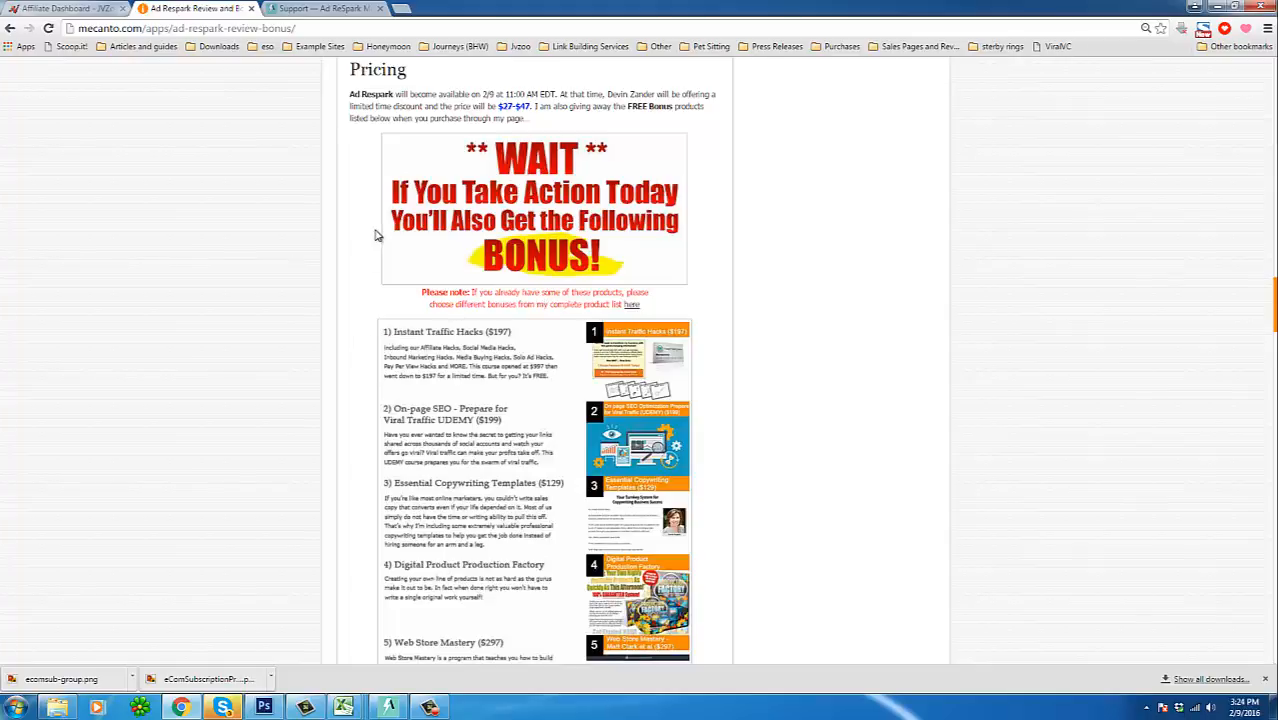
scroll("down", 3)
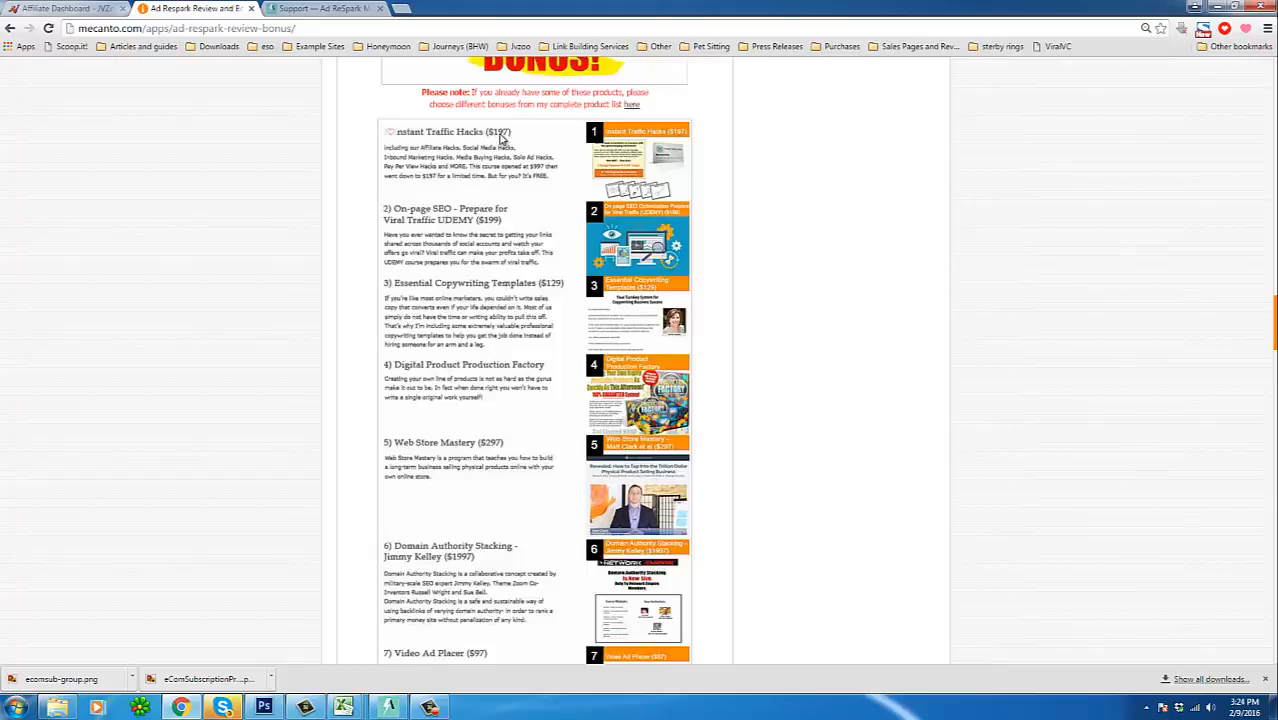
mouse_move(510, 136)
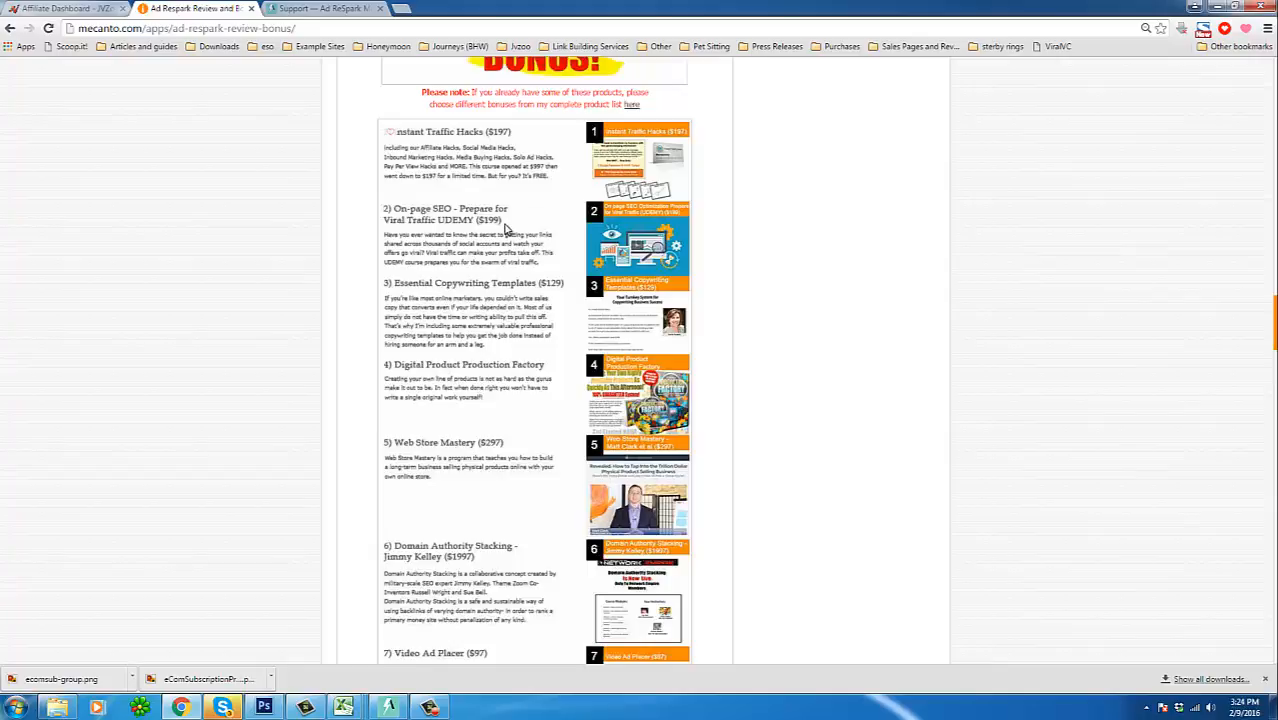
mouse_move(444, 138)
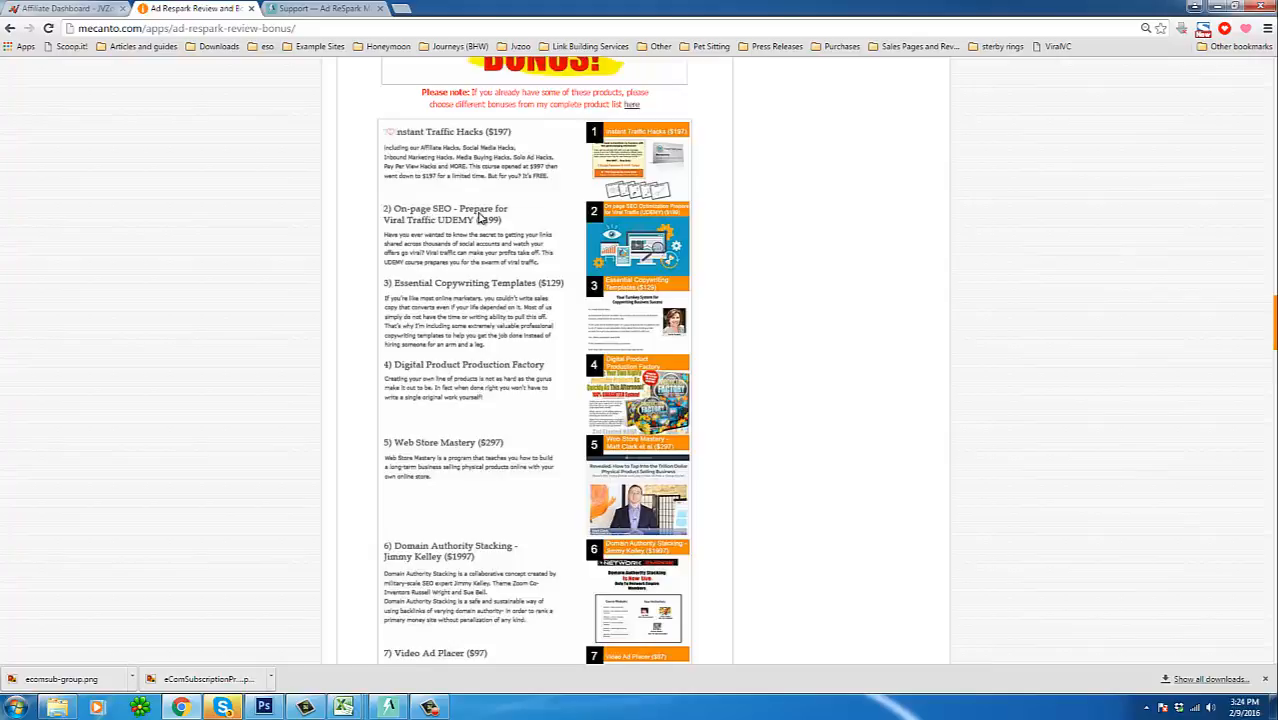
mouse_move(490, 228)
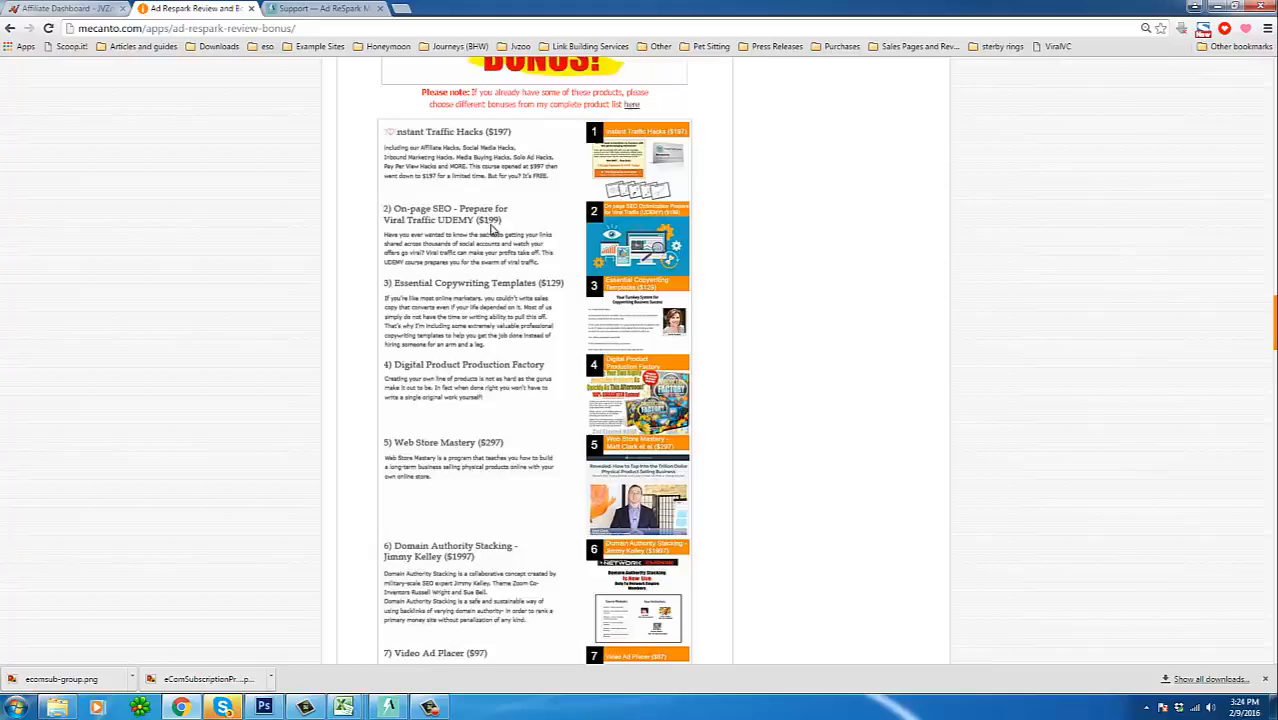
mouse_move(396, 300)
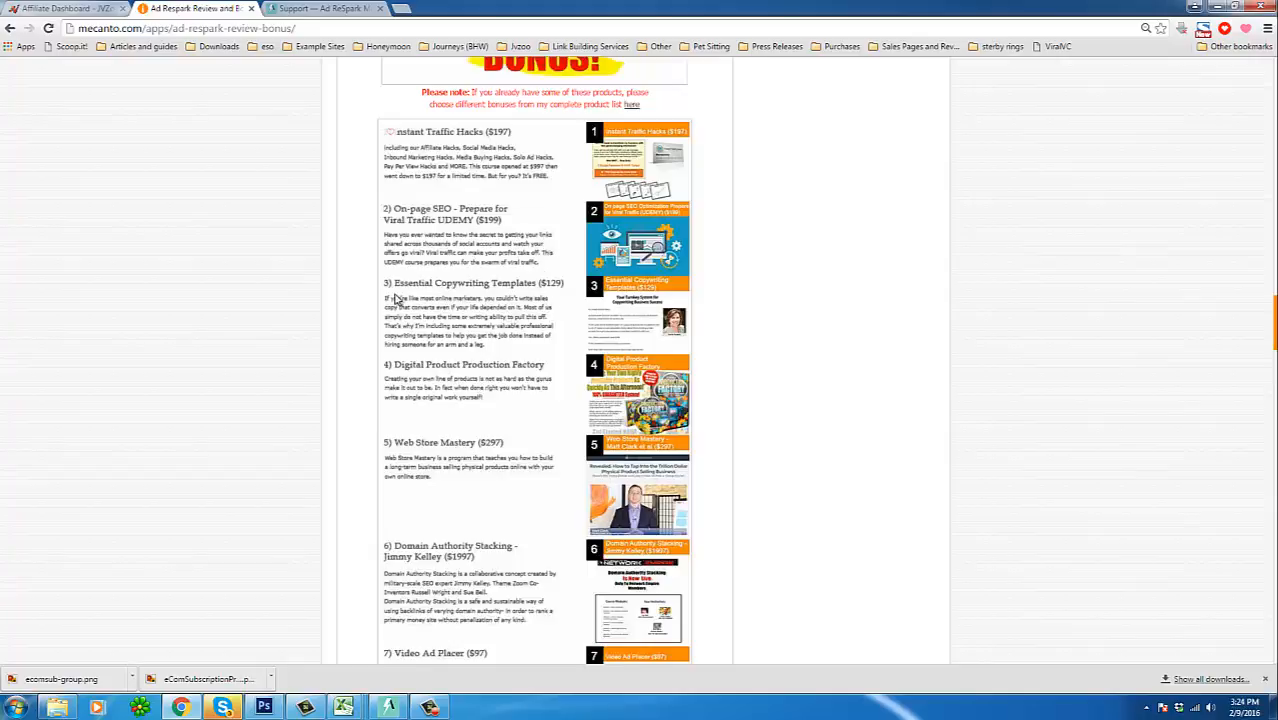
mouse_move(578, 300)
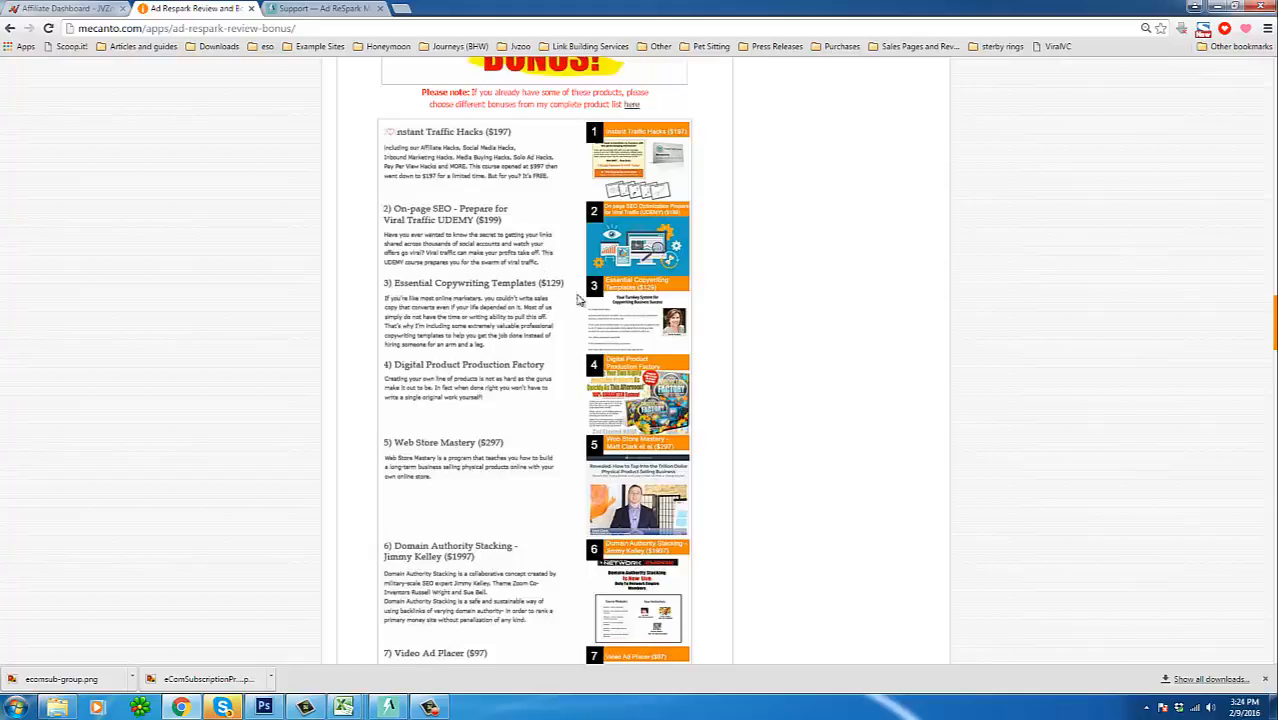
scroll("down", 3)
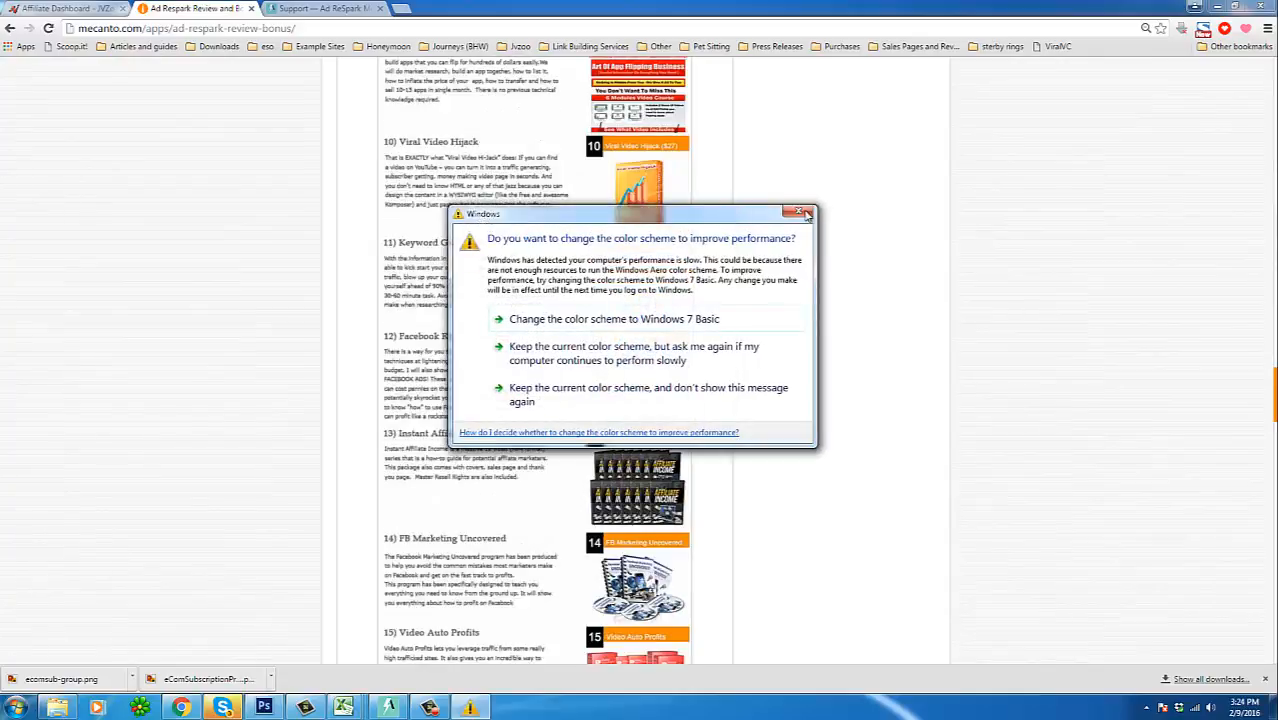
Step: Dismiss the Windows colour-scheme prompt and scroll to the end of the bonus list
left_click(804, 214)
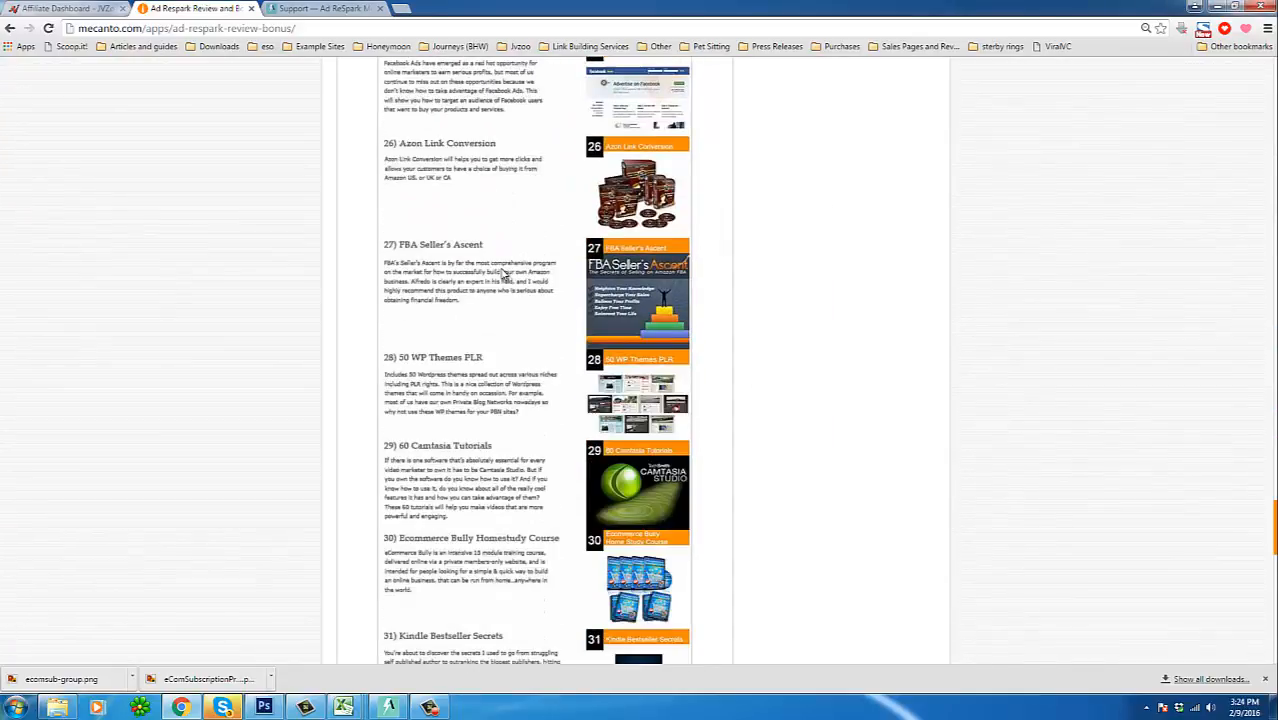
scroll("down", 3)
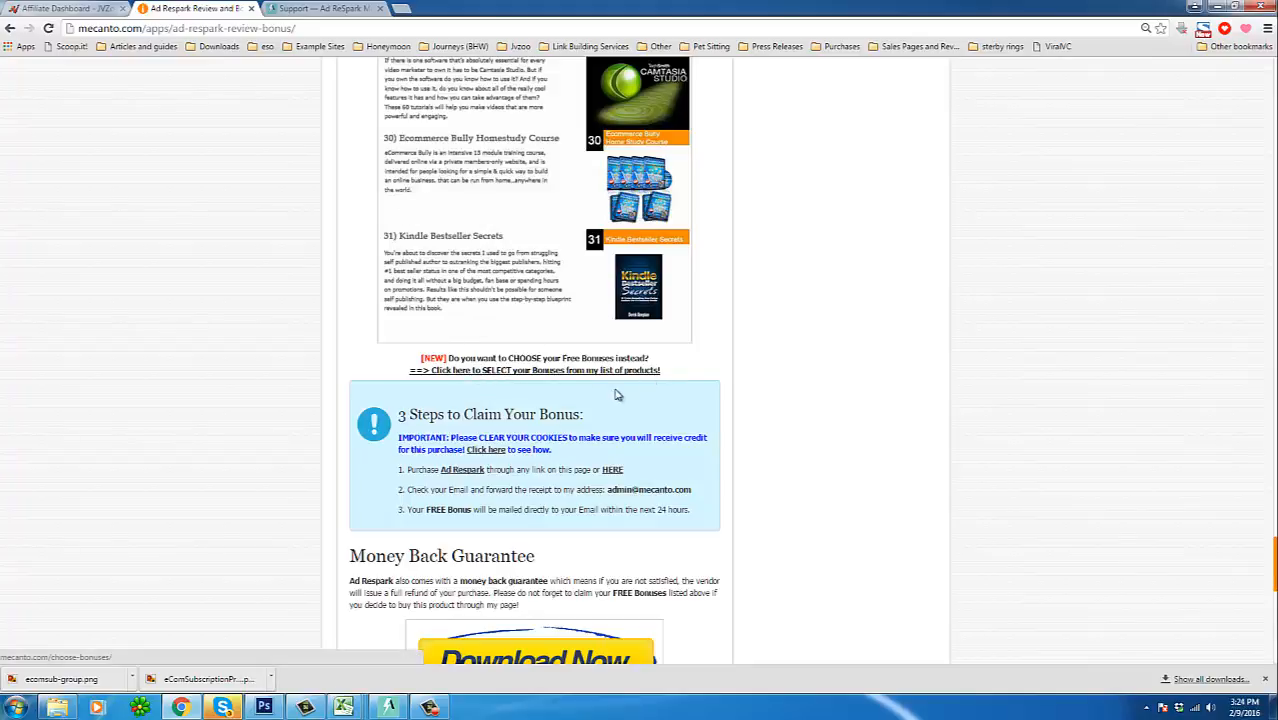
scroll("down", 3)
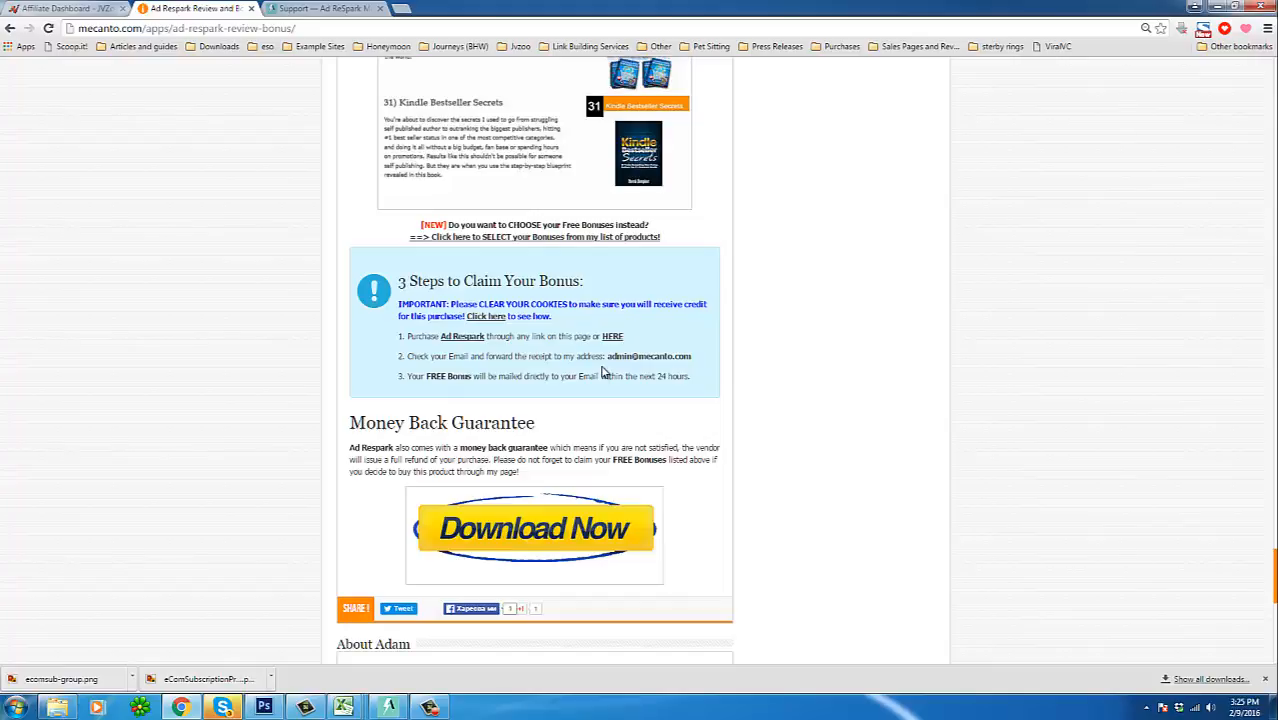
mouse_move(596, 456)
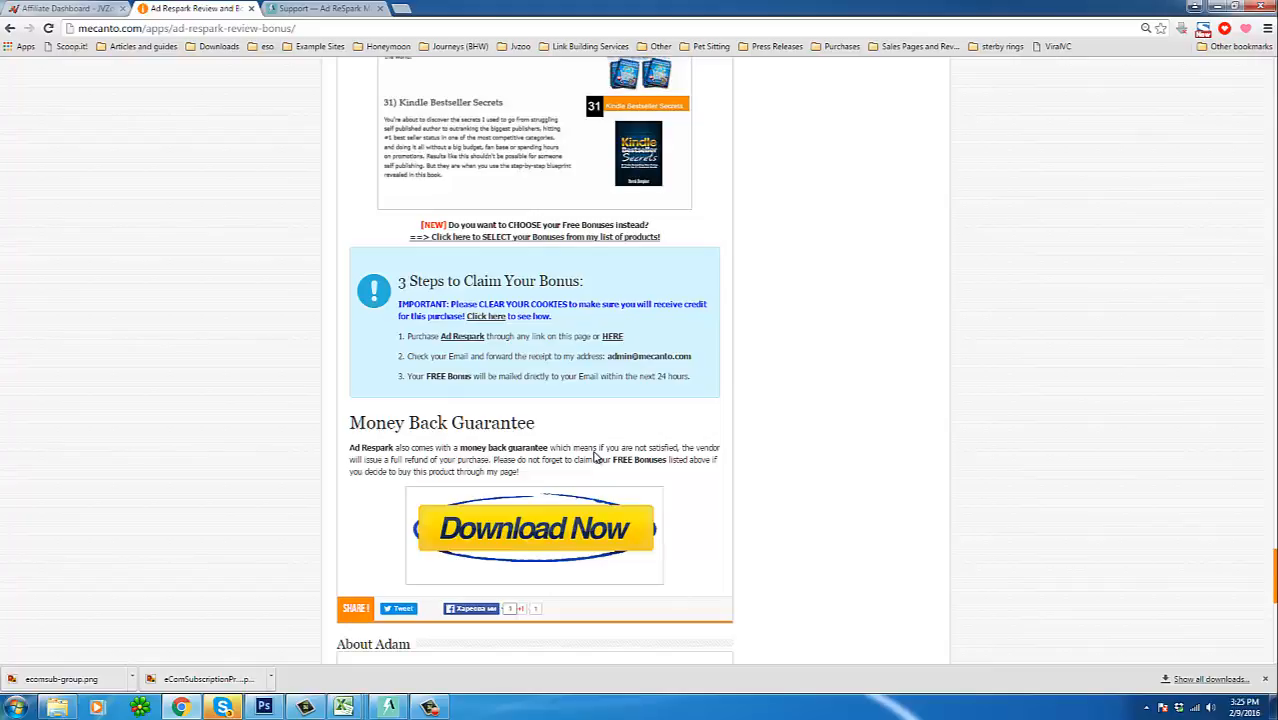
mouse_move(476, 448)
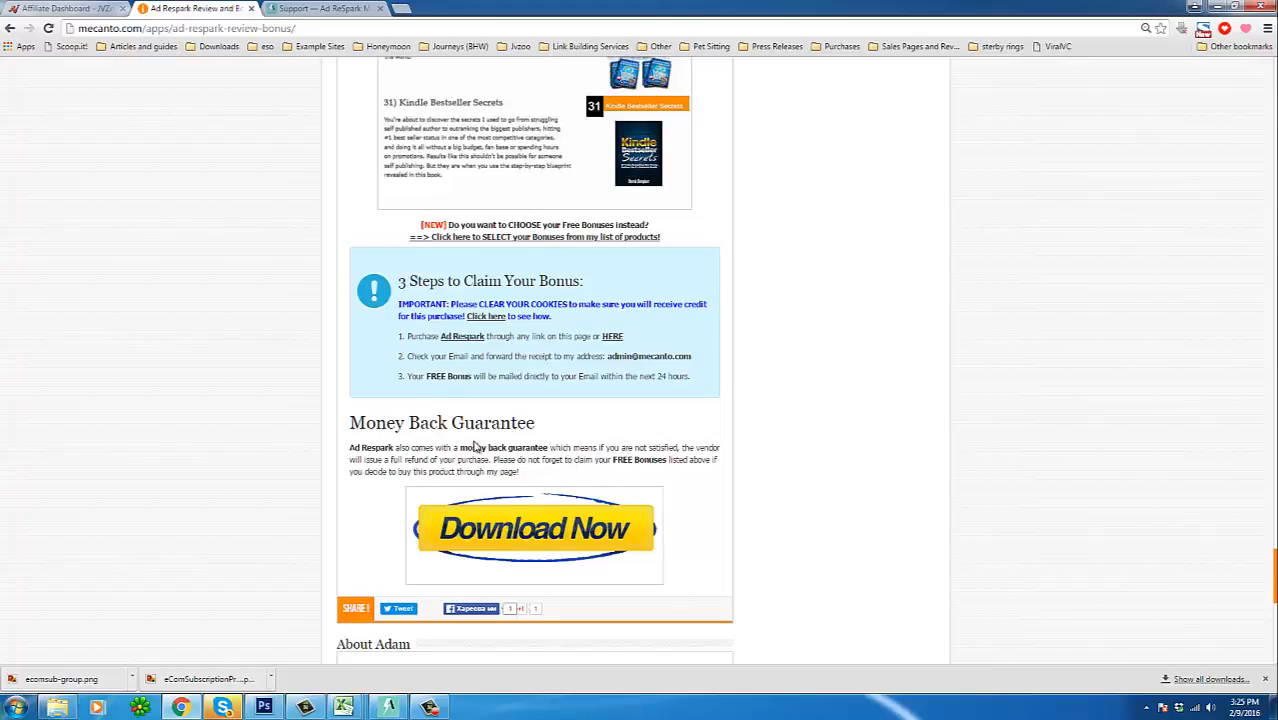